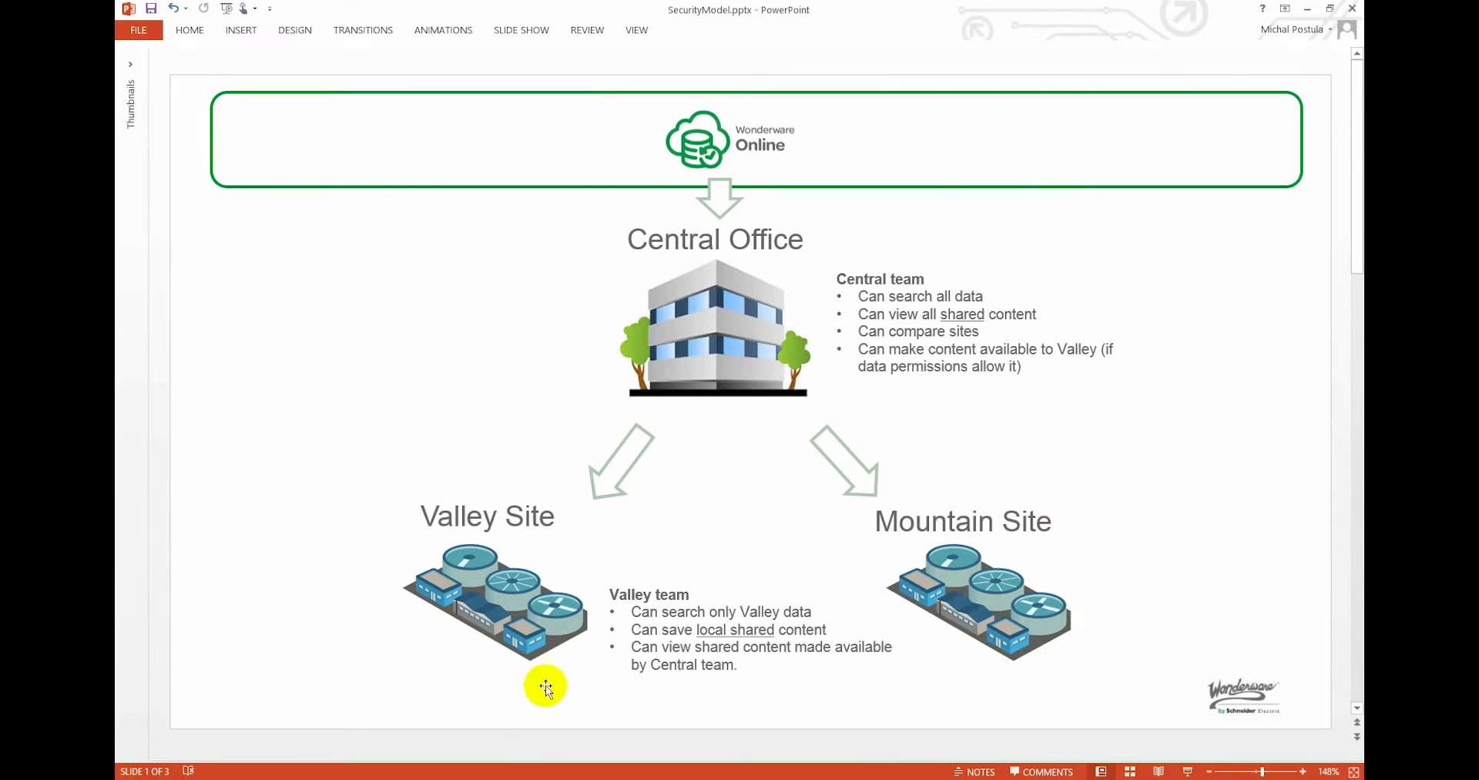
{"action": "mouse_move", "coordinate": [785, 548]}
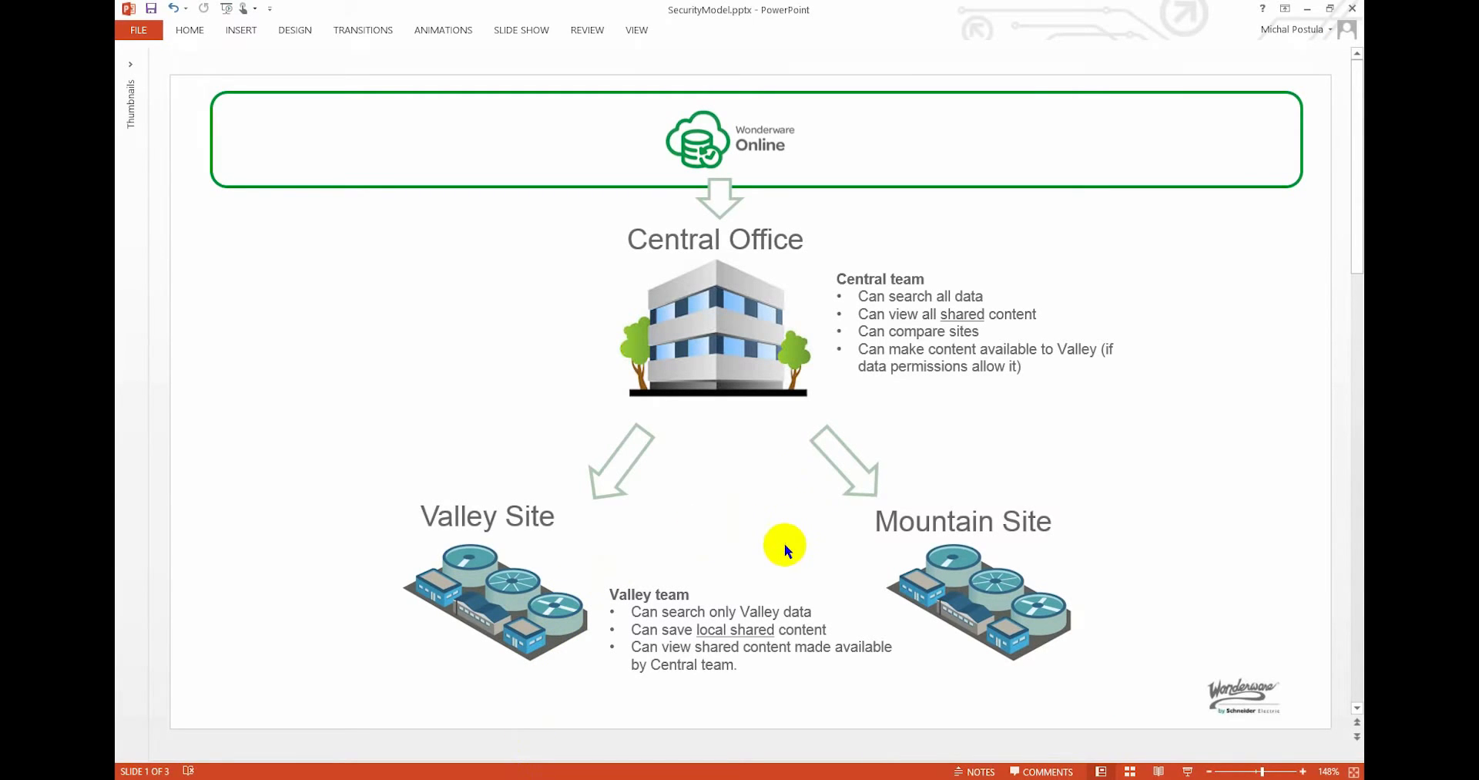
{"action": "mouse_move", "coordinate": [807, 499]}
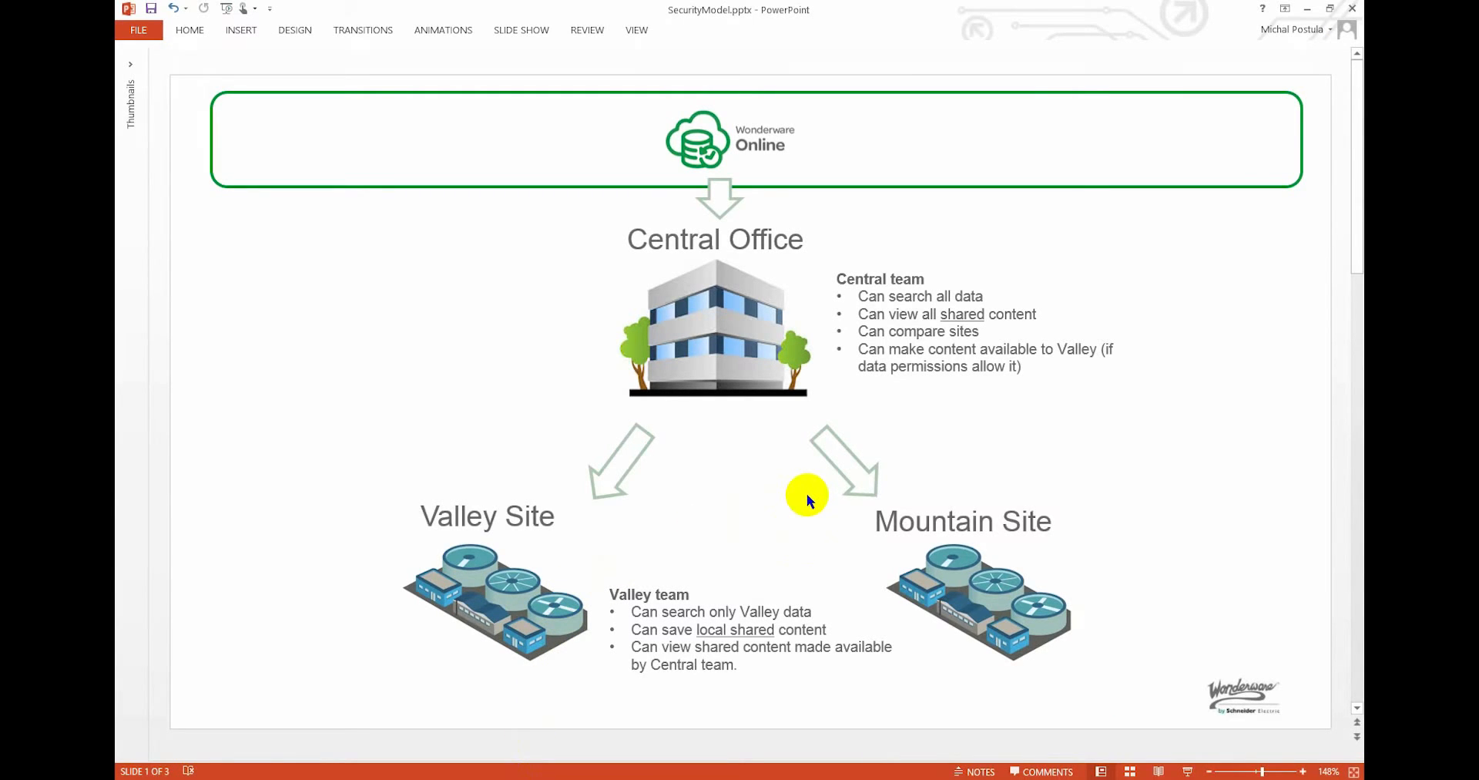
{"action": "mouse_move", "coordinate": [715, 283]}
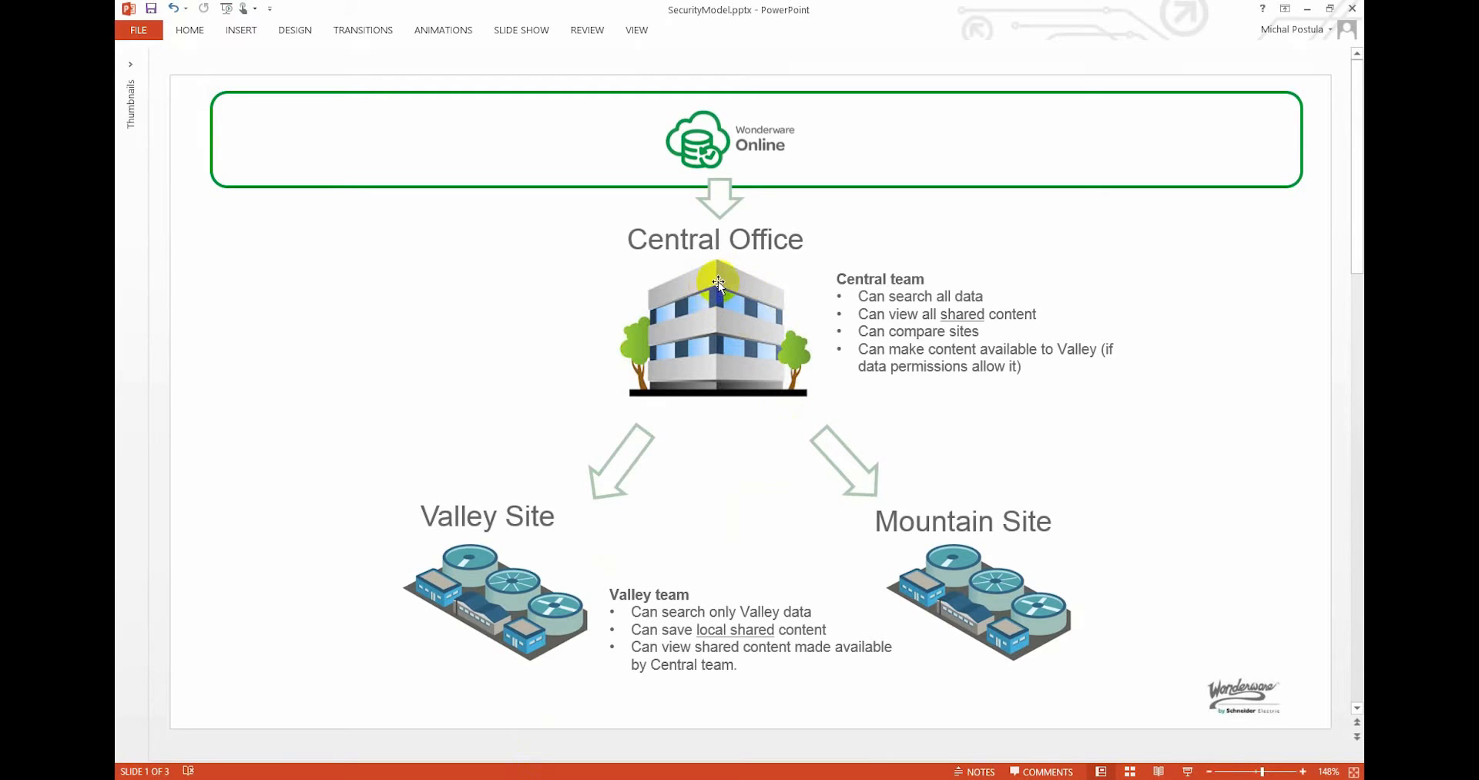
{"action": "mouse_move", "coordinate": [929, 477]}
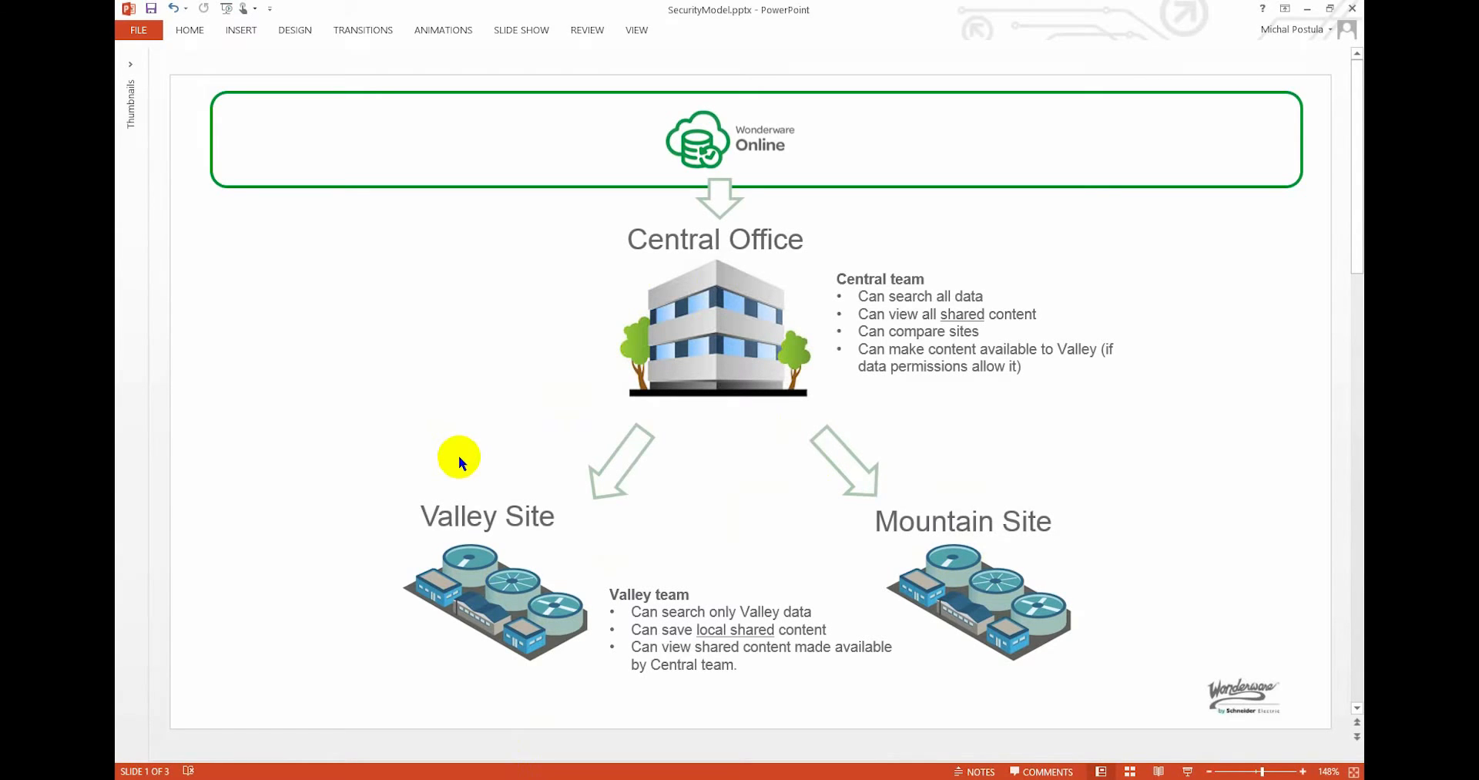
{"action": "mouse_move", "coordinate": [594, 323]}
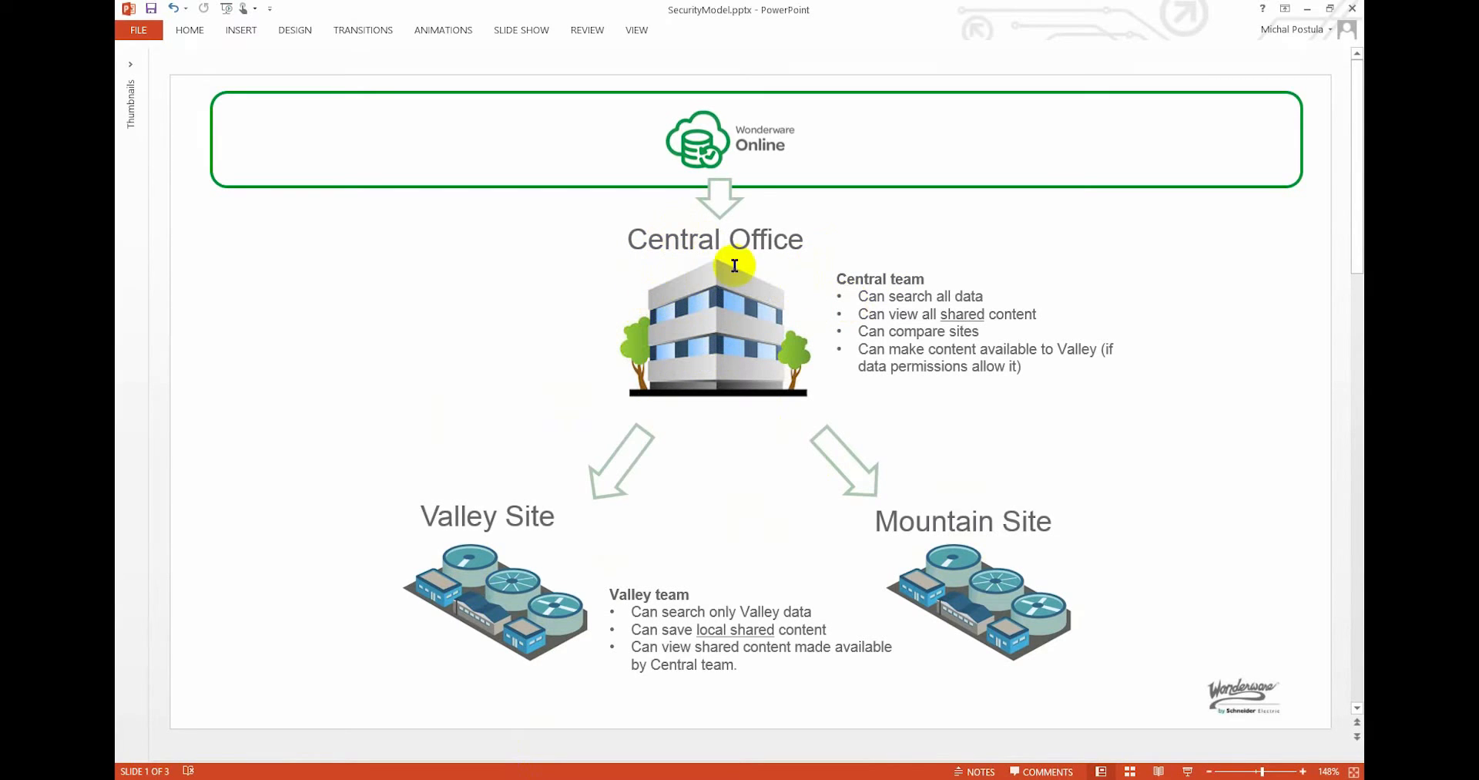
{"action": "mouse_move", "coordinate": [766, 219]}
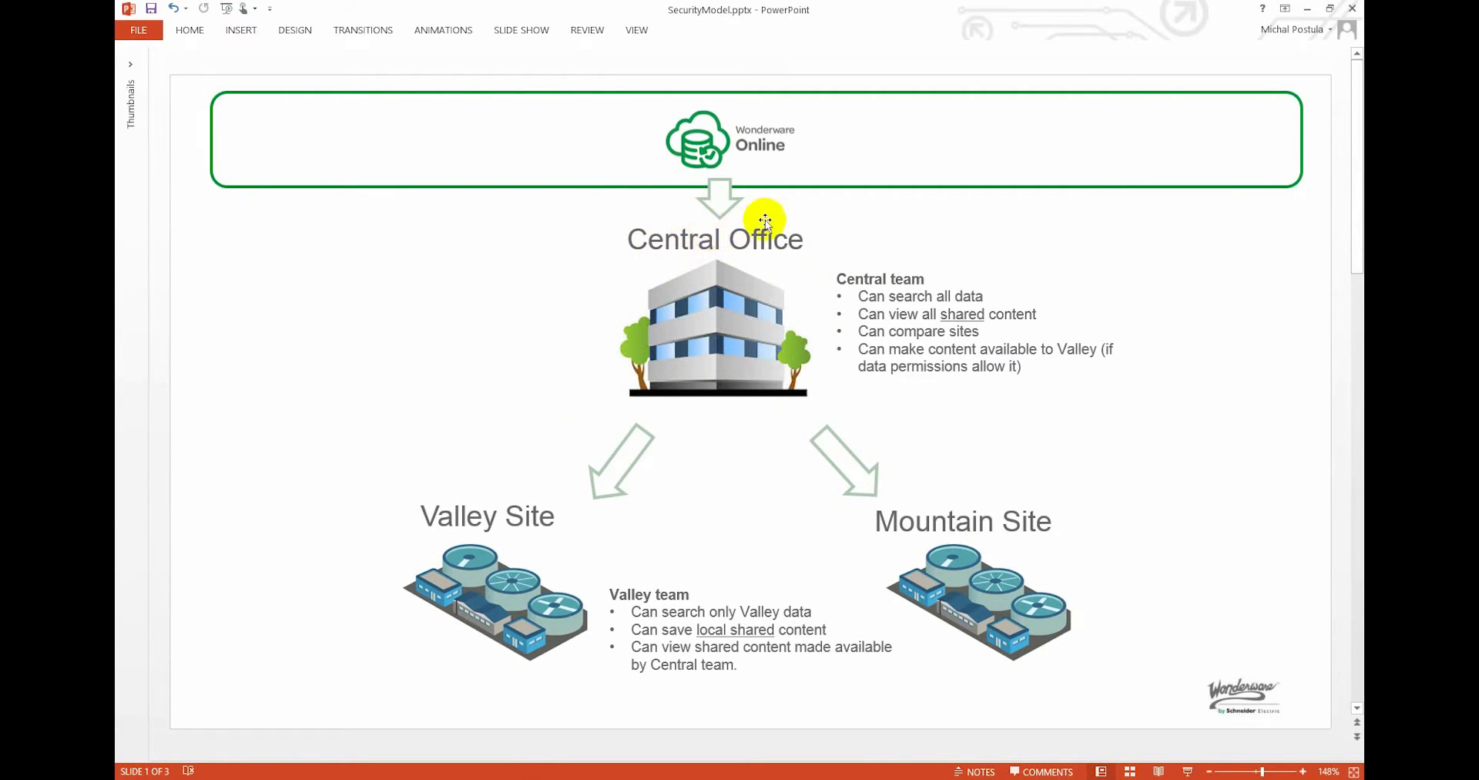
{"action": "mouse_move", "coordinate": [654, 394]}
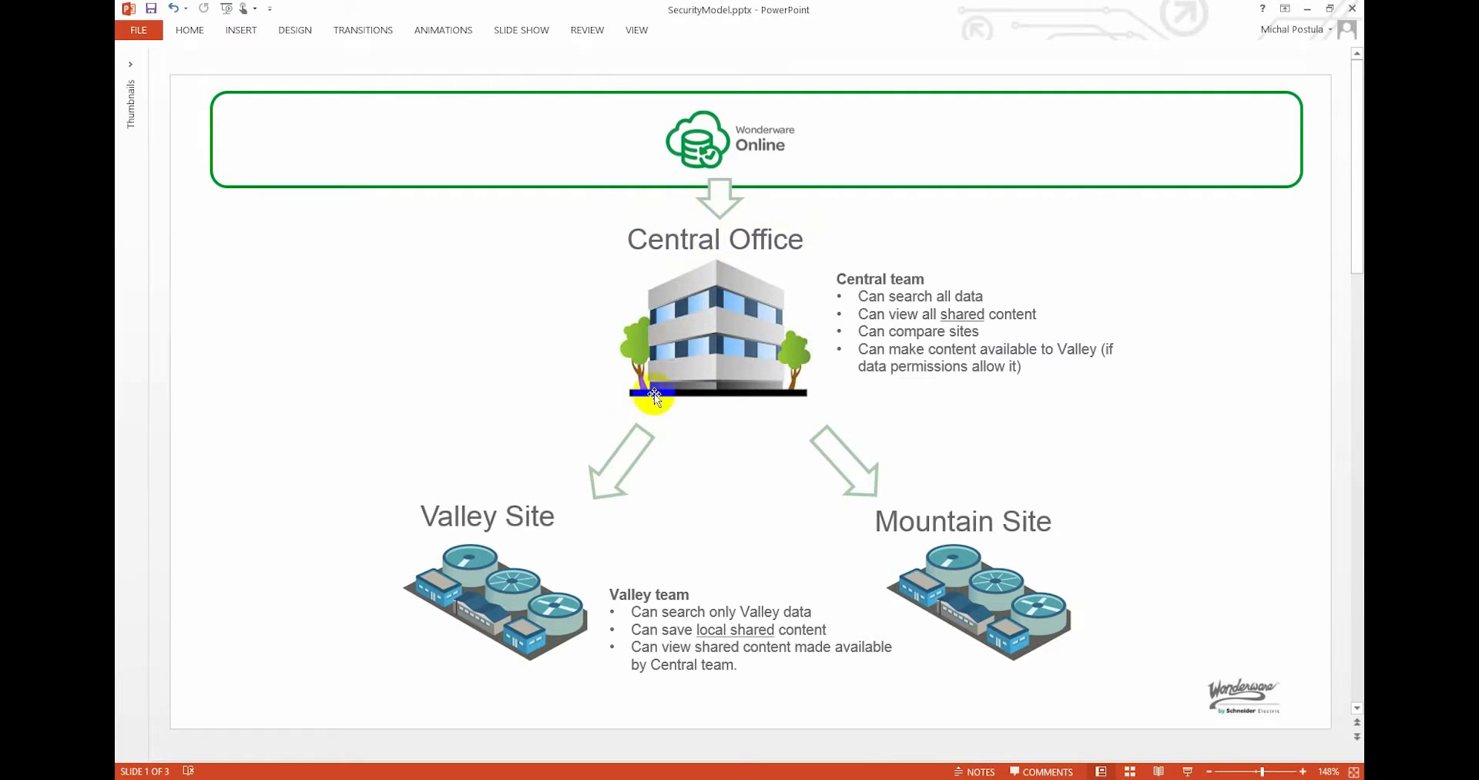
{"action": "mouse_move", "coordinate": [588, 563]}
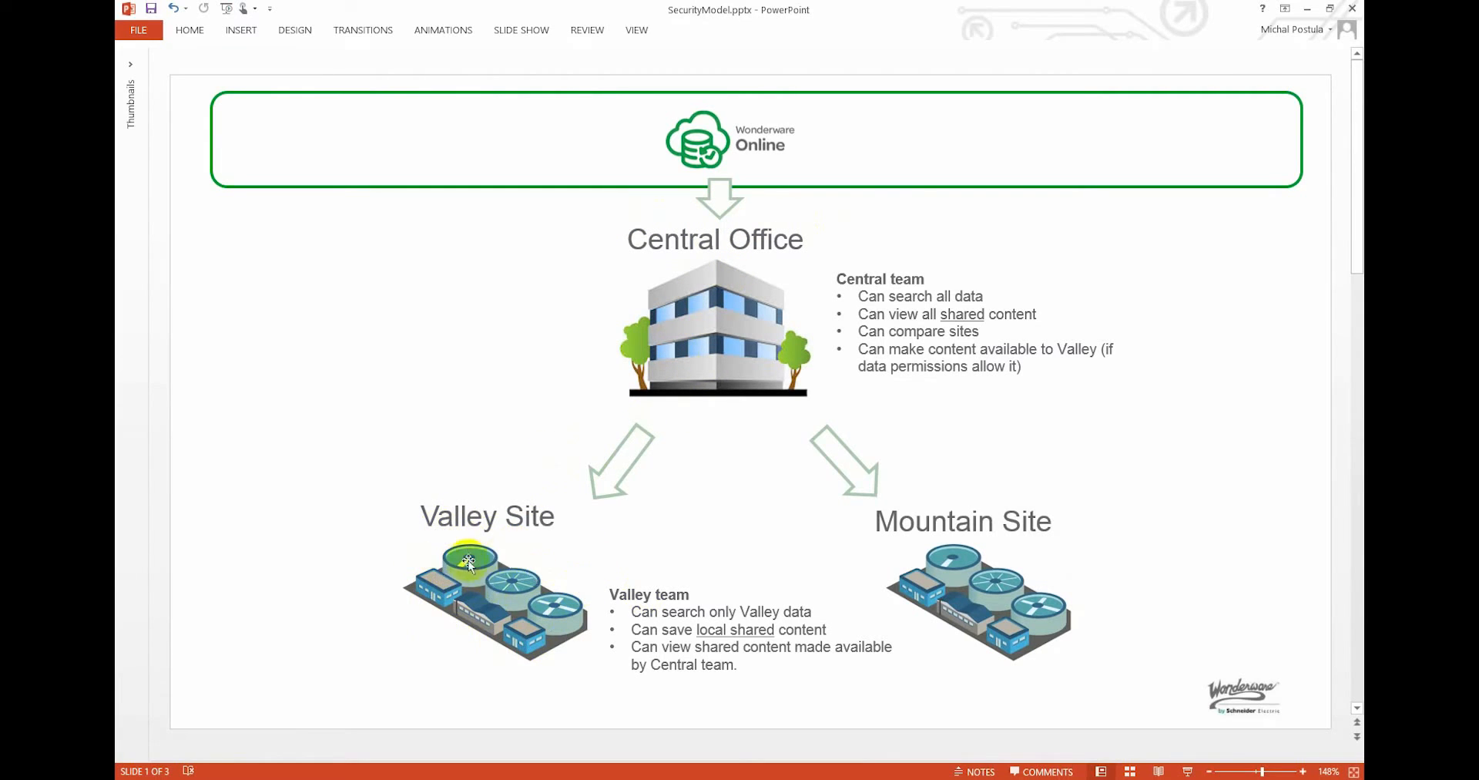
{"action": "mouse_move", "coordinate": [525, 579]}
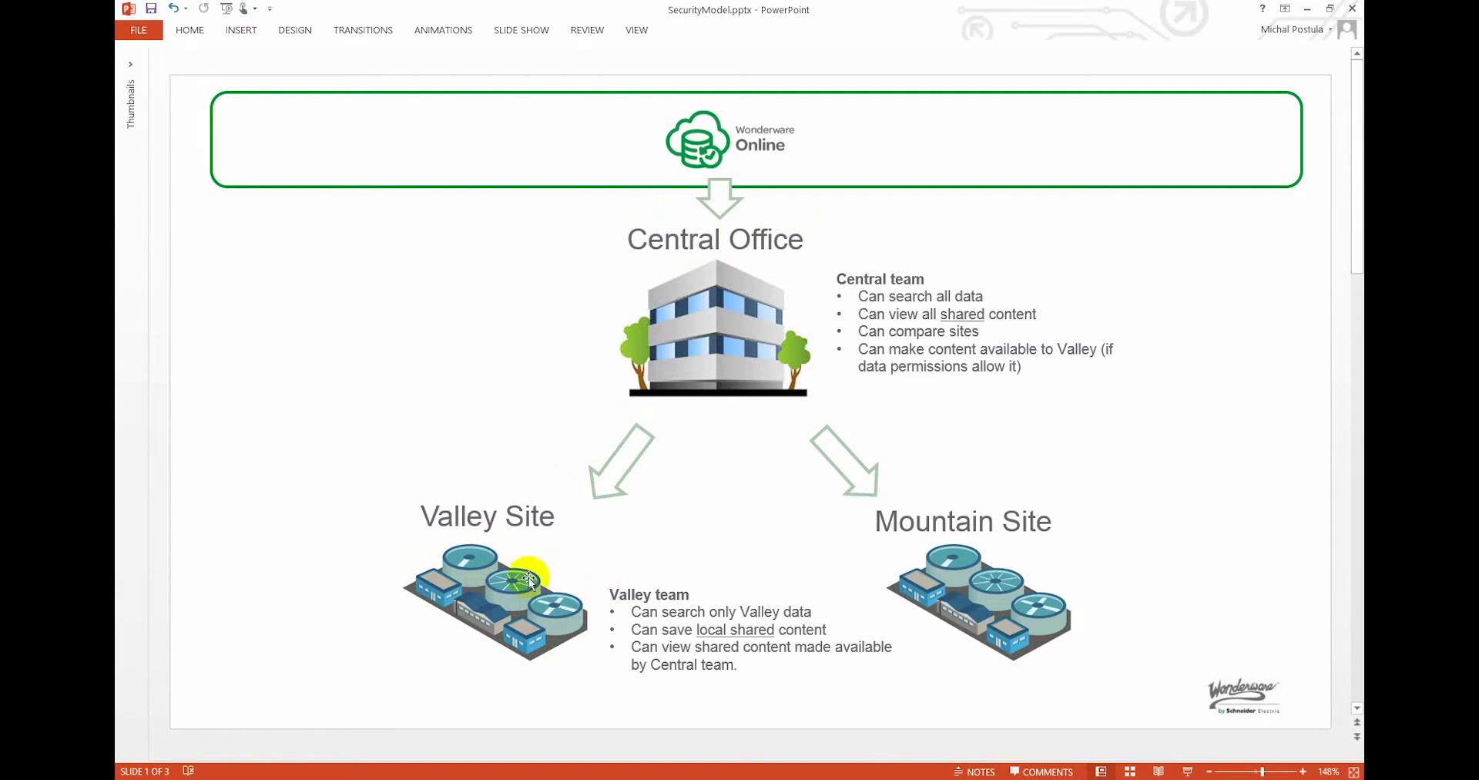
{"action": "mouse_move", "coordinate": [562, 587]}
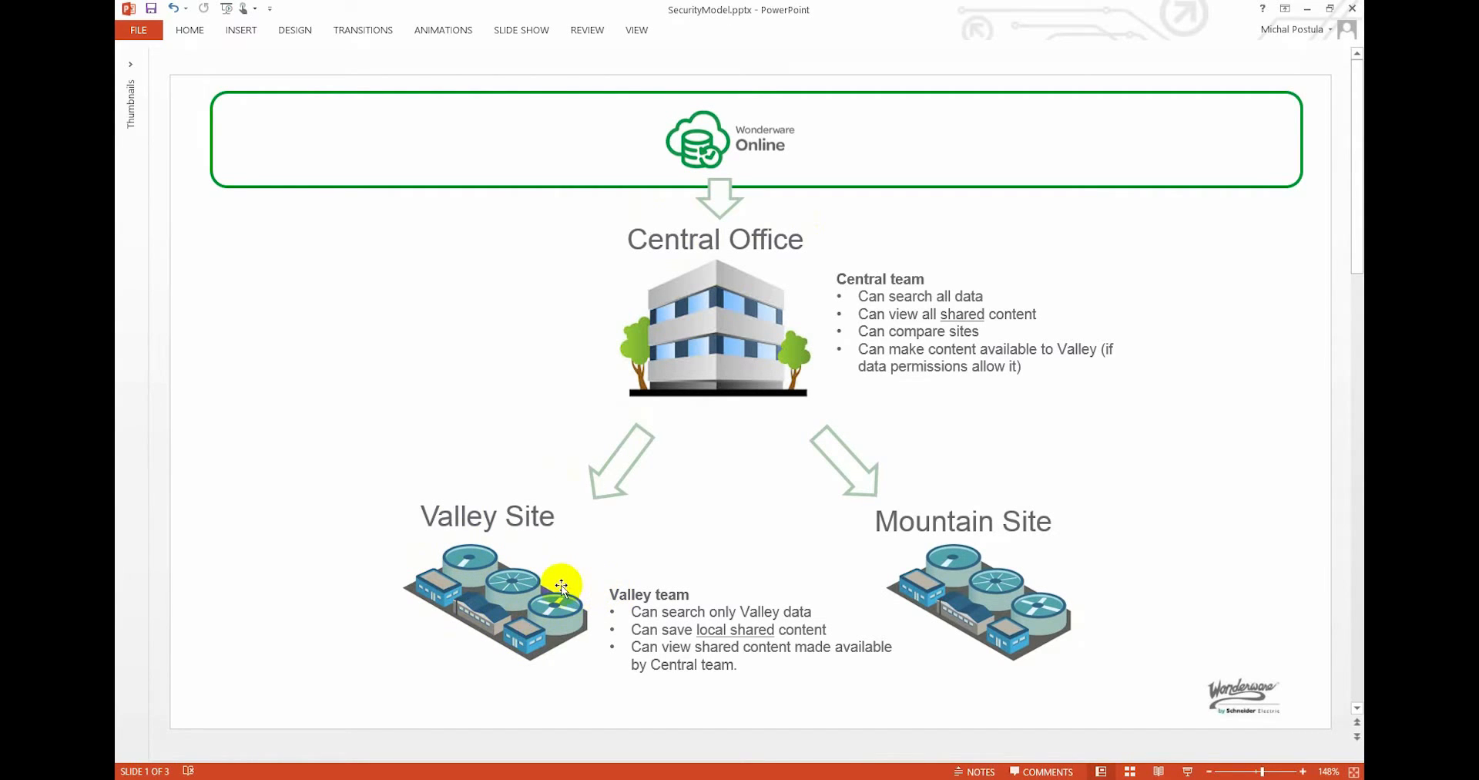
{"action": "mouse_move", "coordinate": [969, 596]}
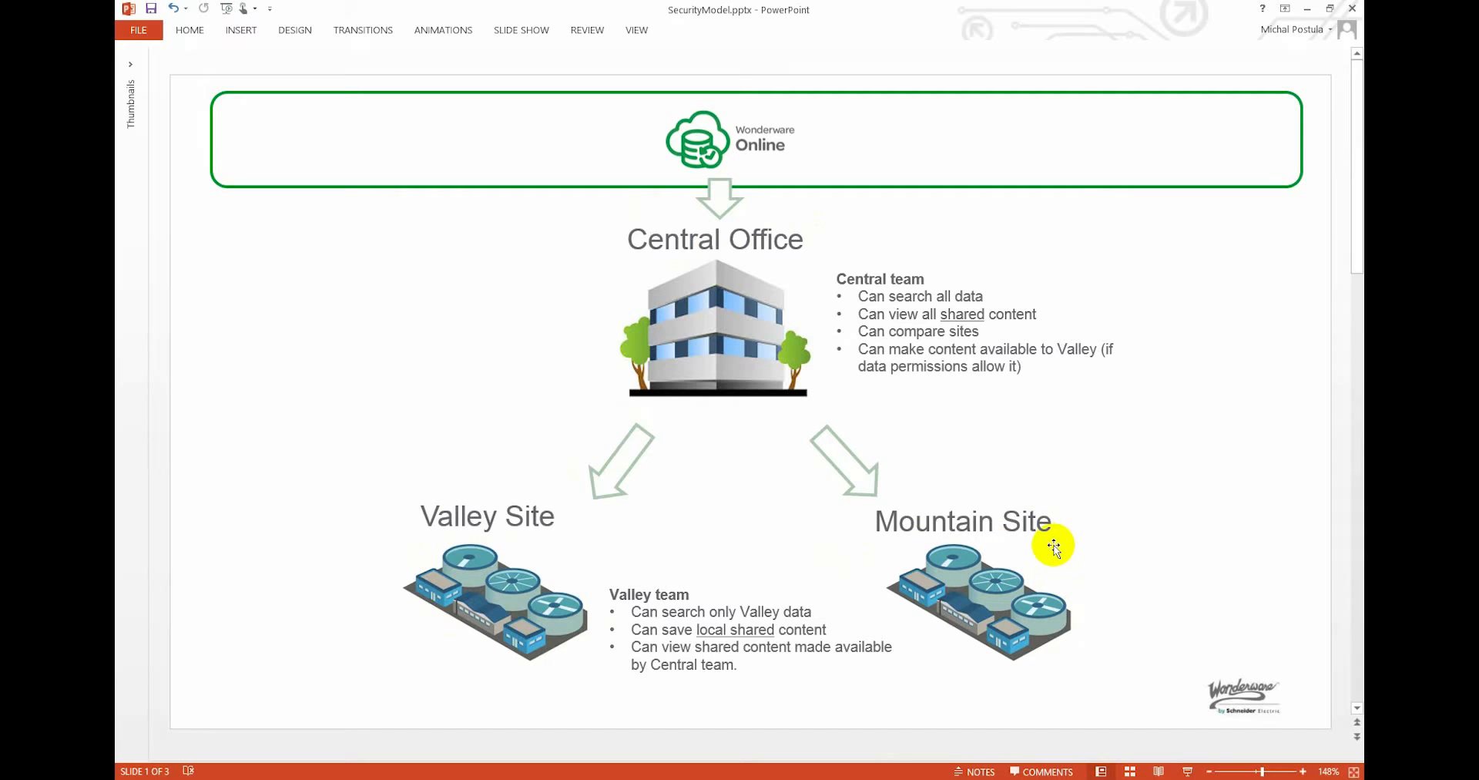
{"action": "mouse_move", "coordinate": [868, 280]}
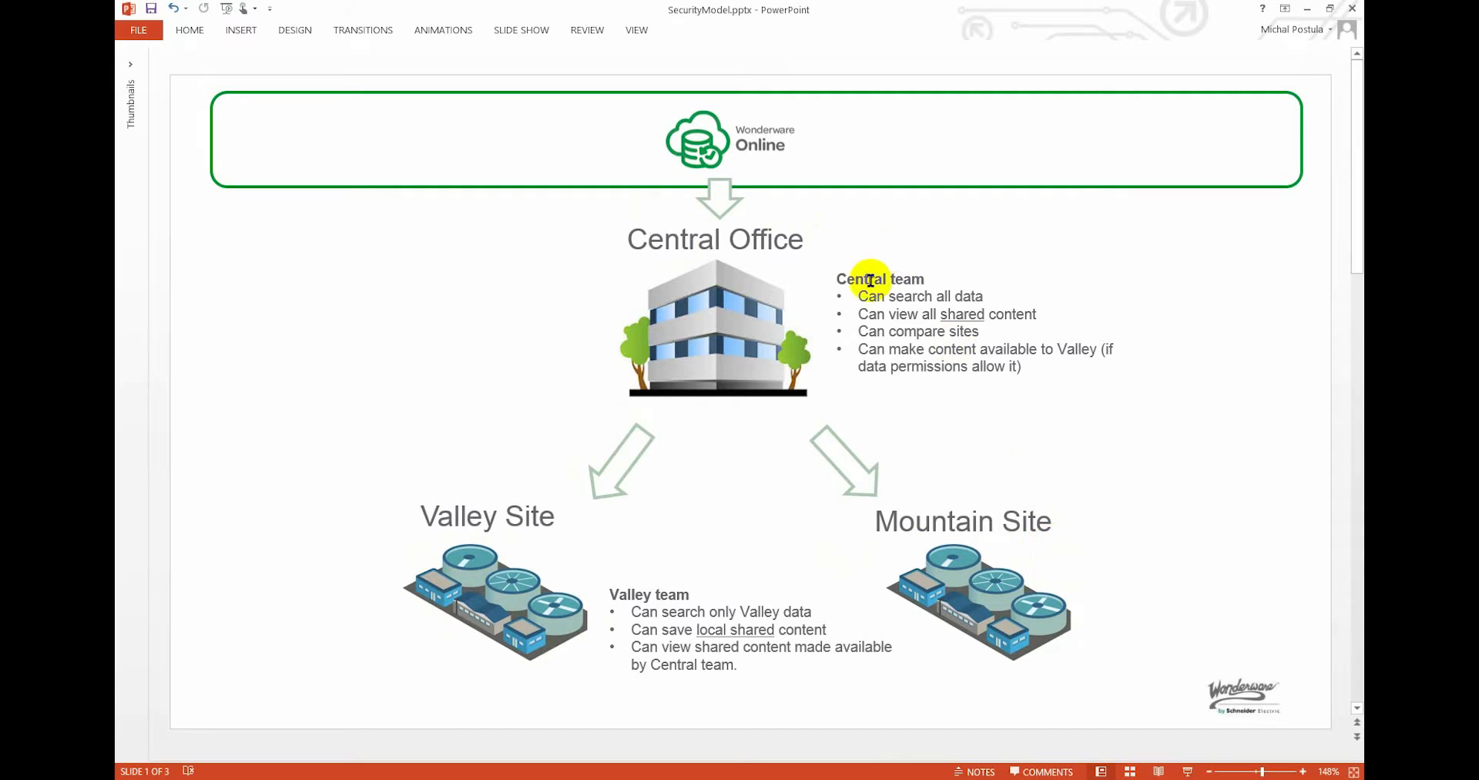
- Highlight the Central team capabilities text on the location-scoping slide, then deselect it
{"action": "left_click", "coordinate": [868, 278]}
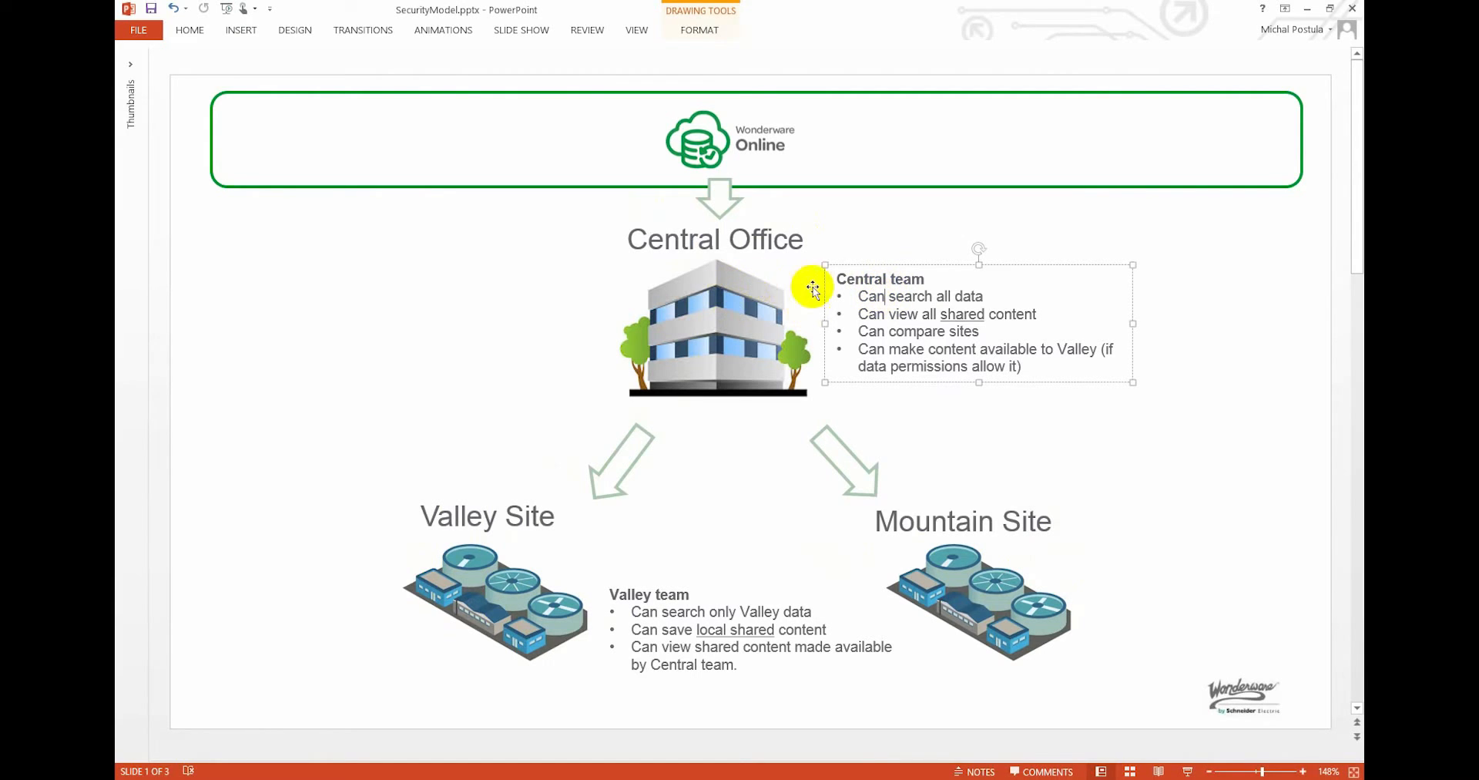
{"action": "mouse_move", "coordinate": [860, 298]}
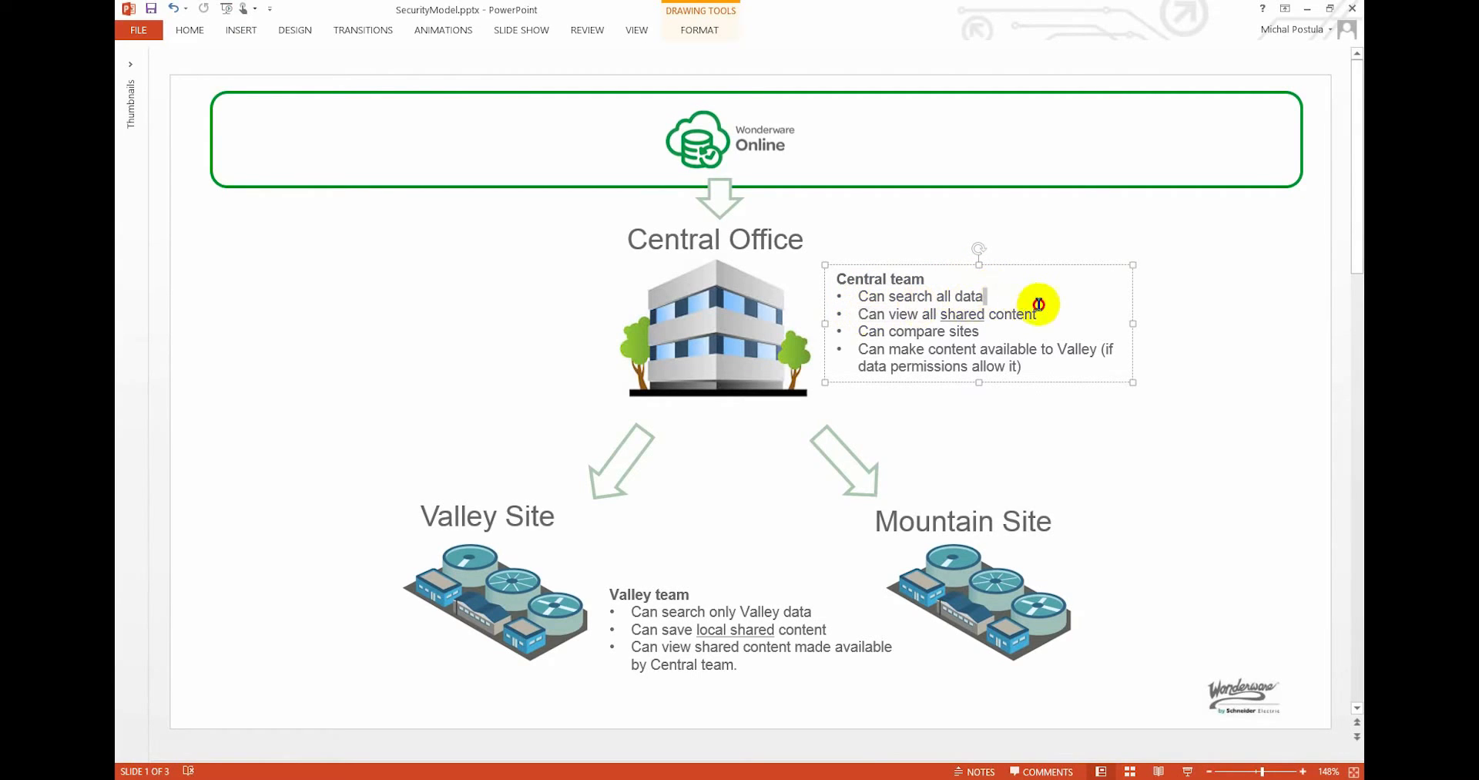
{"action": "triple_click", "coordinate": [948, 314]}
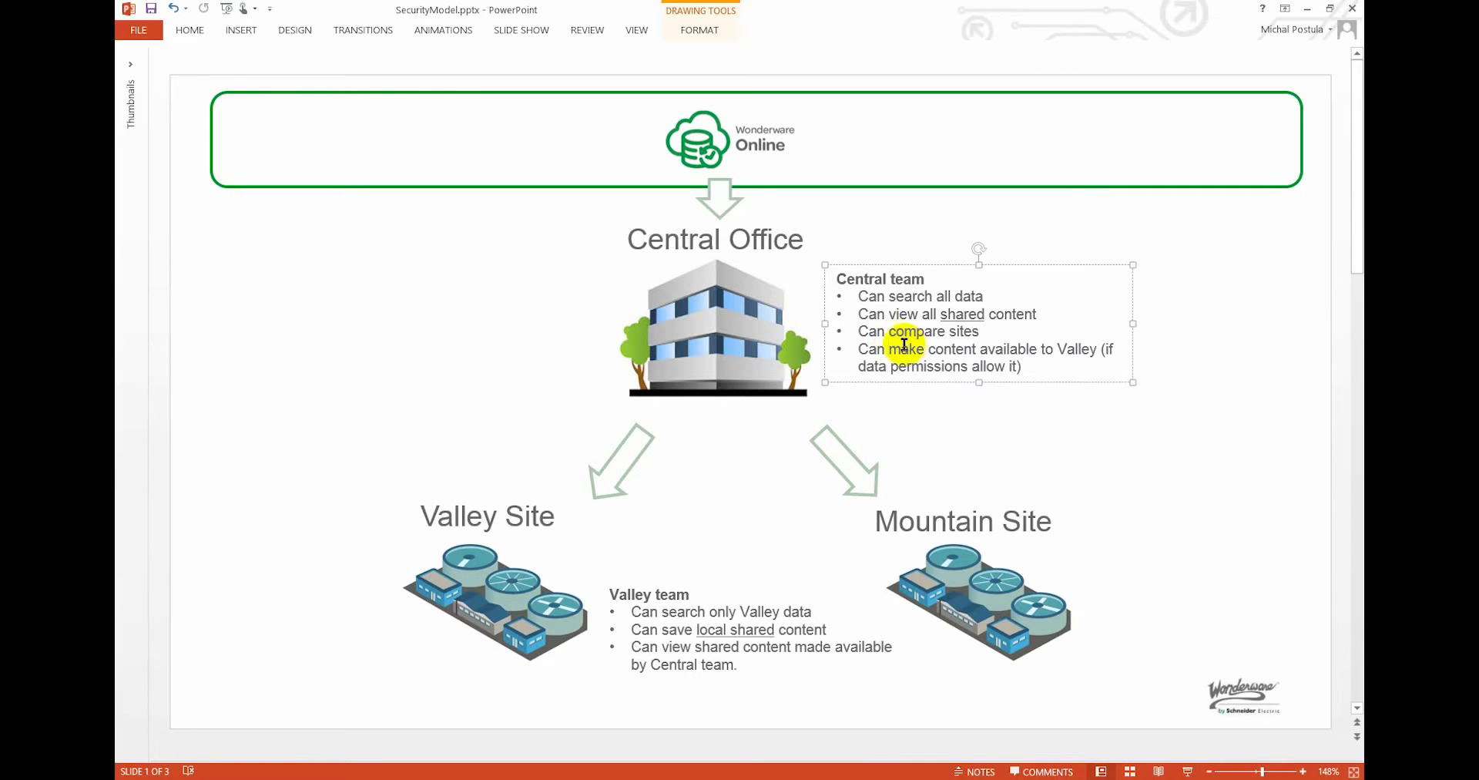
{"action": "left_click", "coordinate": [500, 374]}
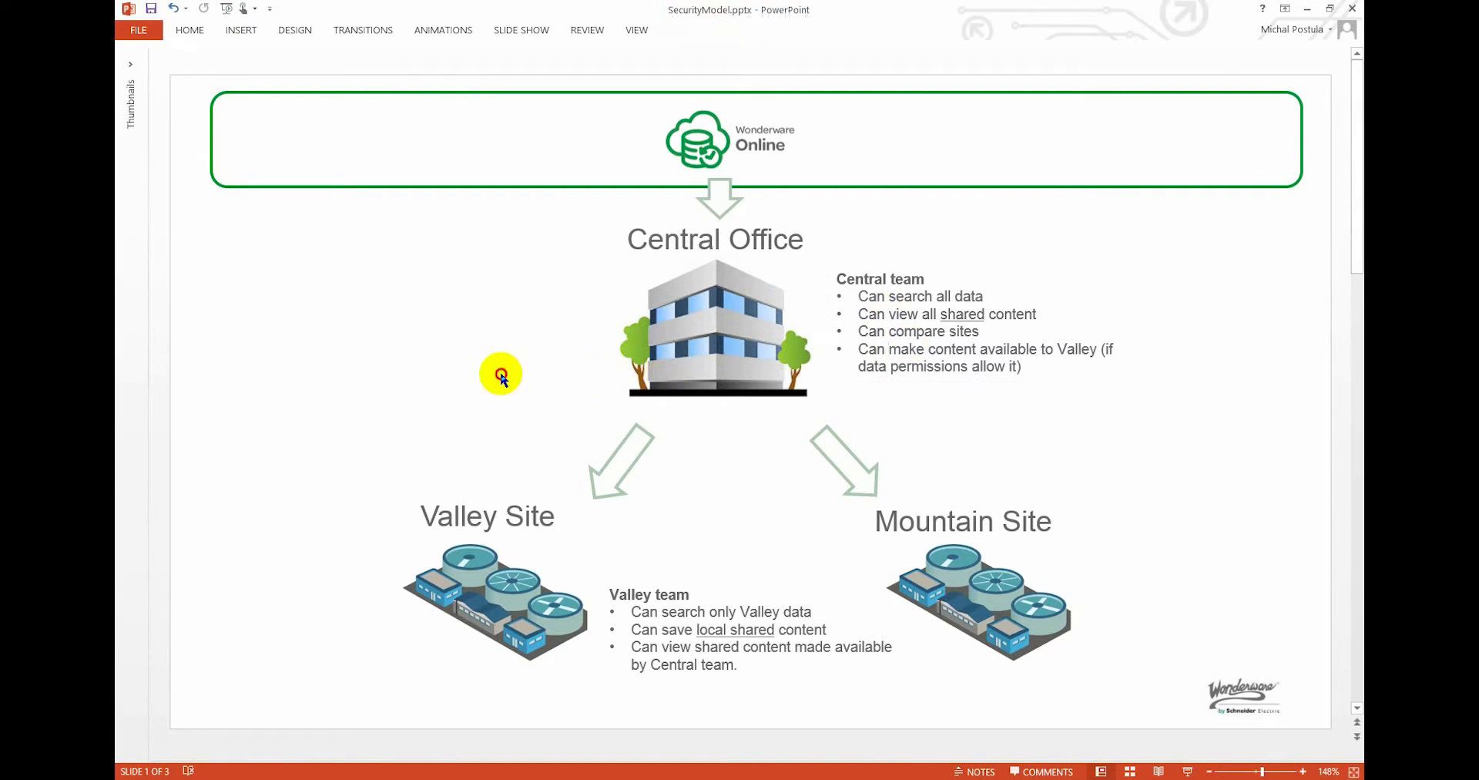
{"action": "mouse_move", "coordinate": [795, 502]}
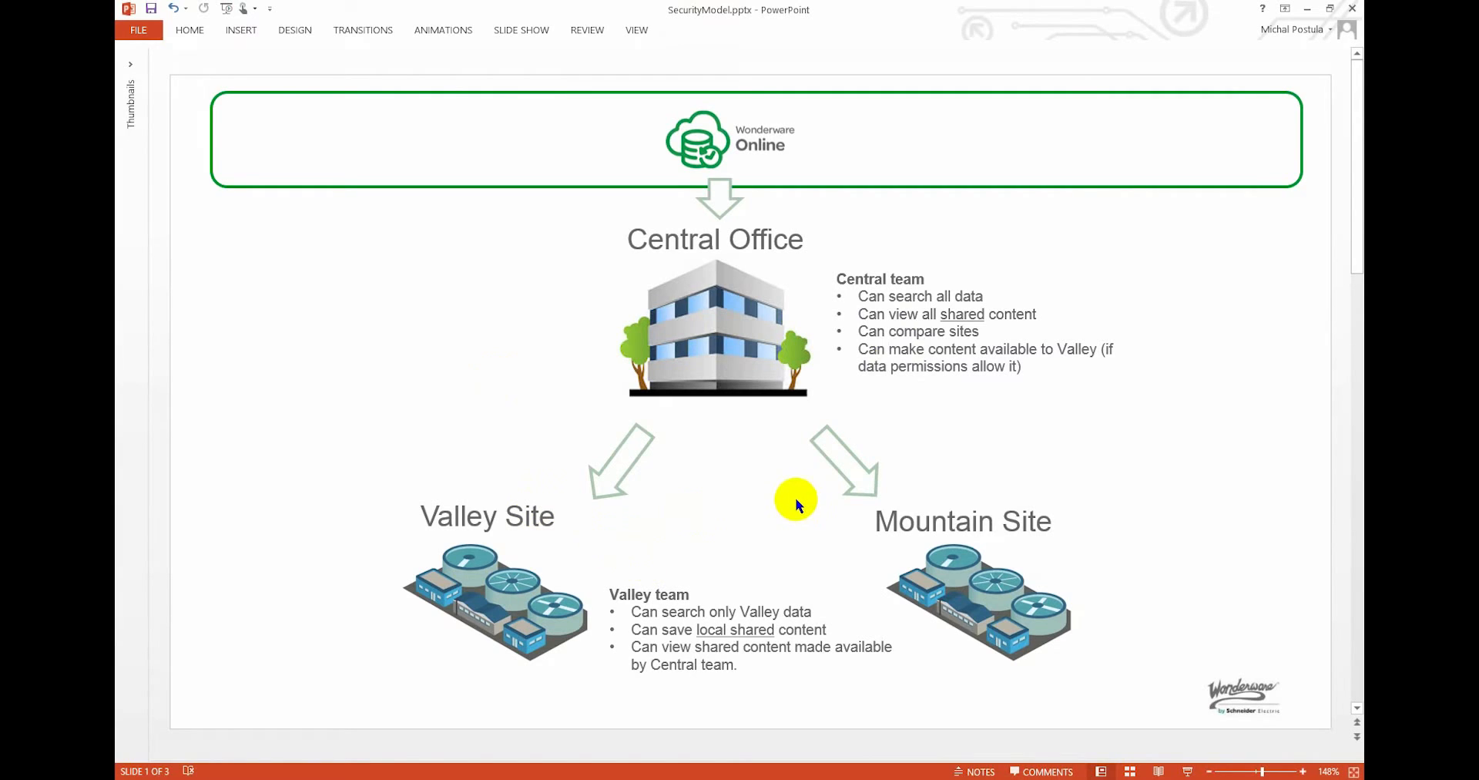
{"action": "mouse_move", "coordinate": [784, 508]}
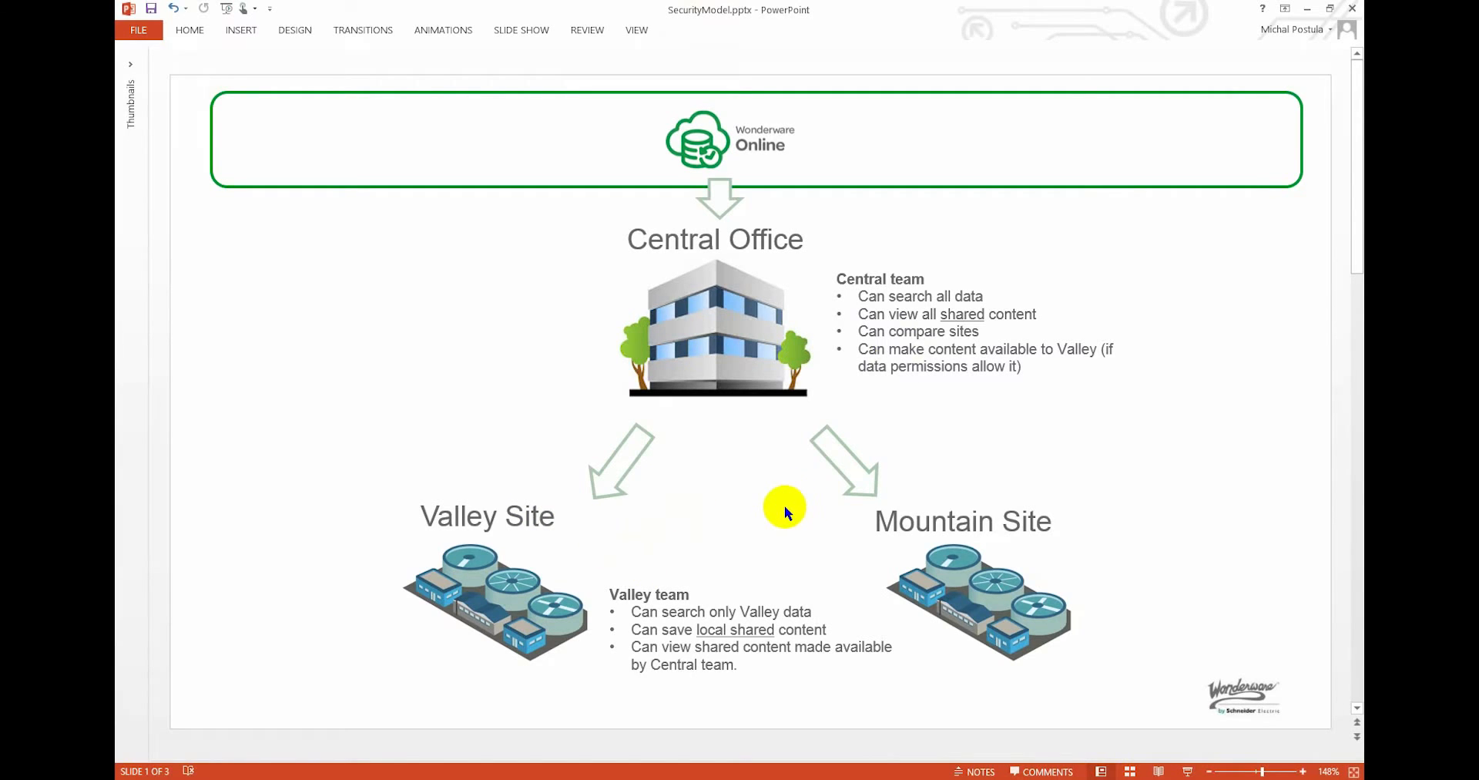
{"action": "mouse_move", "coordinate": [768, 519]}
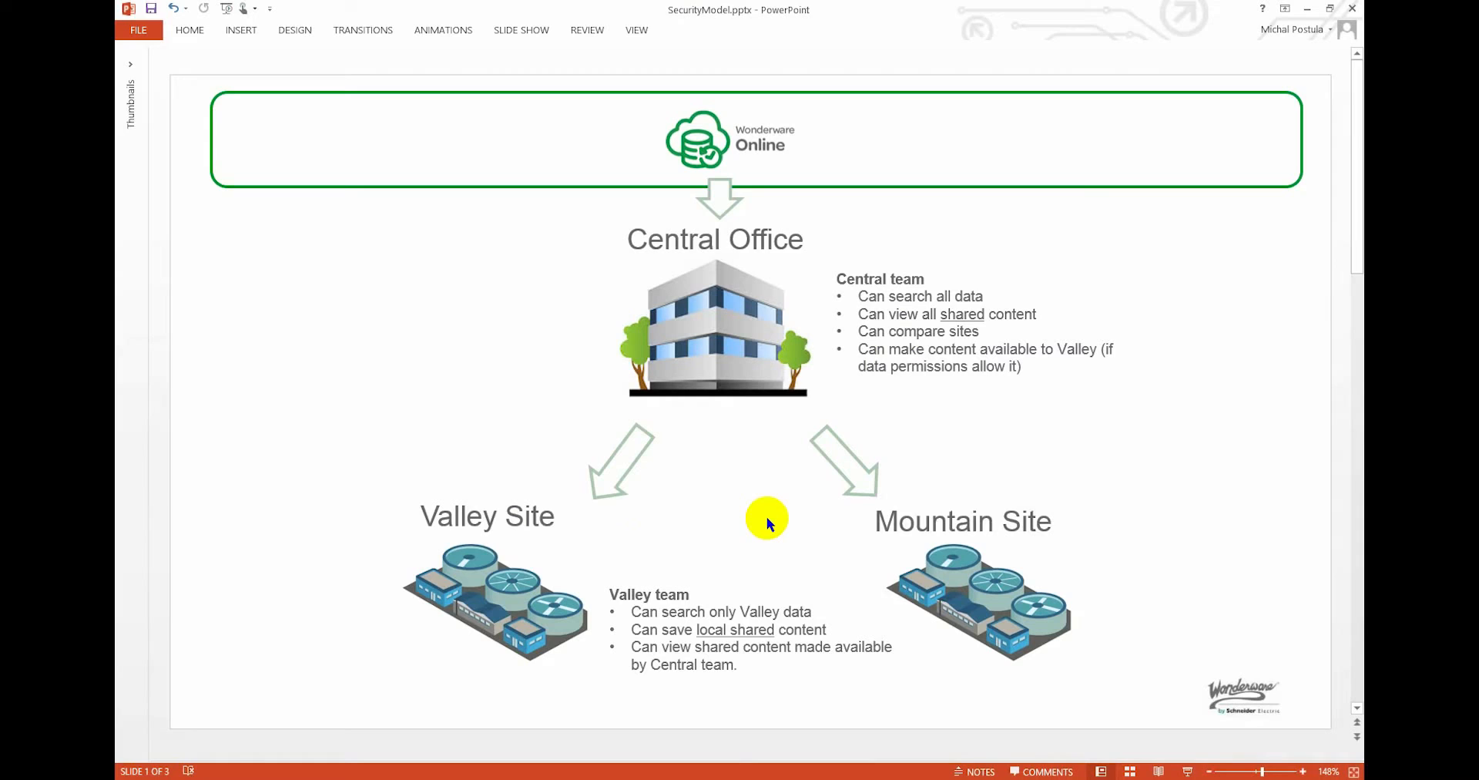
{"action": "mouse_move", "coordinate": [891, 453]}
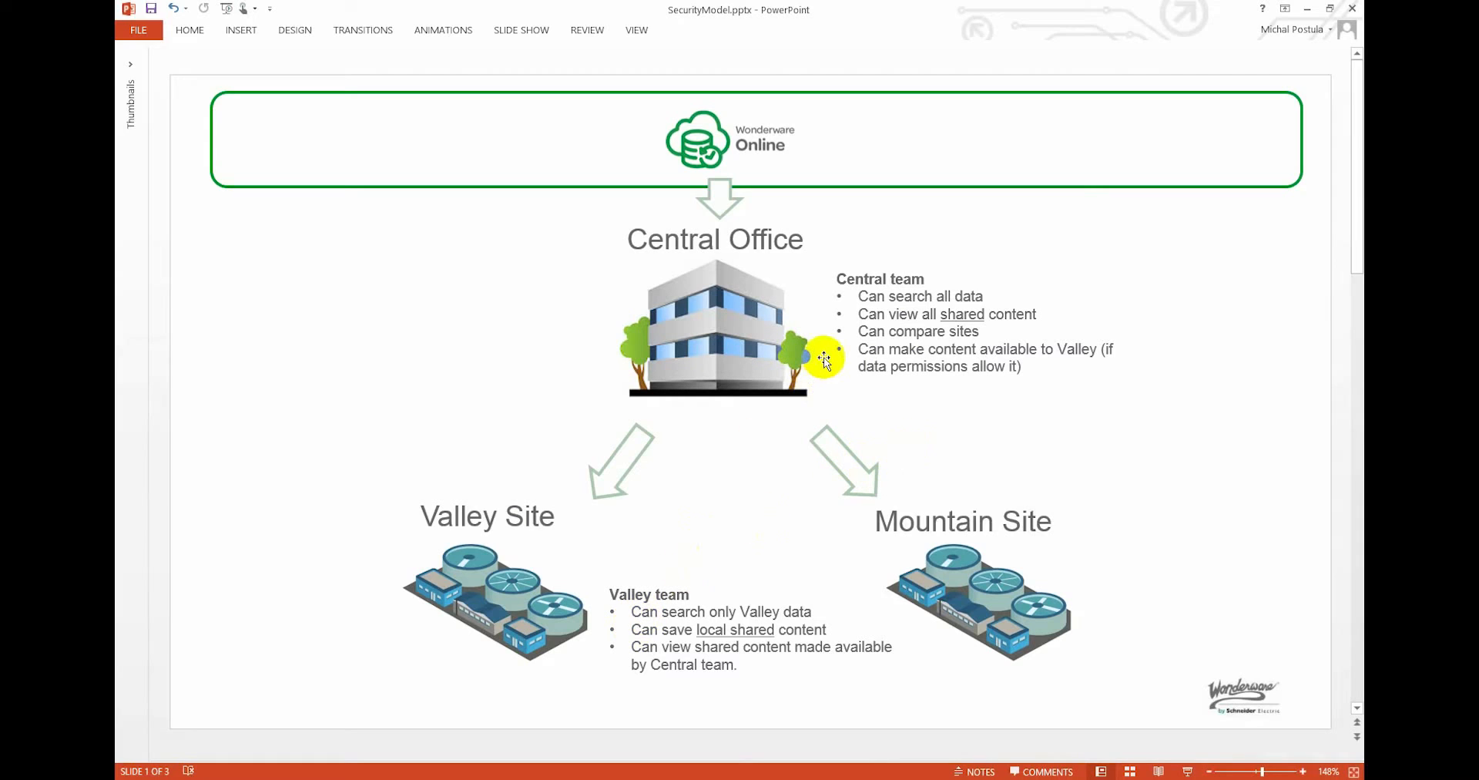
{"action": "mouse_move", "coordinate": [596, 566]}
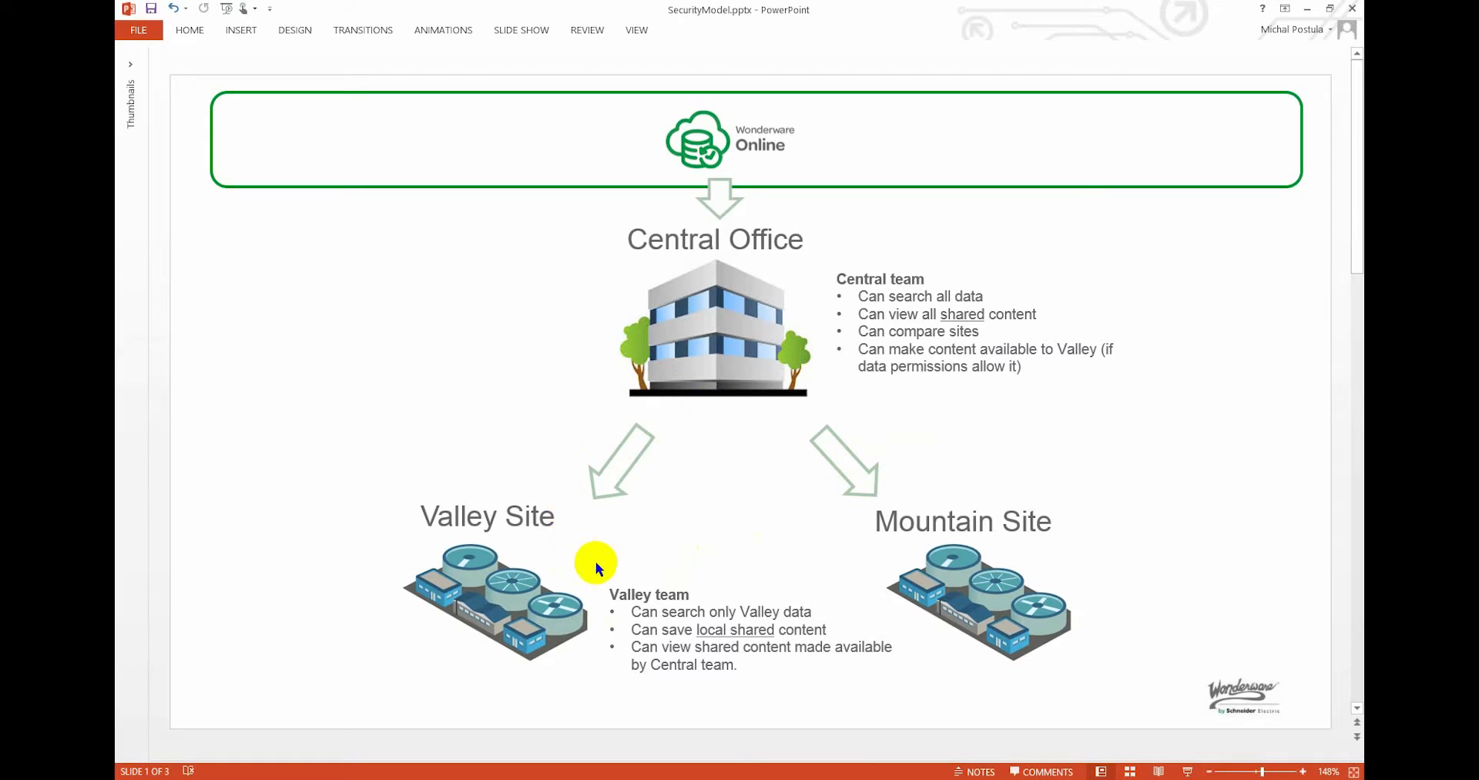
{"action": "mouse_move", "coordinate": [797, 452]}
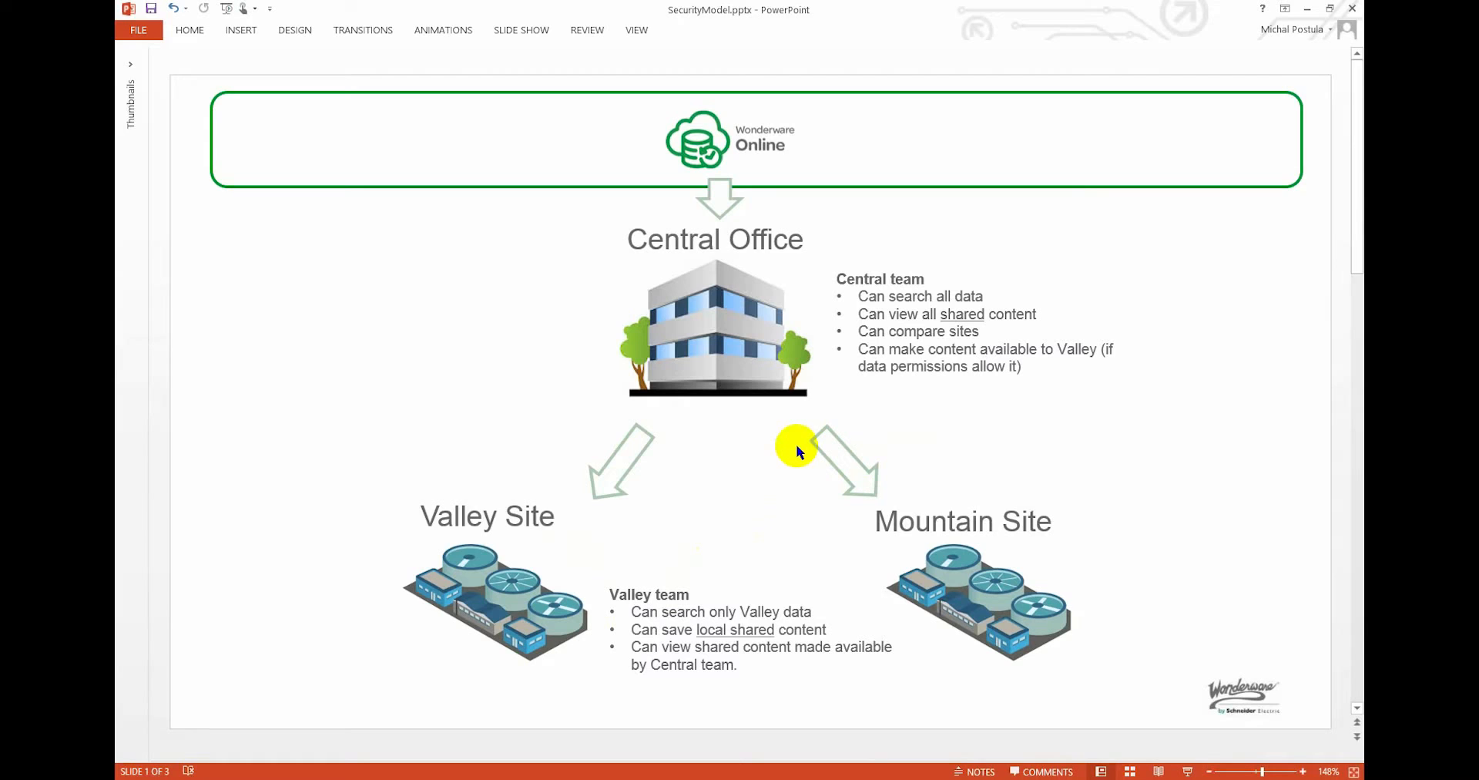
{"action": "mouse_move", "coordinate": [877, 391]}
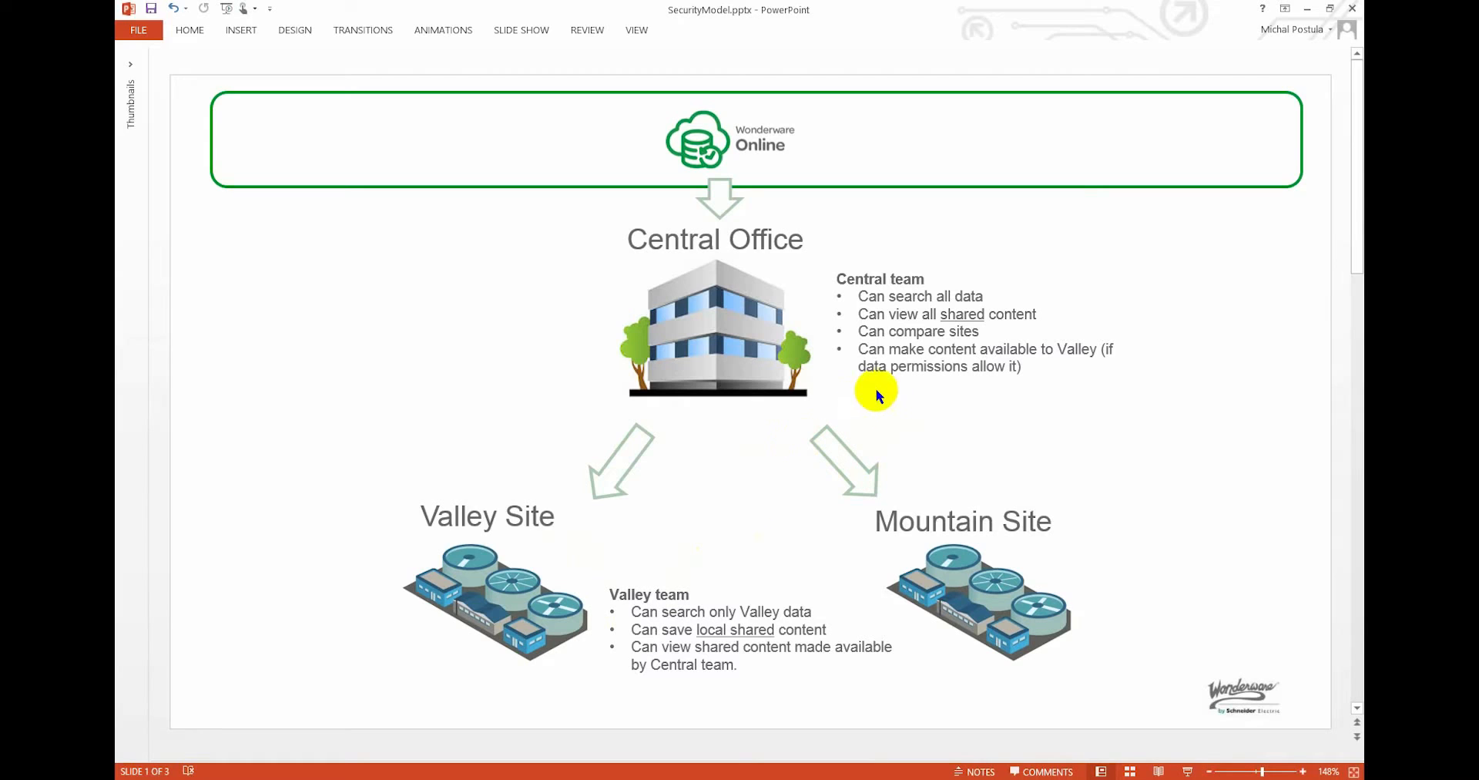
{"action": "mouse_move", "coordinate": [354, 316]}
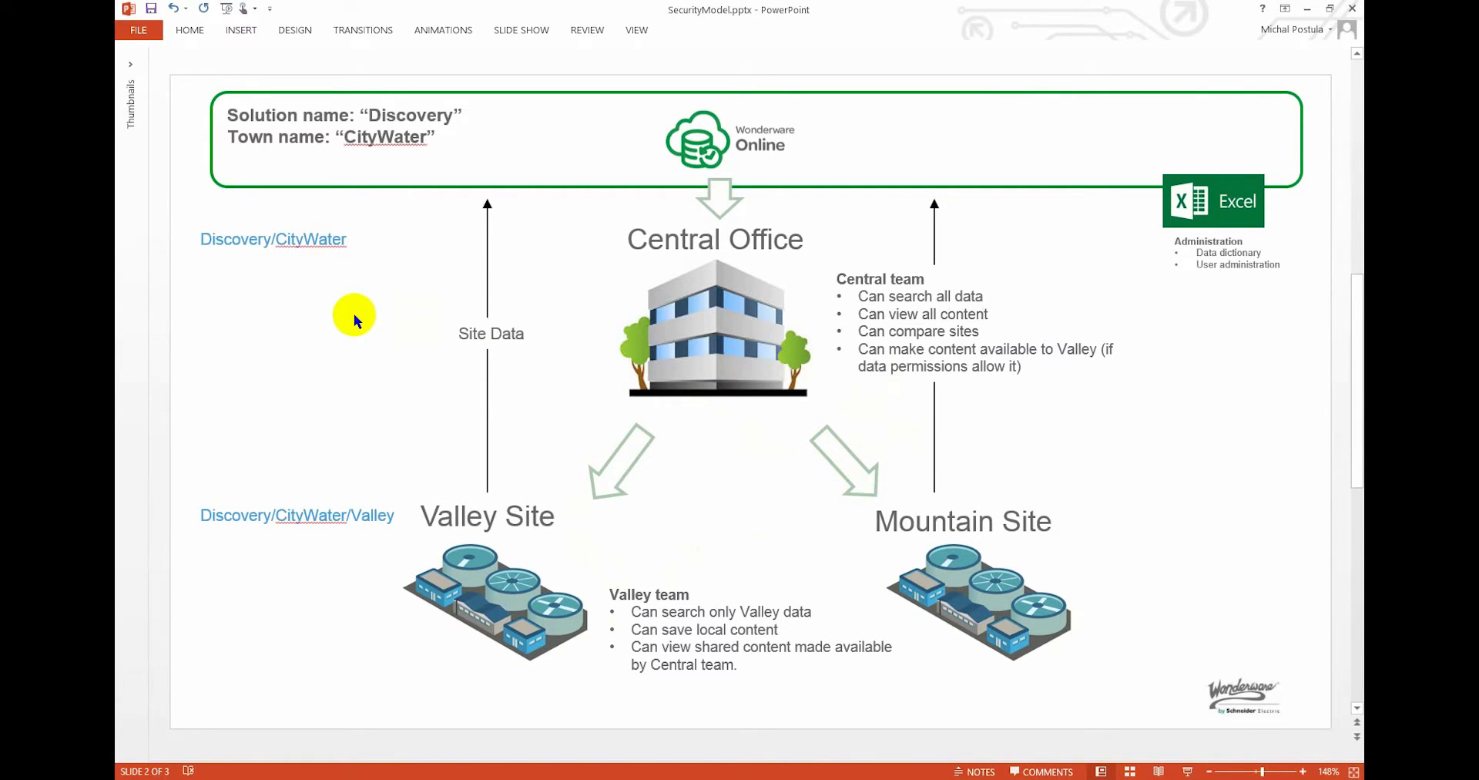
{"action": "mouse_move", "coordinate": [522, 541]}
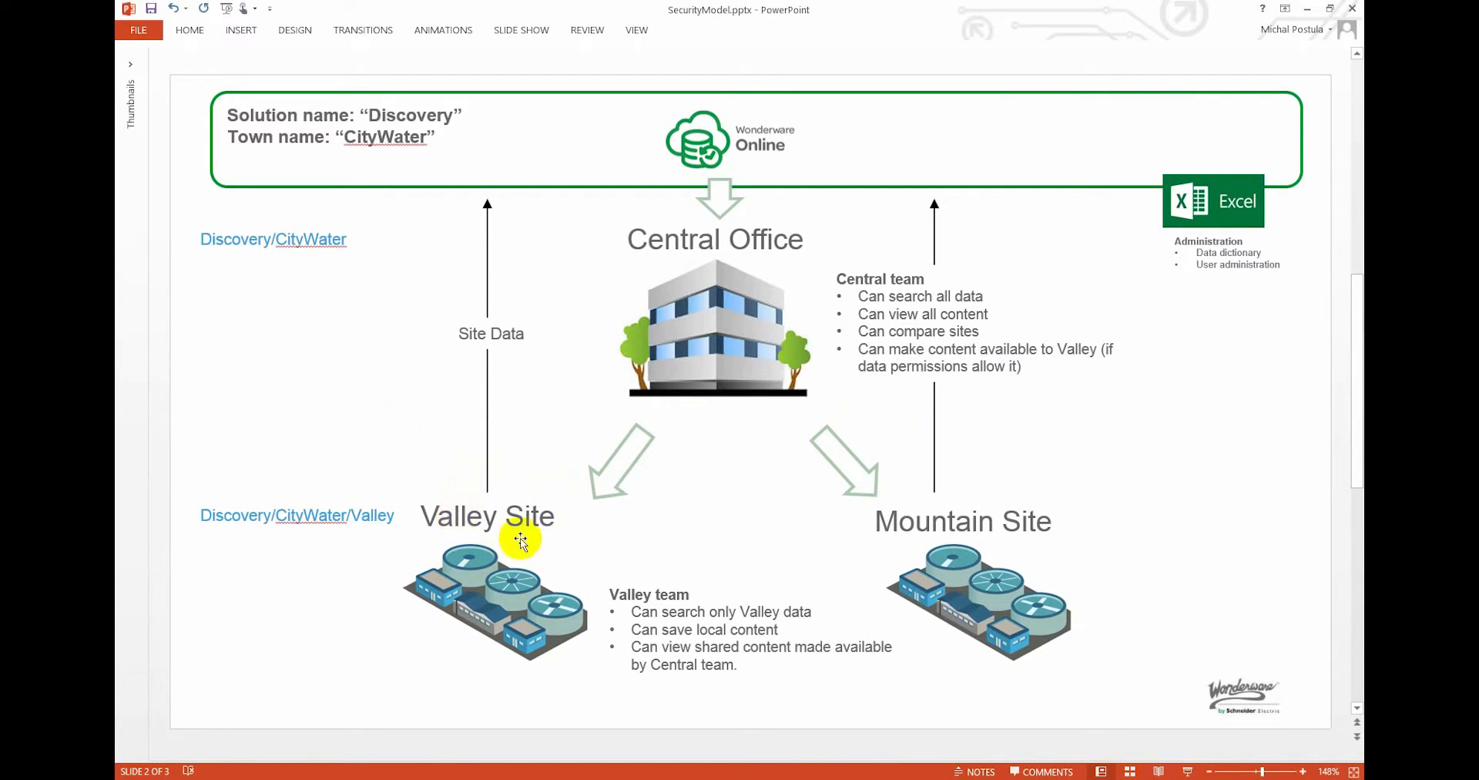
{"action": "mouse_move", "coordinate": [471, 499]}
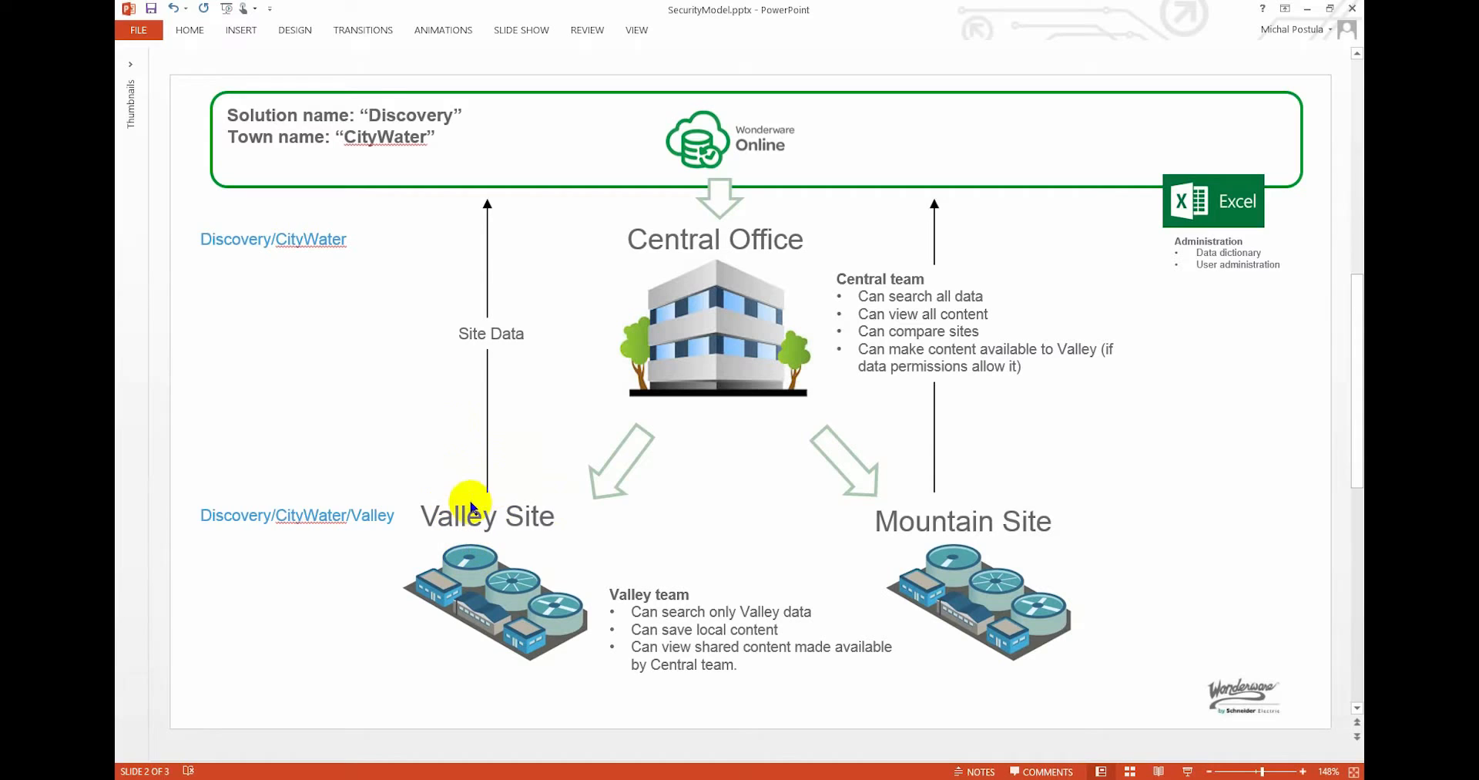
{"action": "mouse_move", "coordinate": [707, 122]}
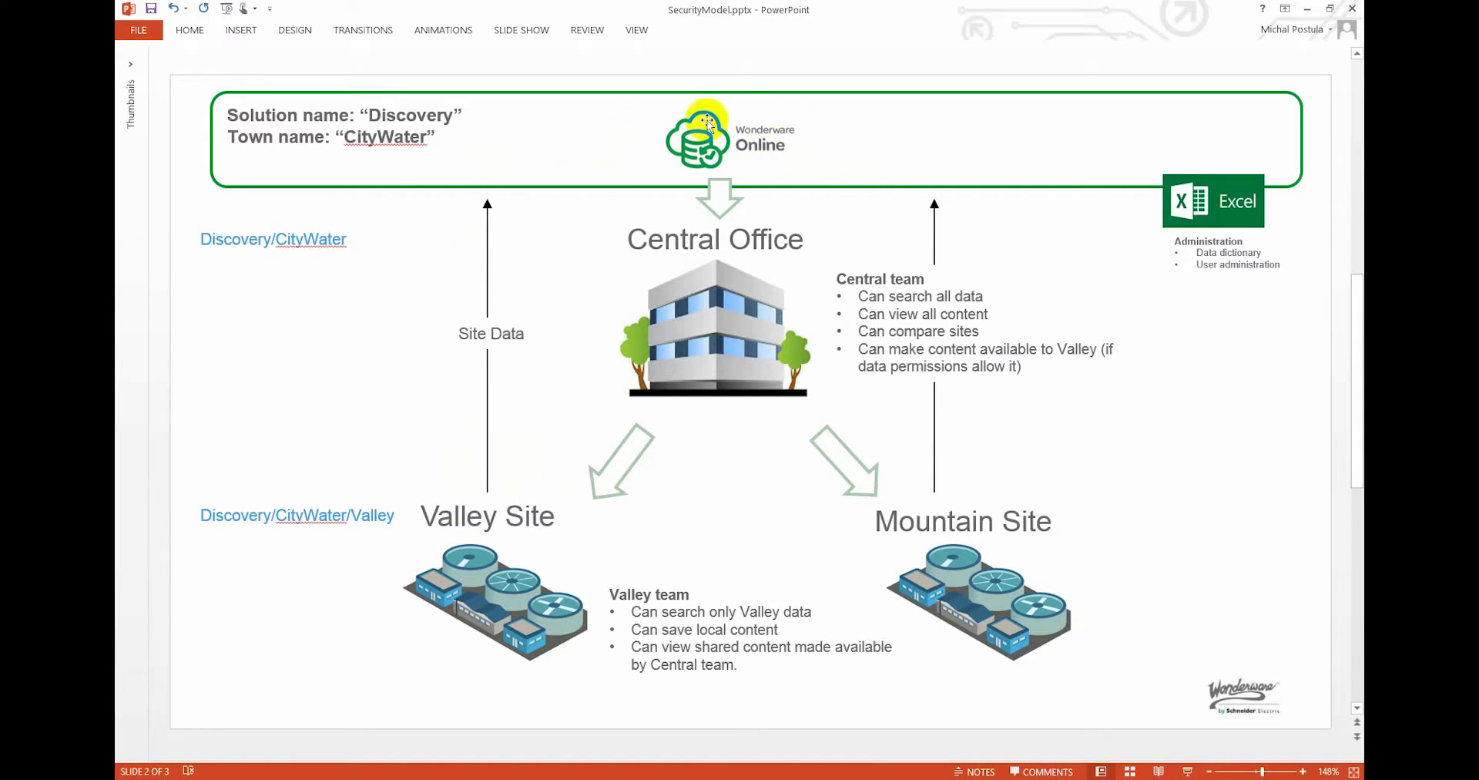
{"action": "mouse_move", "coordinate": [575, 158]}
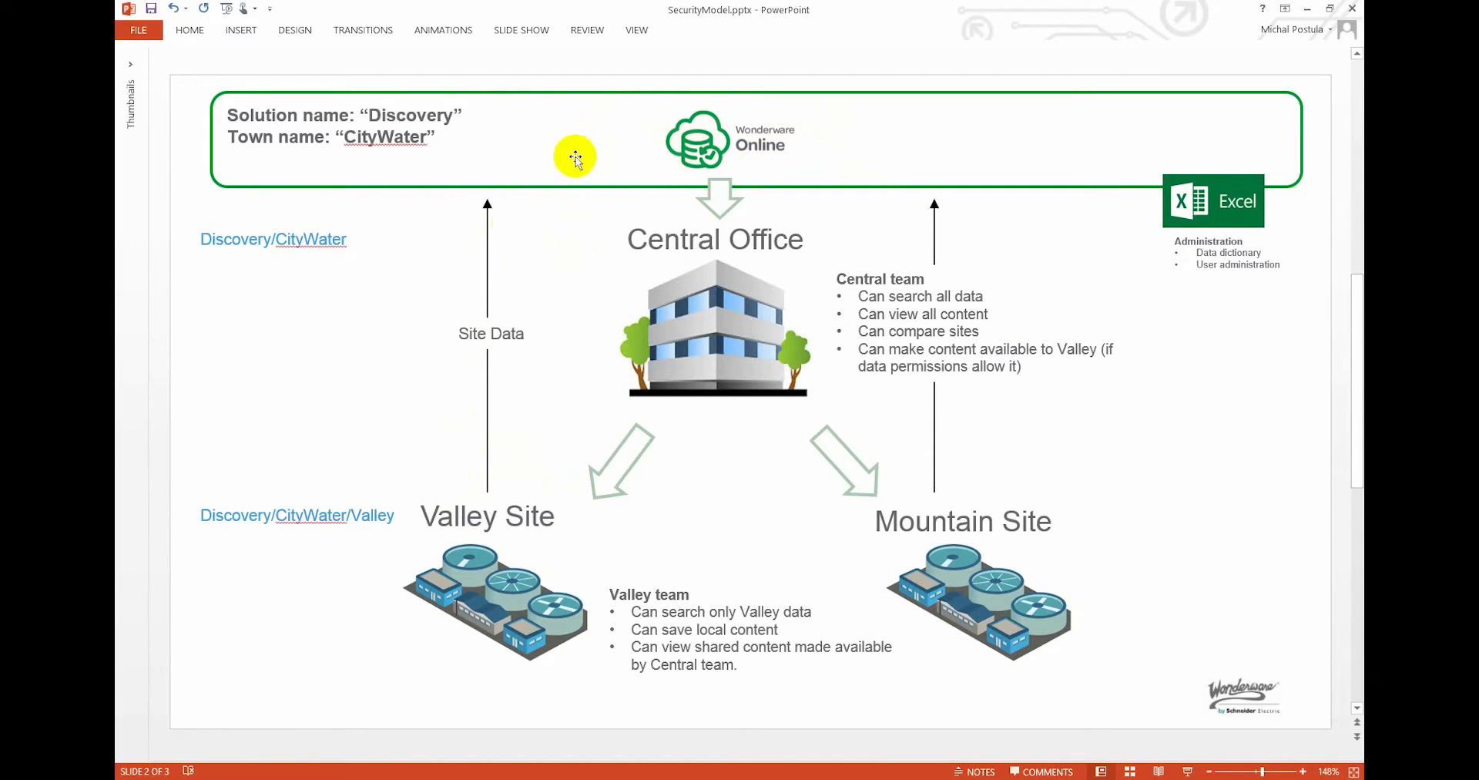
{"action": "mouse_move", "coordinate": [479, 140]}
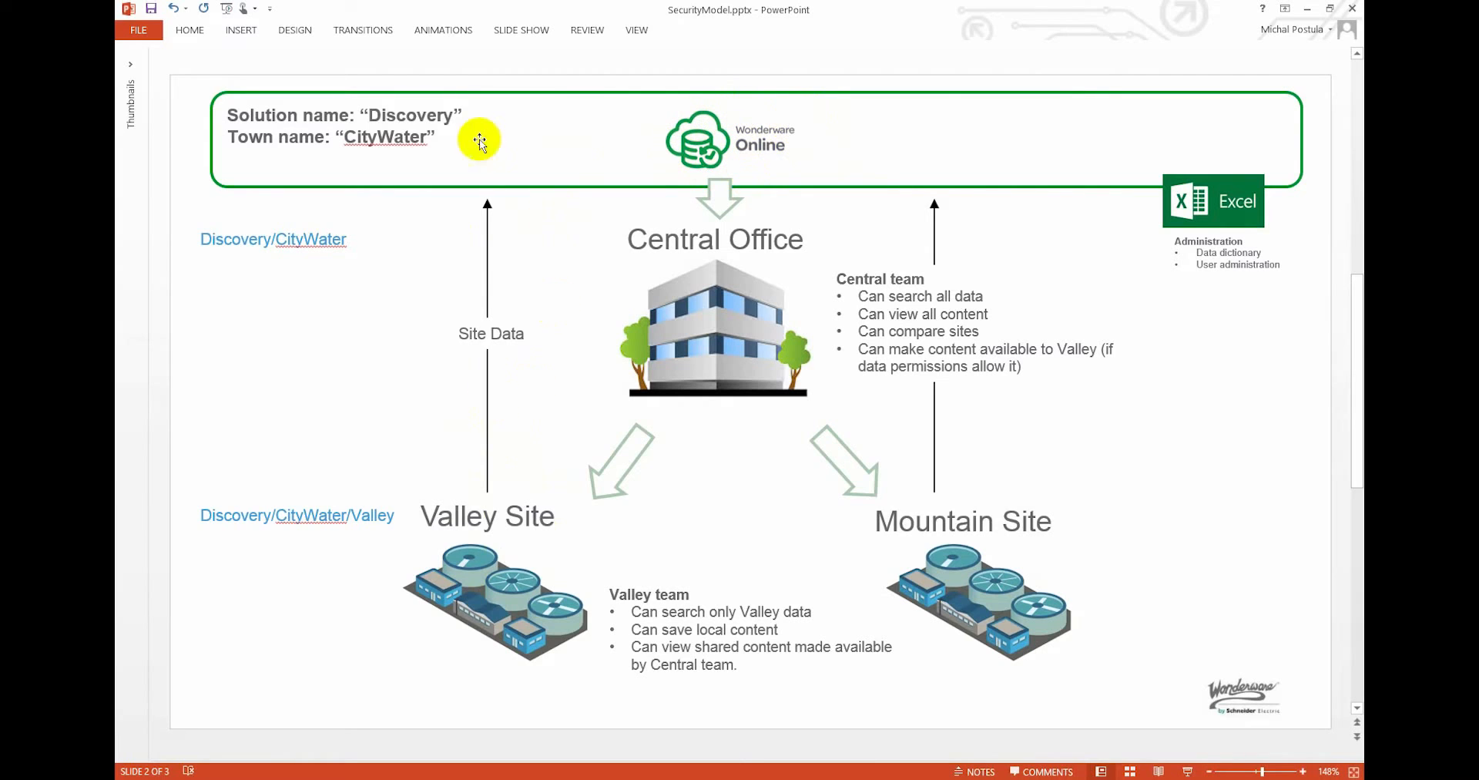
{"action": "mouse_move", "coordinate": [734, 180]}
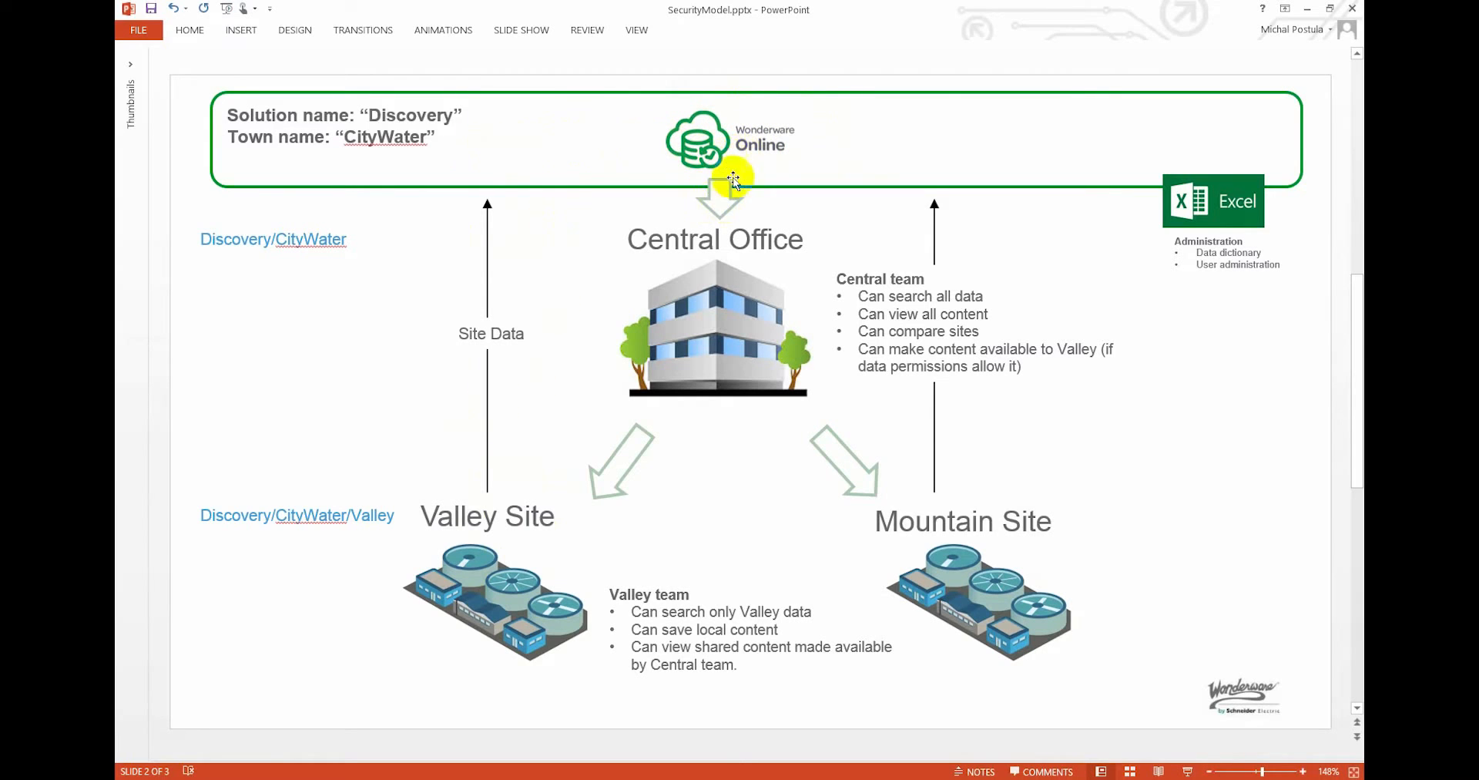
{"action": "mouse_move", "coordinate": [715, 230]}
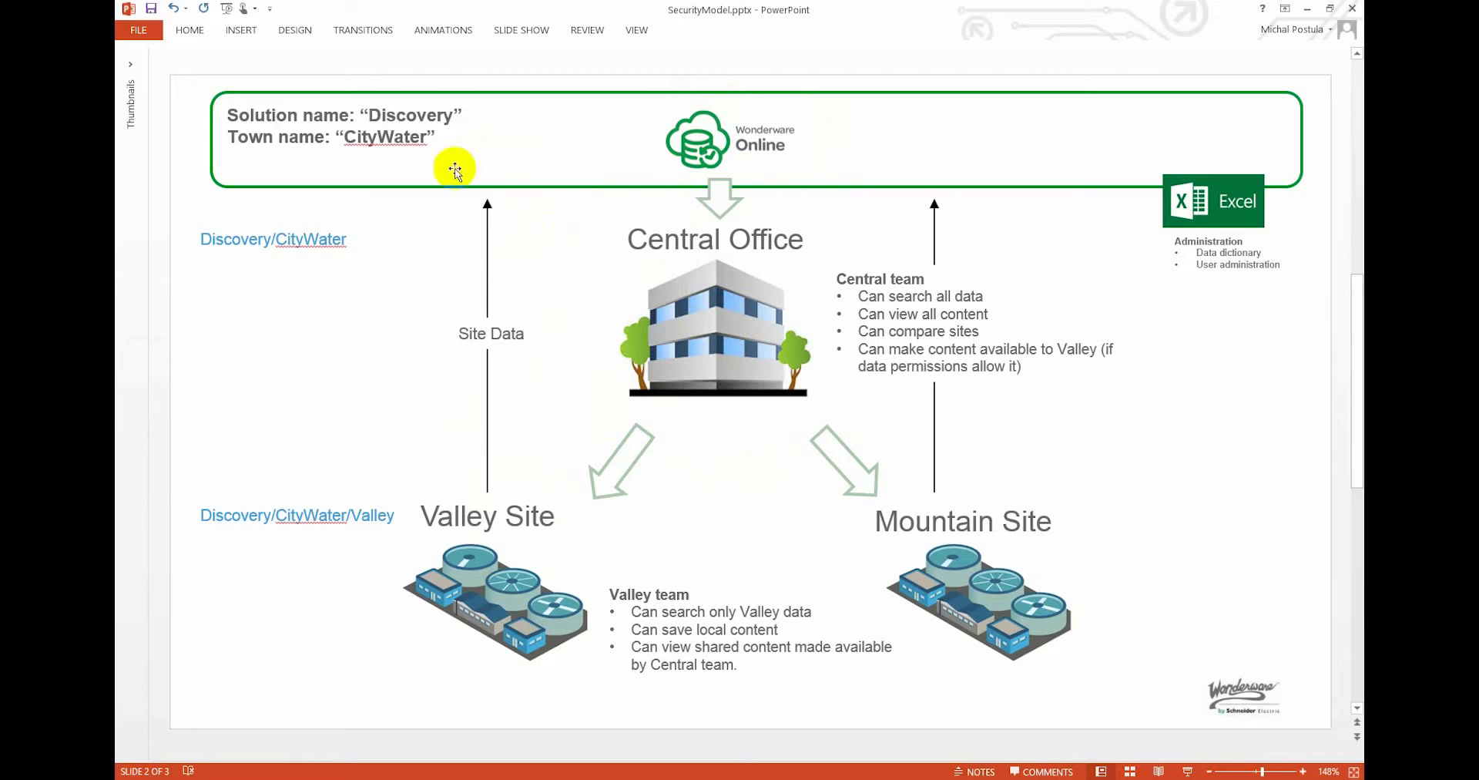
{"action": "mouse_move", "coordinate": [443, 151]}
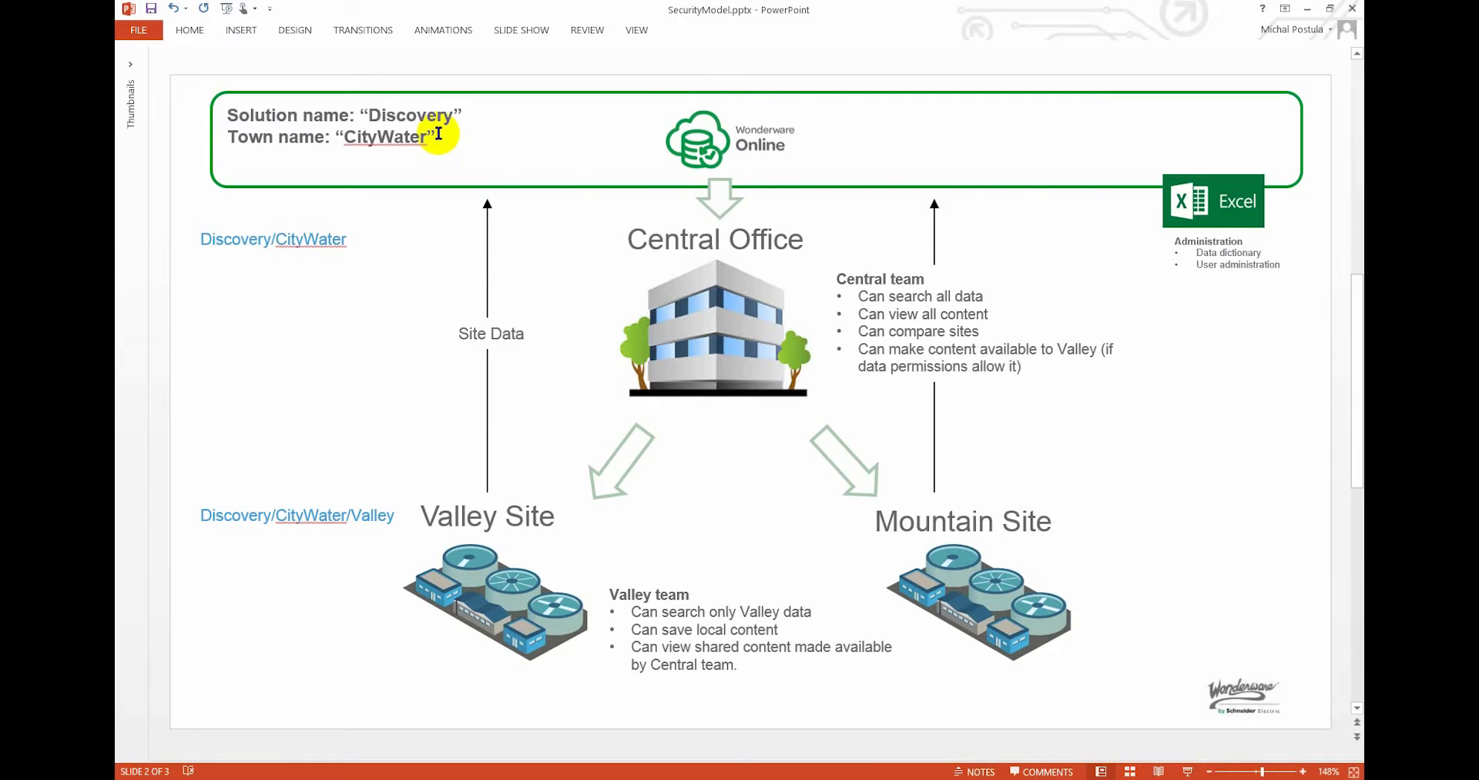
- Sign in to Wonderware Online with the saved account email
{"action": "double_click", "coordinate": [409, 114]}
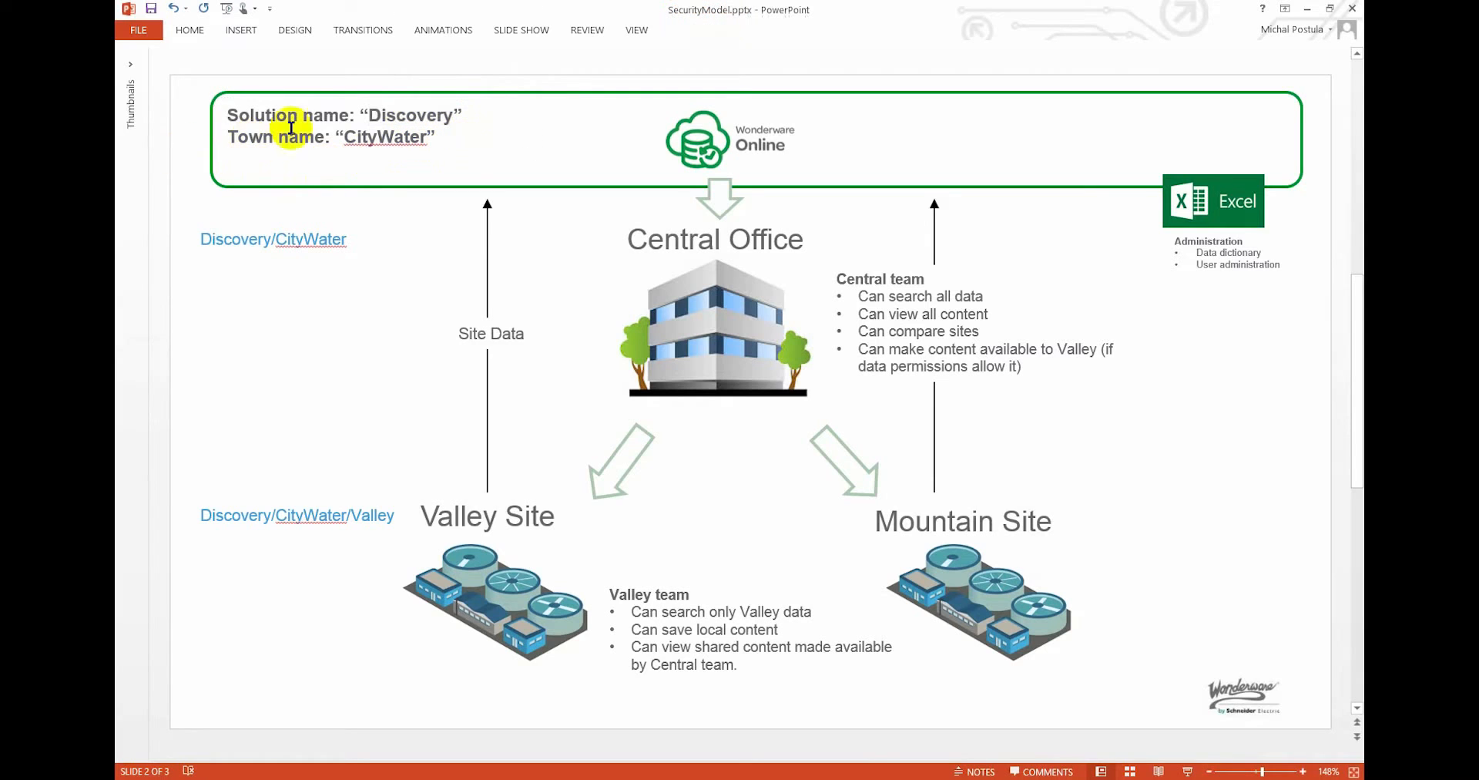
{"action": "mouse_move", "coordinate": [283, 137]}
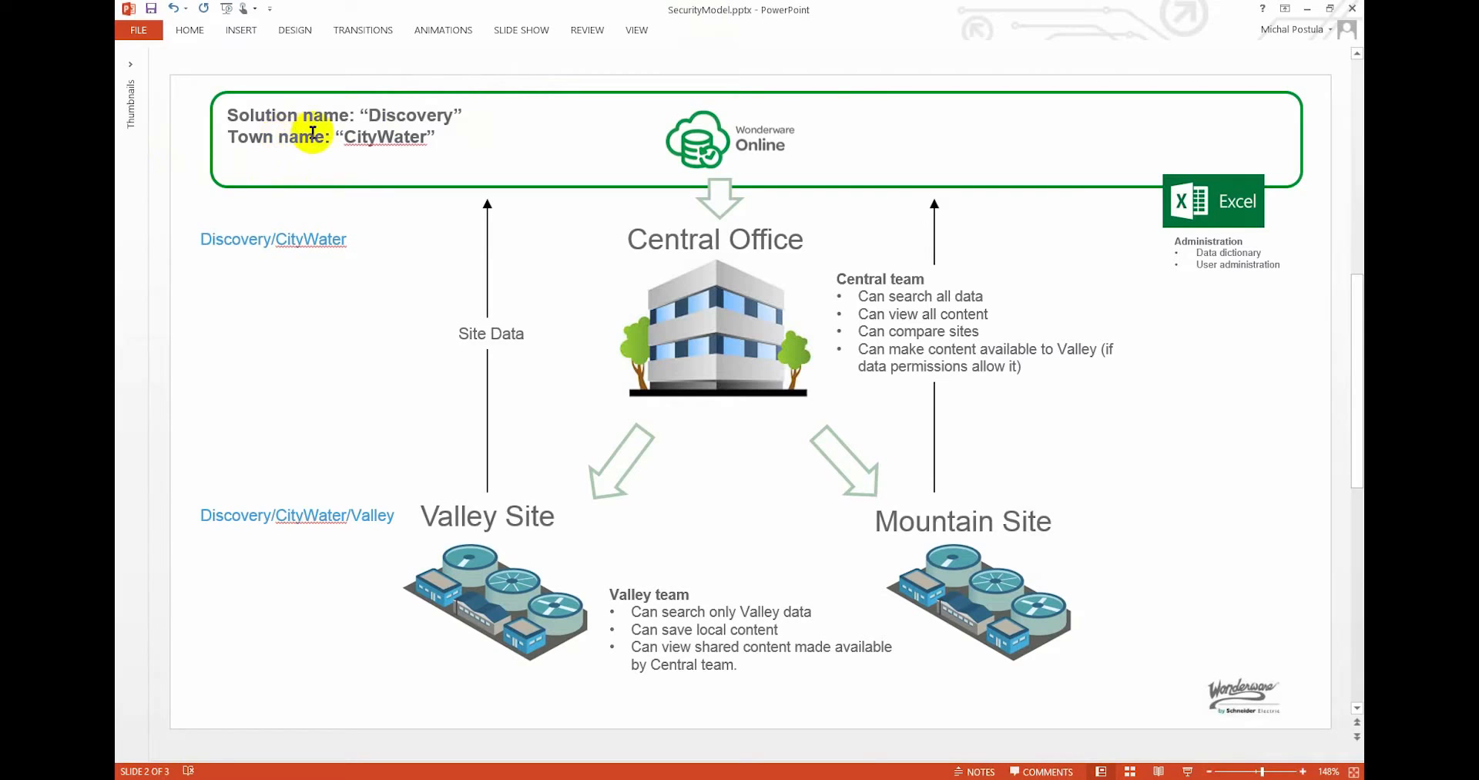
{"action": "mouse_move", "coordinate": [695, 283]}
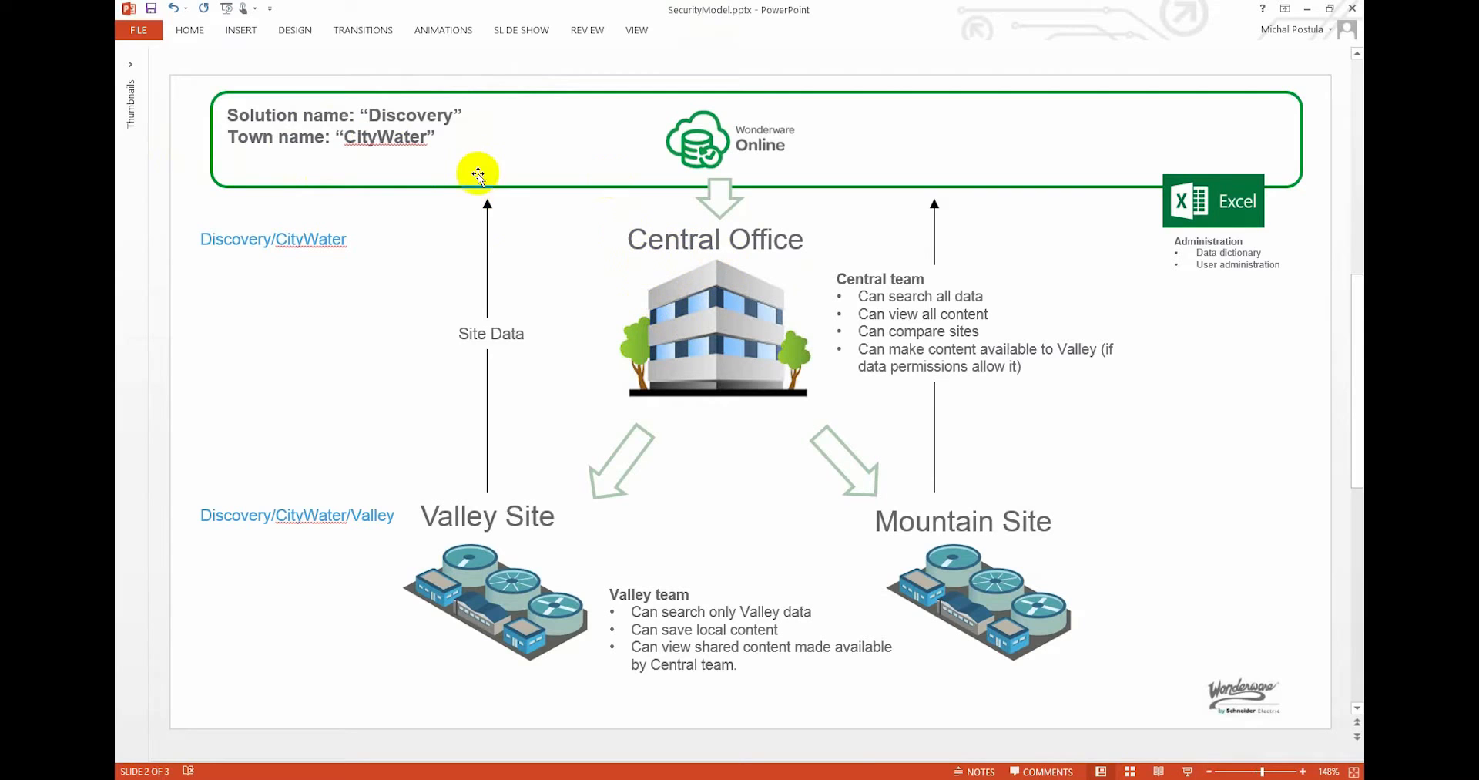
{"action": "mouse_move", "coordinate": [201, 234]}
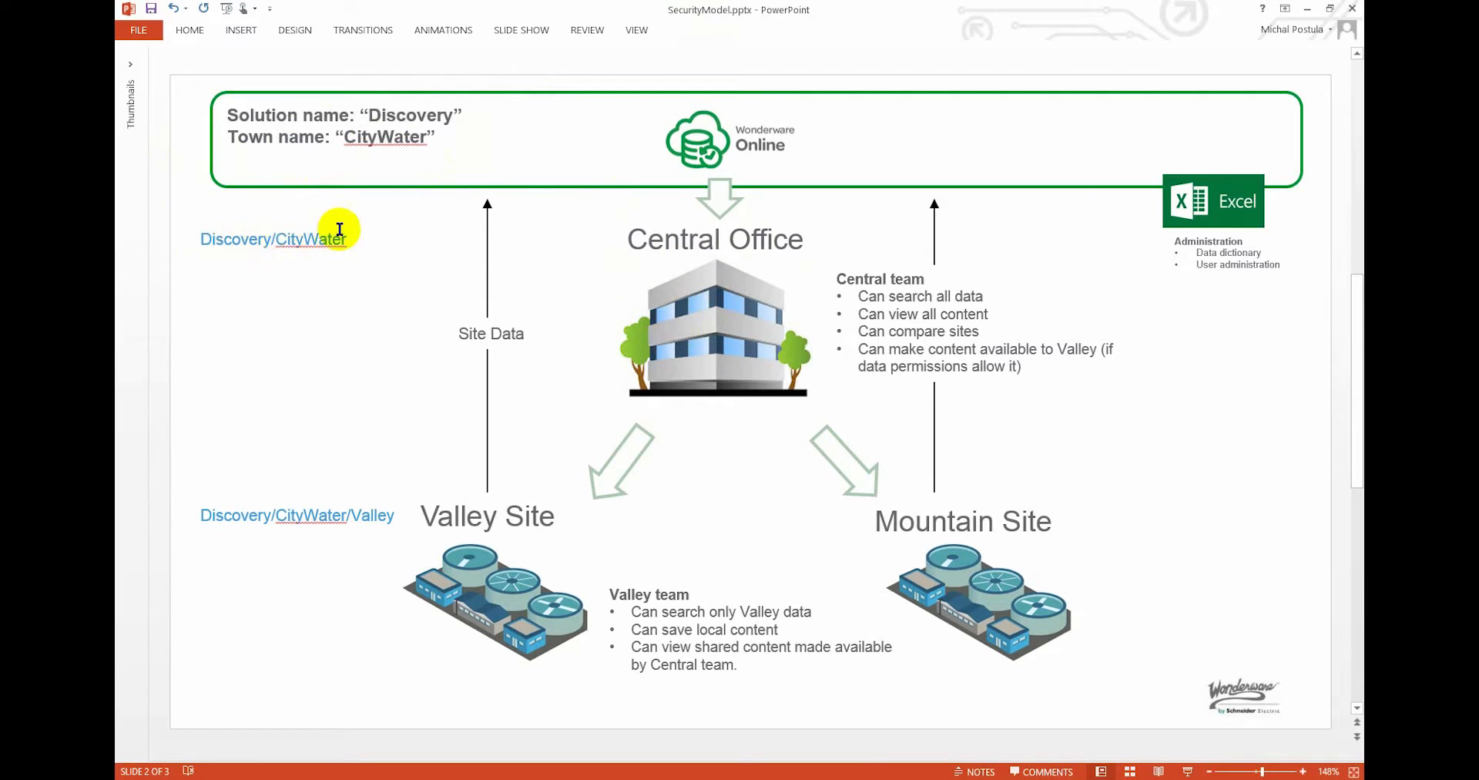
{"action": "mouse_move", "coordinate": [500, 523]}
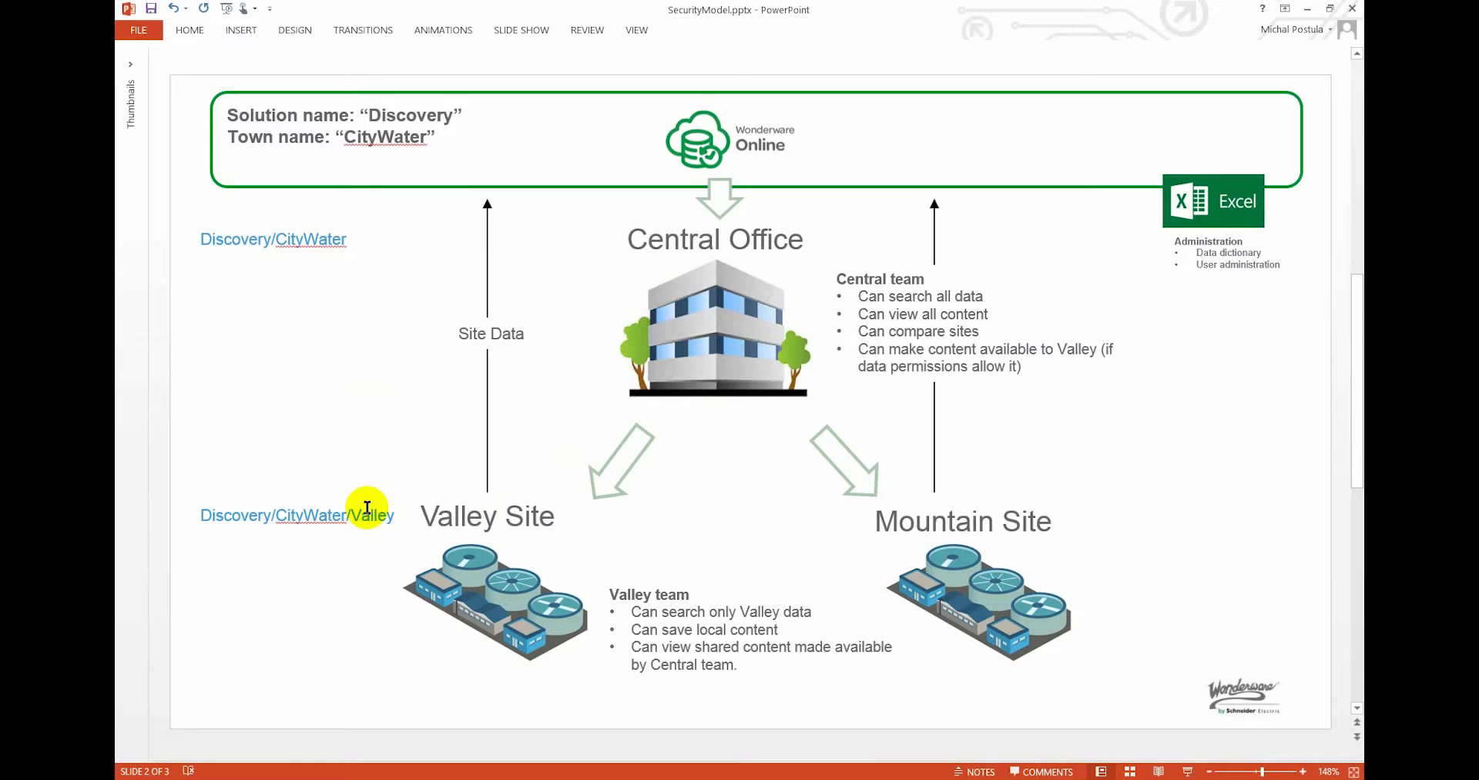
{"action": "mouse_move", "coordinate": [232, 513]}
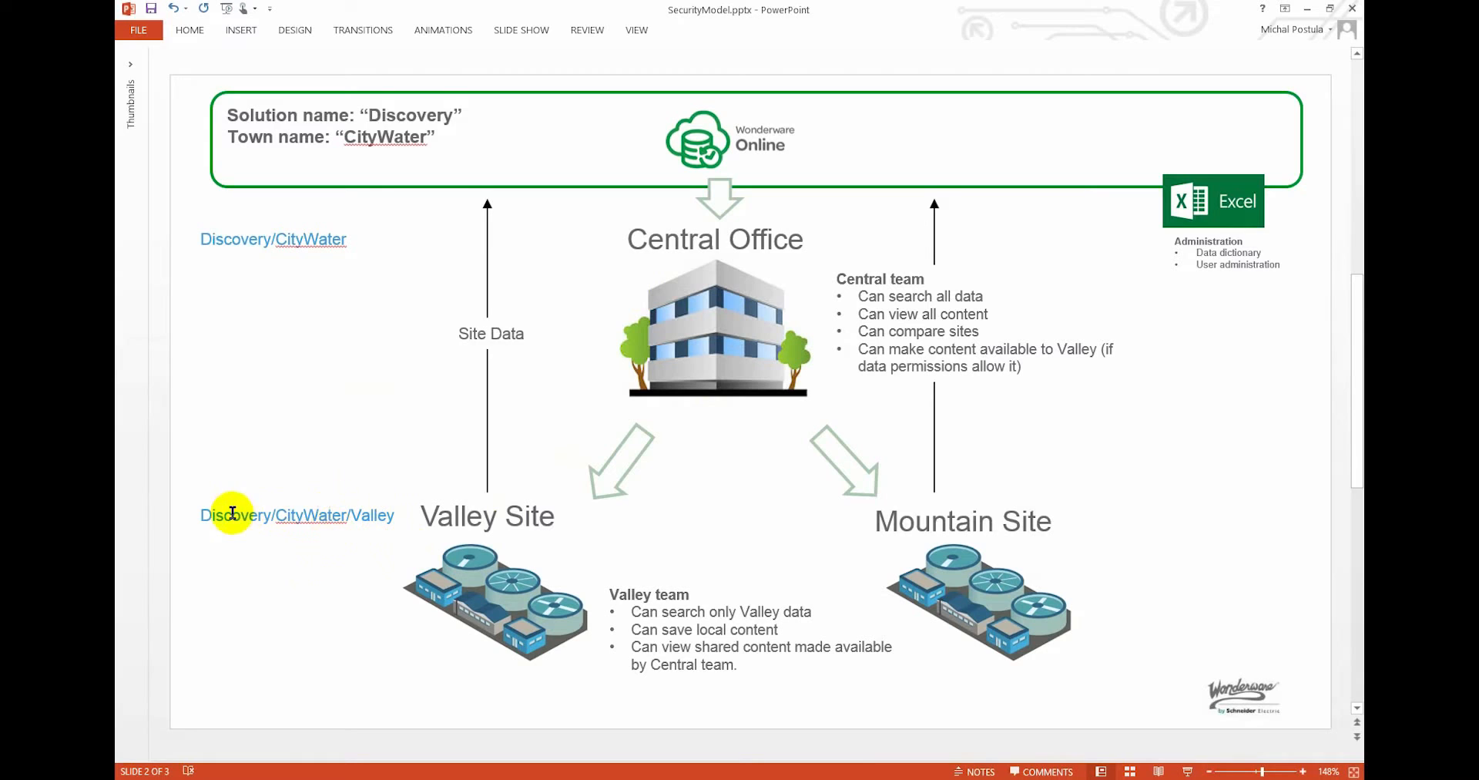
{"action": "mouse_move", "coordinate": [333, 512]}
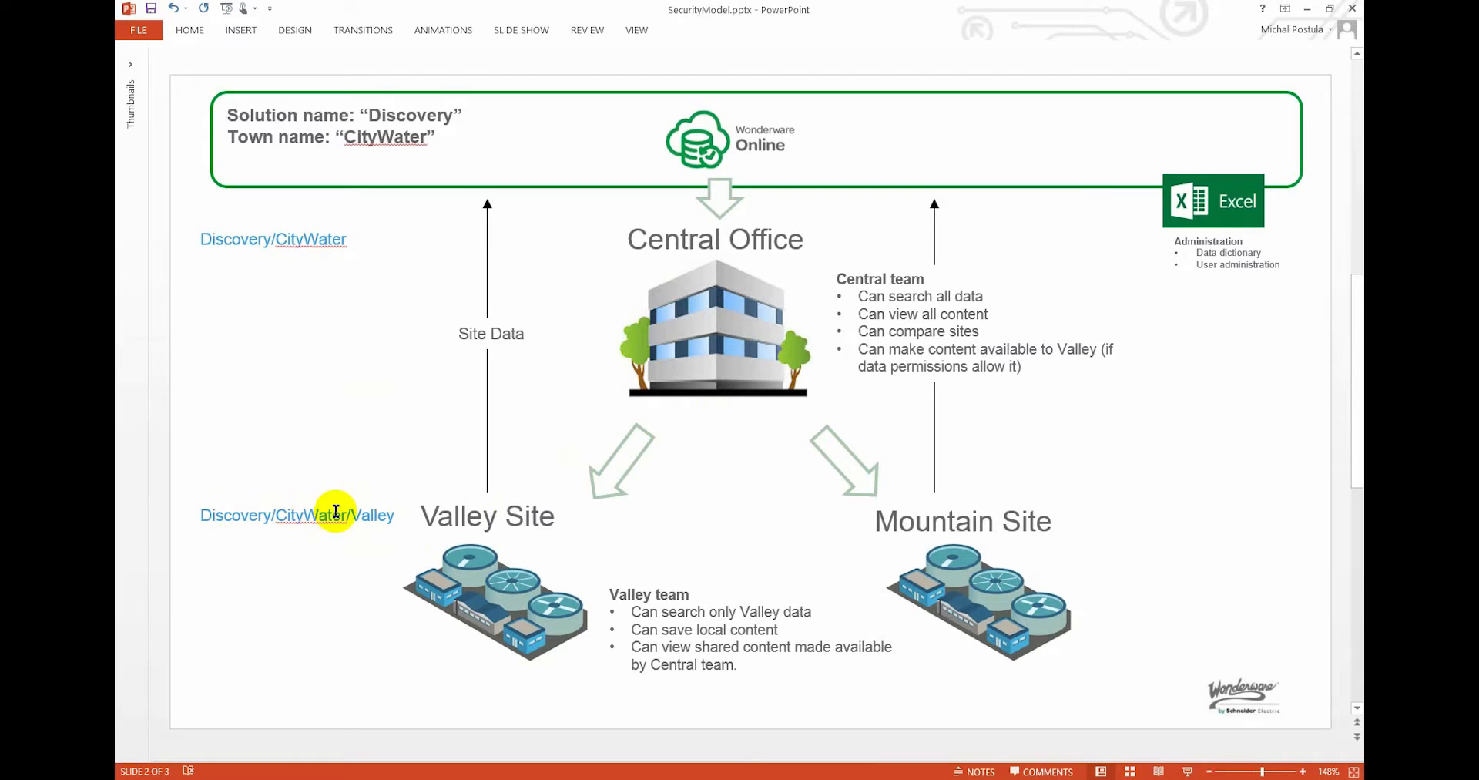
{"action": "mouse_move", "coordinate": [979, 510]}
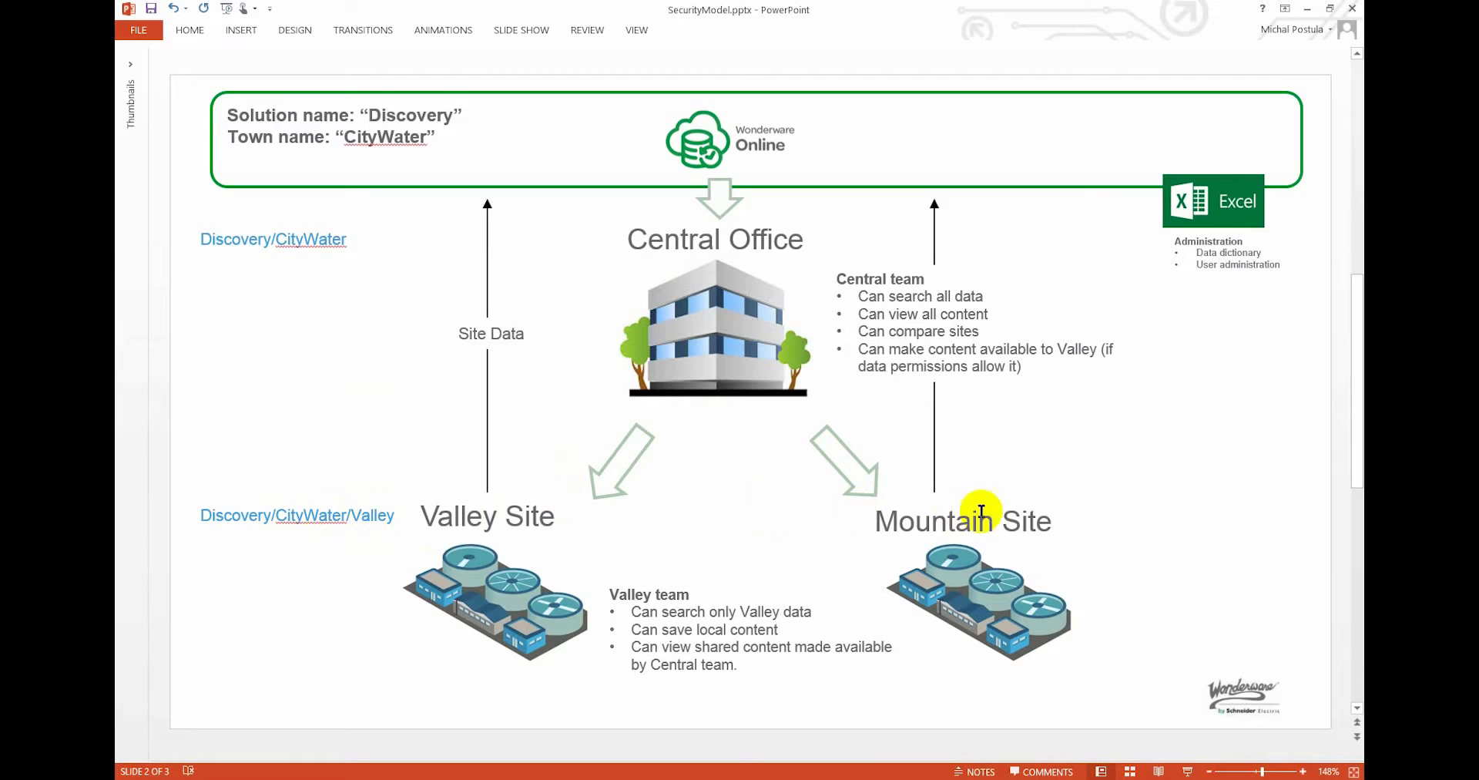
{"action": "mouse_move", "coordinate": [1011, 532]}
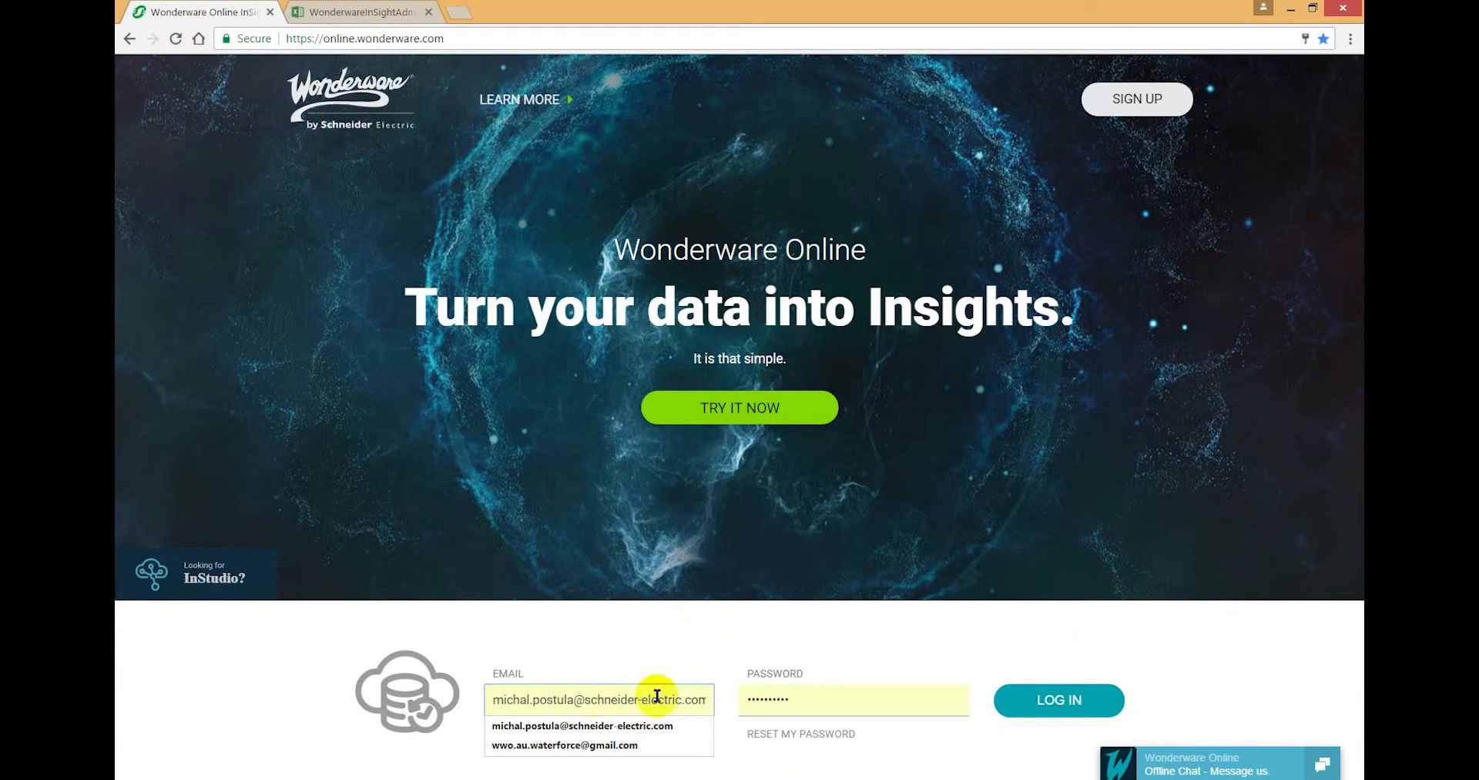
{"action": "left_click", "coordinate": [1059, 699]}
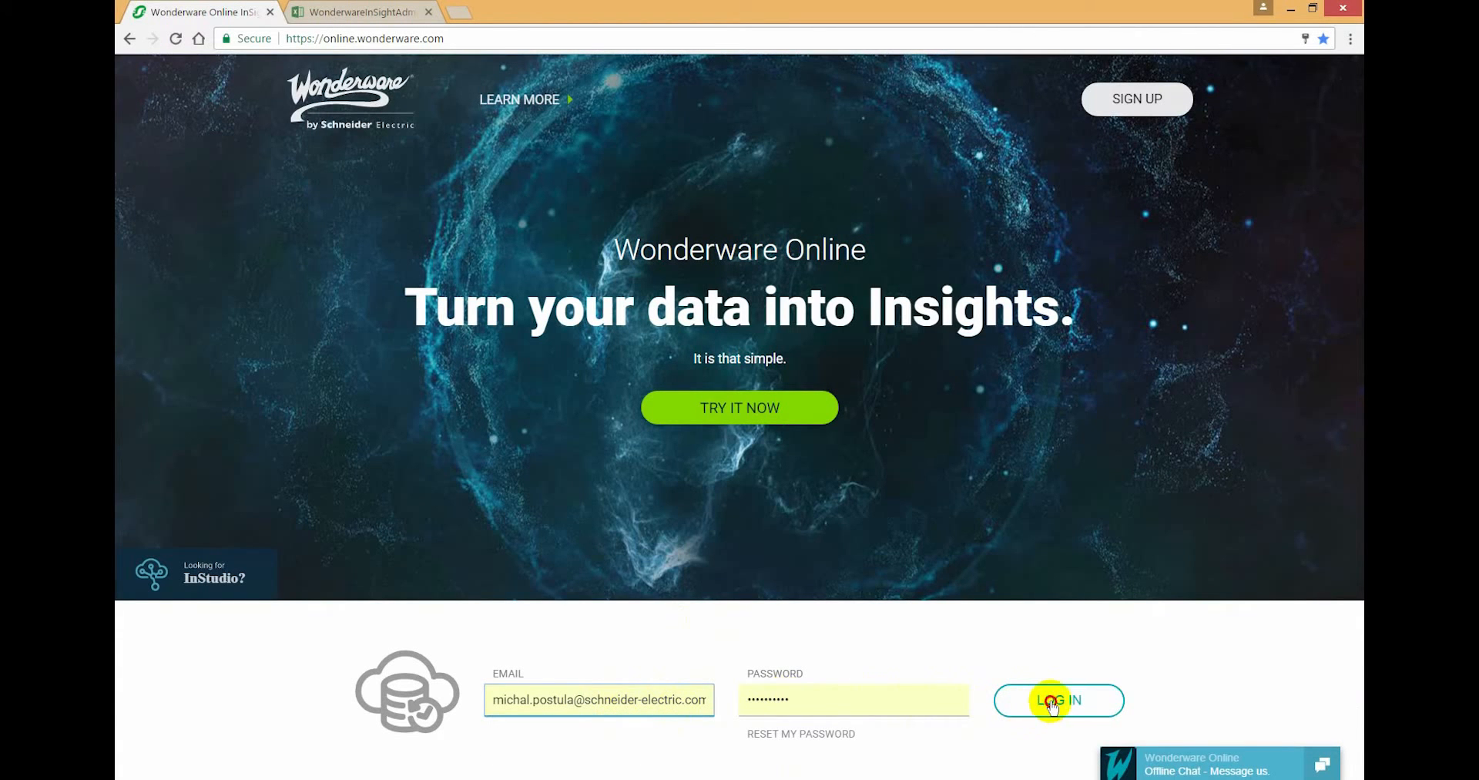
{"action": "left_click", "coordinate": [1059, 700]}
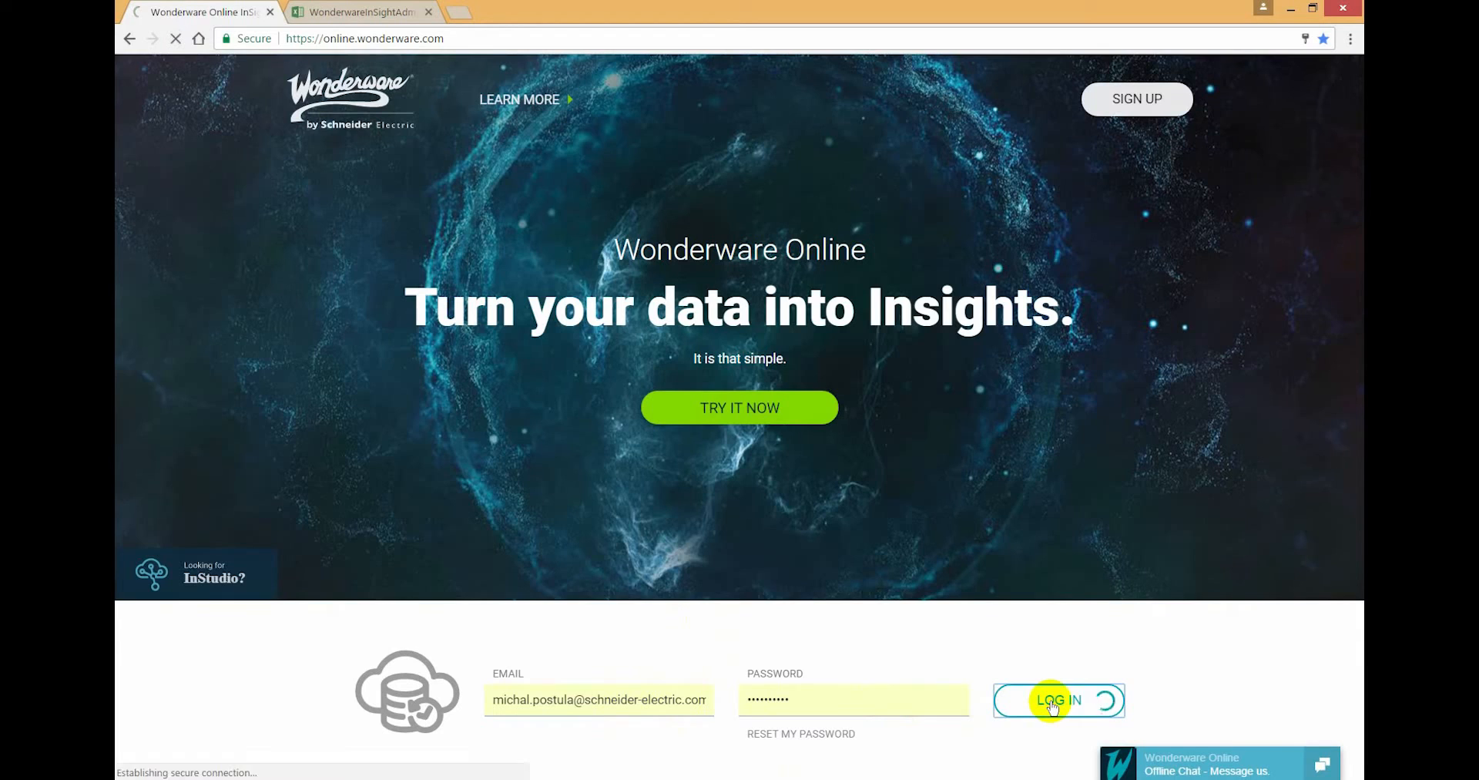
- Finish logging in and choose the DISCOVERY solution to reach the InSight explore page
{"action": "left_click", "coordinate": [1058, 700]}
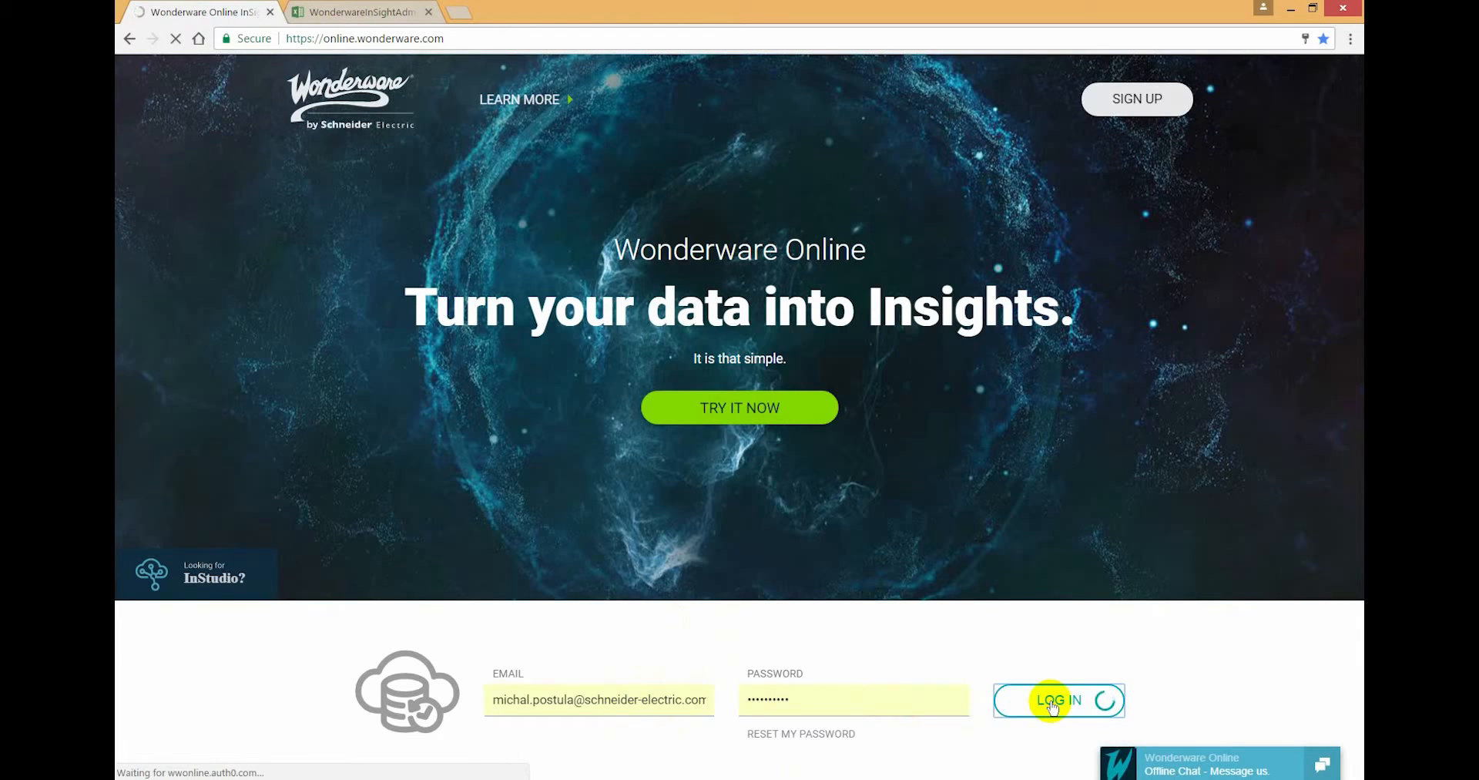
{"action": "left_click", "coordinate": [1057, 700]}
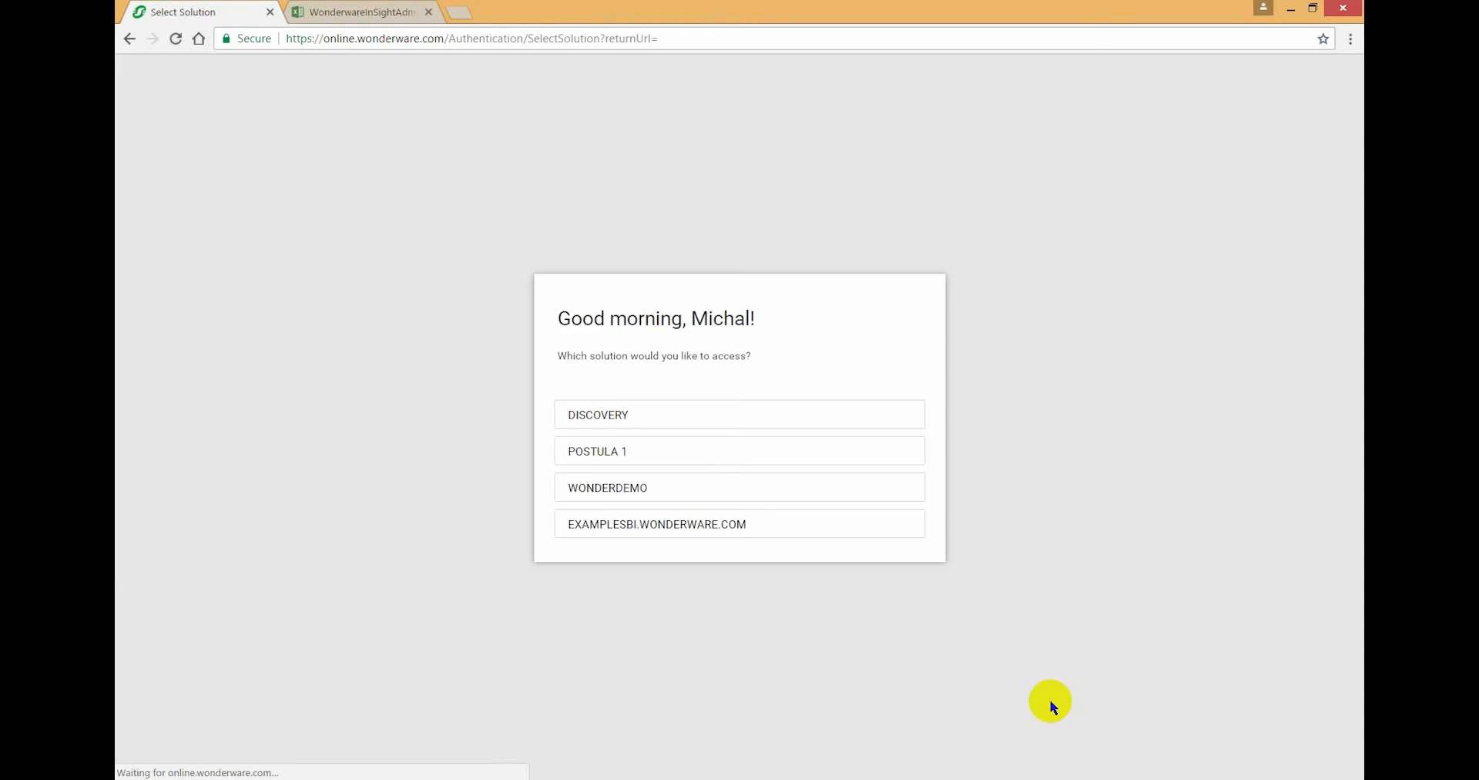
{"action": "left_click", "coordinate": [597, 414]}
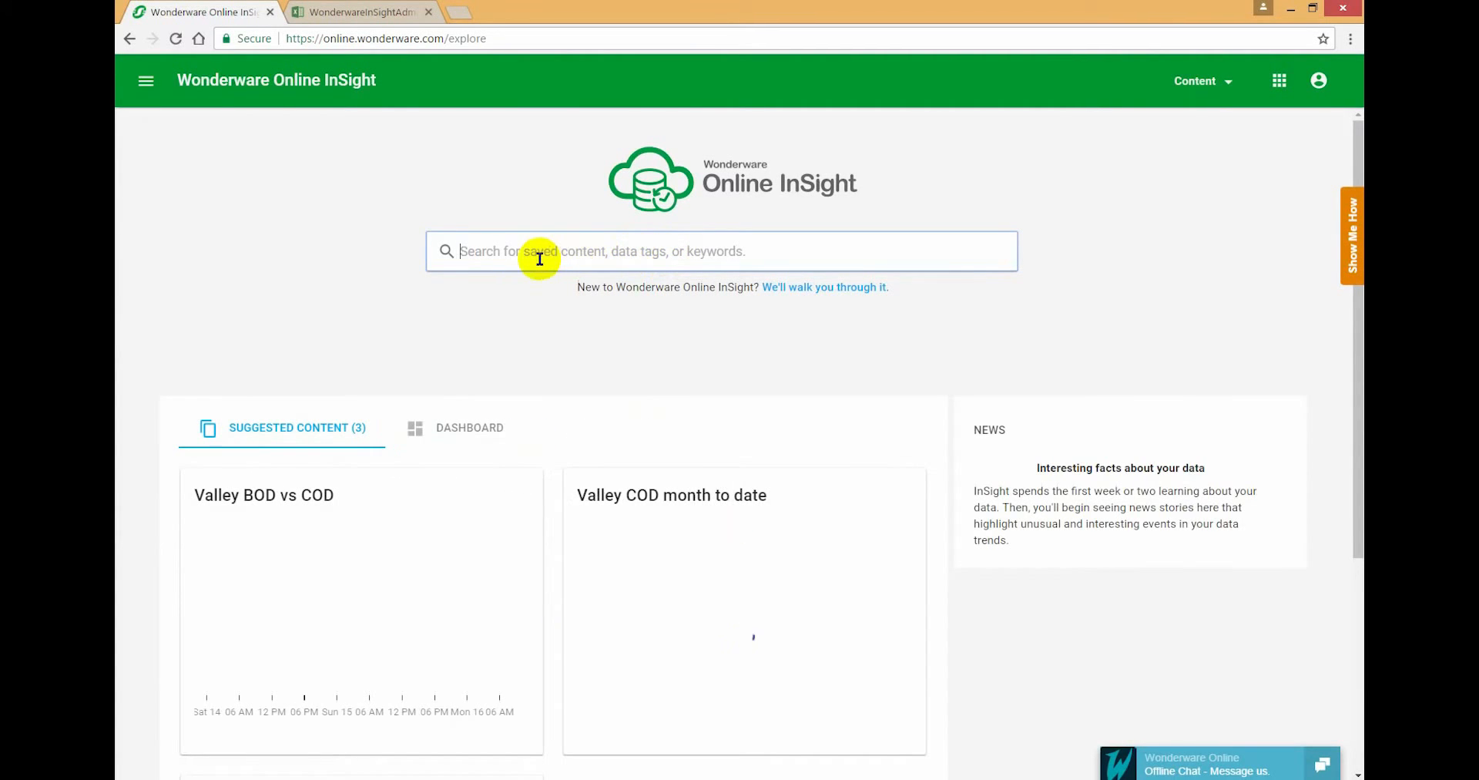
- Search InSight for 'valley' and then 'mounta' to check matching data
{"action": "left_click", "coordinate": [721, 252]}
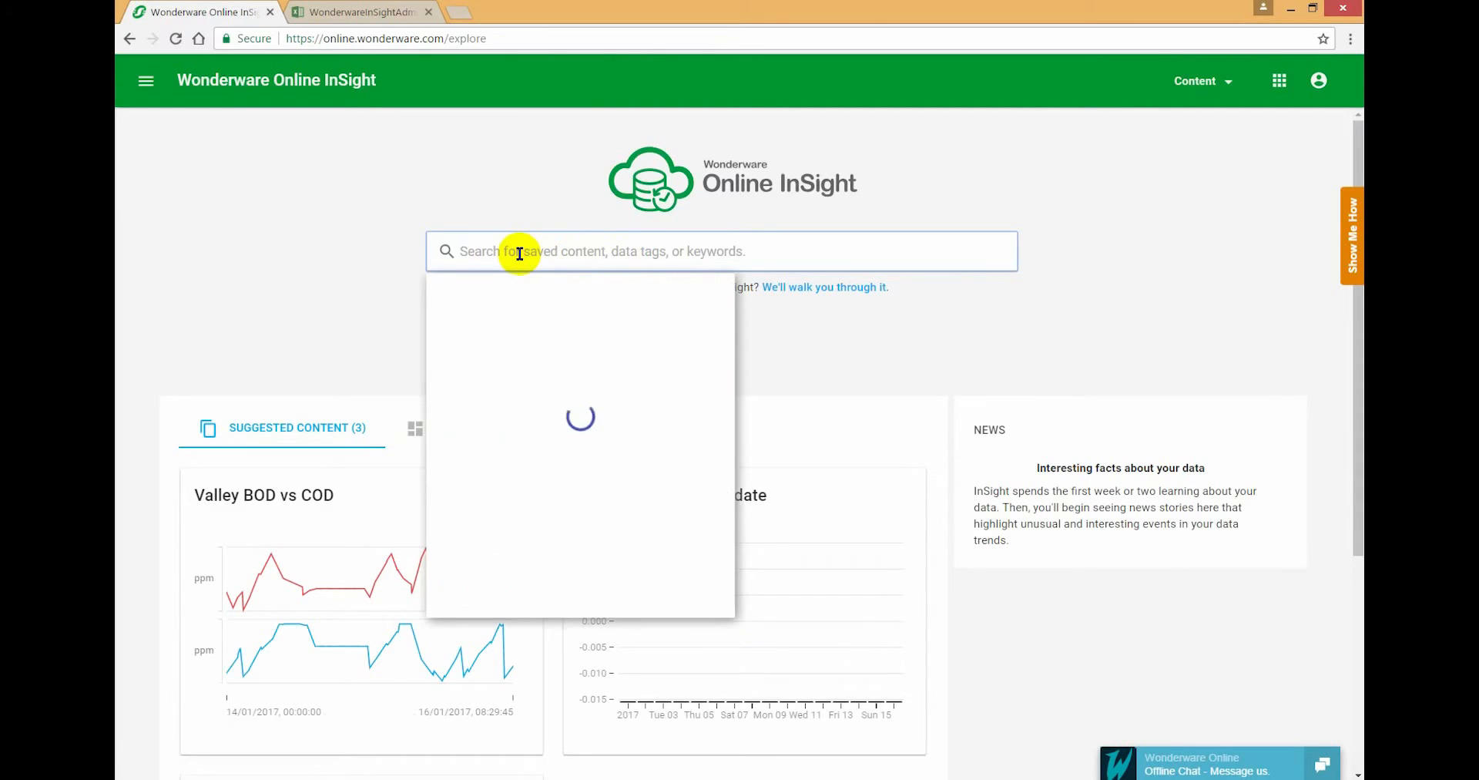
{"action": "type", "text": "valley"}
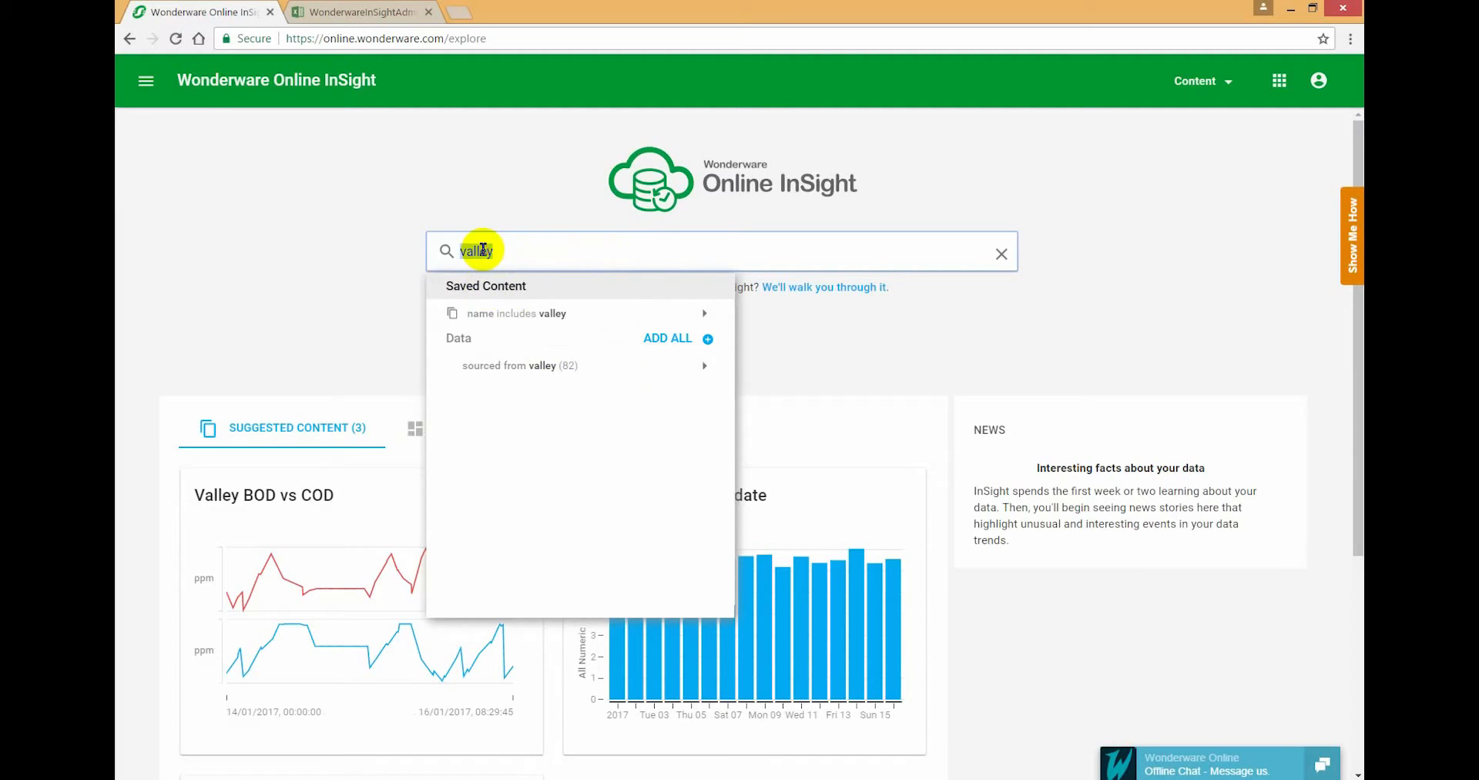
{"action": "type", "text": "mounta"}
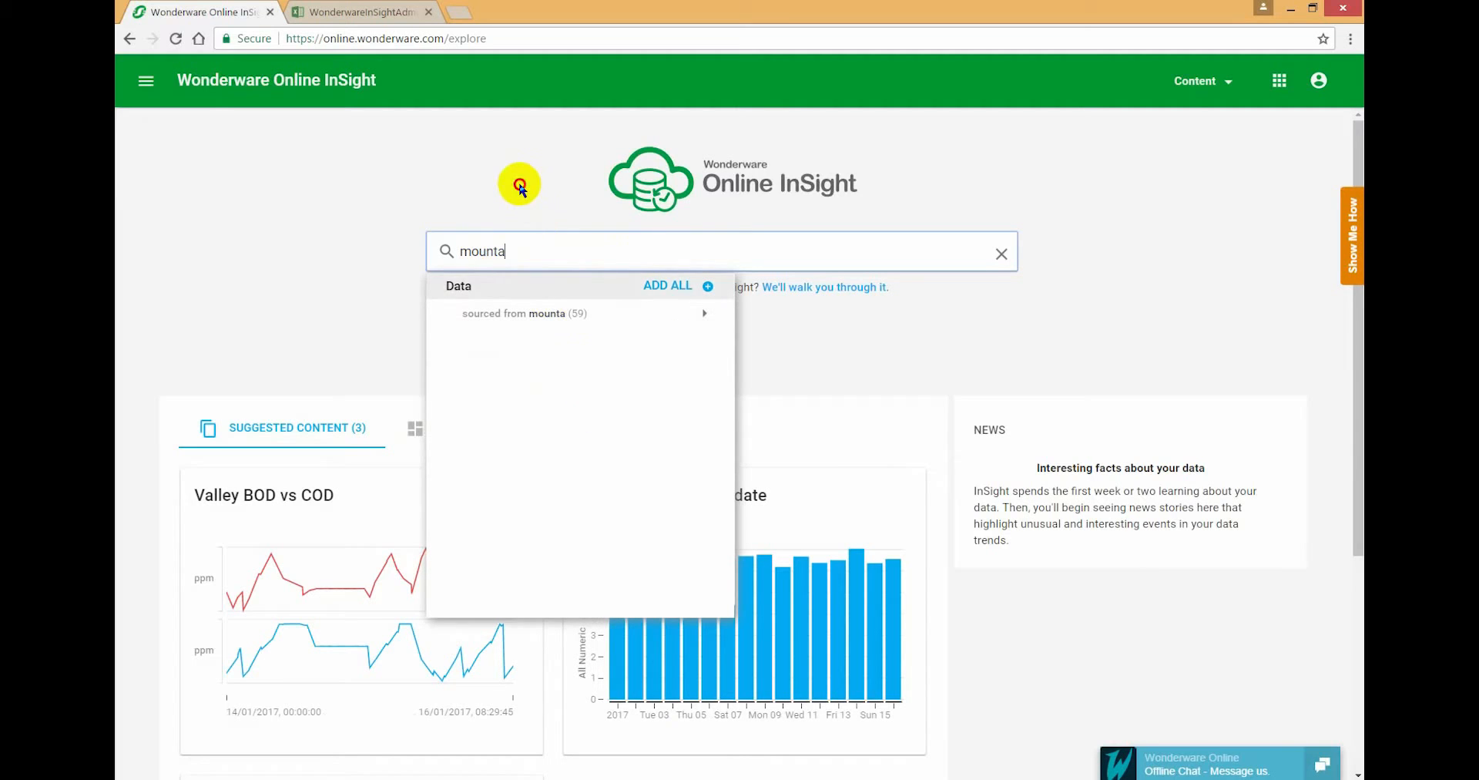
- Dismiss the search and switch to the Administration app
{"action": "left_click", "coordinate": [1000, 253]}
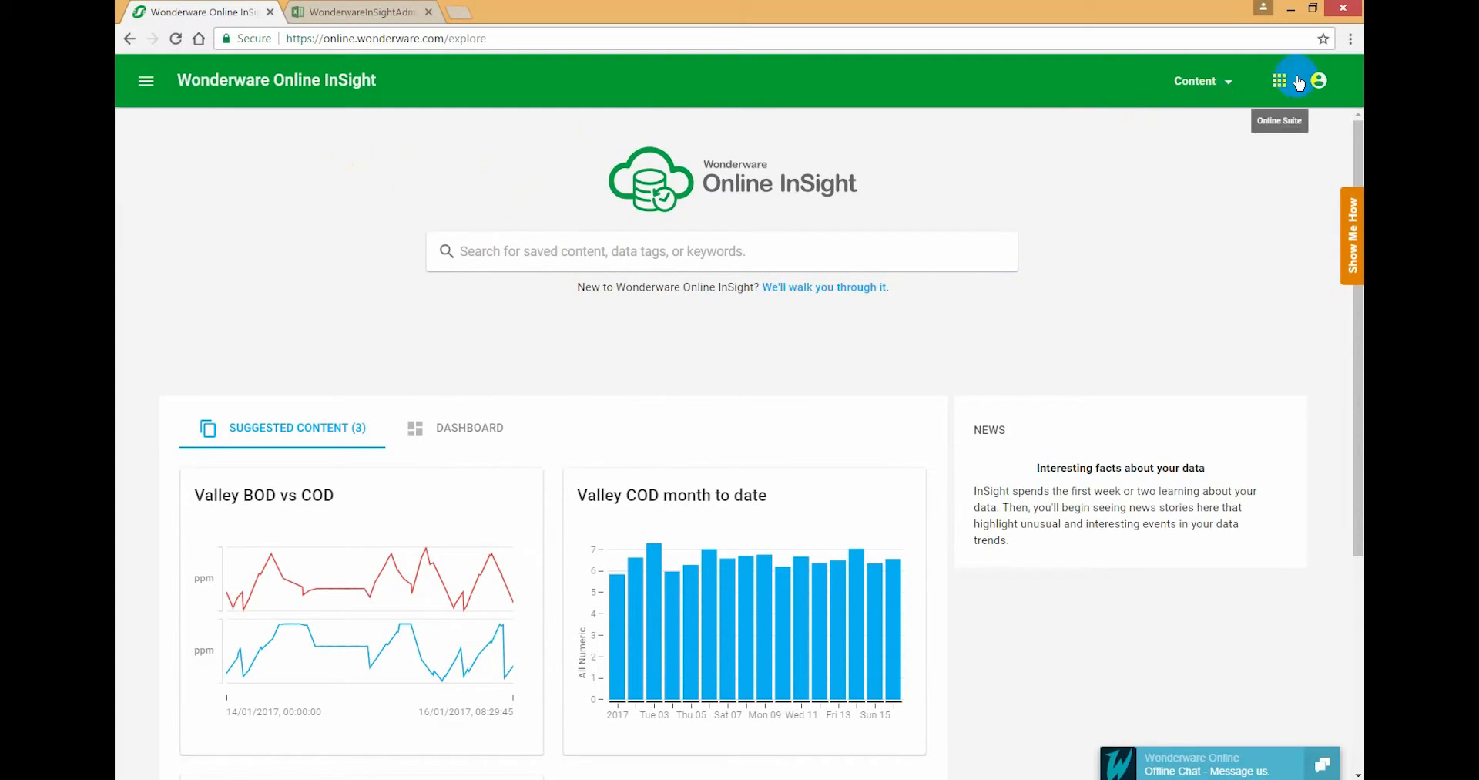
{"action": "left_click", "coordinate": [1279, 80]}
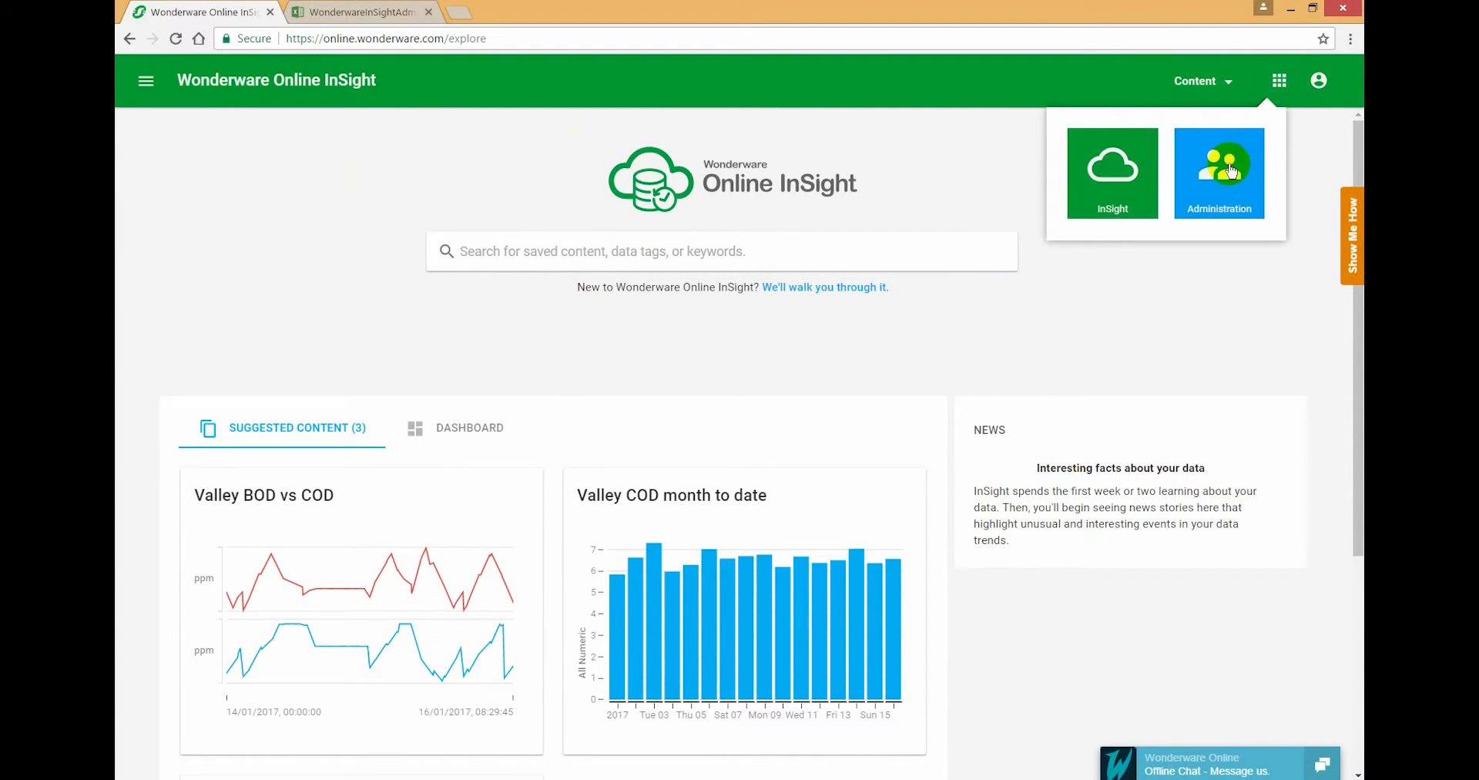
{"action": "left_click", "coordinate": [1217, 172]}
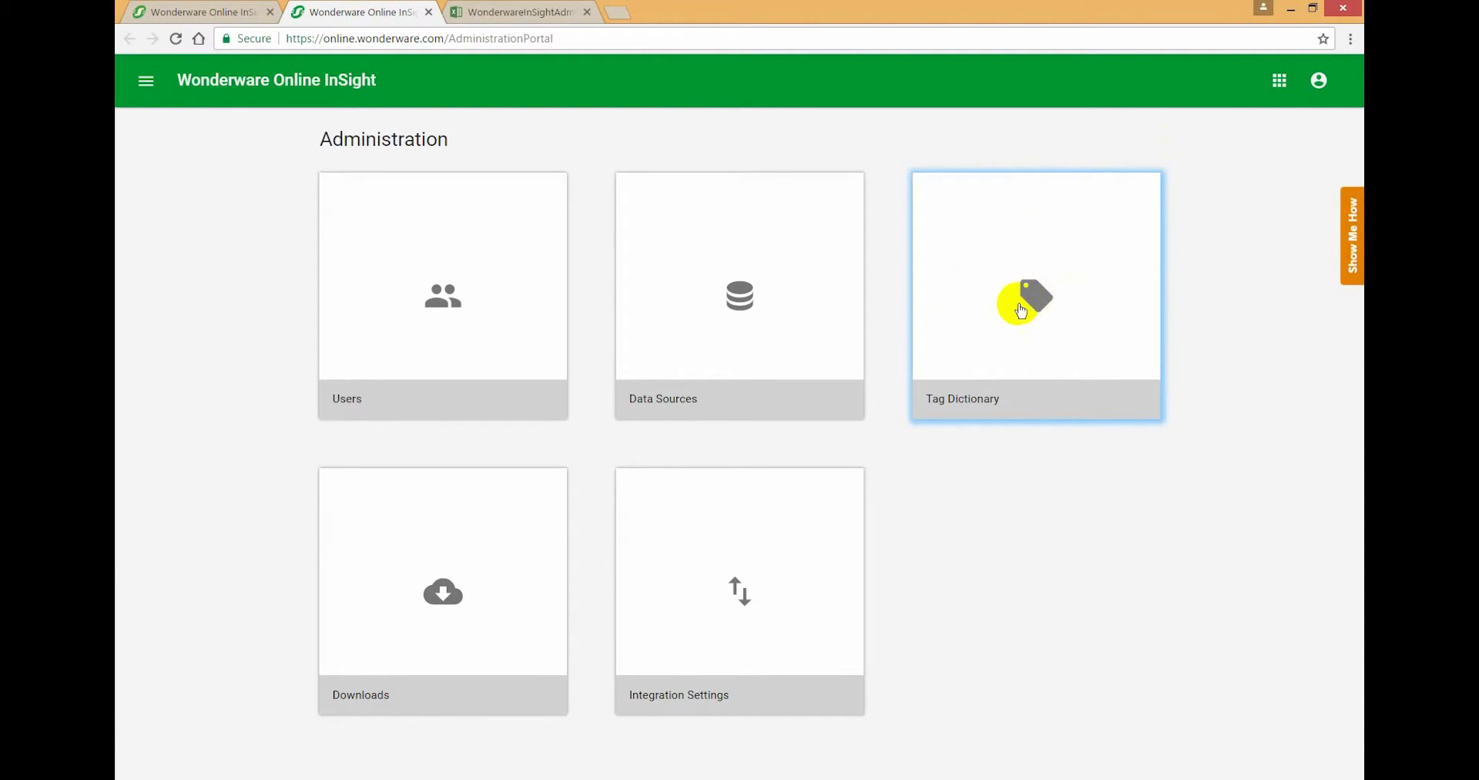
- Open the Tag Dictionary workbook, select D2, and import tags filtered by 'Mountain'
{"action": "left_click", "coordinate": [517, 11]}
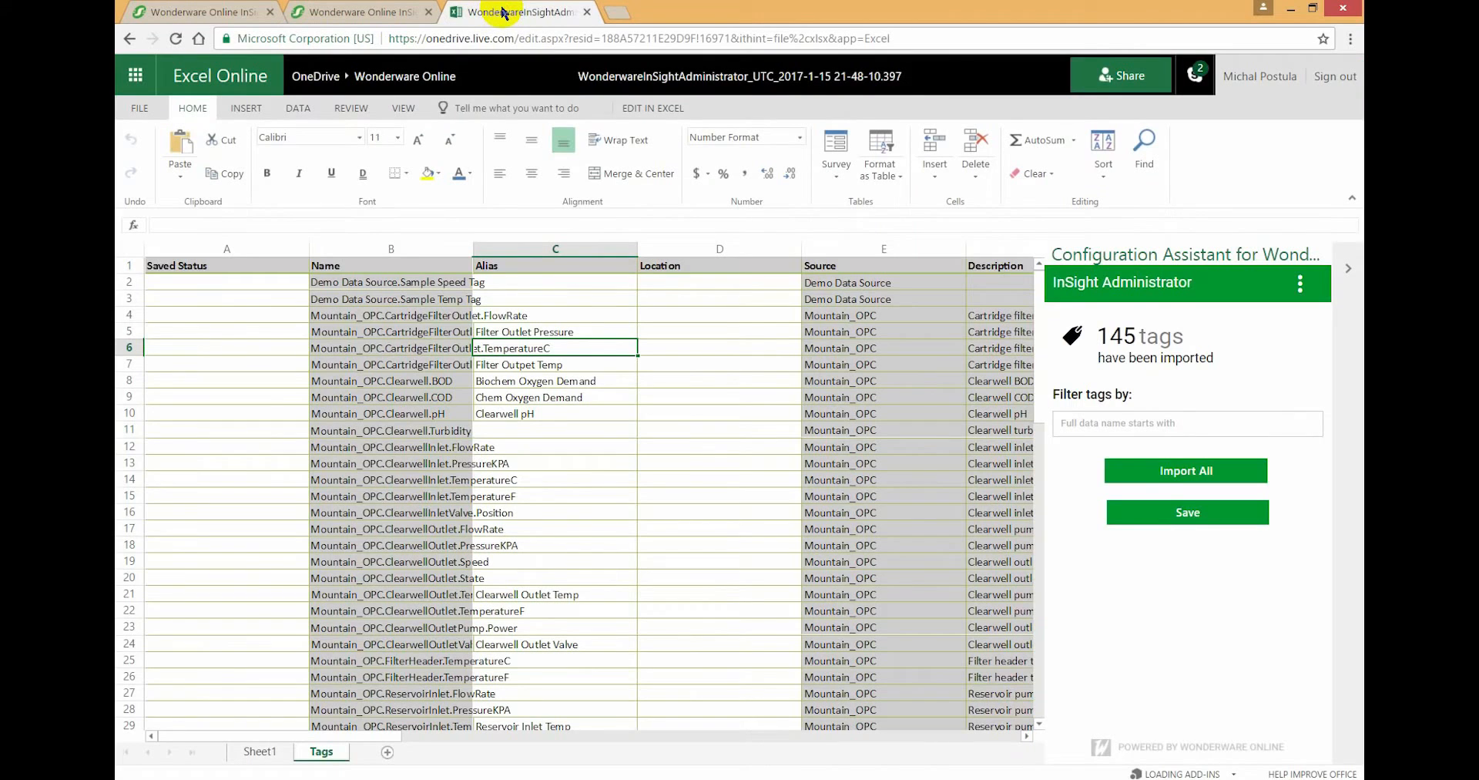
{"action": "left_click", "coordinate": [555, 314]}
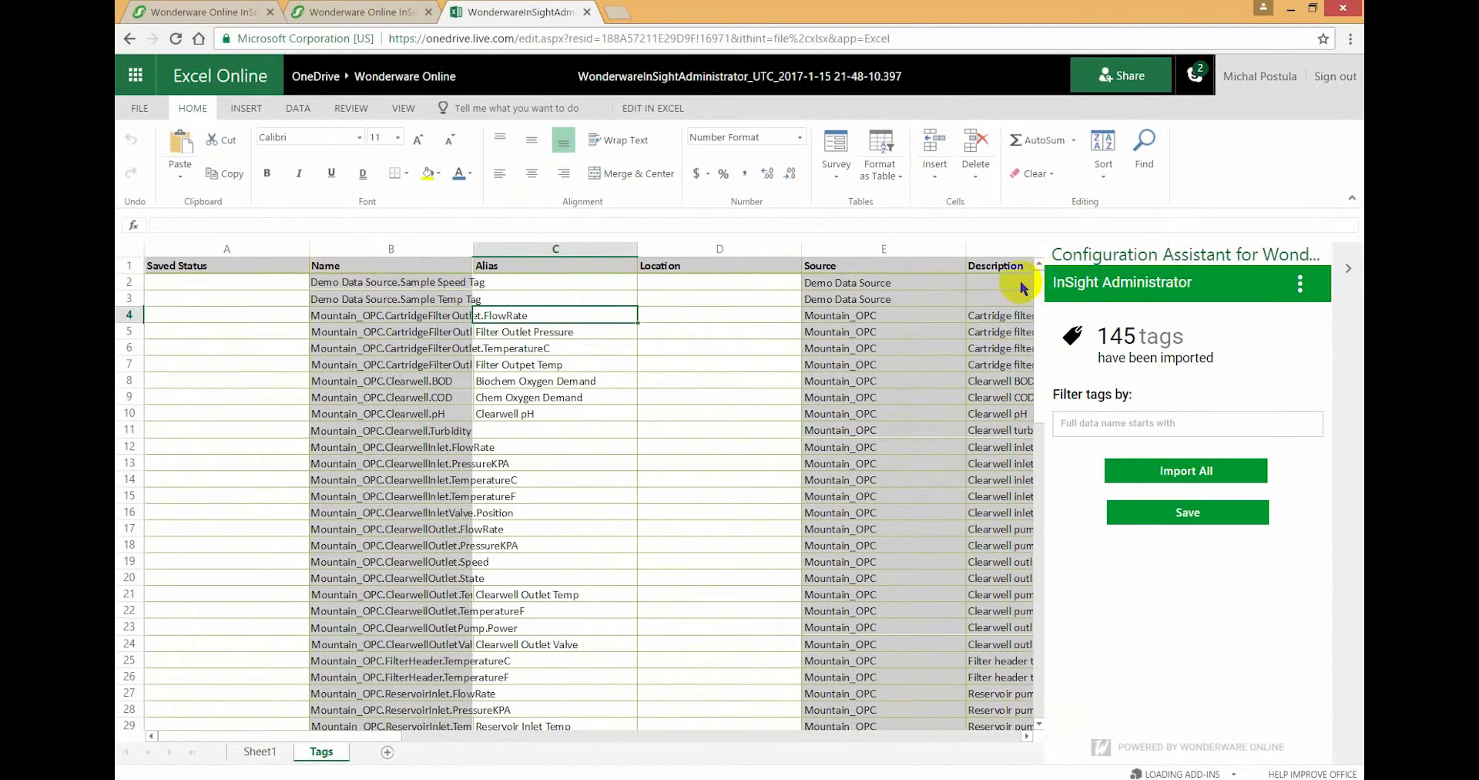
{"action": "left_click", "coordinate": [719, 282]}
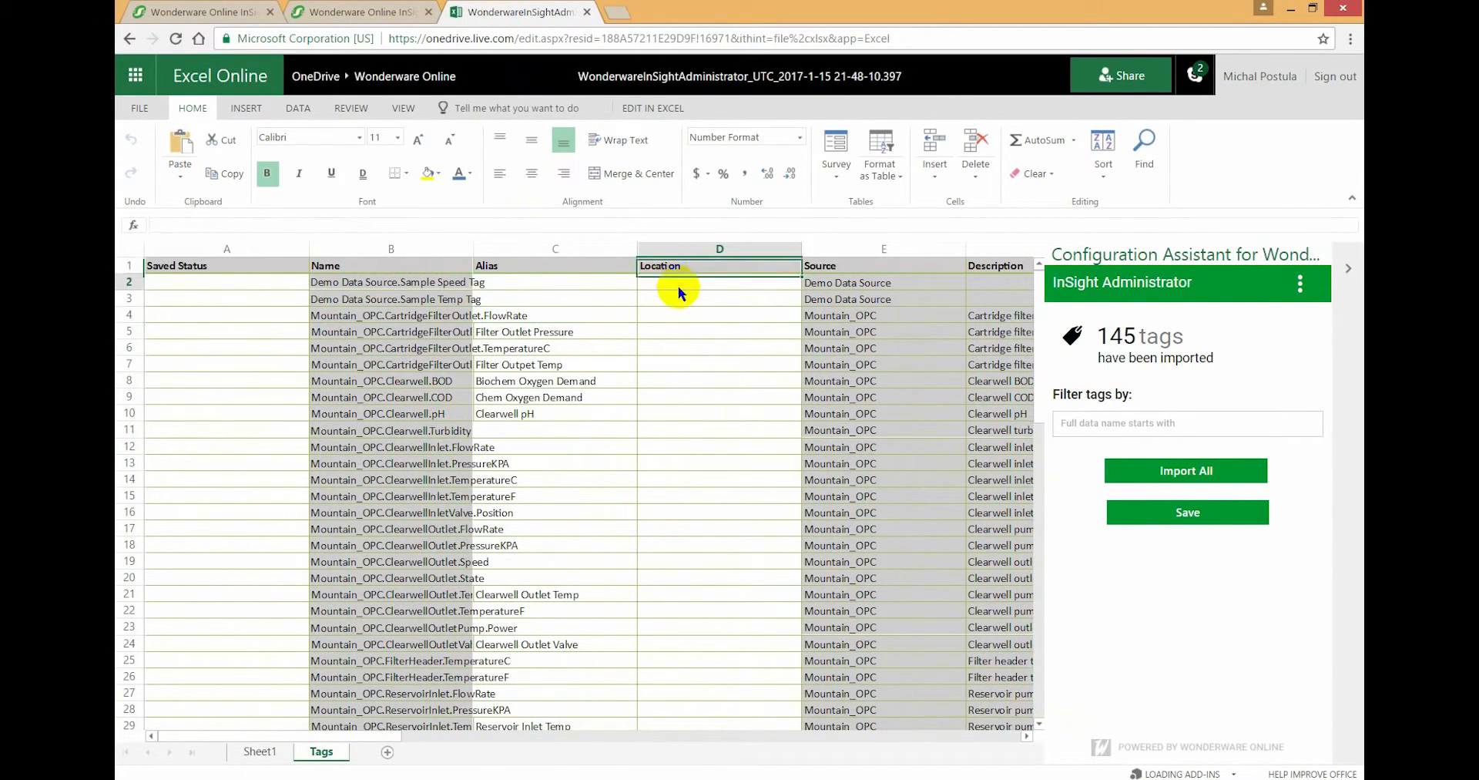
{"action": "left_click", "coordinate": [1186, 422]}
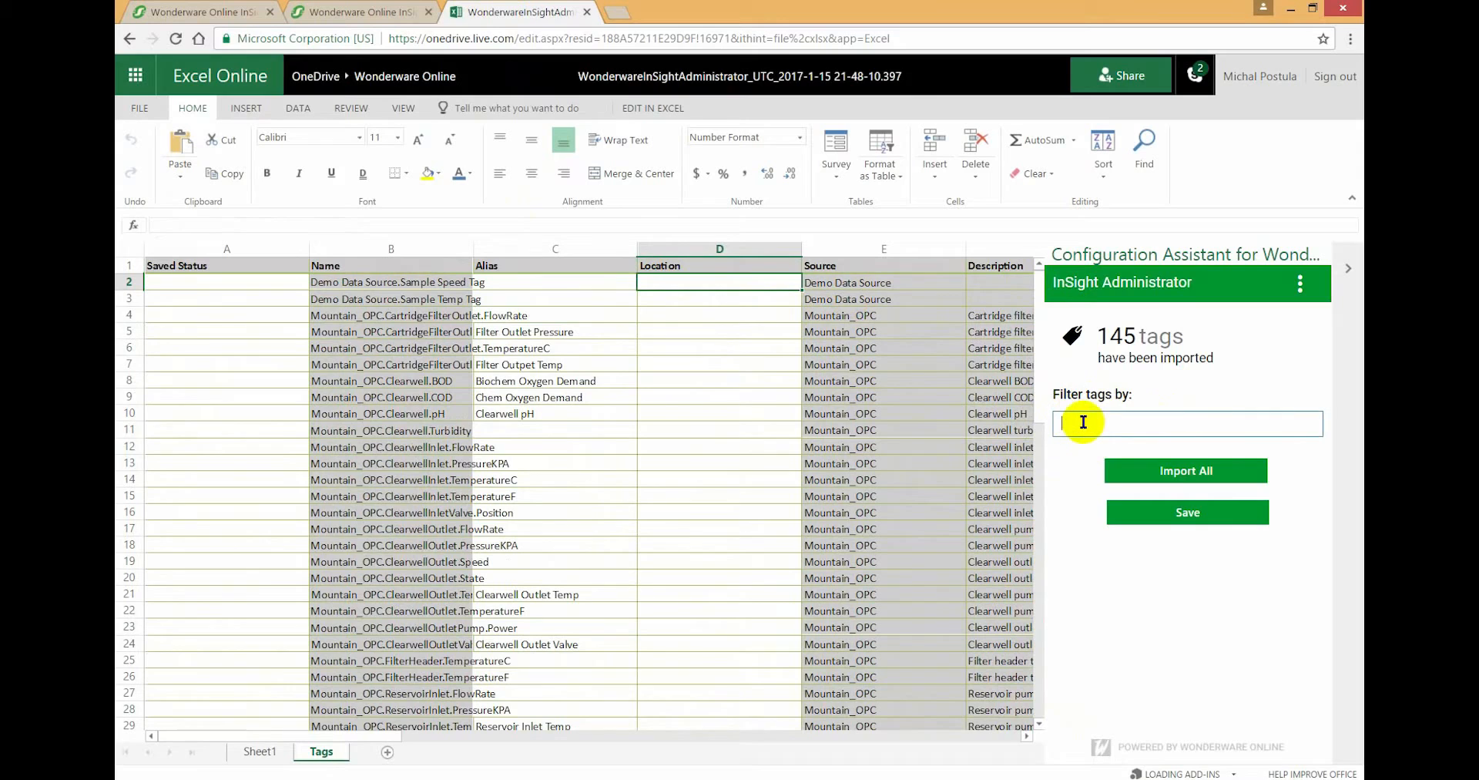
{"action": "type", "text": "Mountain"}
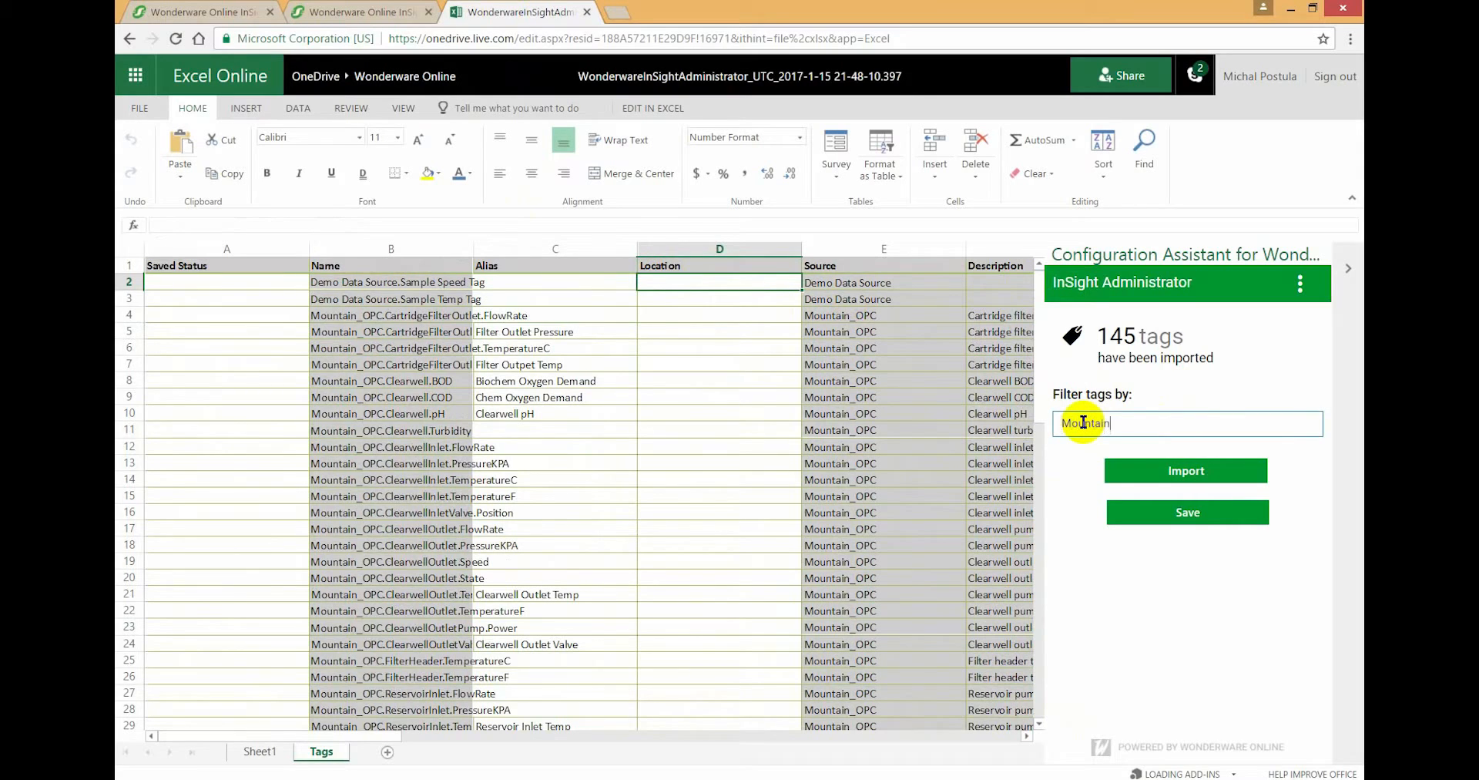
{"action": "left_click", "coordinate": [1186, 470]}
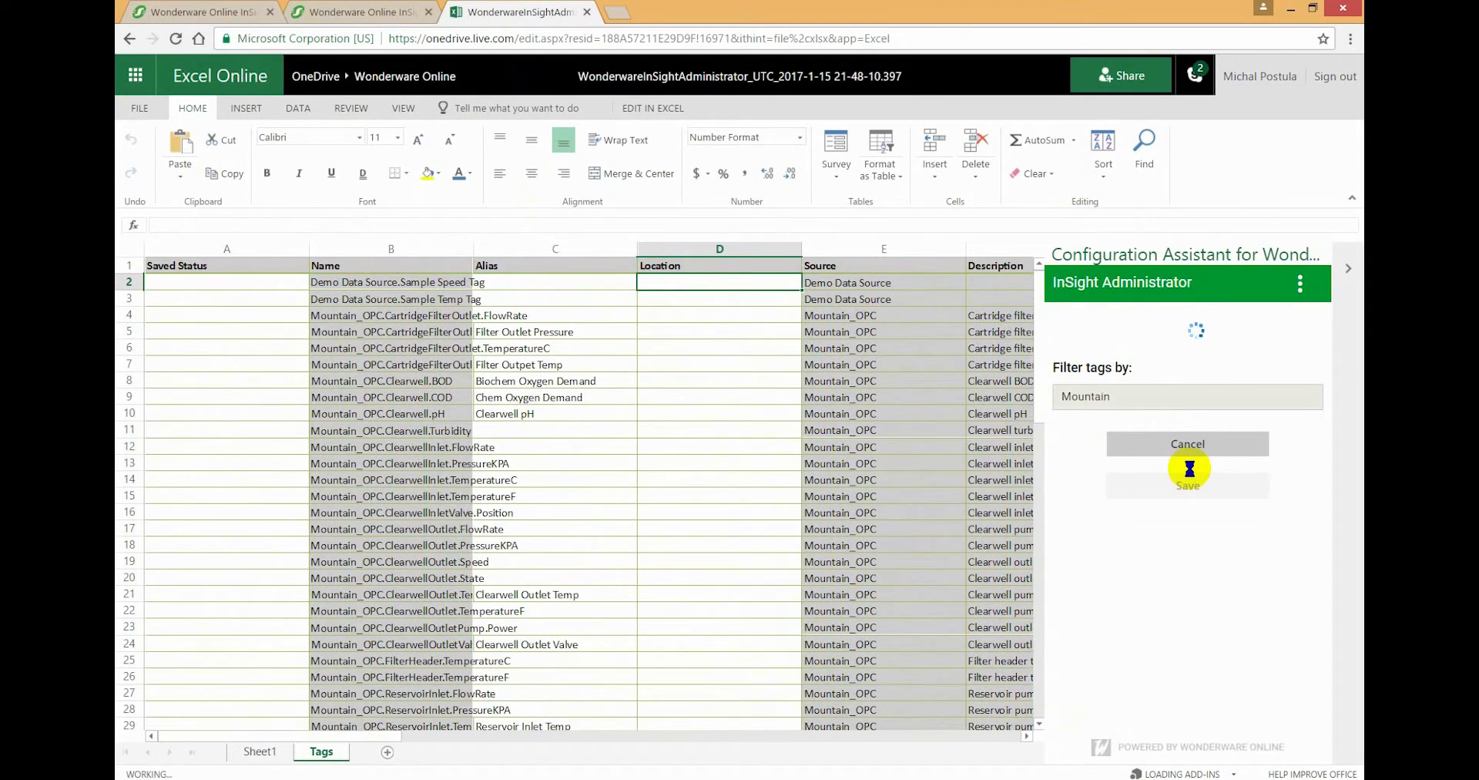
- Give the Mountain tags the location CityWater/Mountain in column D and save them
{"action": "left_click", "coordinate": [1188, 485]}
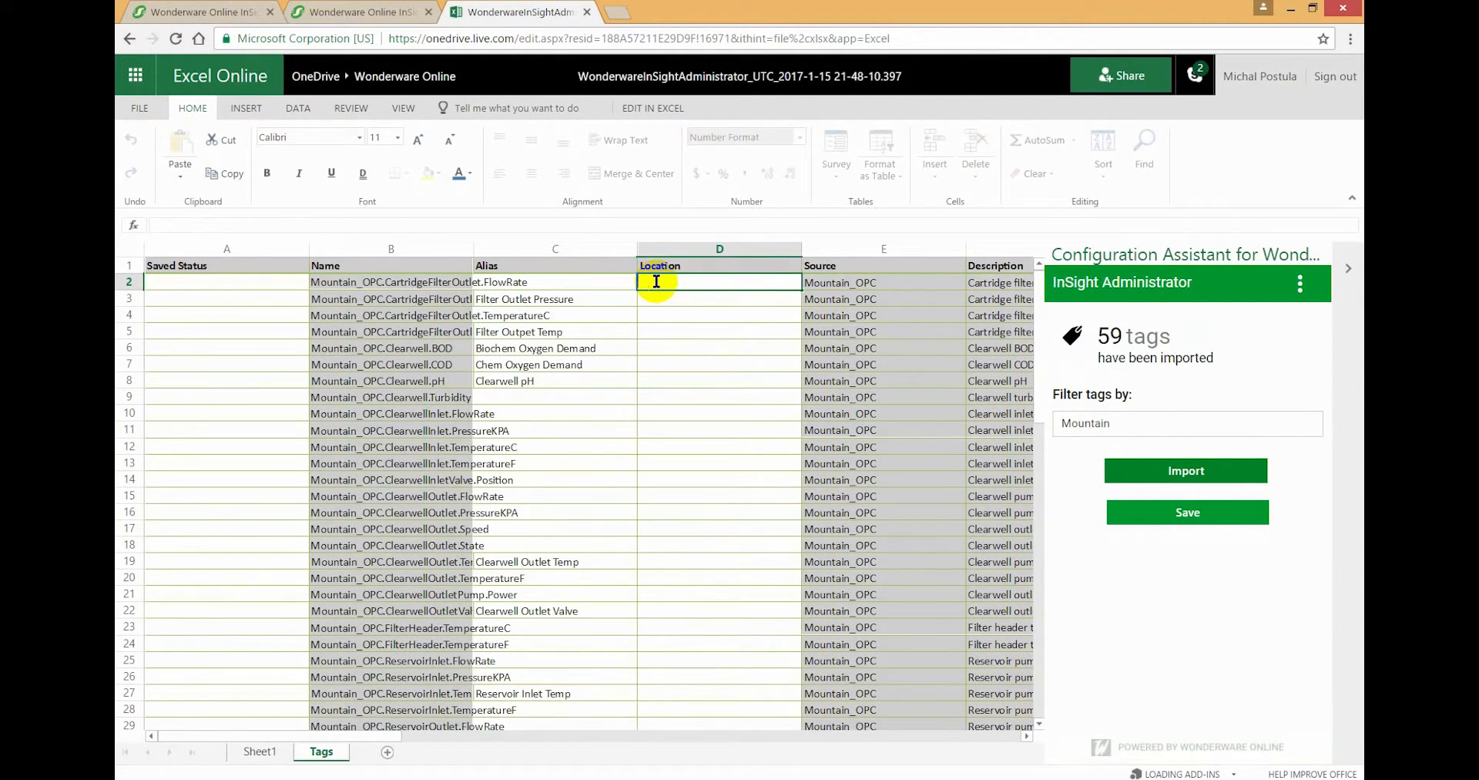
{"action": "type", "text": "CityWater/Mountain"}
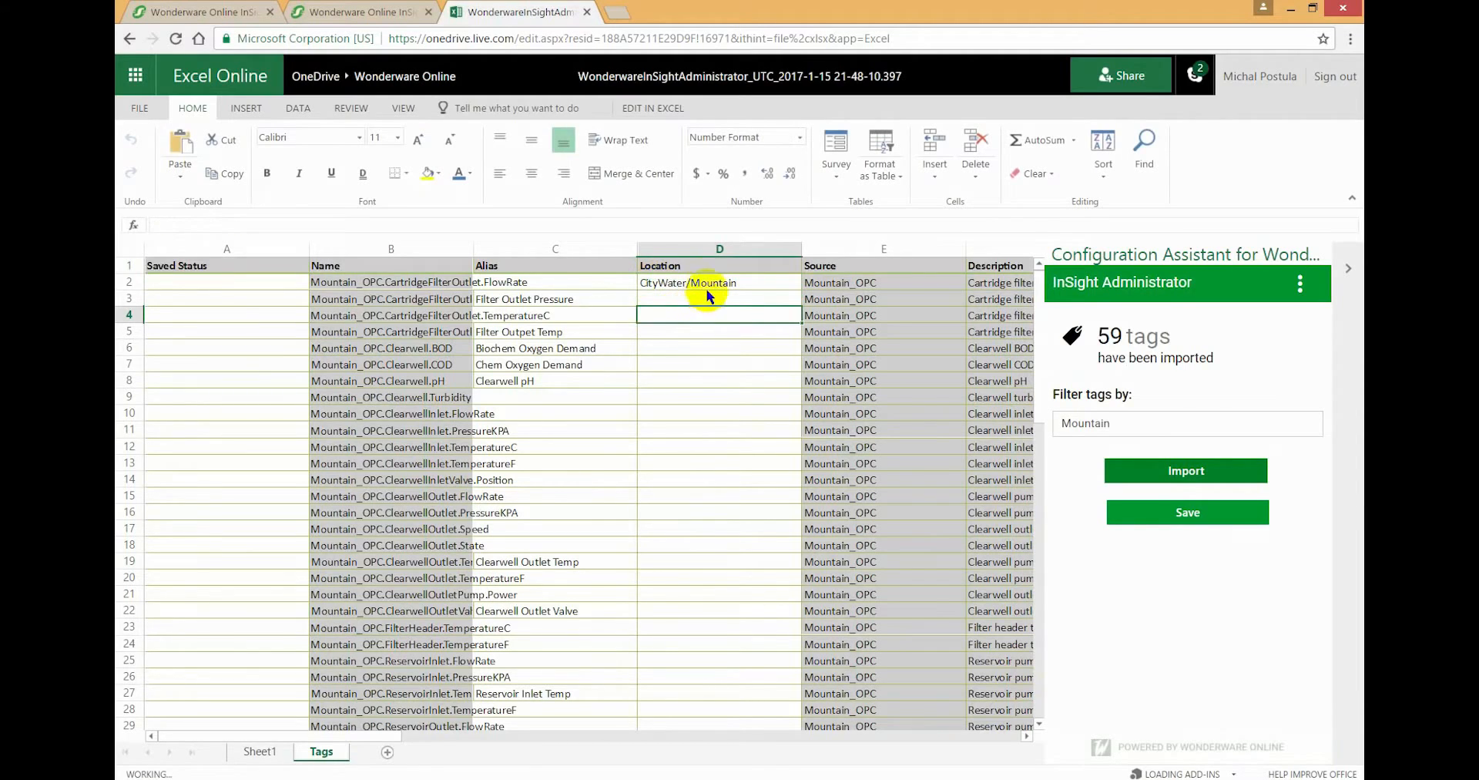
{"action": "left_click", "coordinate": [719, 282]}
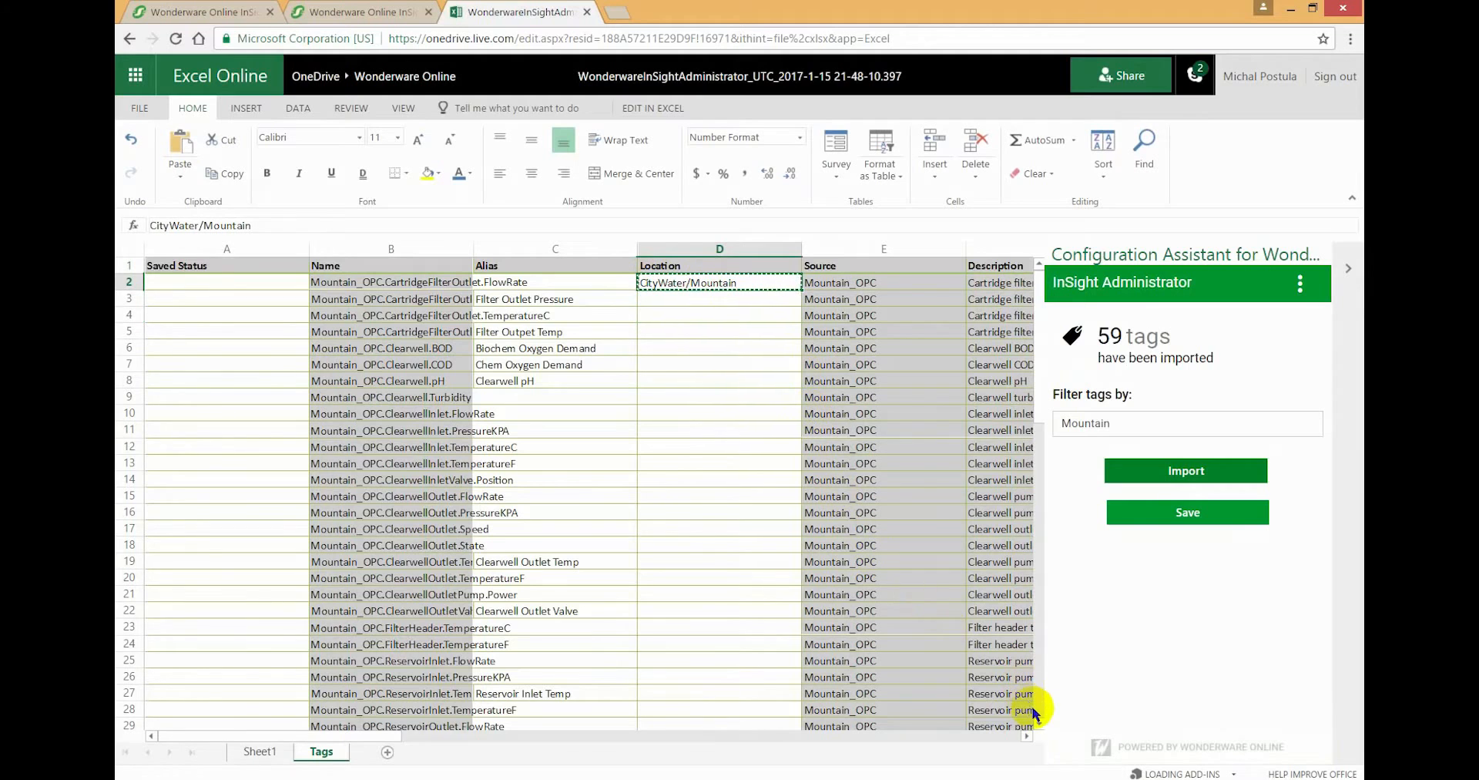
{"action": "scroll", "scroll_direction": "down", "scroll_amount": 3}
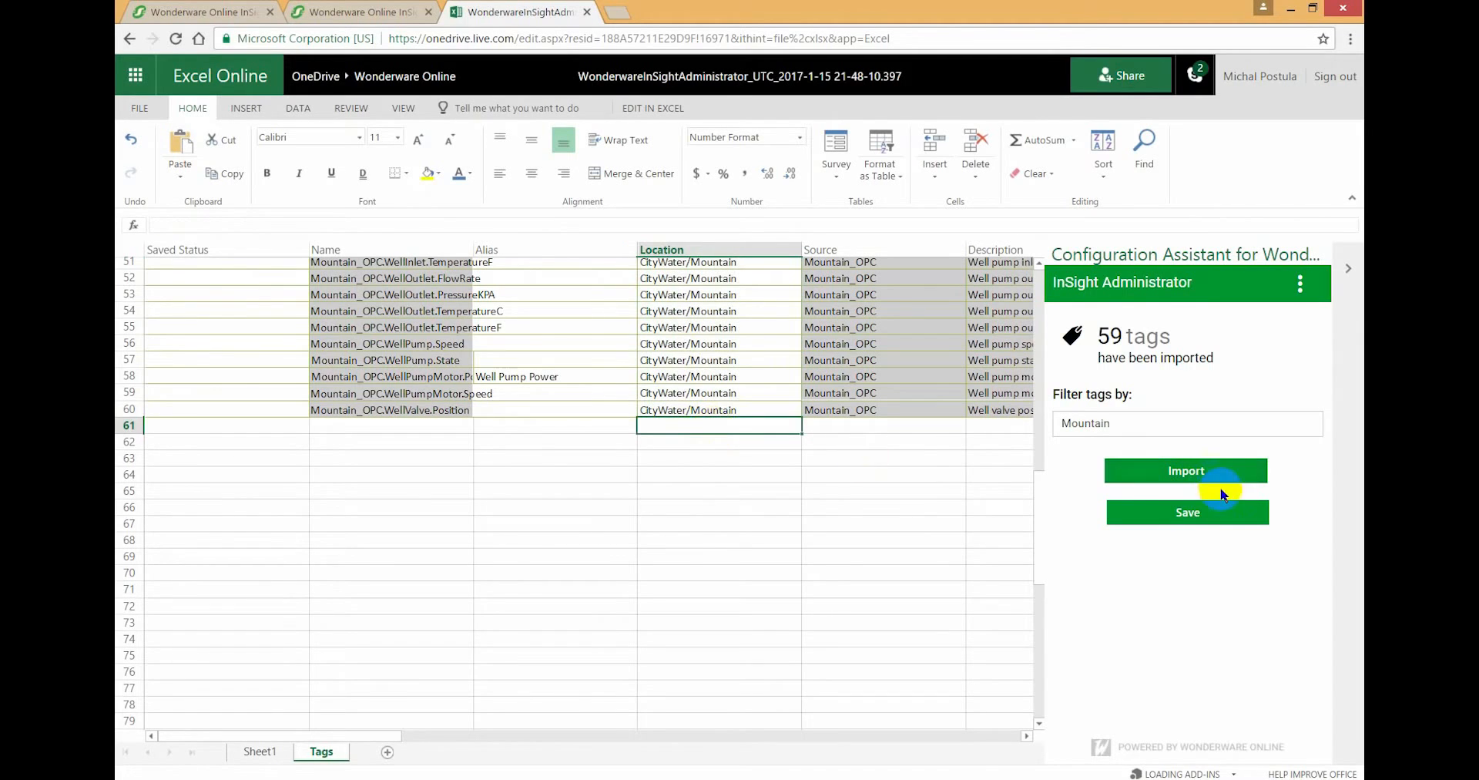
{"action": "left_click", "coordinate": [1186, 470]}
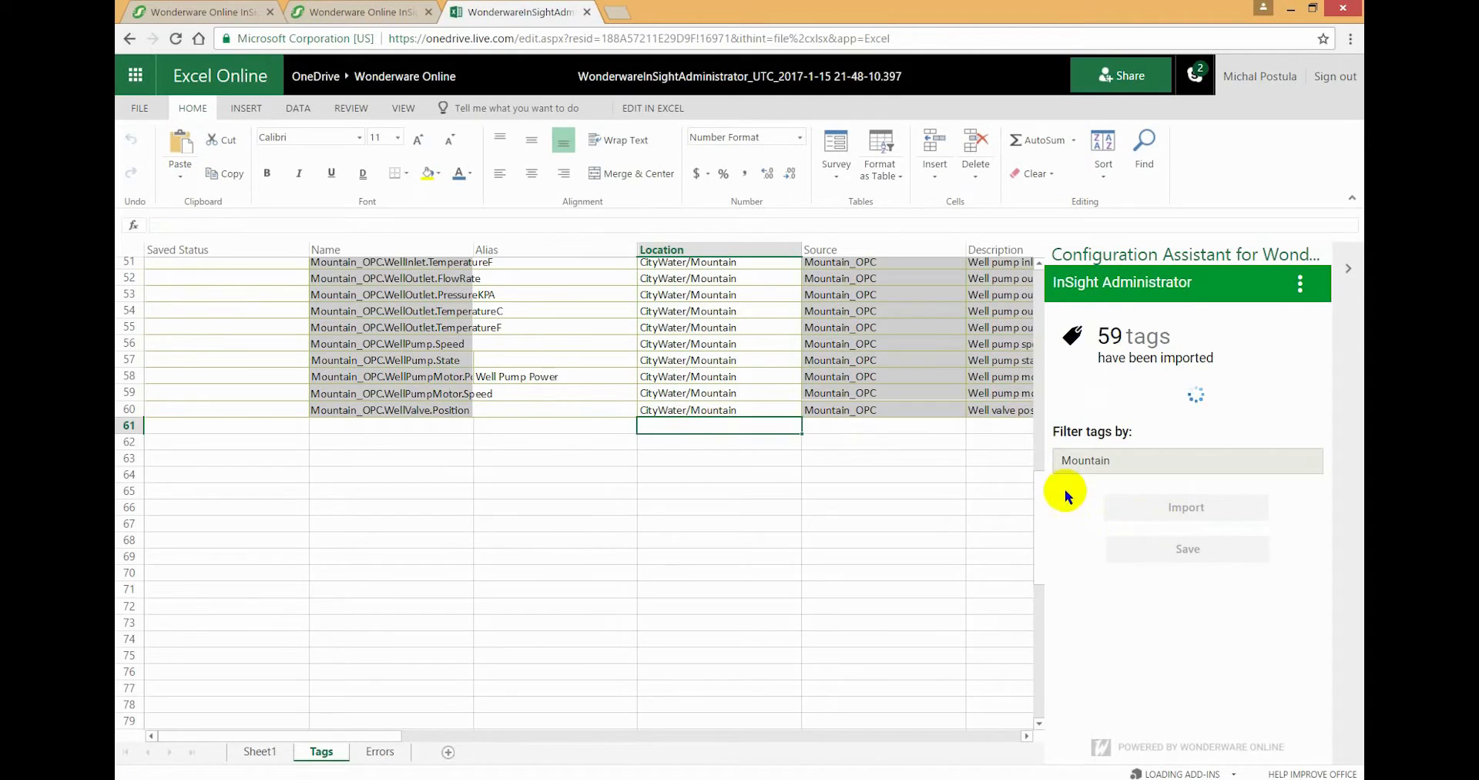
- Replace the tag filter text with 'Valley'
{"action": "left_click", "coordinate": [1186, 549]}
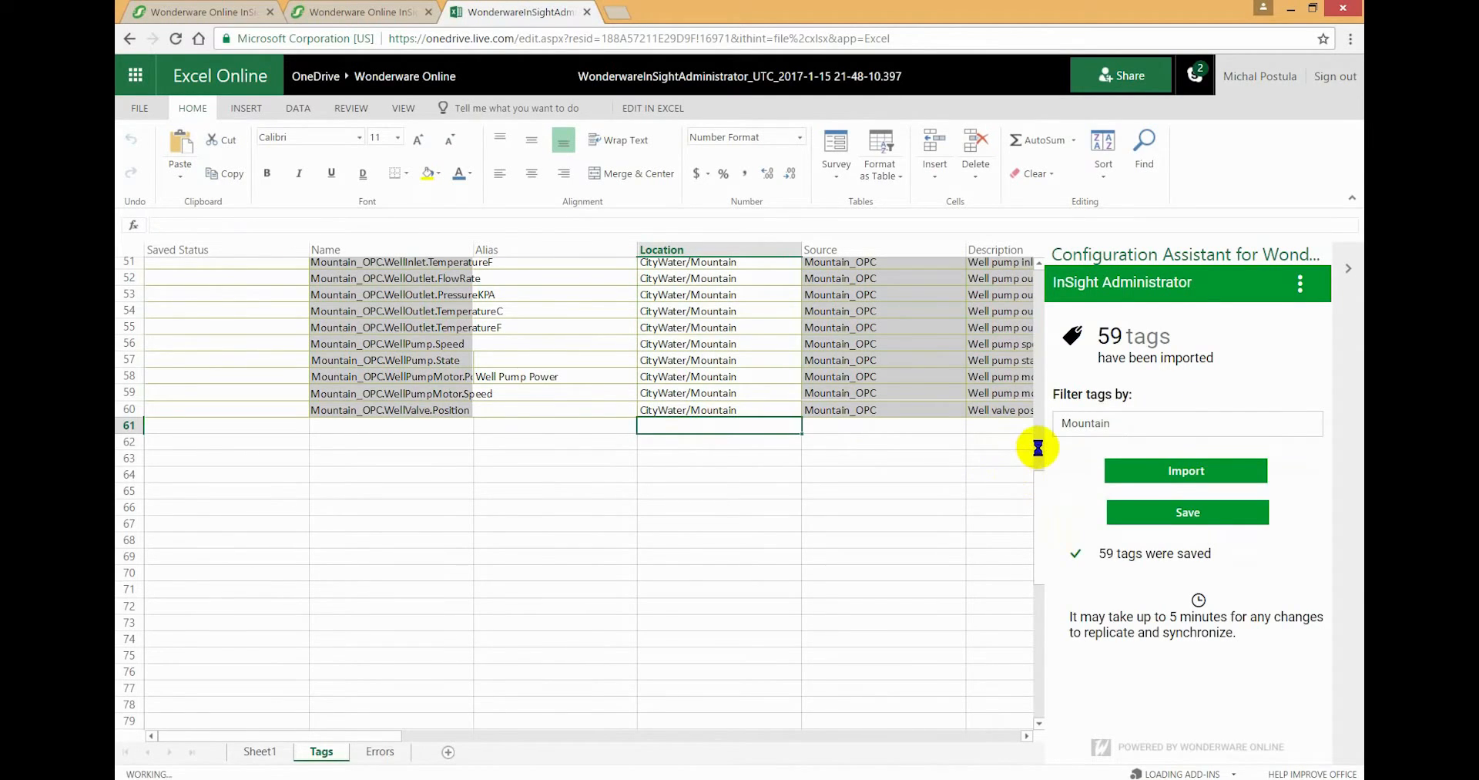
{"action": "left_click", "coordinate": [1187, 511]}
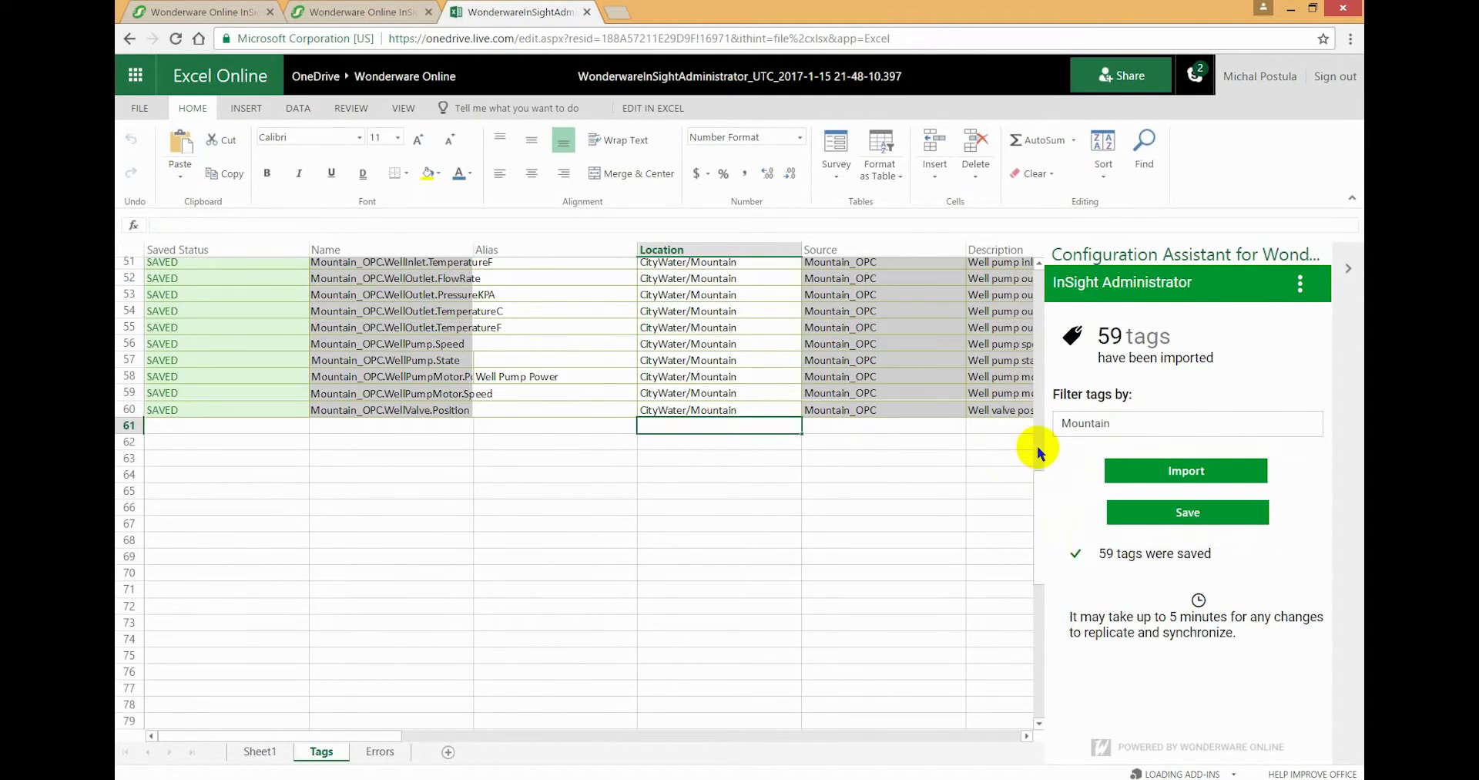
{"action": "left_click", "coordinate": [719, 440]}
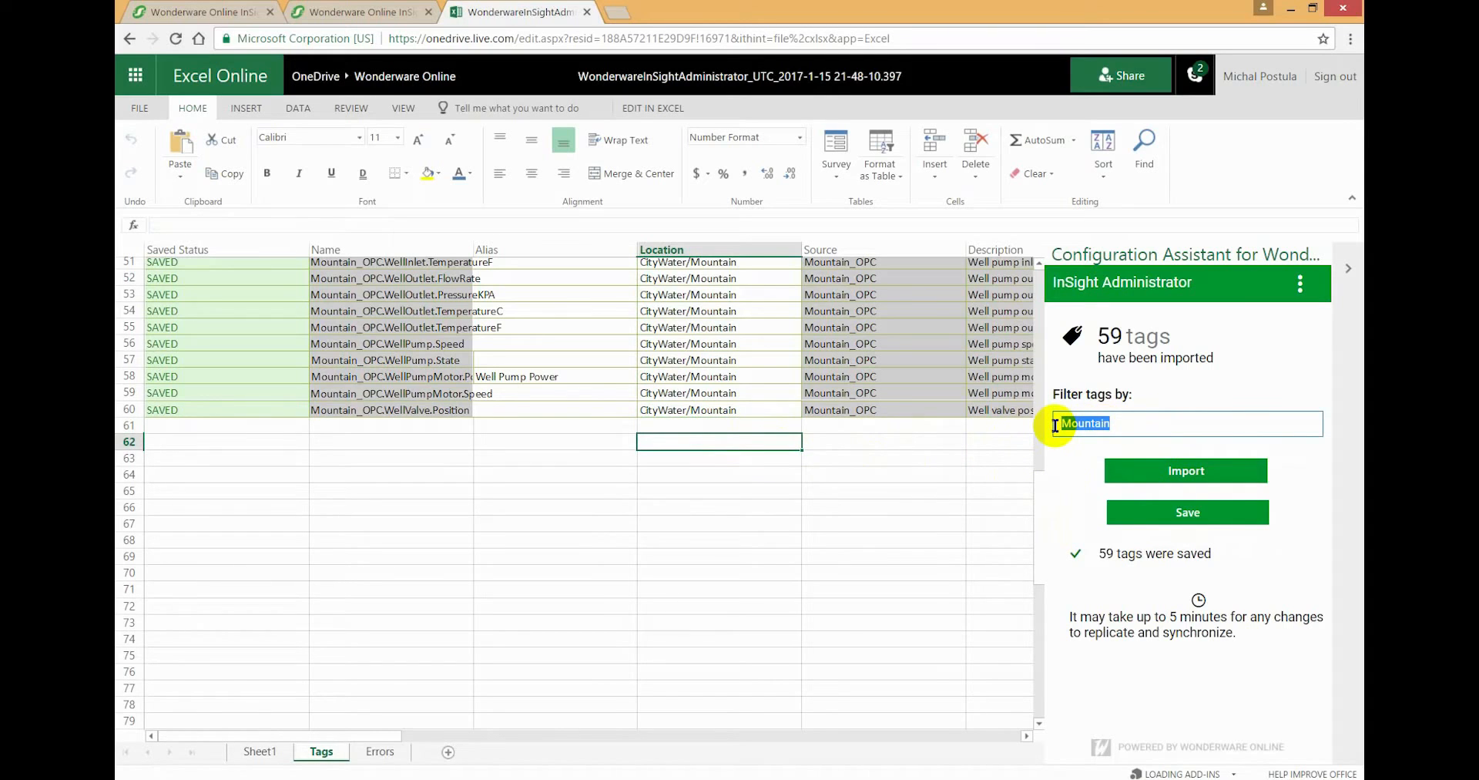
{"action": "type", "text": "Valley"}
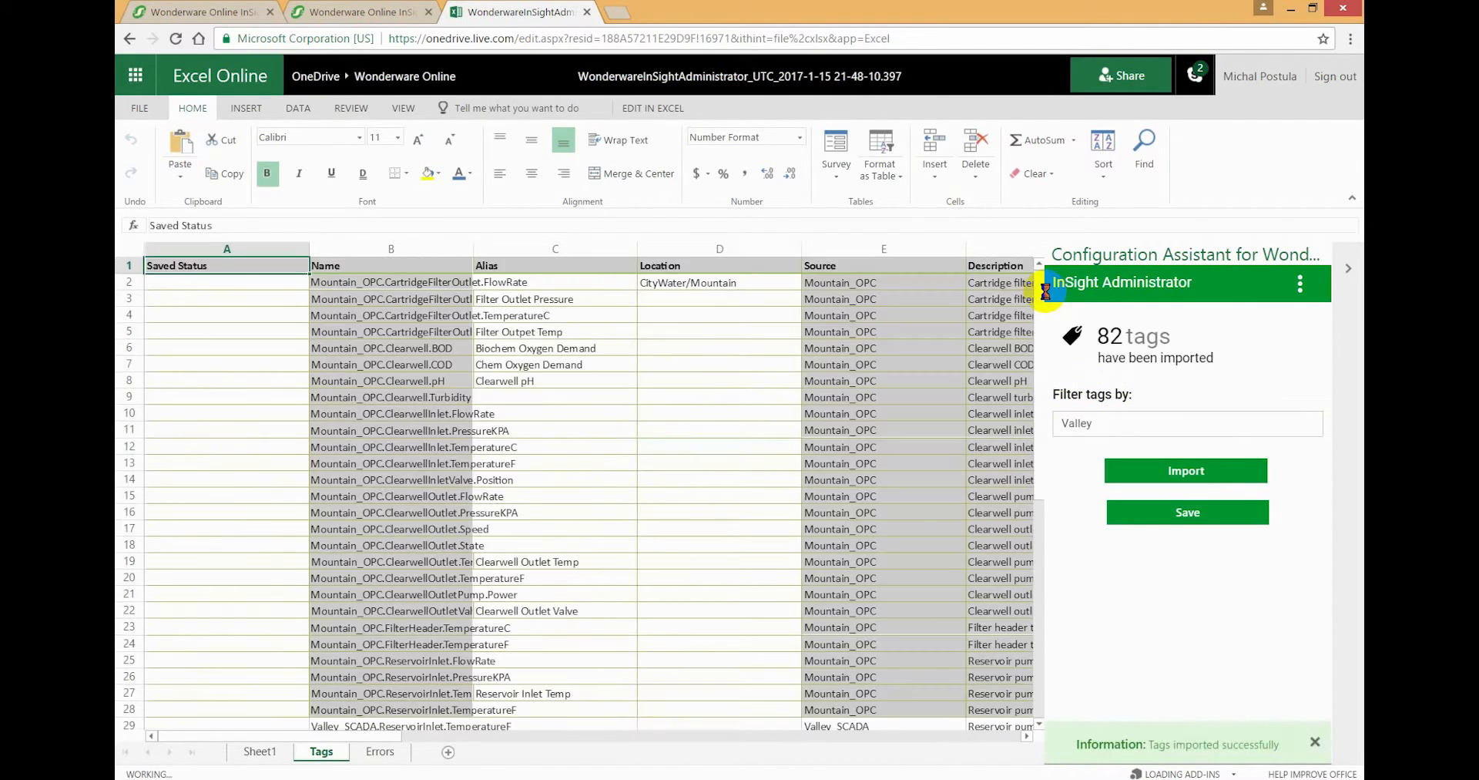
- Import the Valley tags and enter CityWater/Valley in the first Location cell
{"action": "left_click", "coordinate": [1185, 470]}
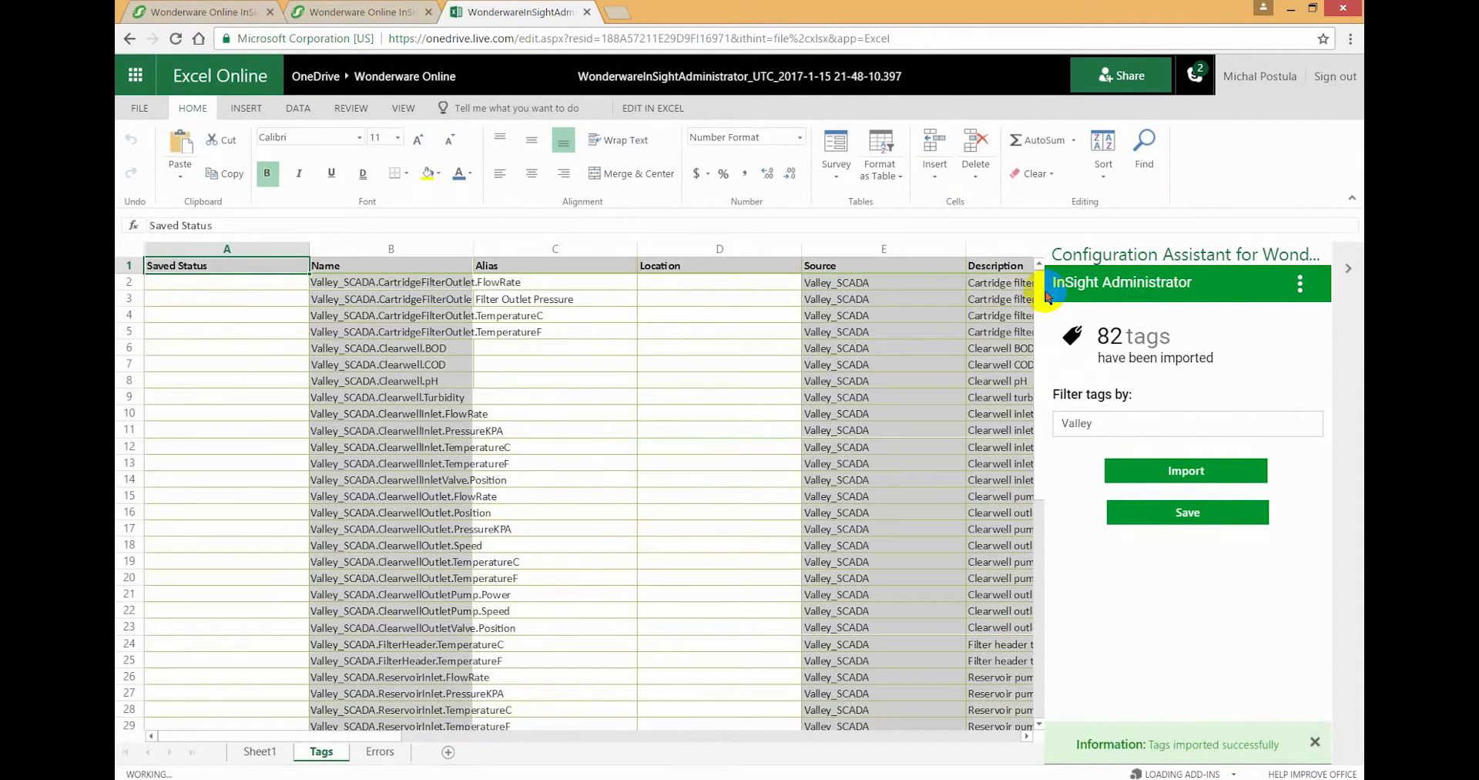
{"action": "left_click", "coordinate": [719, 298]}
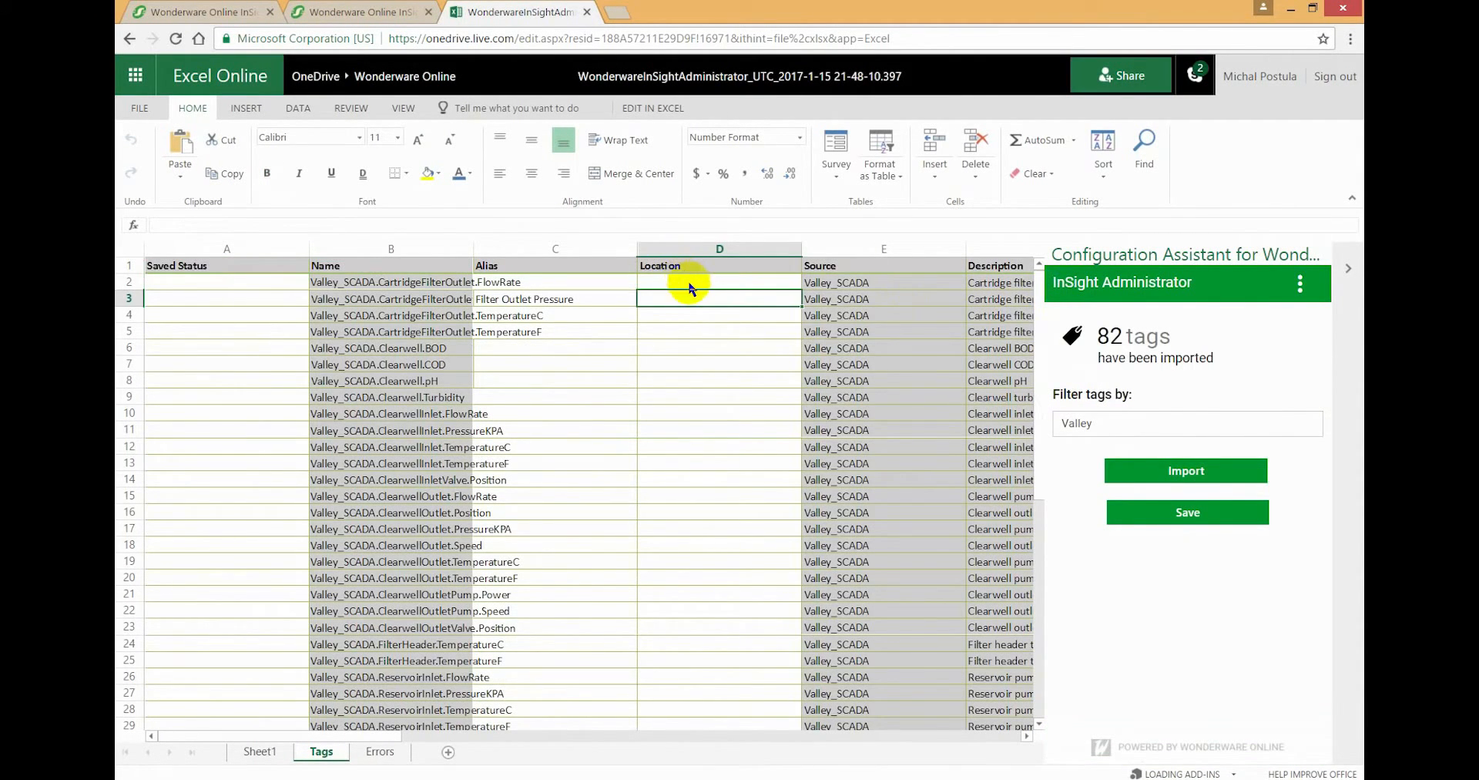
{"action": "left_click", "coordinate": [718, 282]}
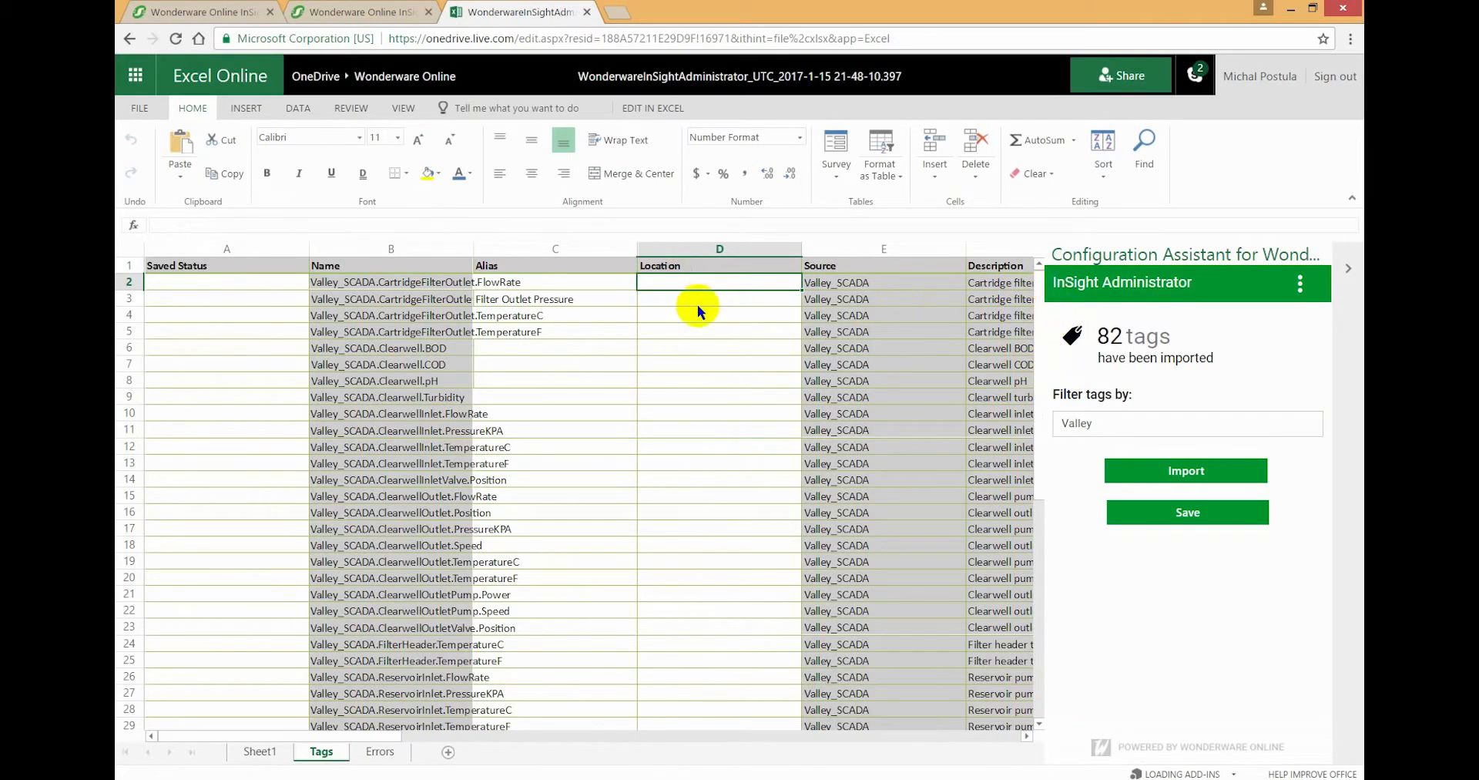
{"action": "type", "text": "CityWater/Valley"}
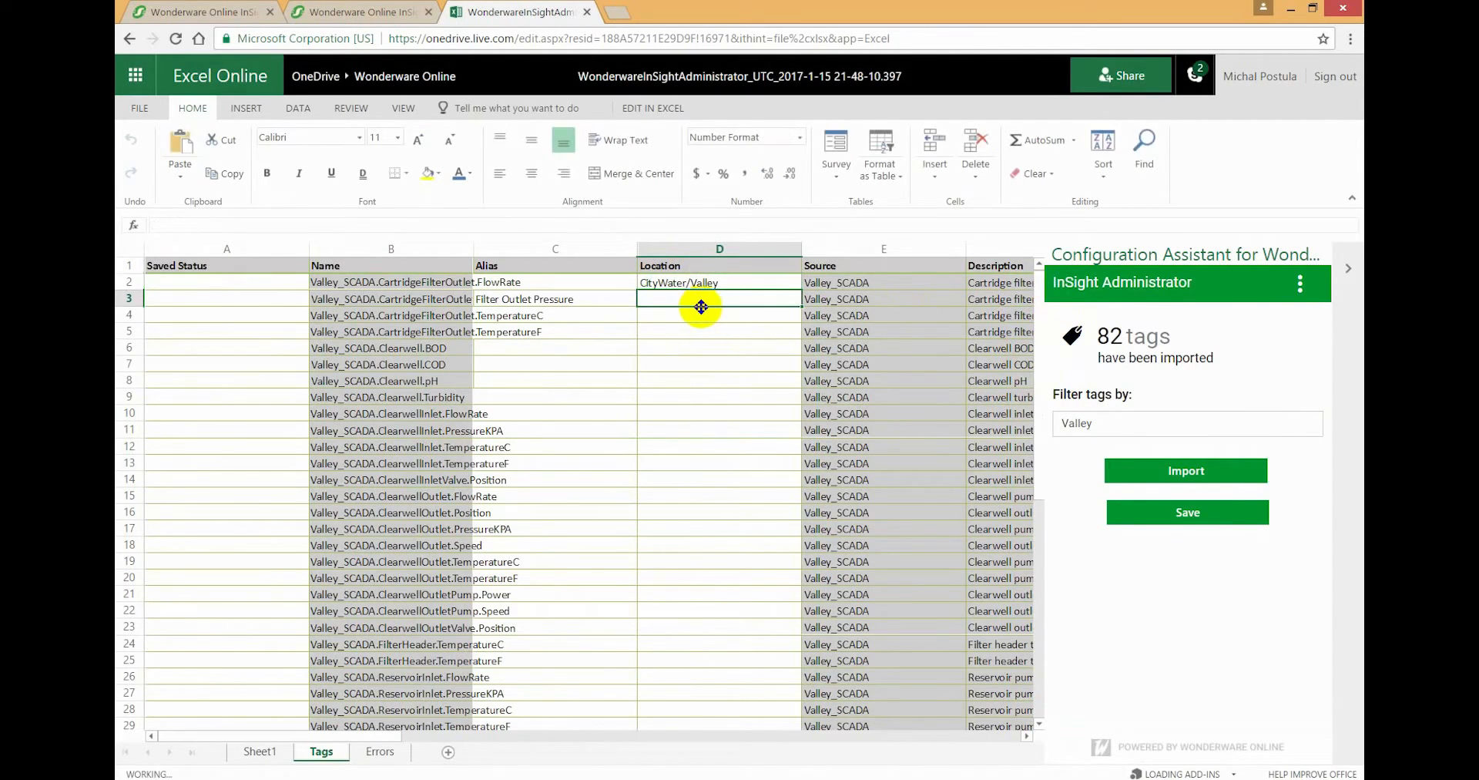
{"action": "left_click", "coordinate": [678, 282]}
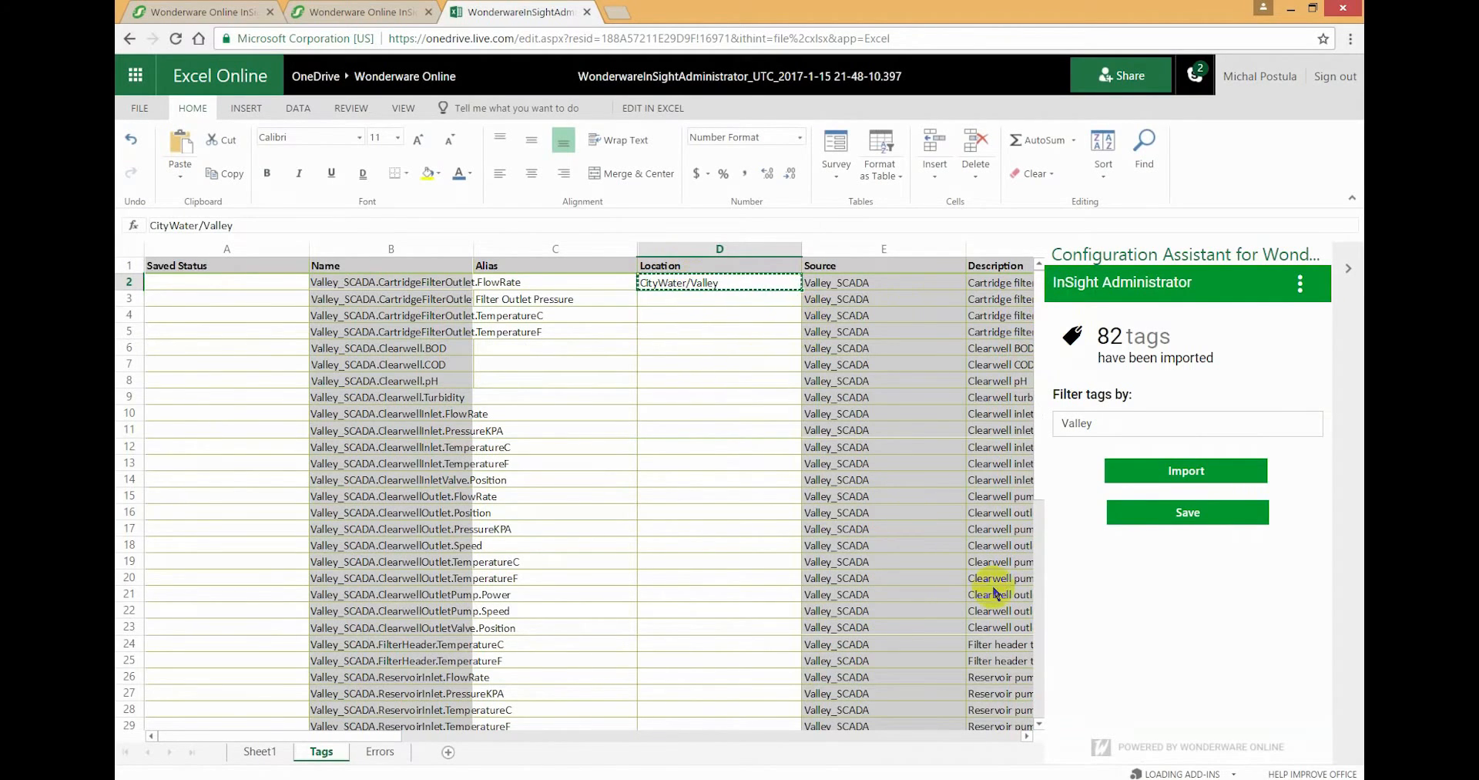
- Copy CityWater/Valley down column D and save all 82 Valley tags
{"action": "scroll", "scroll_direction": "down", "scroll_amount": 3}
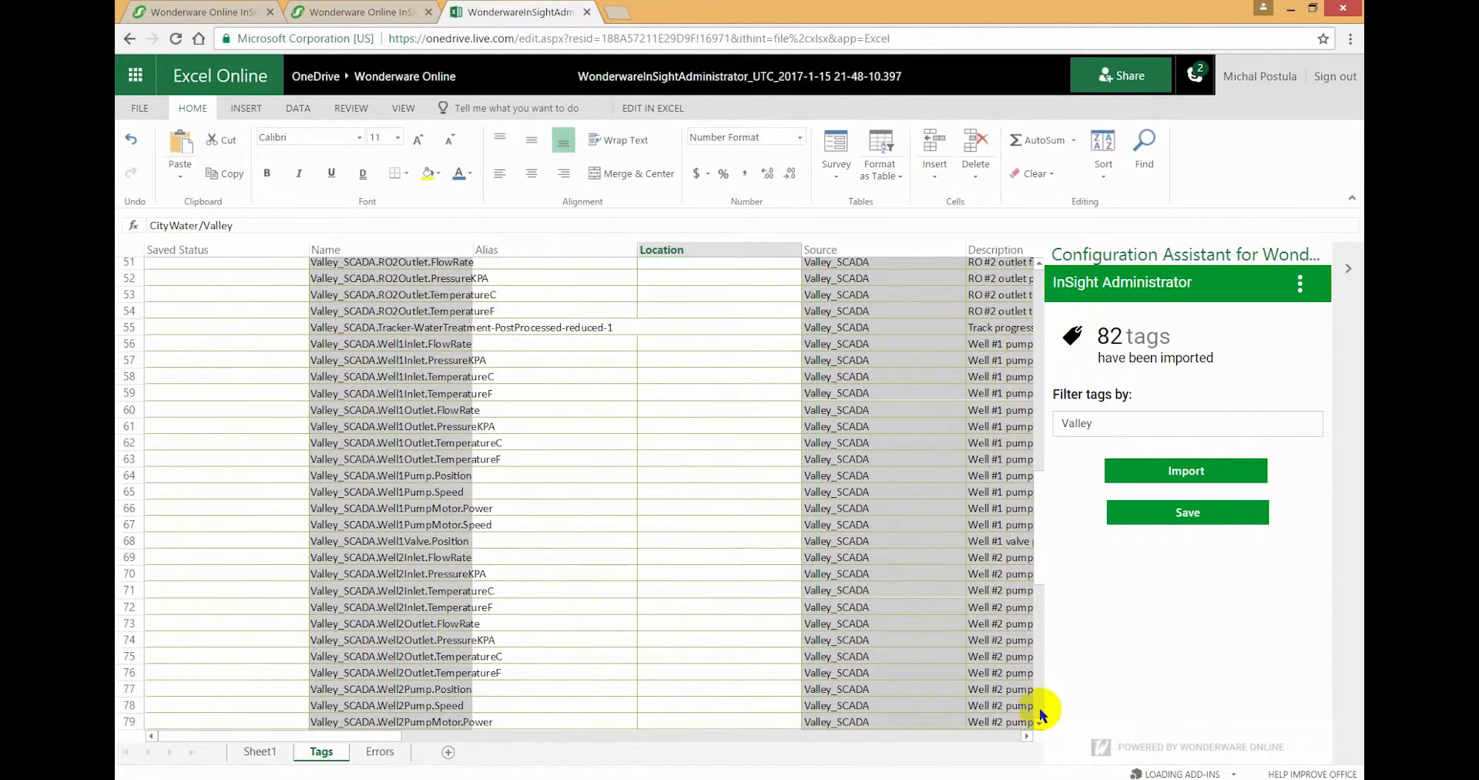
{"action": "scroll", "scroll_direction": "down", "scroll_amount": 3}
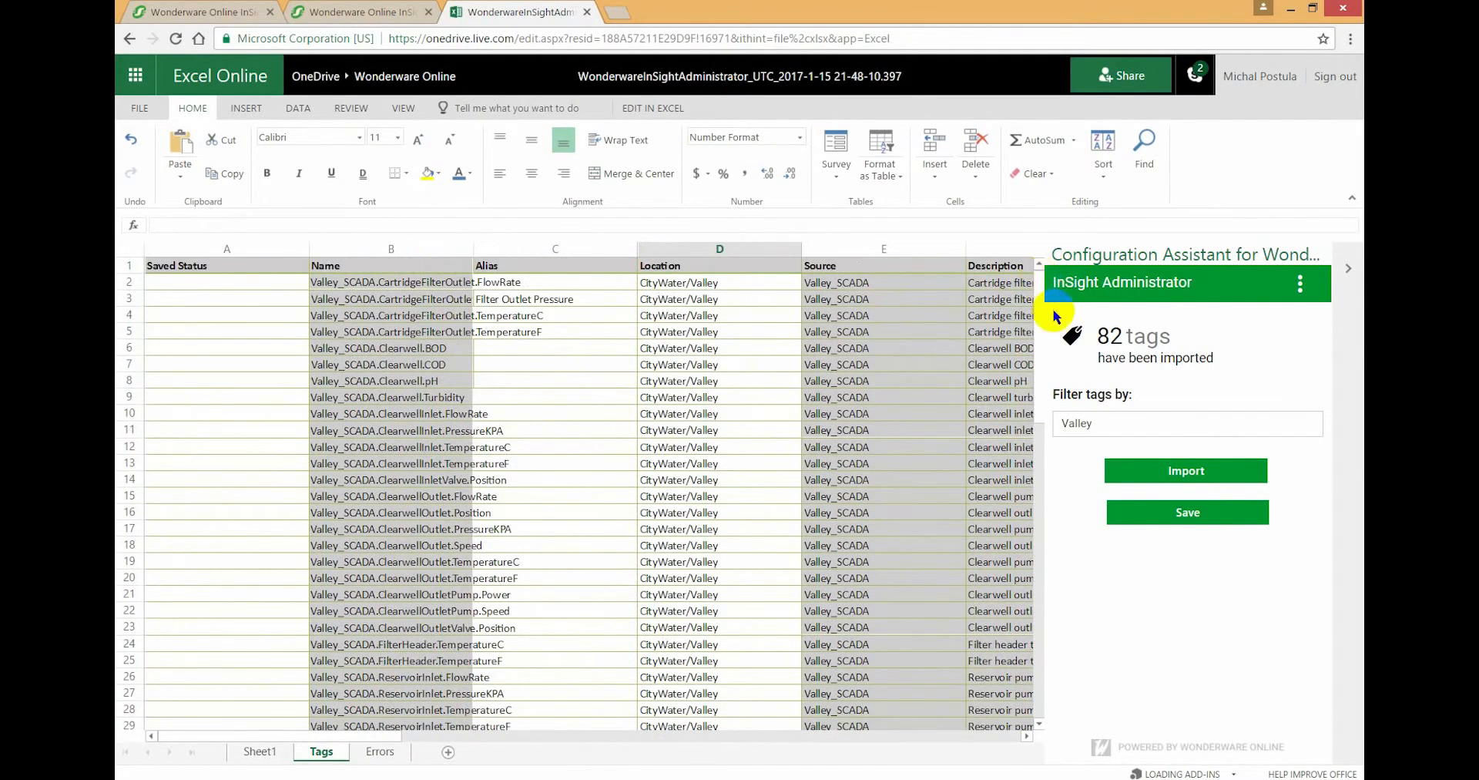
{"action": "left_click", "coordinate": [1185, 470]}
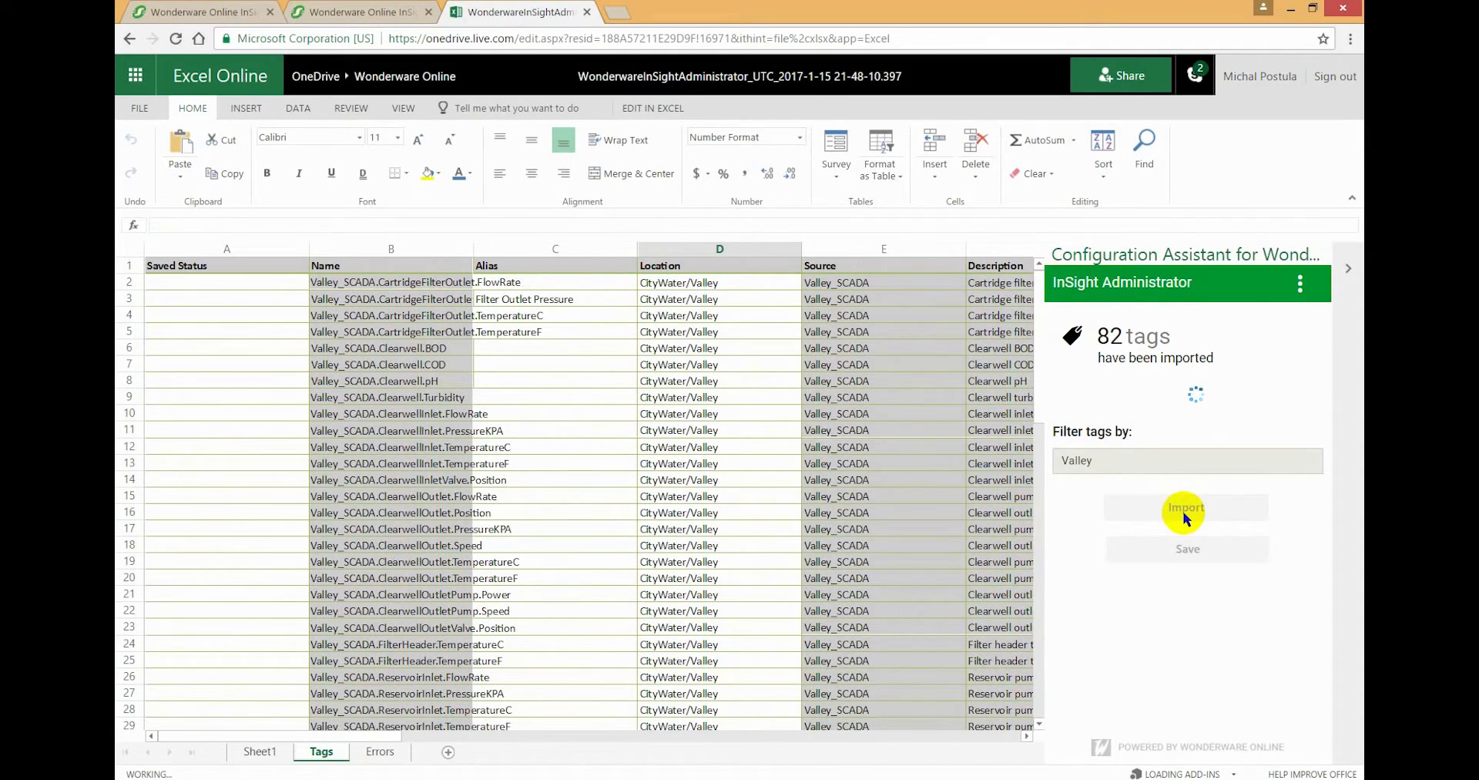
{"action": "left_click", "coordinate": [1186, 511]}
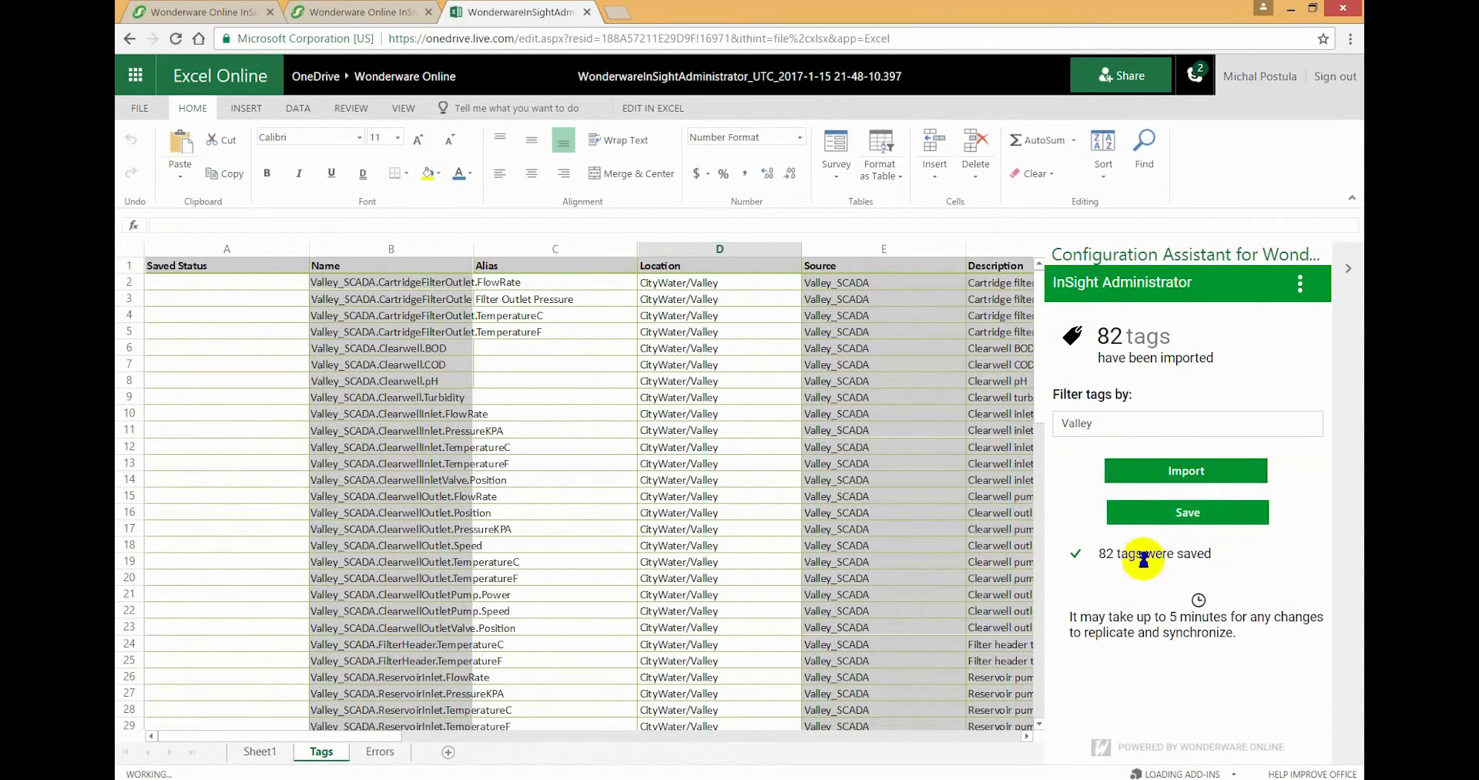
{"action": "mouse_move", "coordinate": [1137, 599]}
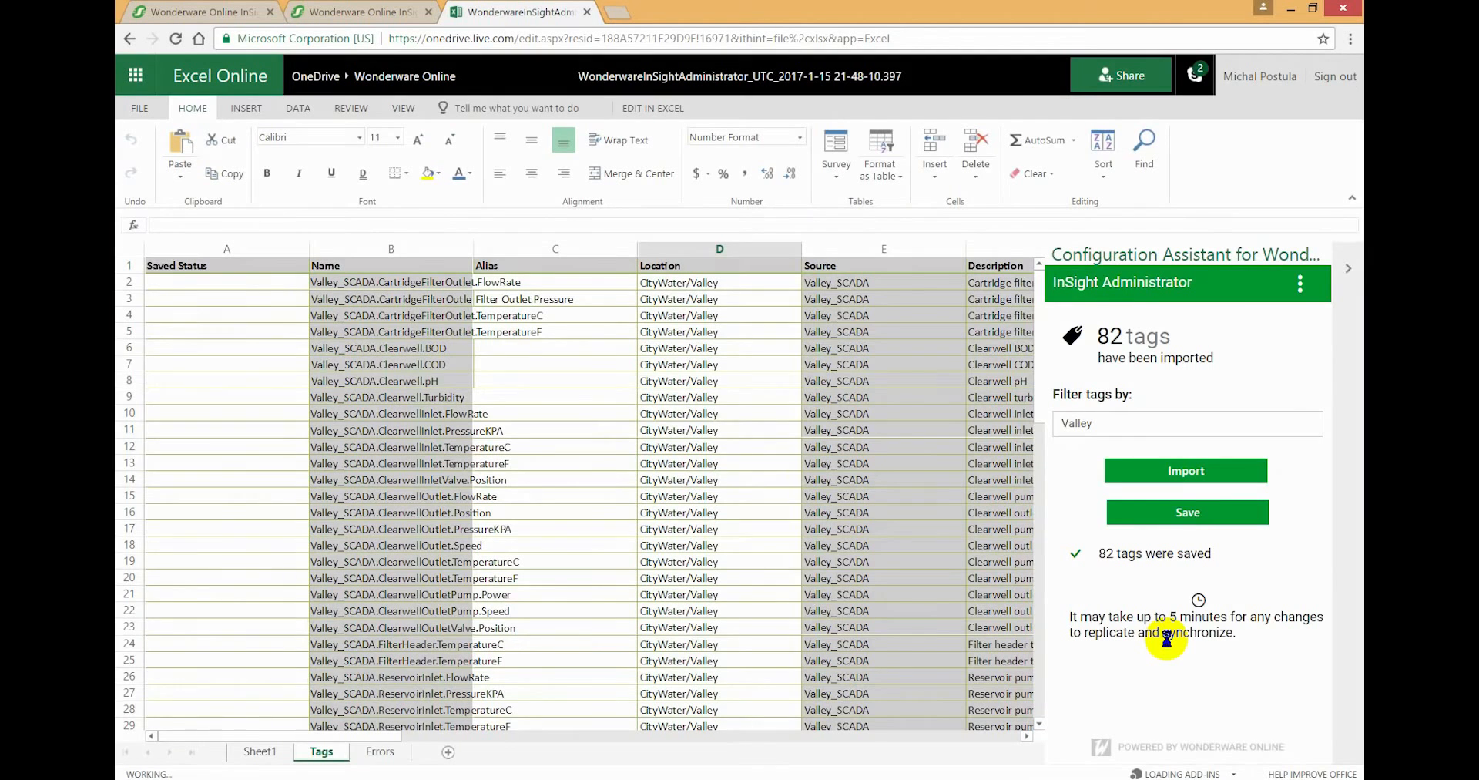
{"action": "left_click", "coordinate": [1186, 512]}
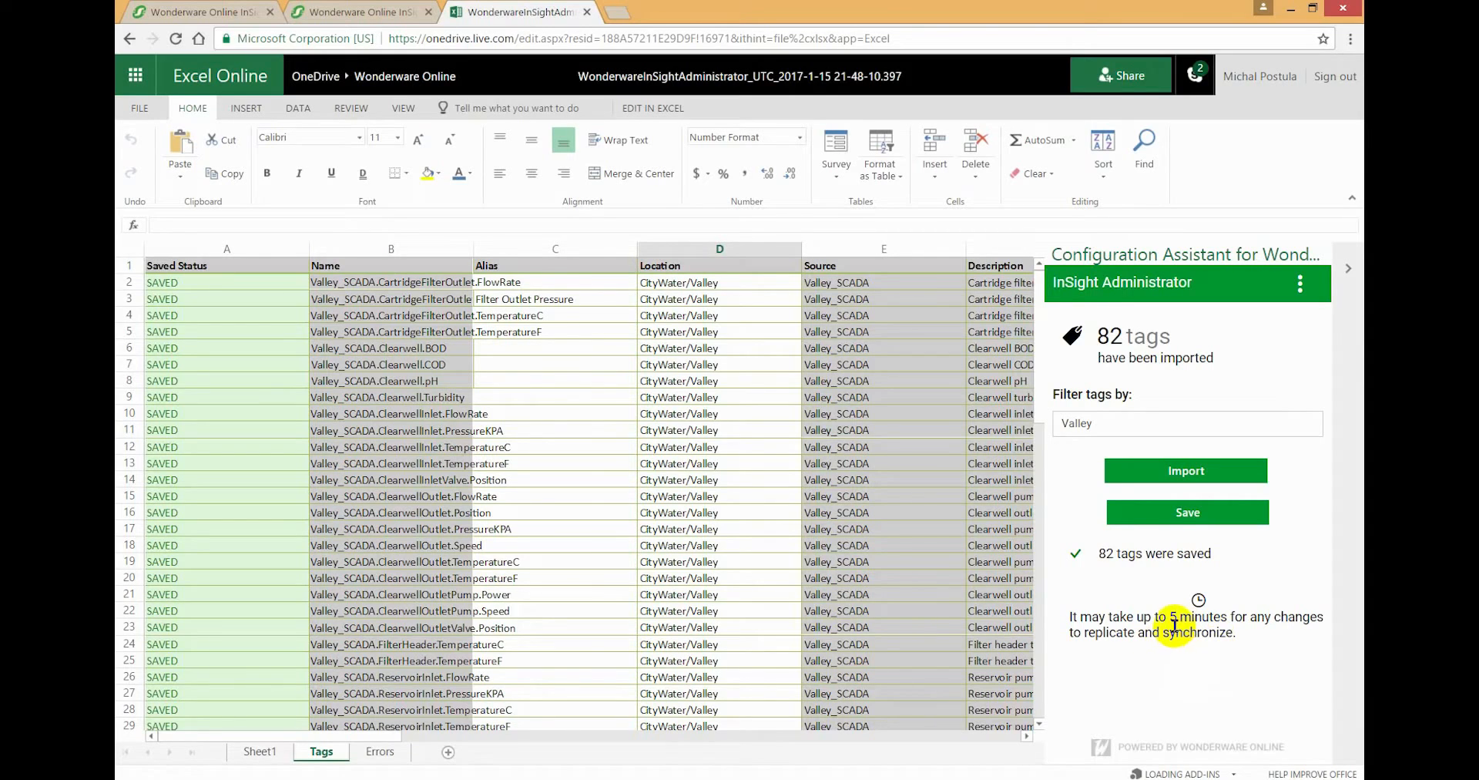
{"action": "mouse_move", "coordinate": [1172, 621]}
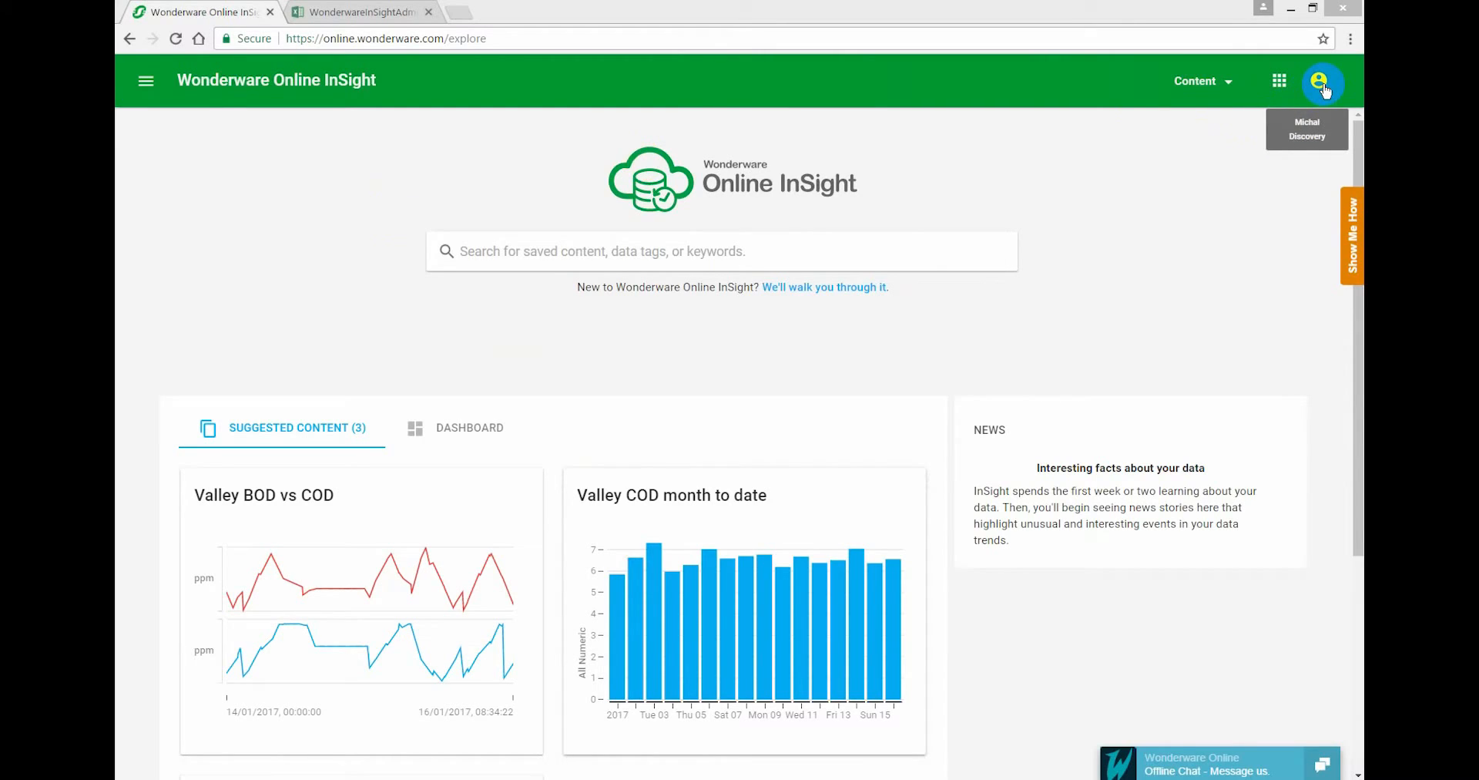
{"action": "mouse_move", "coordinate": [496, 293]}
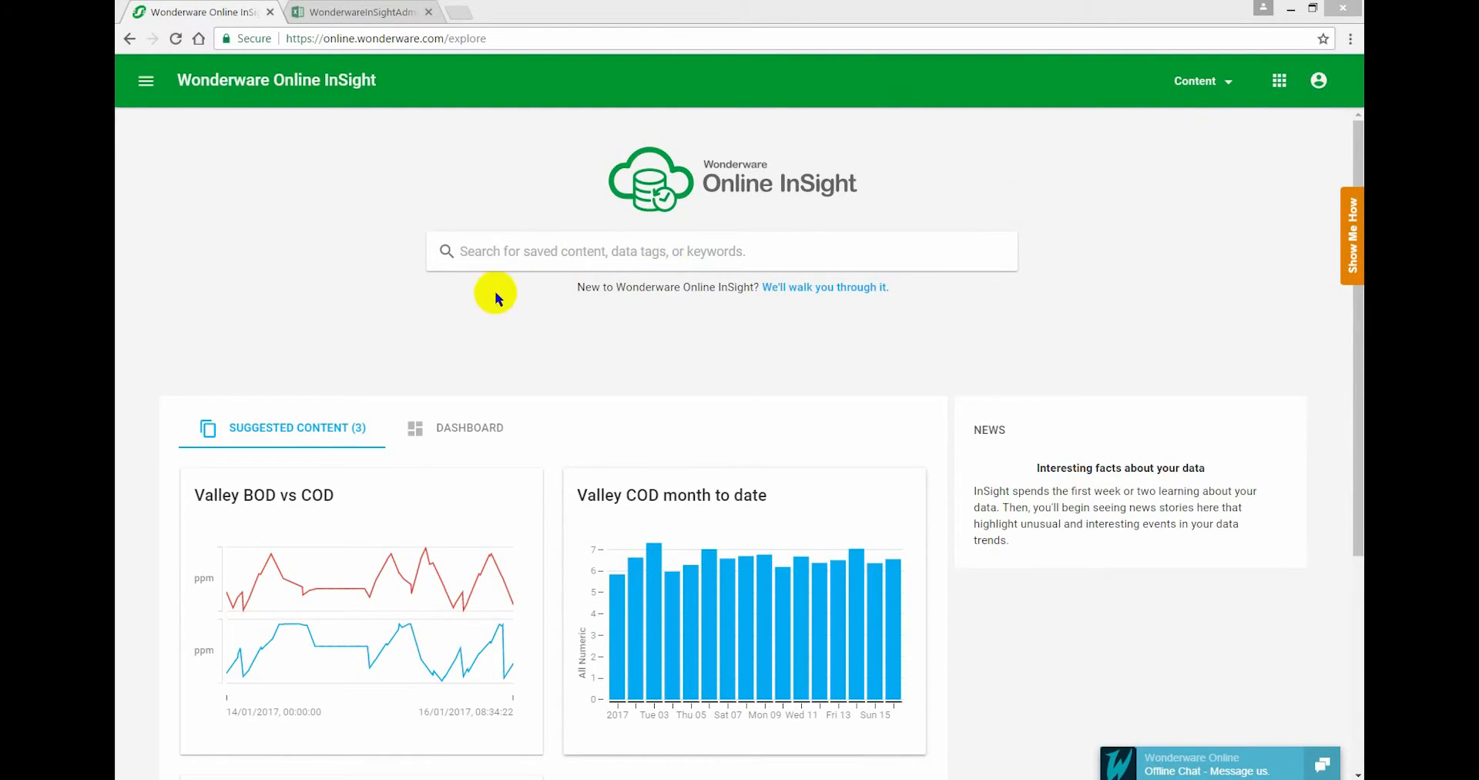
- Search 'valley' to confirm 82 matching tags, then dismiss it and open the apps menu
{"action": "left_click", "coordinate": [721, 251]}
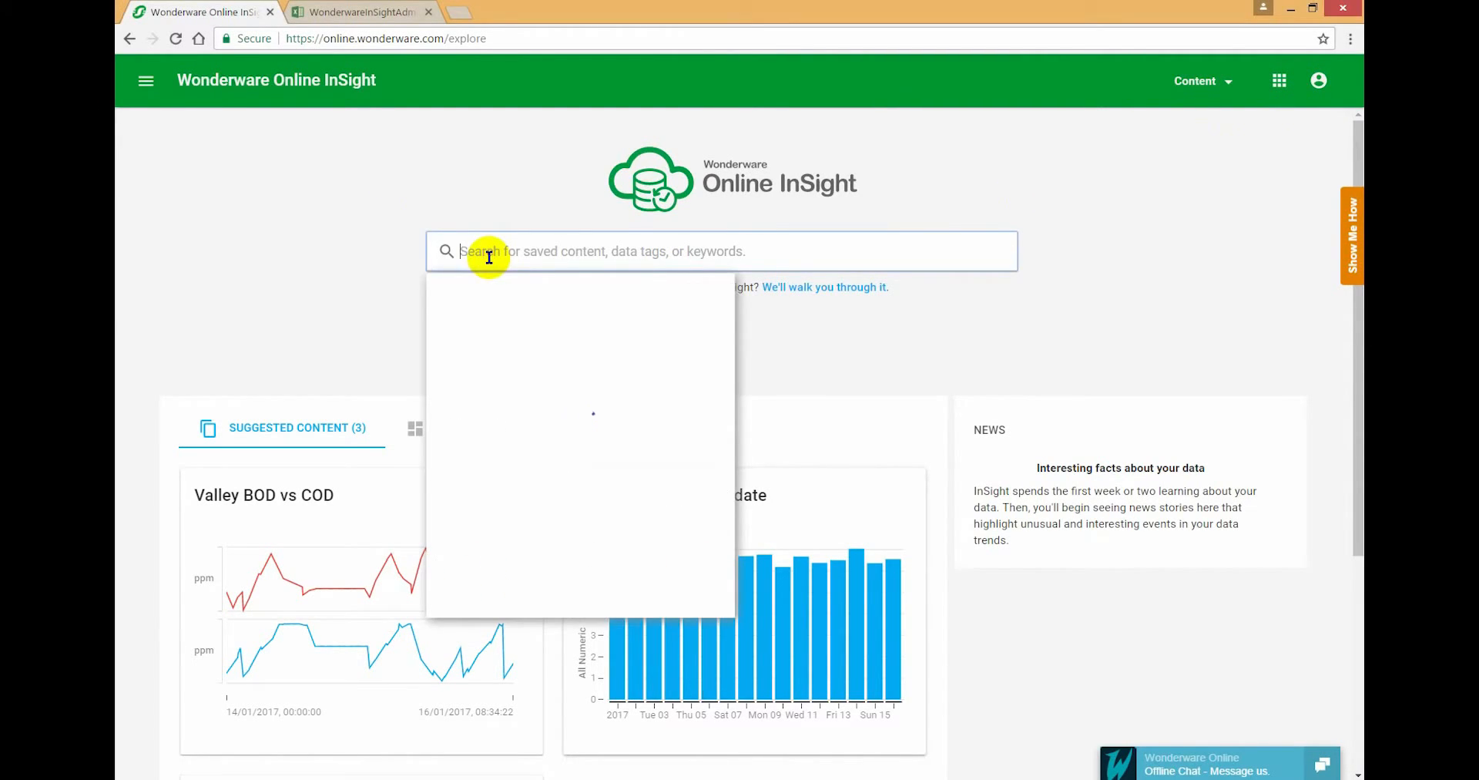
{"action": "type", "text": "valley"}
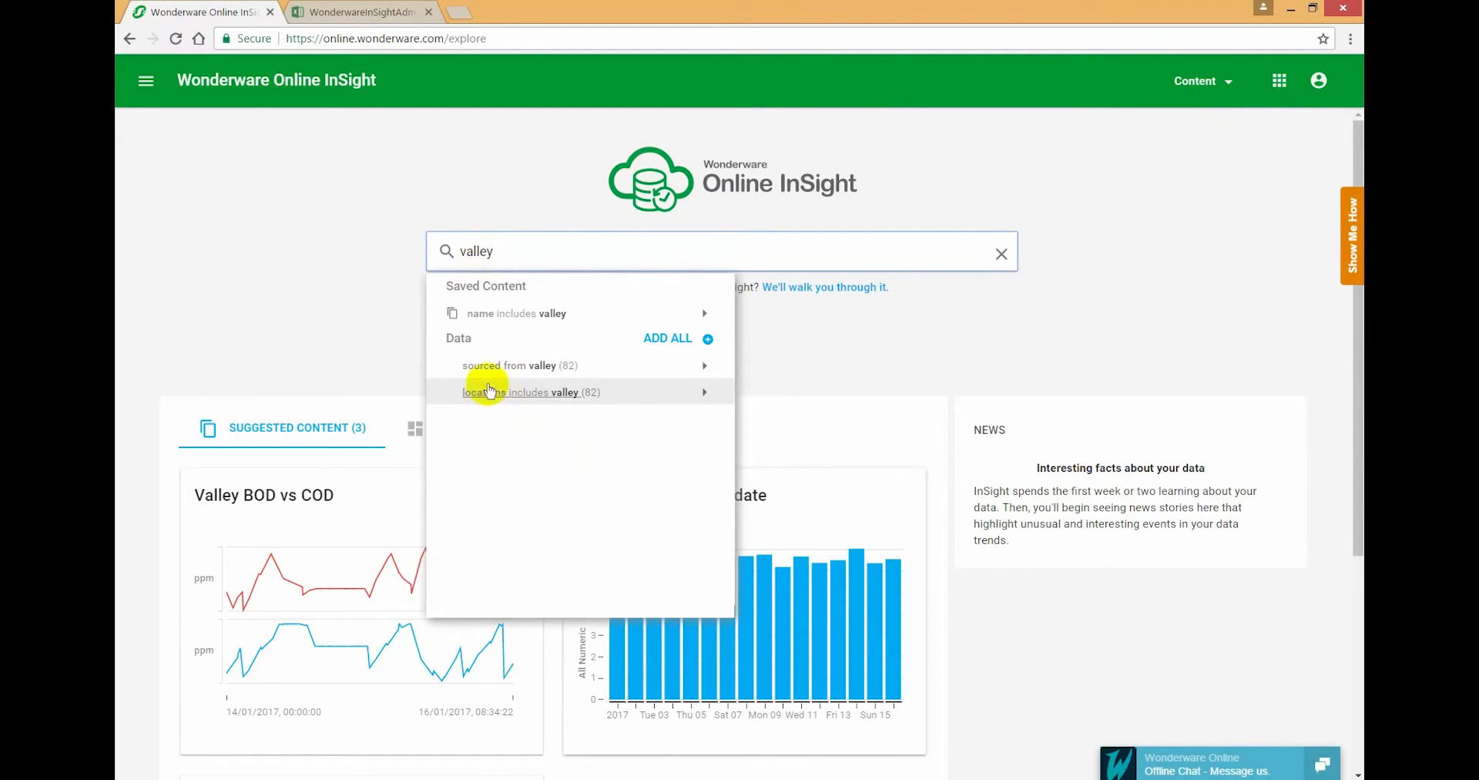
{"action": "mouse_move", "coordinate": [481, 393]}
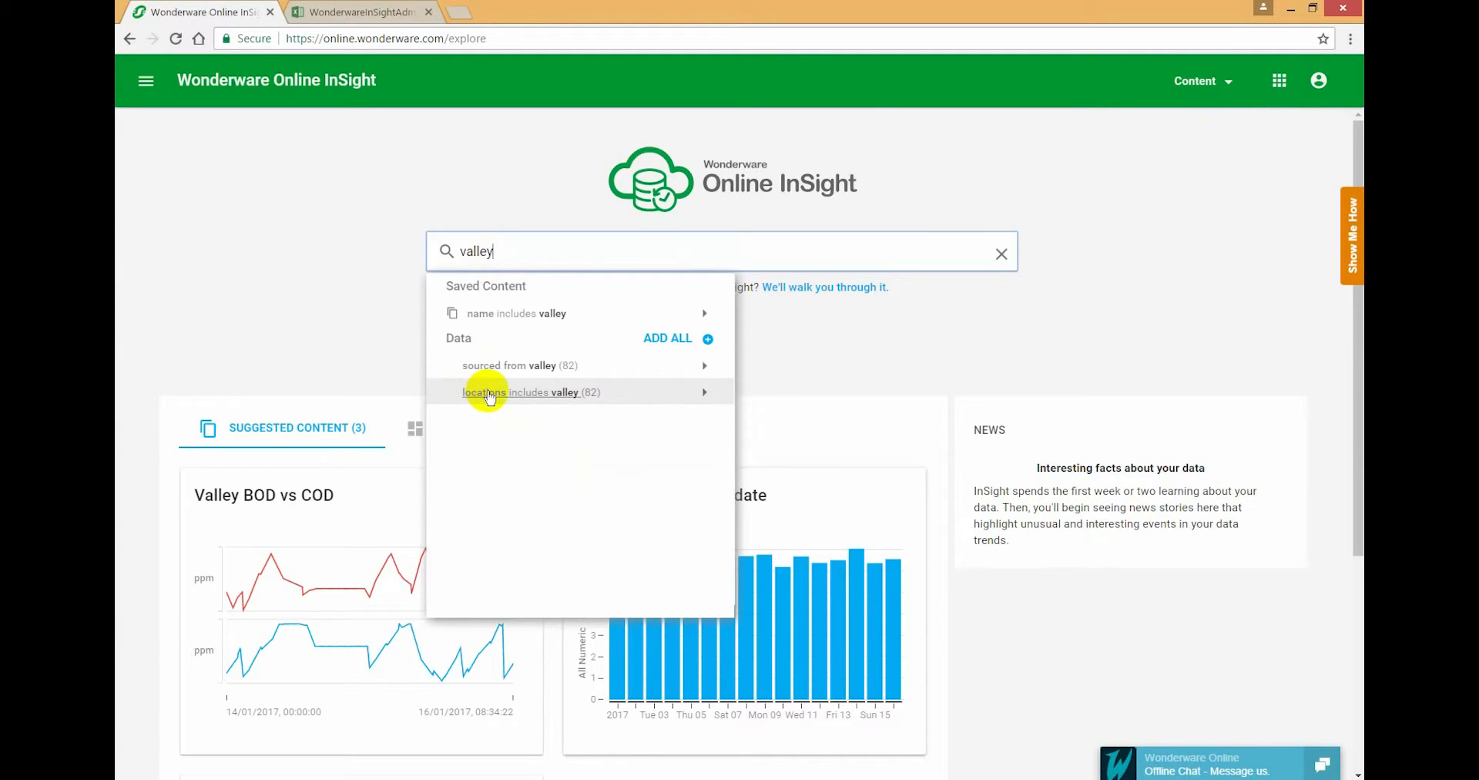
{"action": "left_click", "coordinate": [1000, 253]}
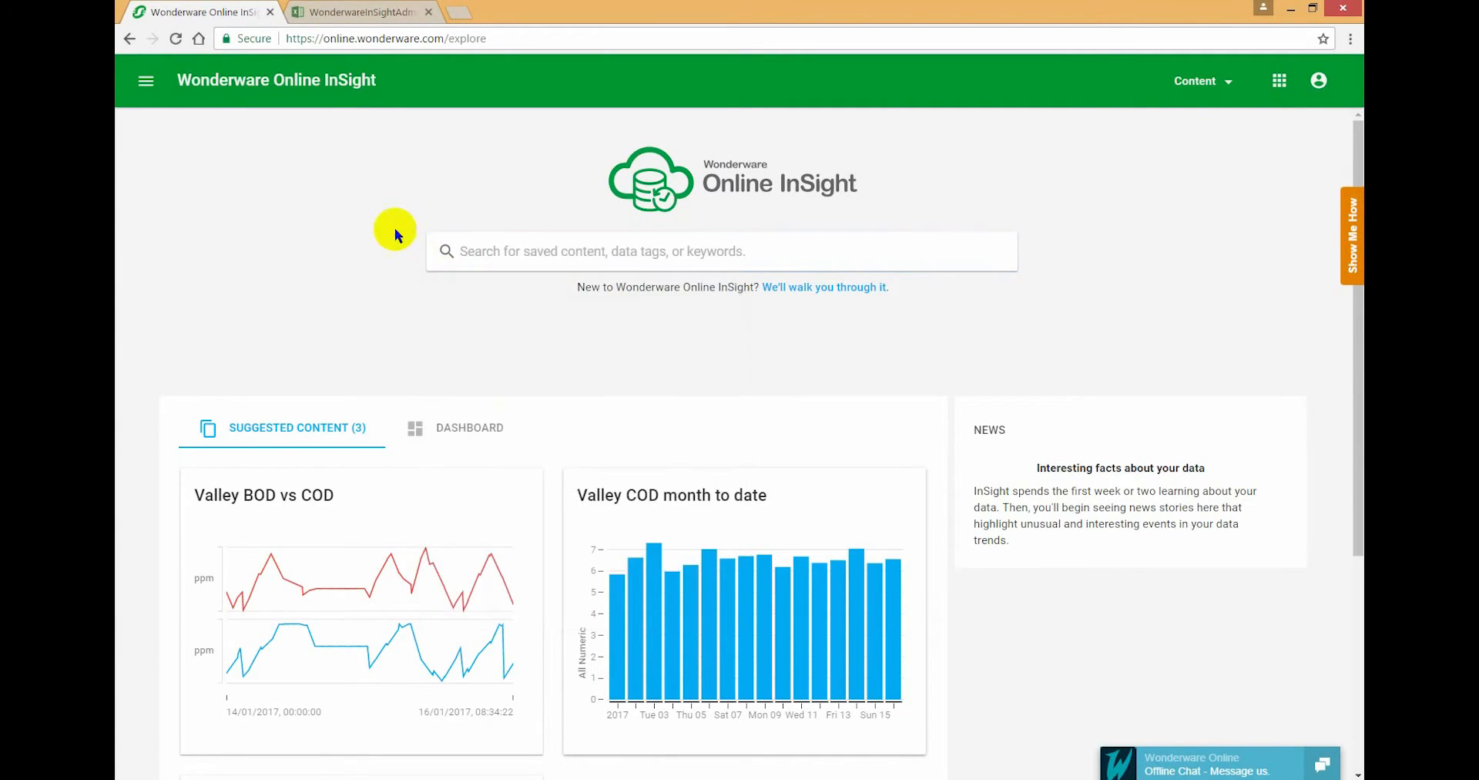
{"action": "left_click", "coordinate": [1279, 81]}
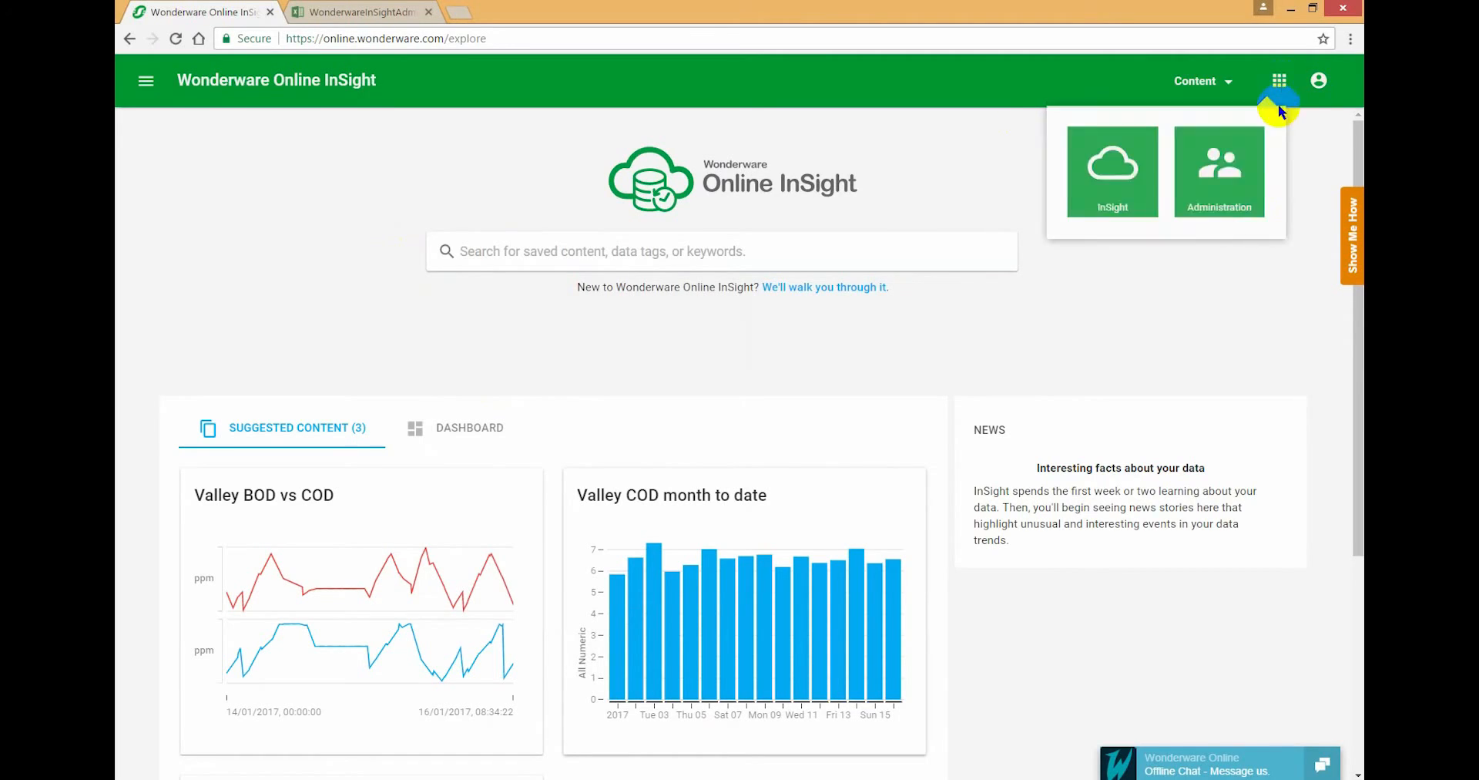
- In Administration Users, set the Valley user's viewable location to Discovery/CityWater/Valley and update
{"action": "left_click", "coordinate": [1217, 171]}
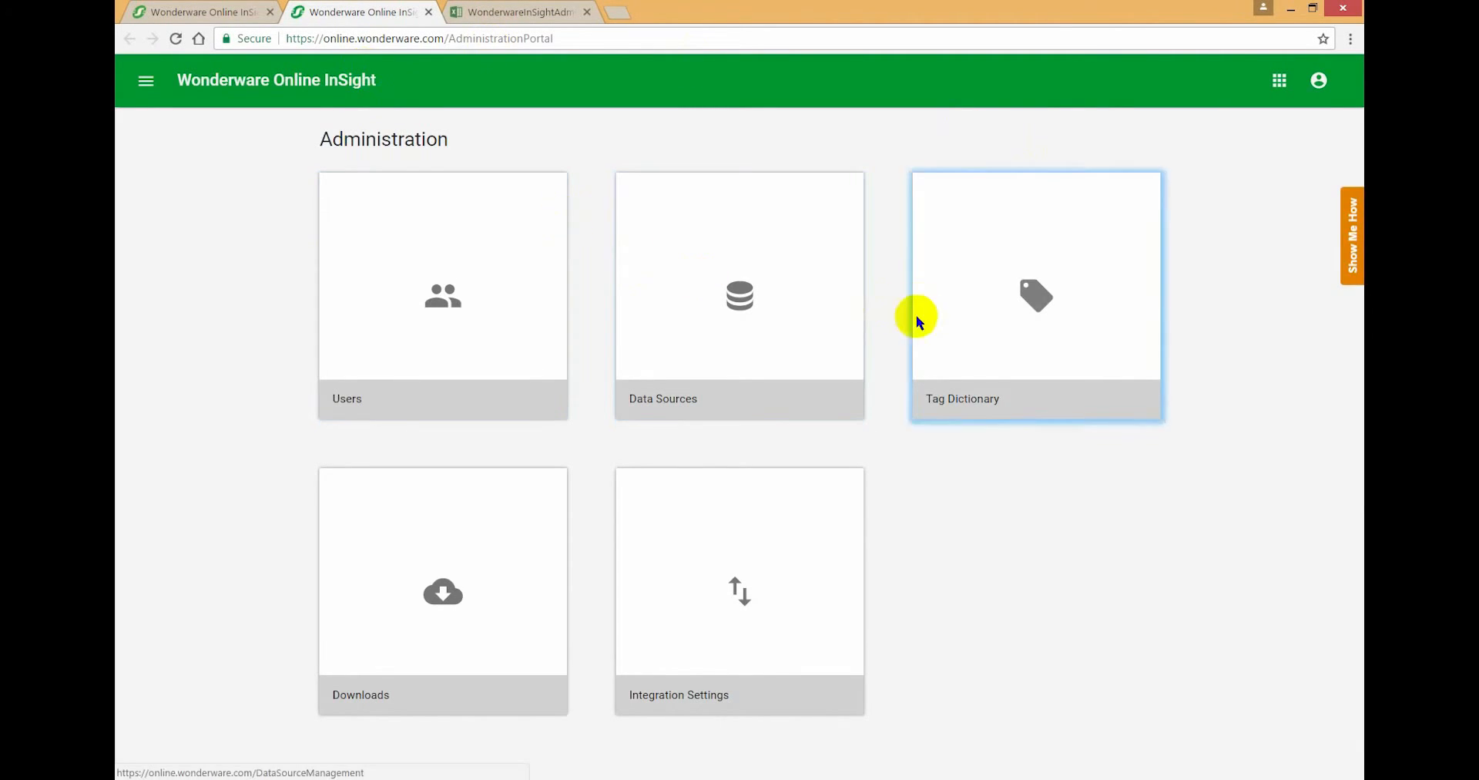
{"action": "left_click", "coordinate": [442, 295]}
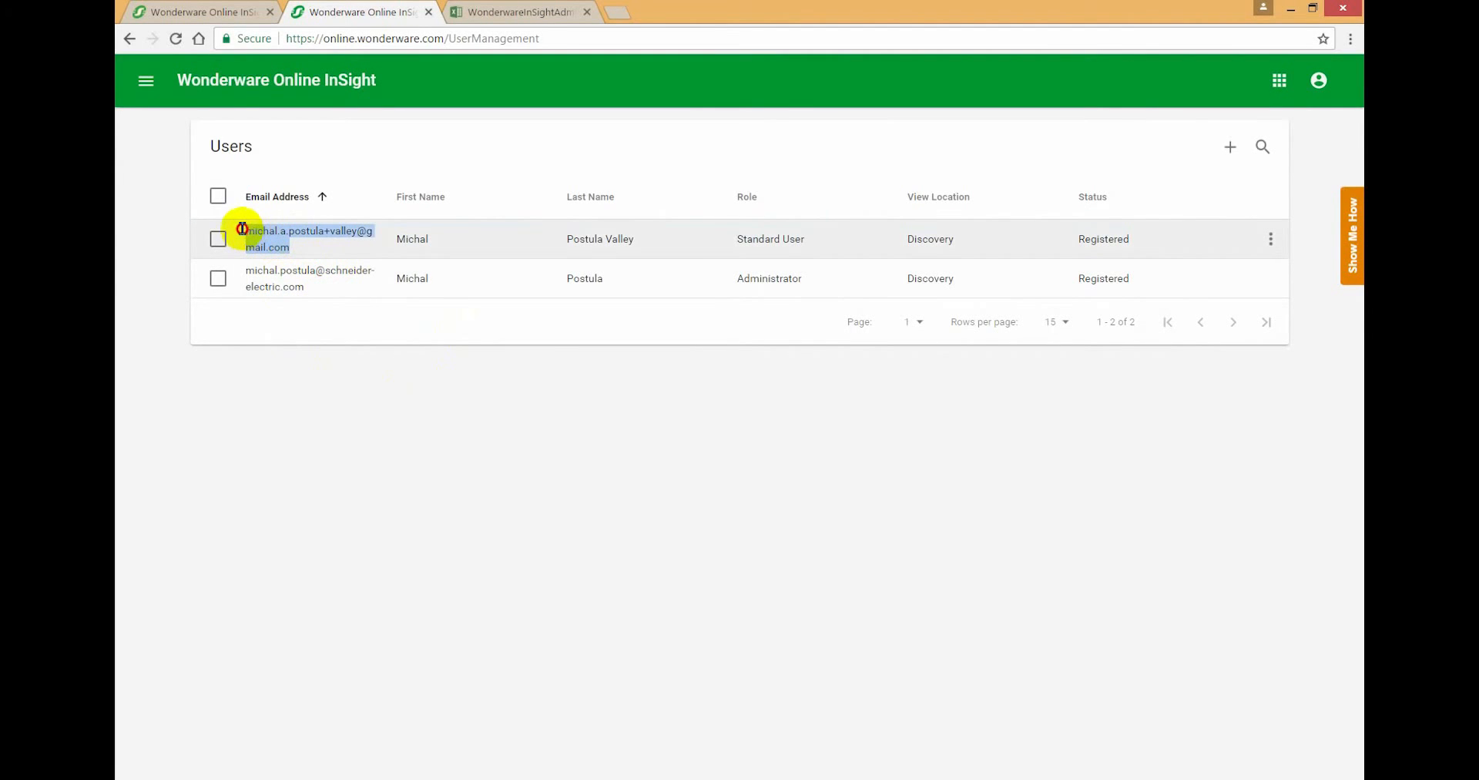
{"action": "left_click", "coordinate": [218, 238]}
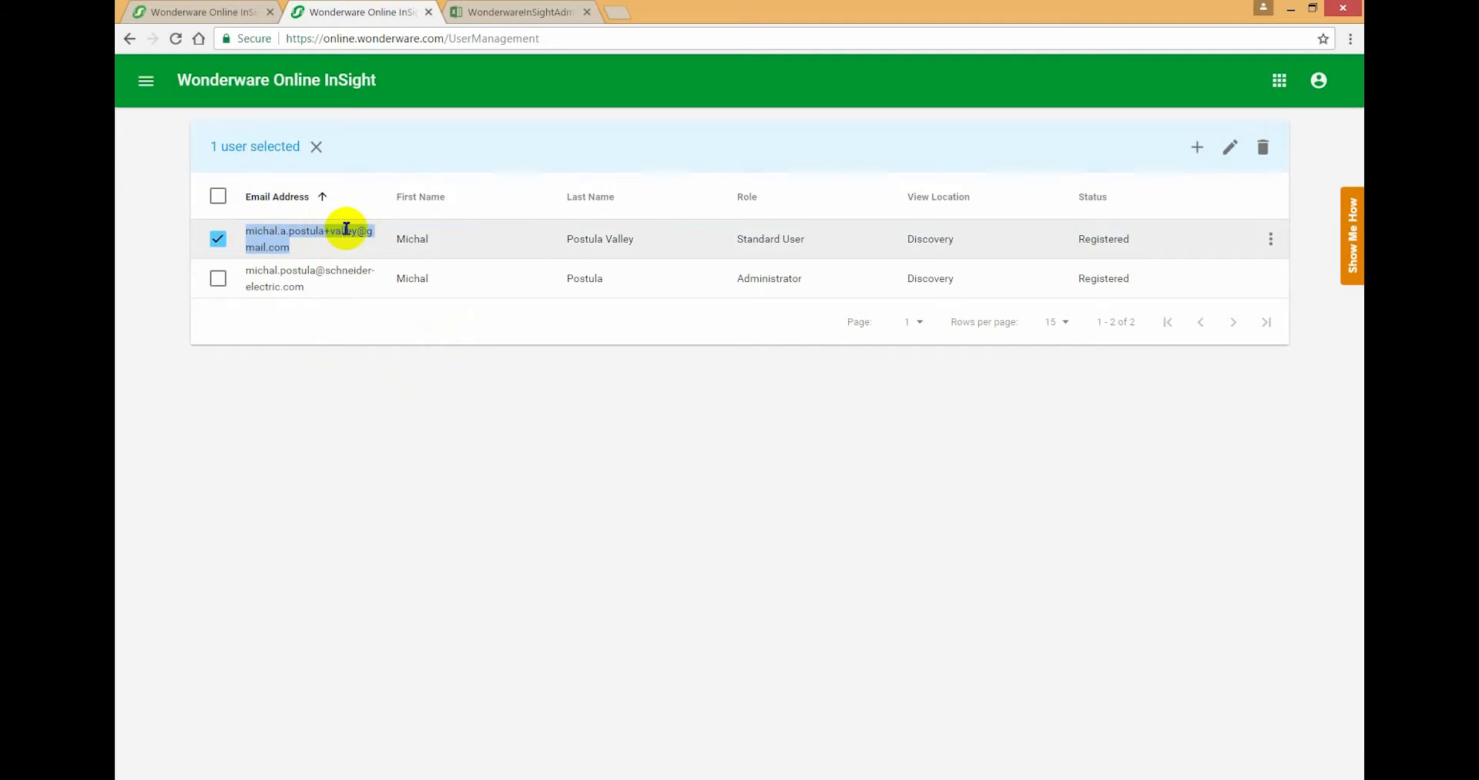
{"action": "mouse_move", "coordinate": [1001, 238]}
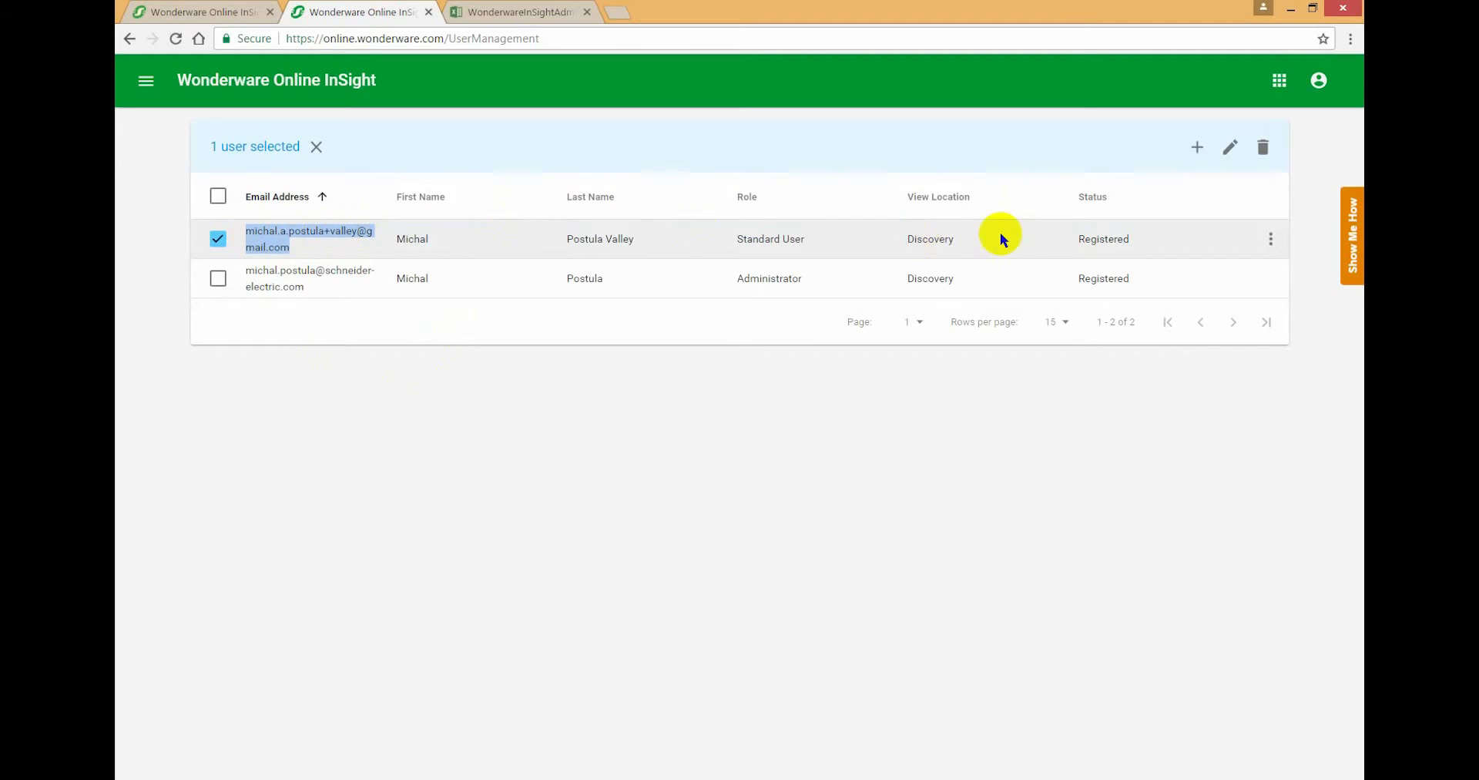
{"action": "mouse_move", "coordinate": [1269, 243]}
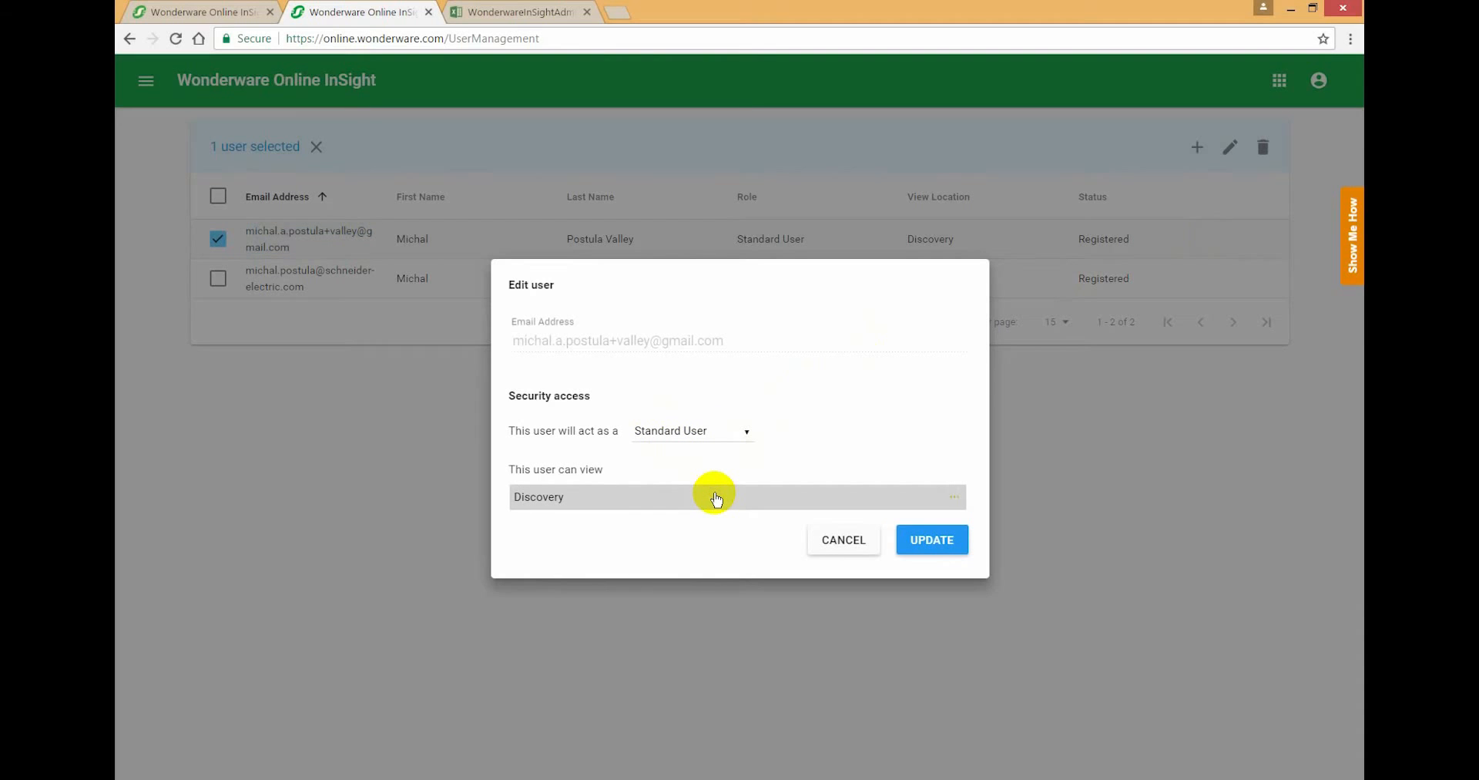
{"action": "left_click", "coordinate": [717, 496]}
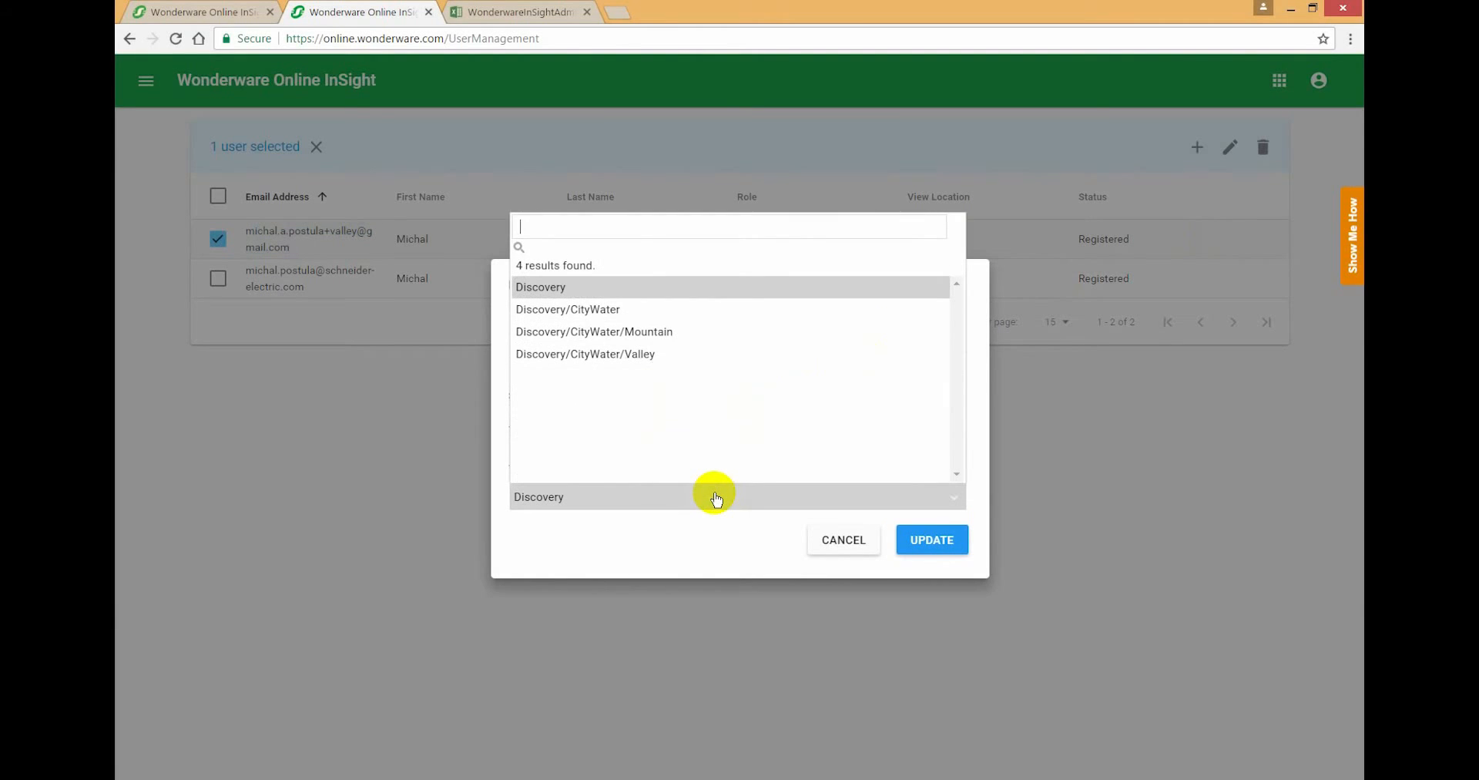
{"action": "mouse_move", "coordinate": [623, 305]}
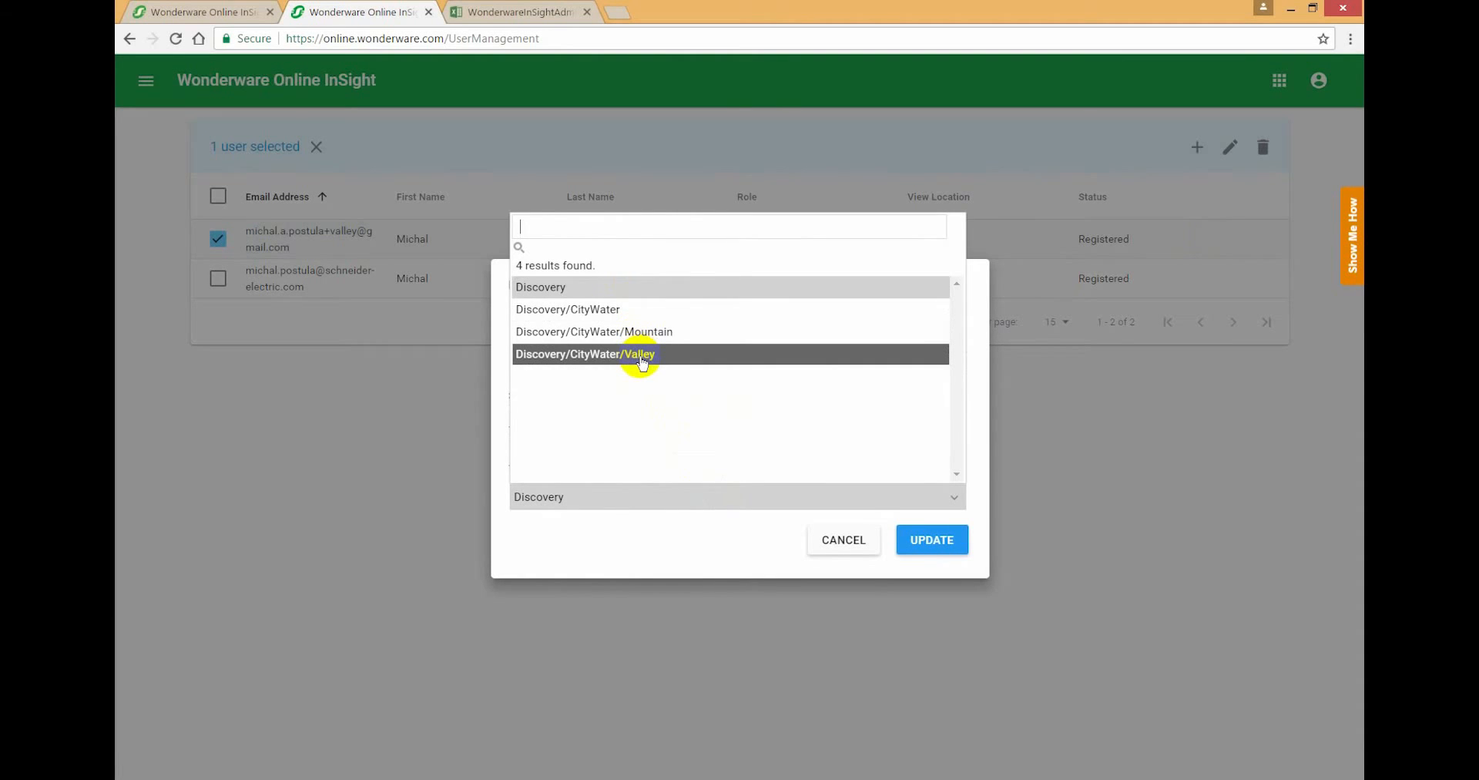
{"action": "left_click", "coordinate": [585, 354]}
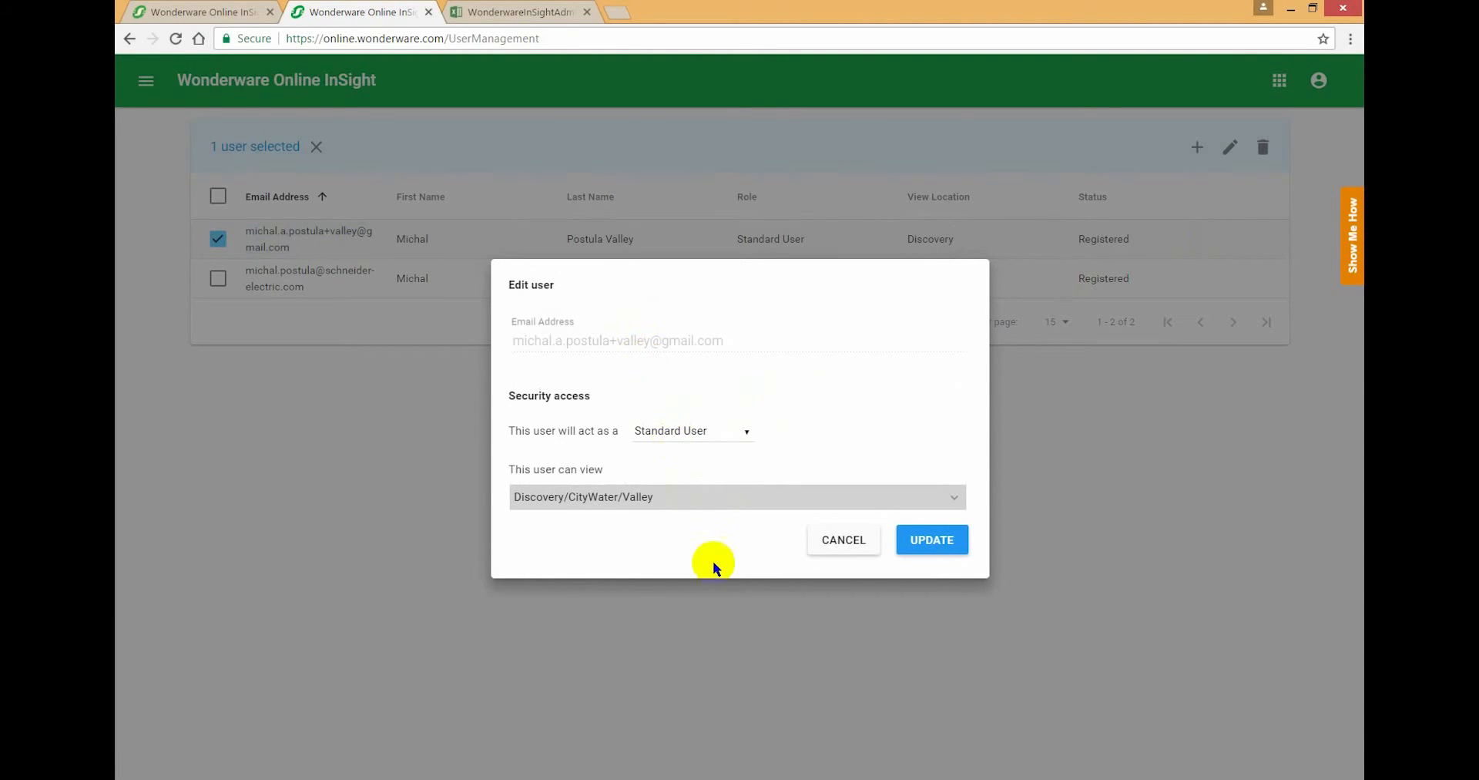
{"action": "left_click", "coordinate": [931, 539]}
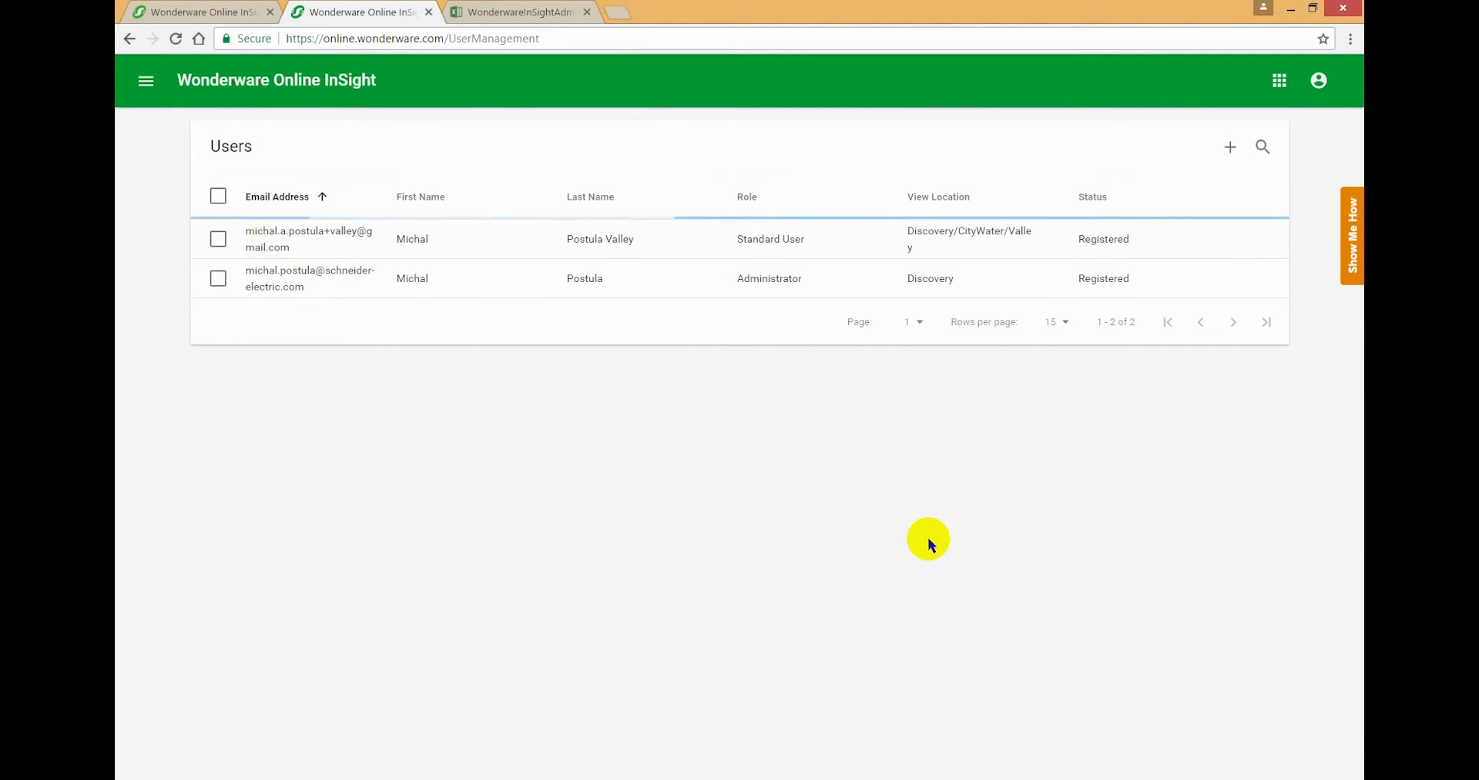
{"action": "mouse_move", "coordinate": [1023, 236]}
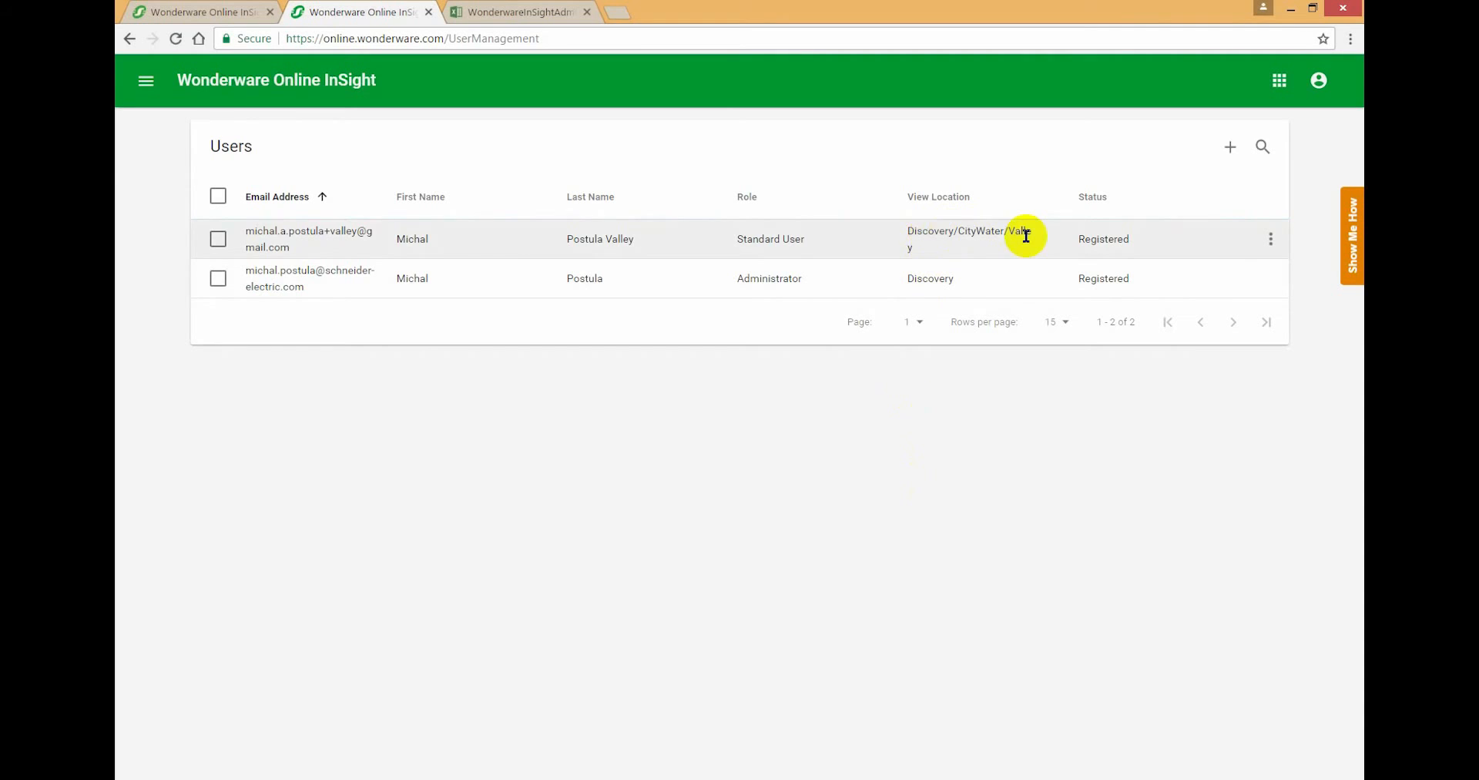
- Log out of the administrator account and log in as the Valley user ('michal' saved login)
{"action": "left_click", "coordinate": [1318, 80]}
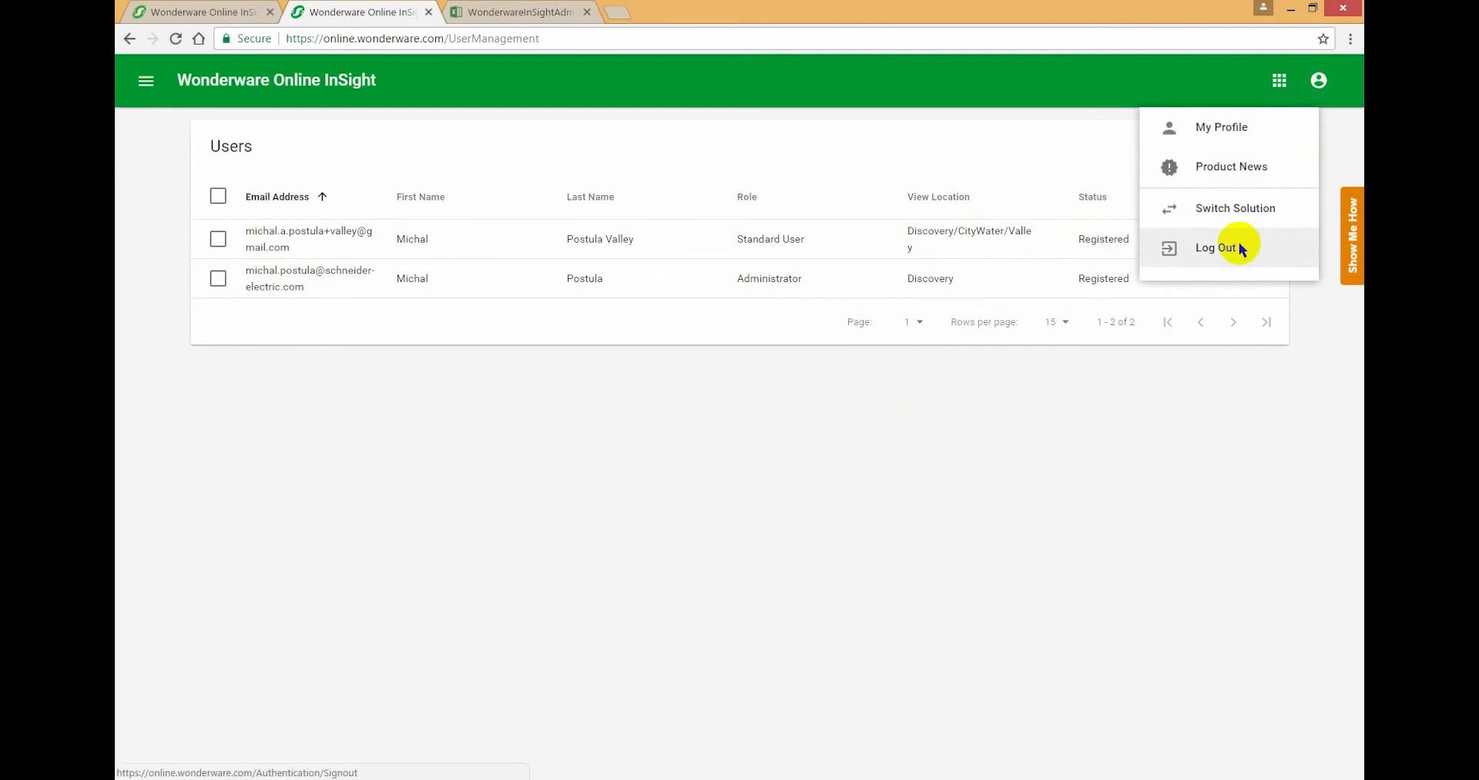
{"action": "left_click", "coordinate": [1215, 247]}
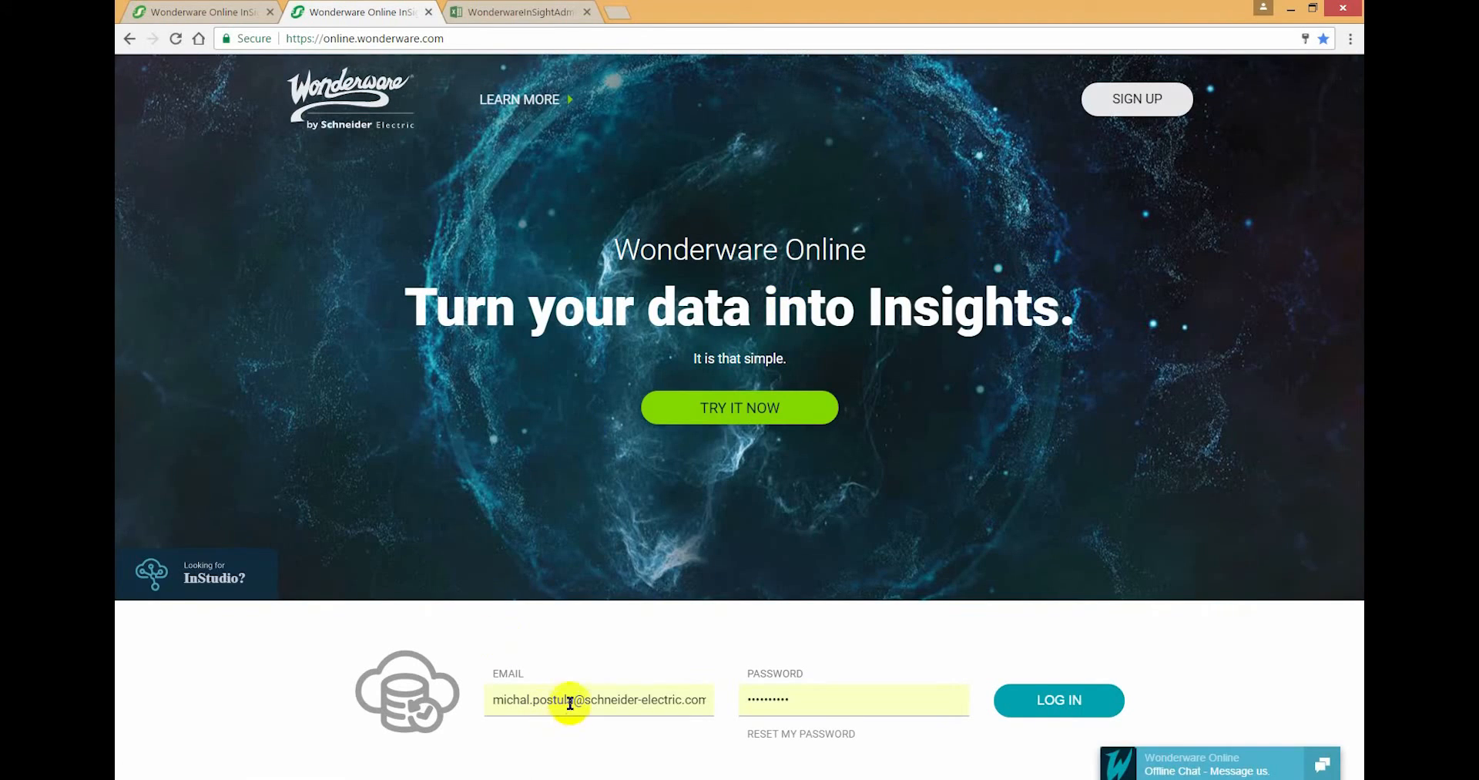
{"action": "type", "text": "michal.a"}
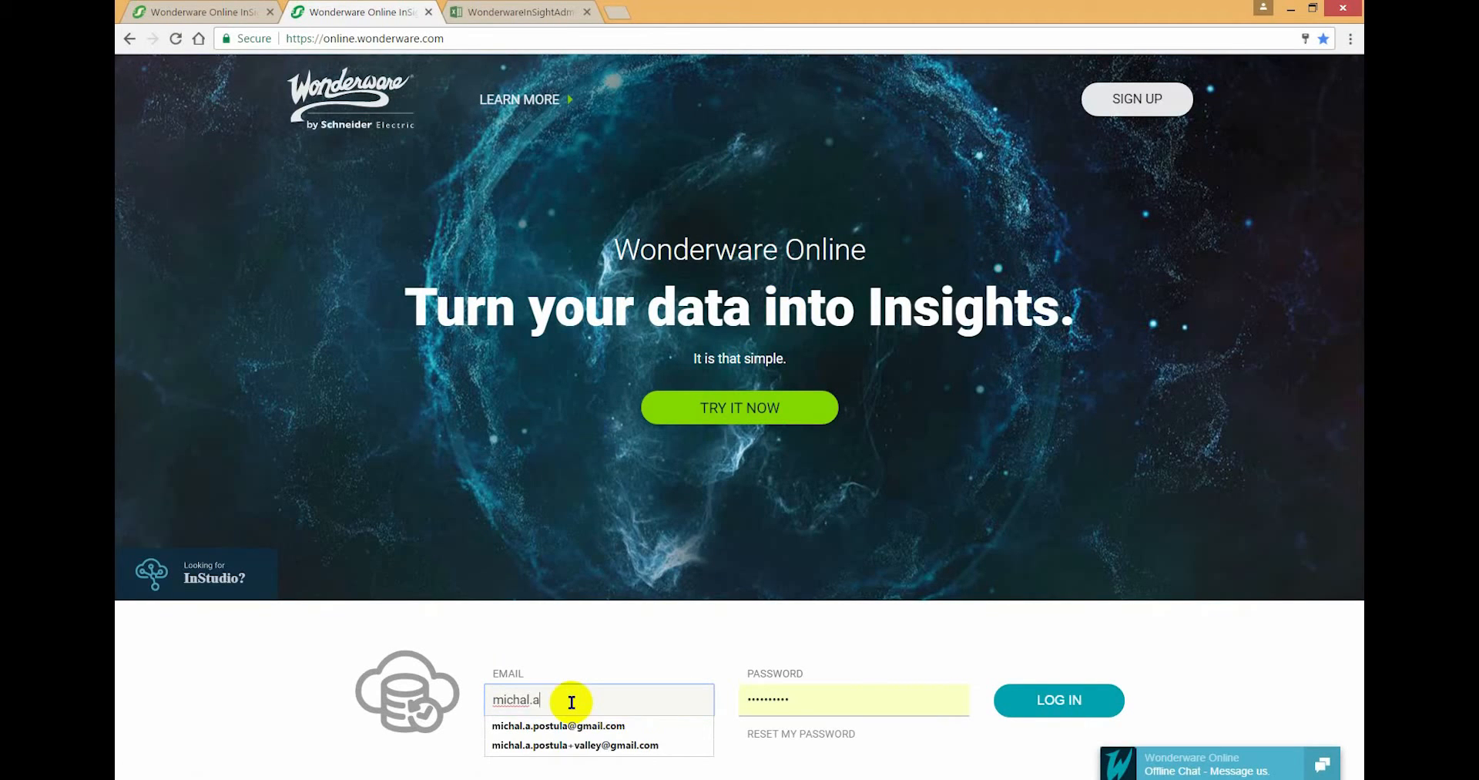
{"action": "left_click", "coordinate": [574, 745]}
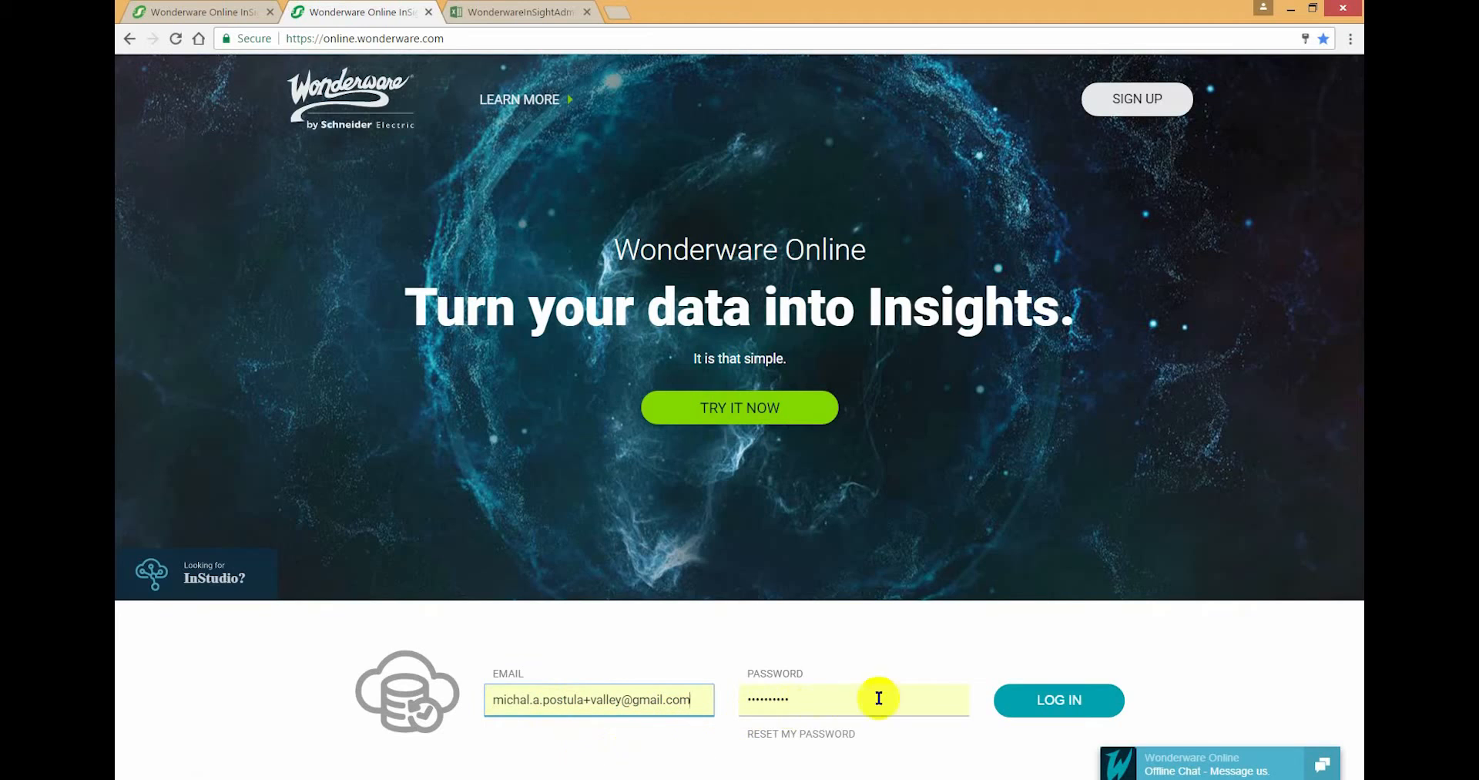
{"action": "left_click", "coordinate": [1057, 700]}
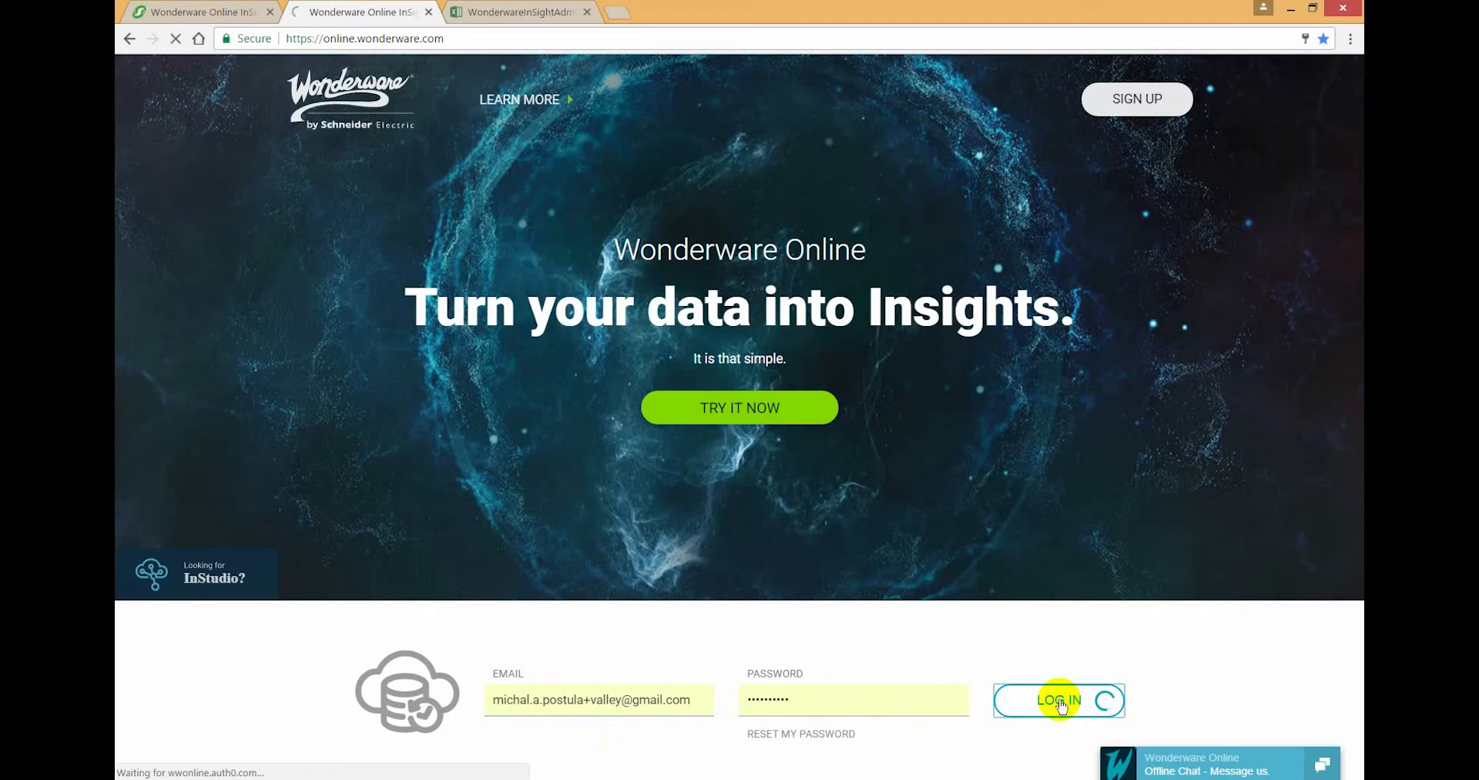
{"action": "left_click", "coordinate": [1053, 700]}
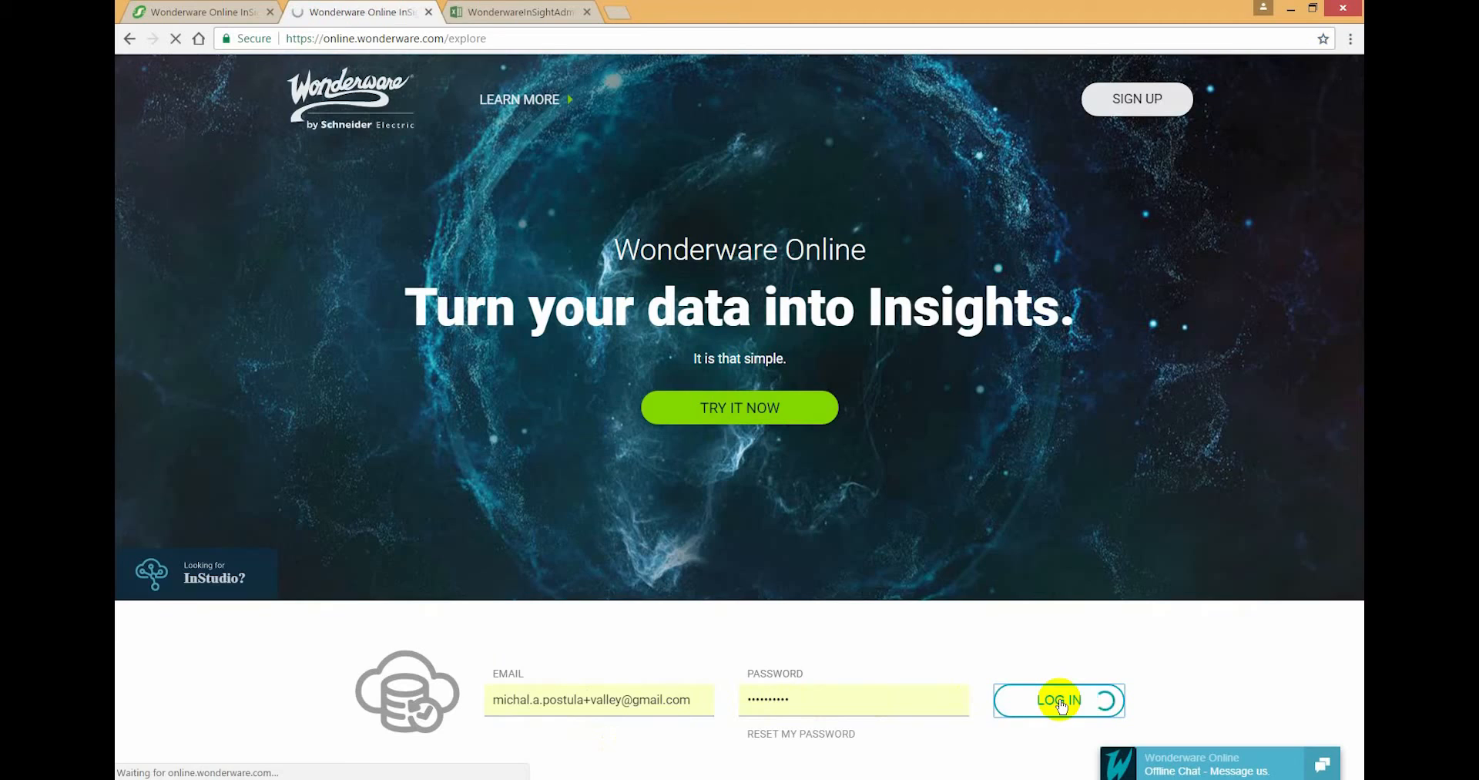
{"action": "left_click", "coordinate": [1059, 699]}
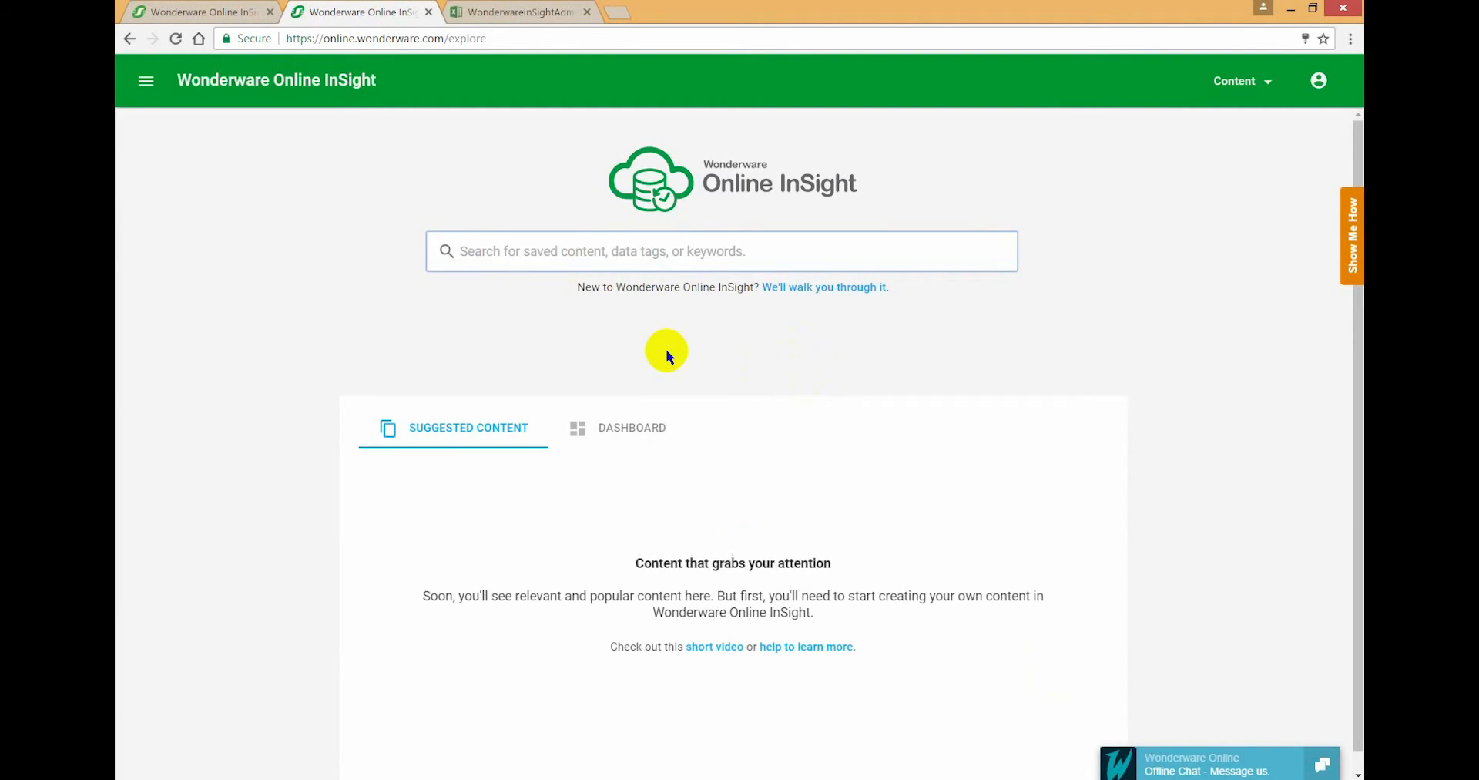
- Search 'valley' to see Valley tags, then replace it with 'mount' to get no matches
{"action": "left_click", "coordinate": [722, 251]}
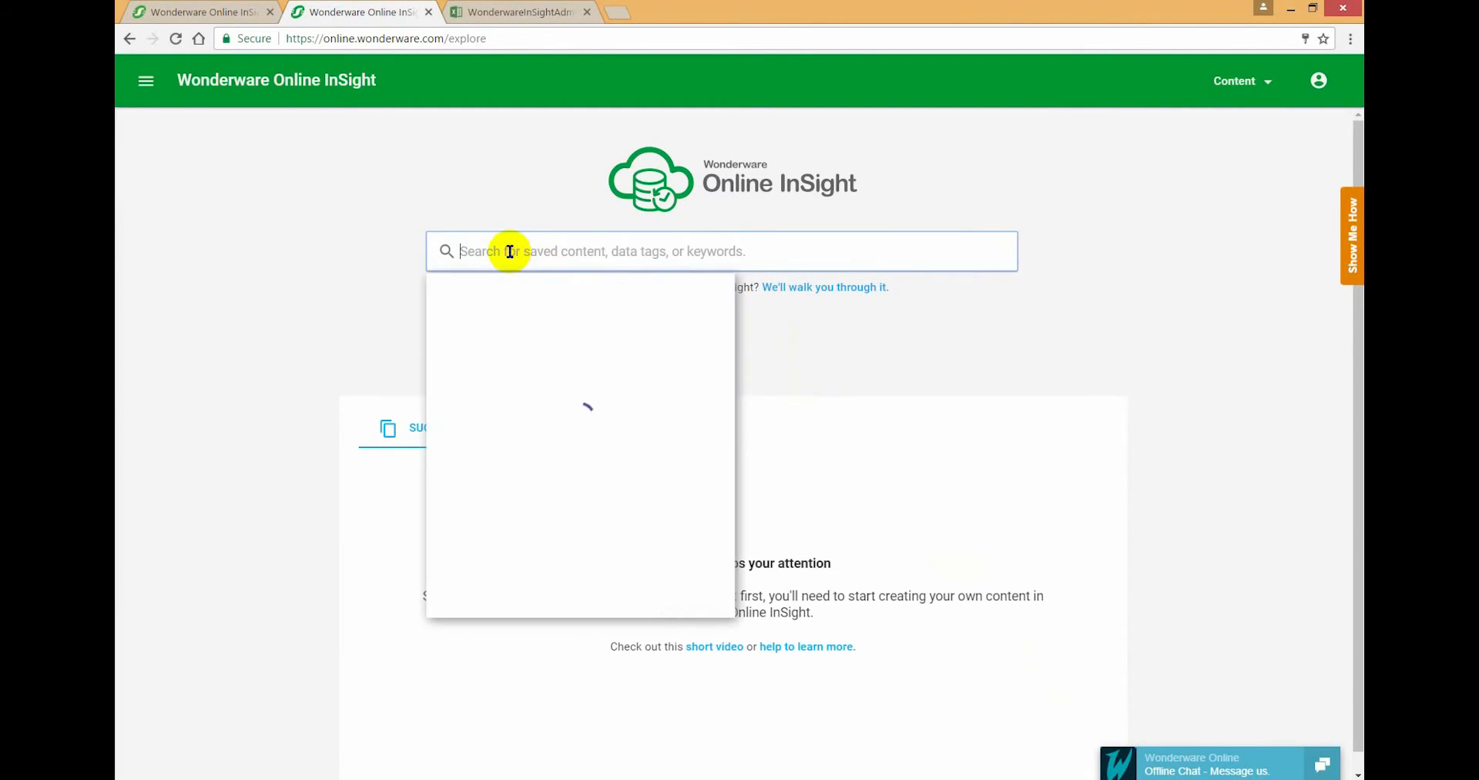
{"action": "left_click", "coordinate": [721, 250]}
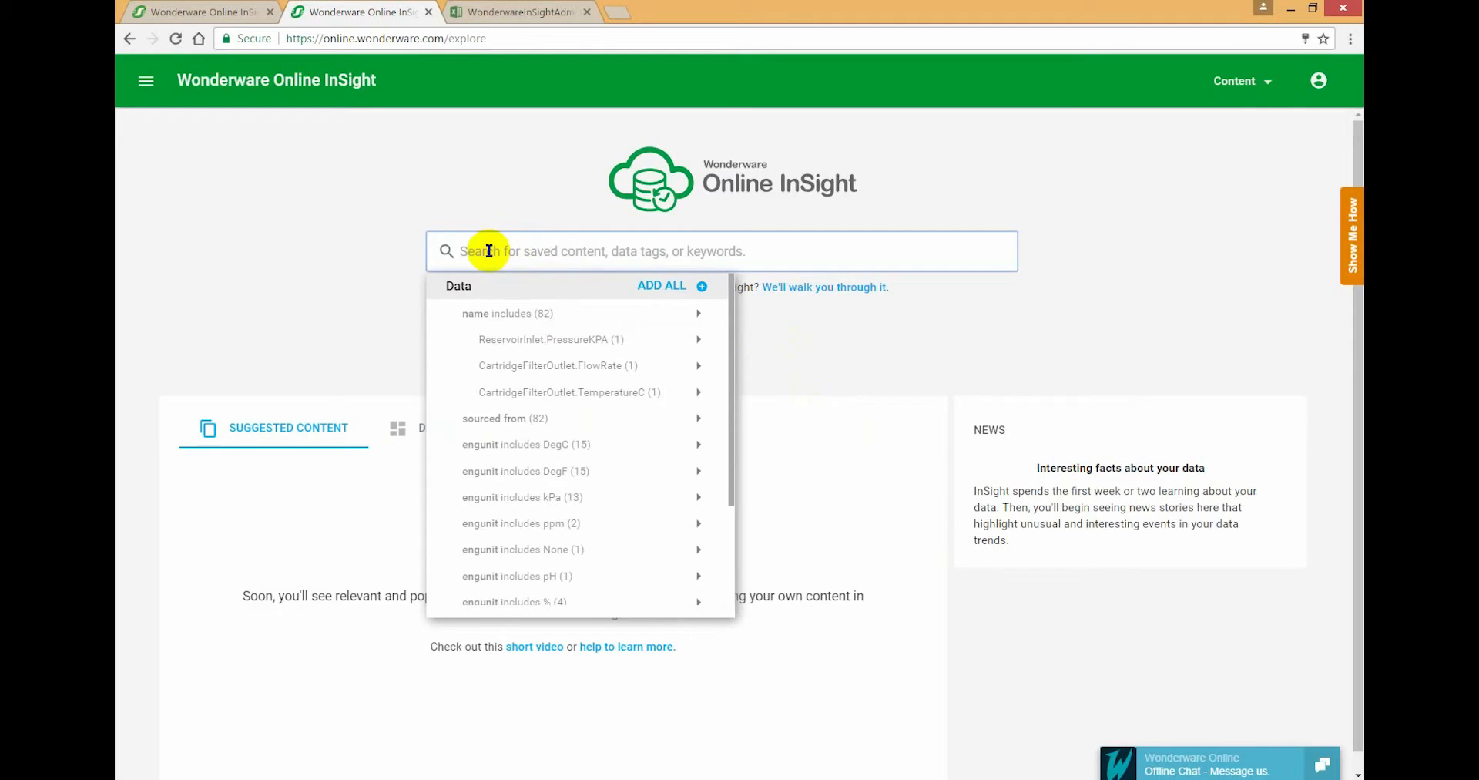
{"action": "type", "text": "valley"}
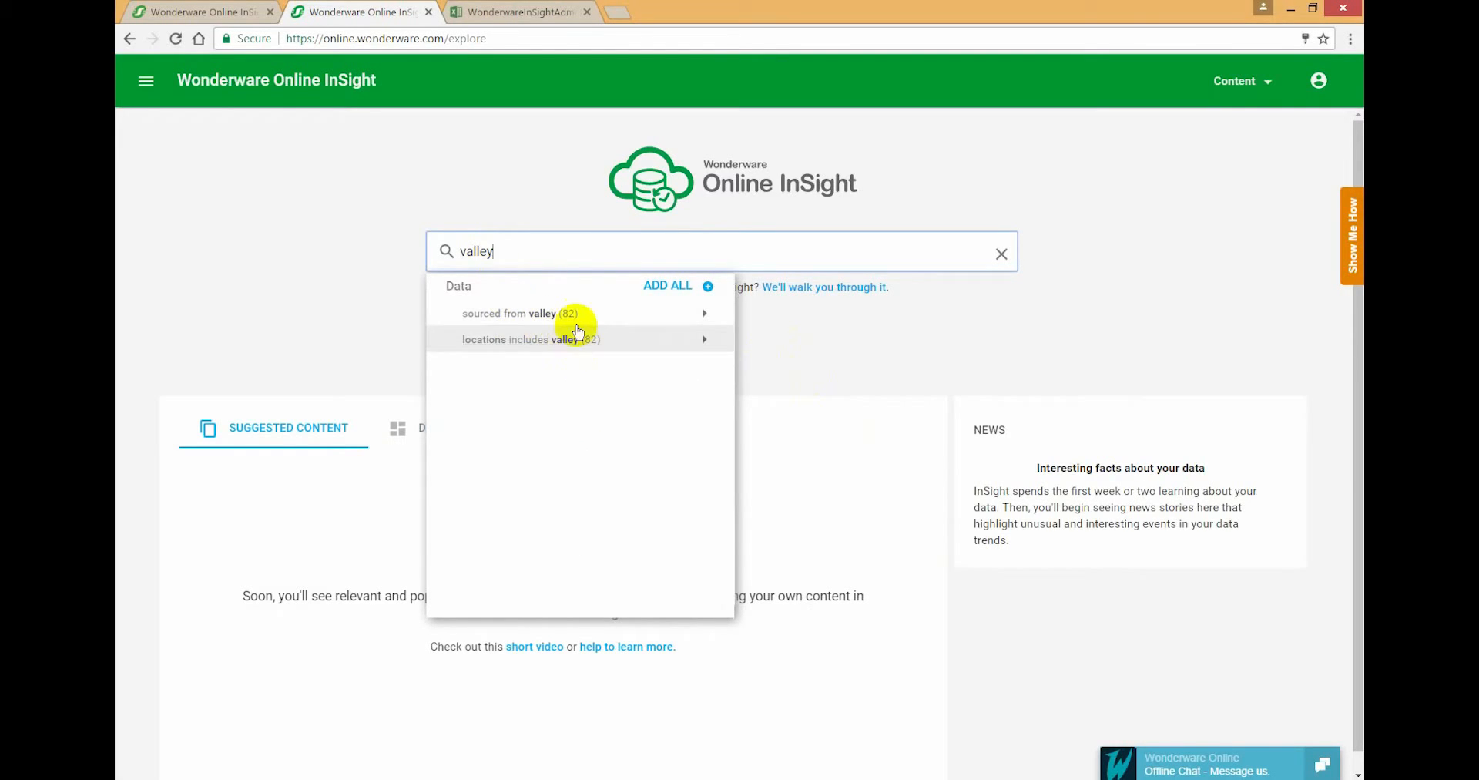
{"action": "double_click", "coordinate": [476, 251]}
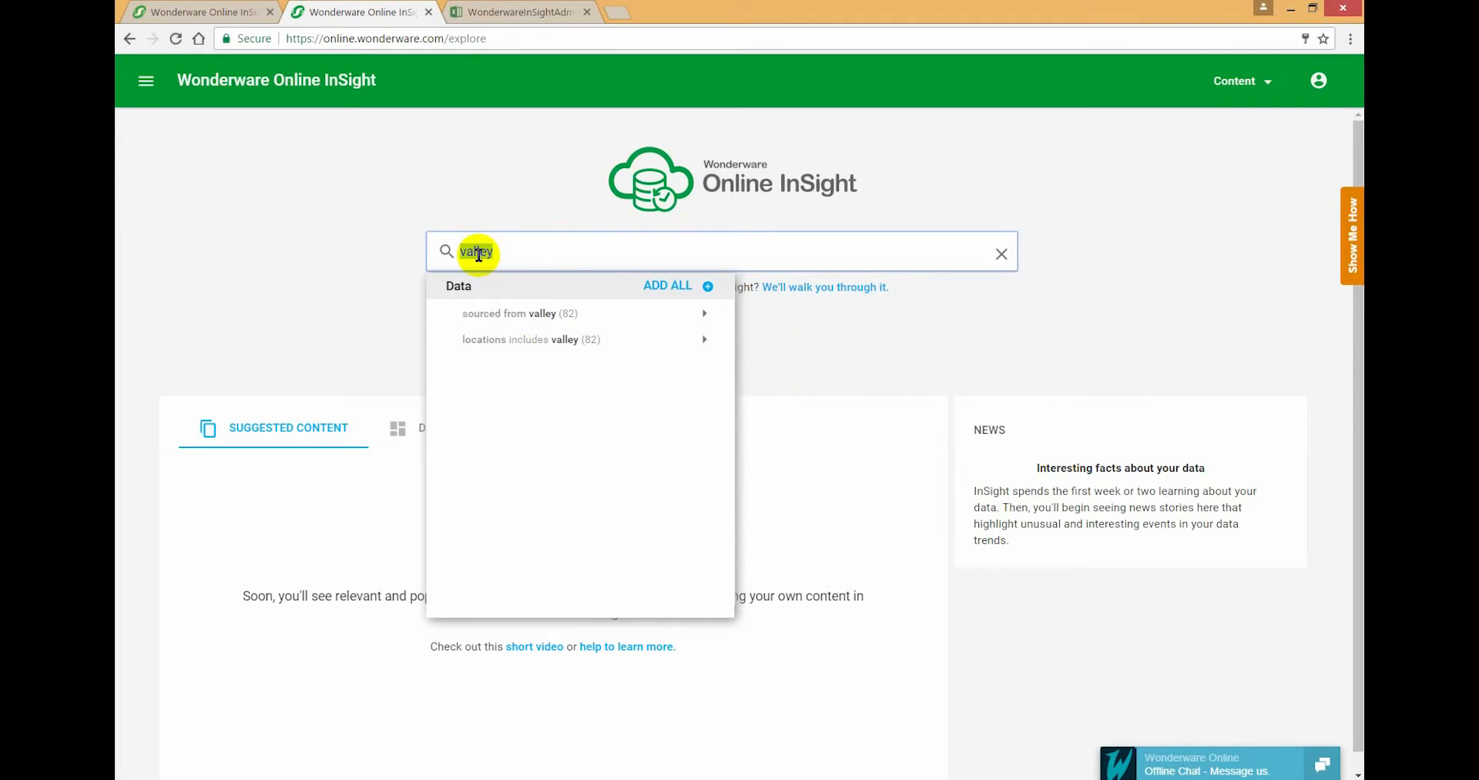
{"action": "type", "text": "mount"}
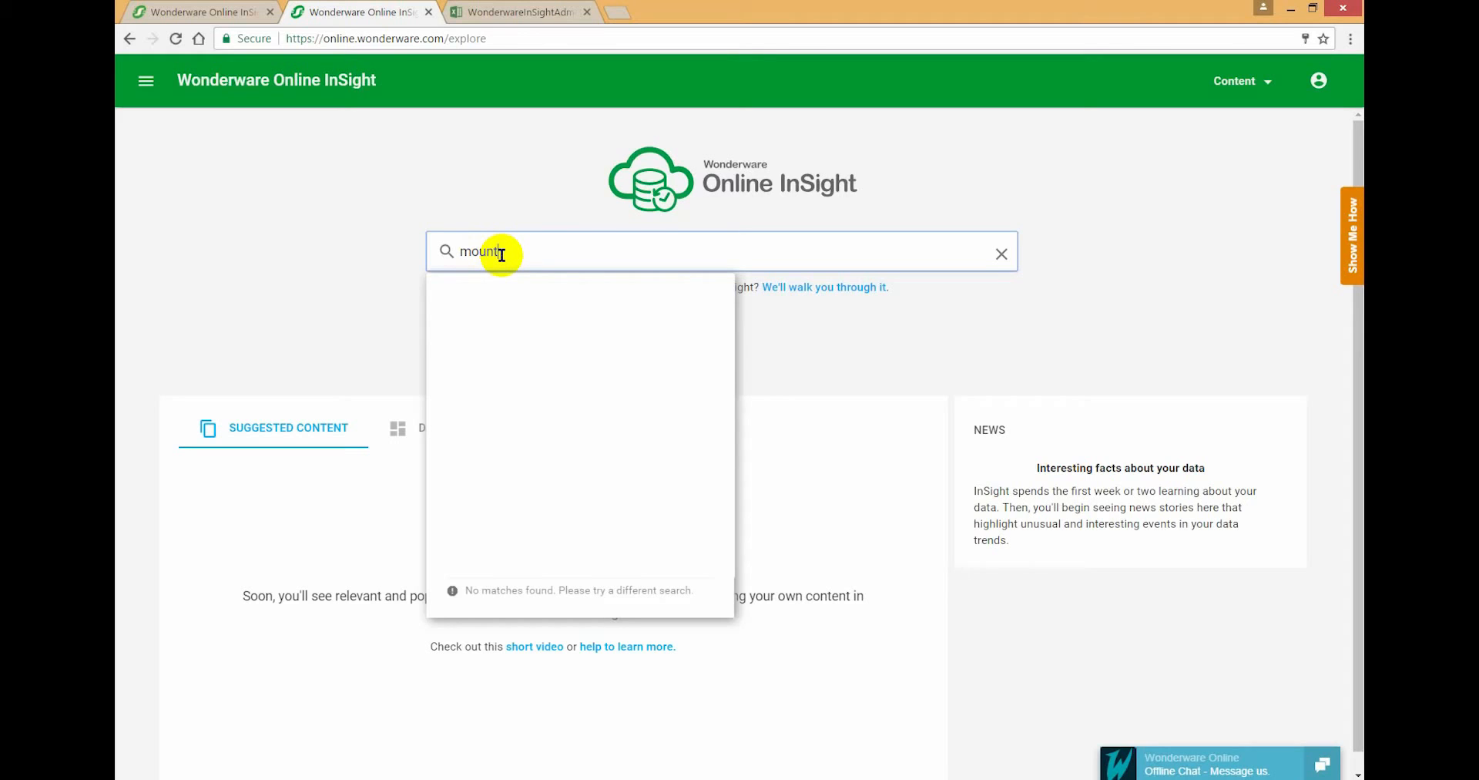
{"action": "left_click", "coordinate": [999, 254]}
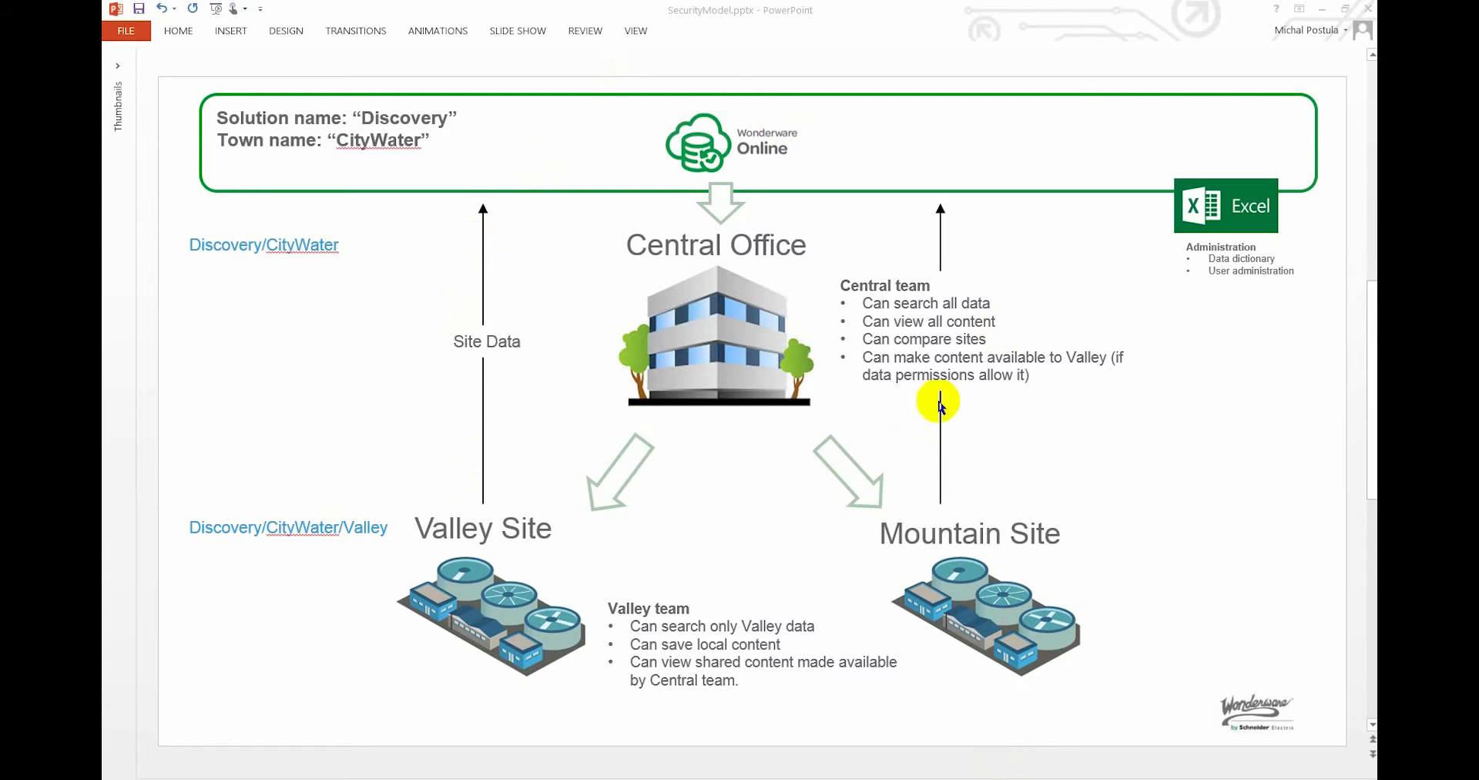
{"action": "mouse_move", "coordinate": [677, 319]}
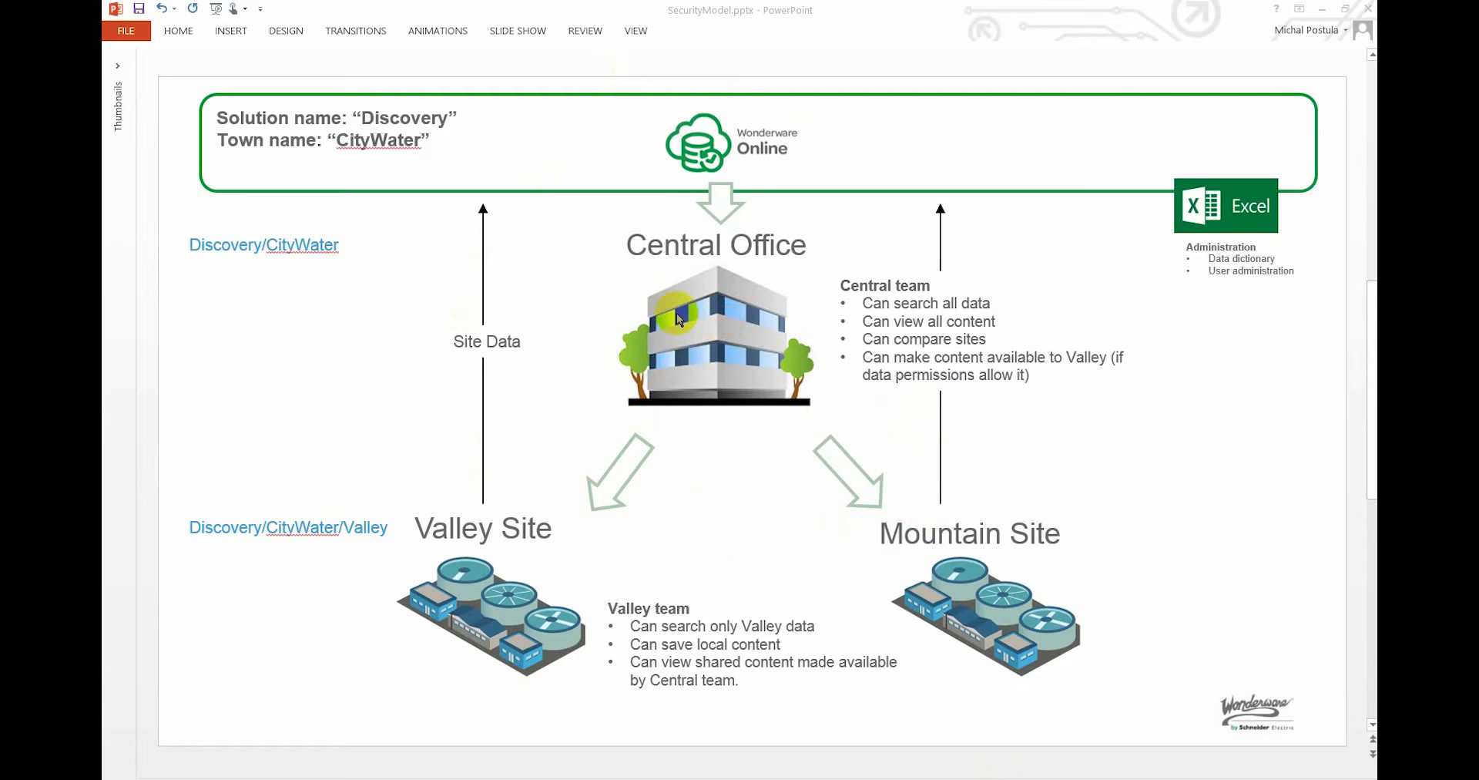
{"action": "mouse_move", "coordinate": [667, 355]}
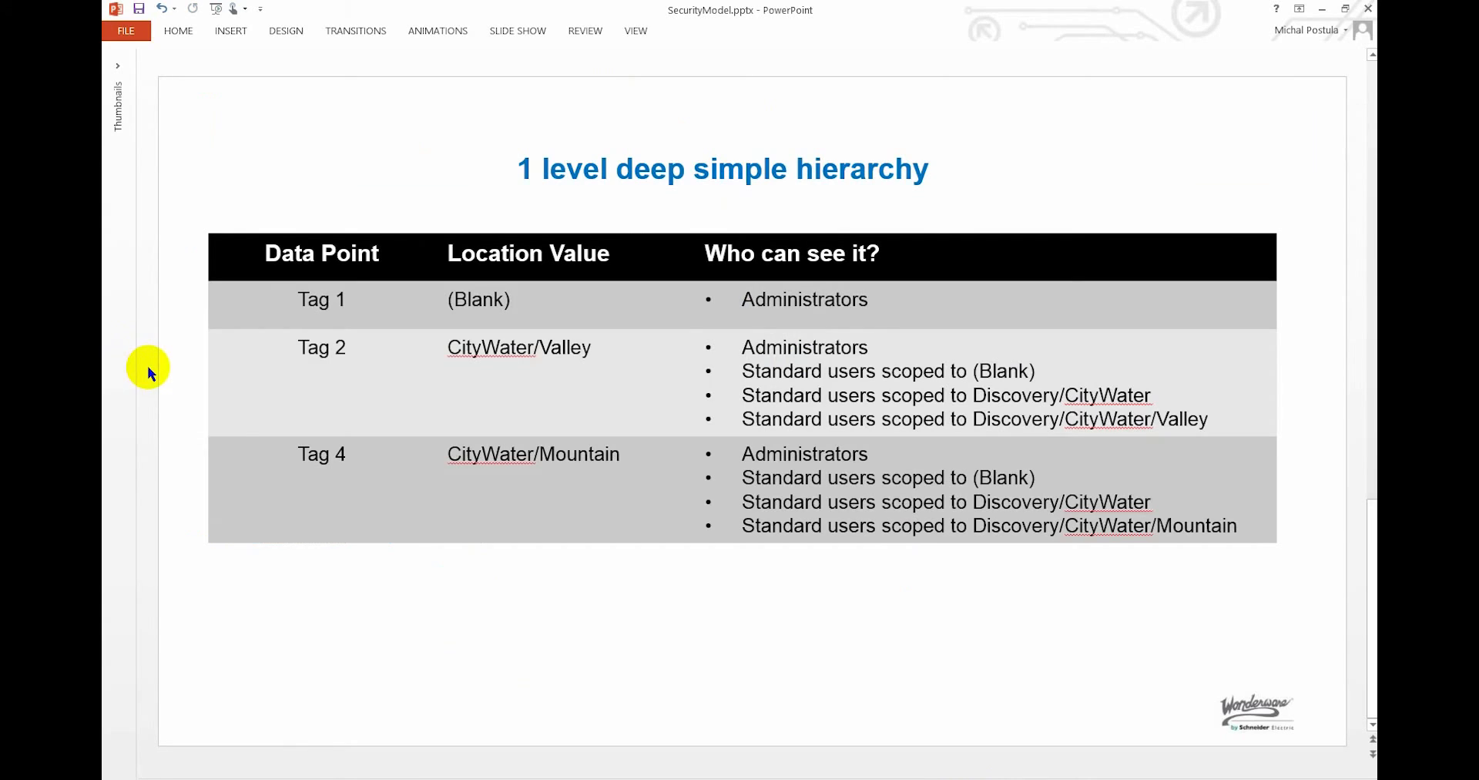
{"action": "mouse_move", "coordinate": [409, 256]}
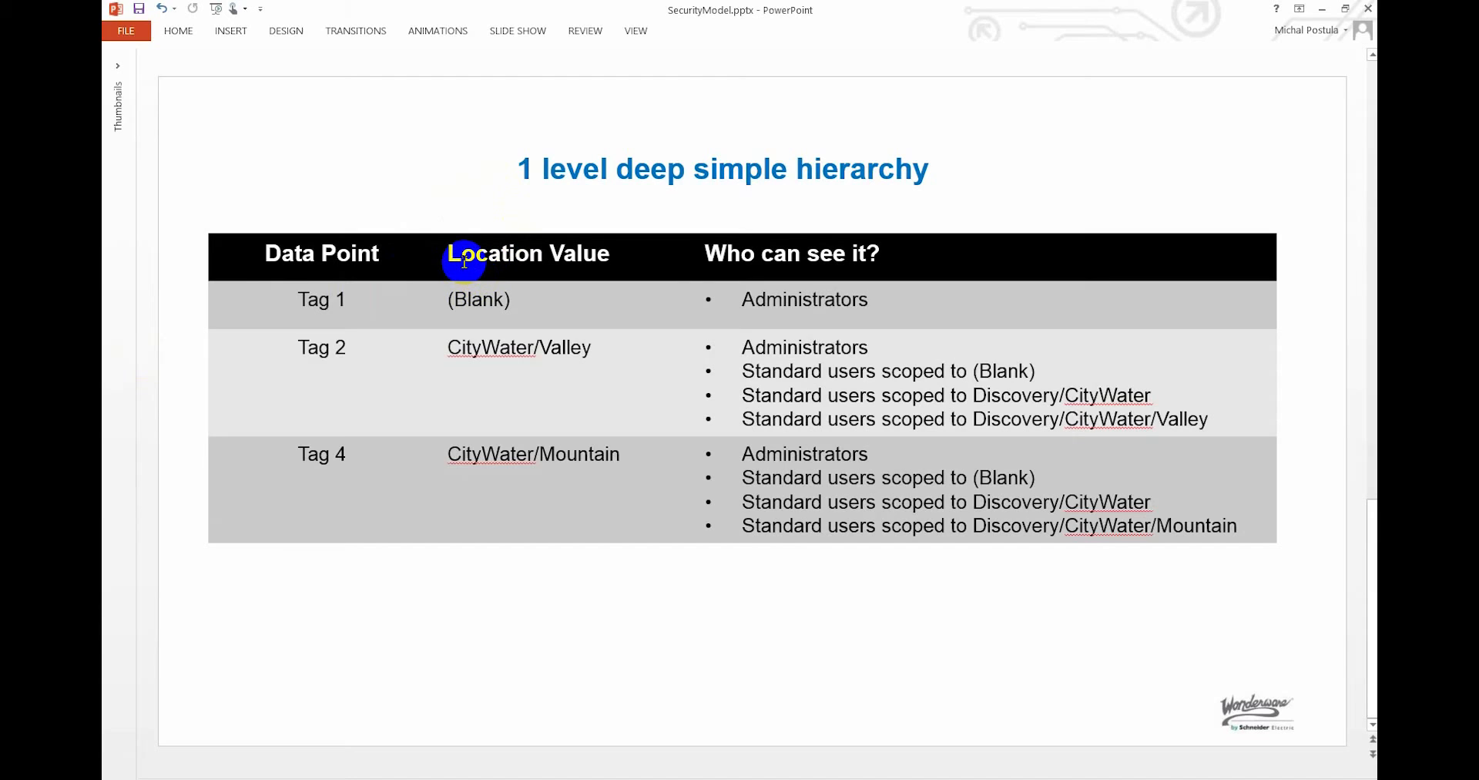
{"action": "mouse_move", "coordinate": [332, 344]}
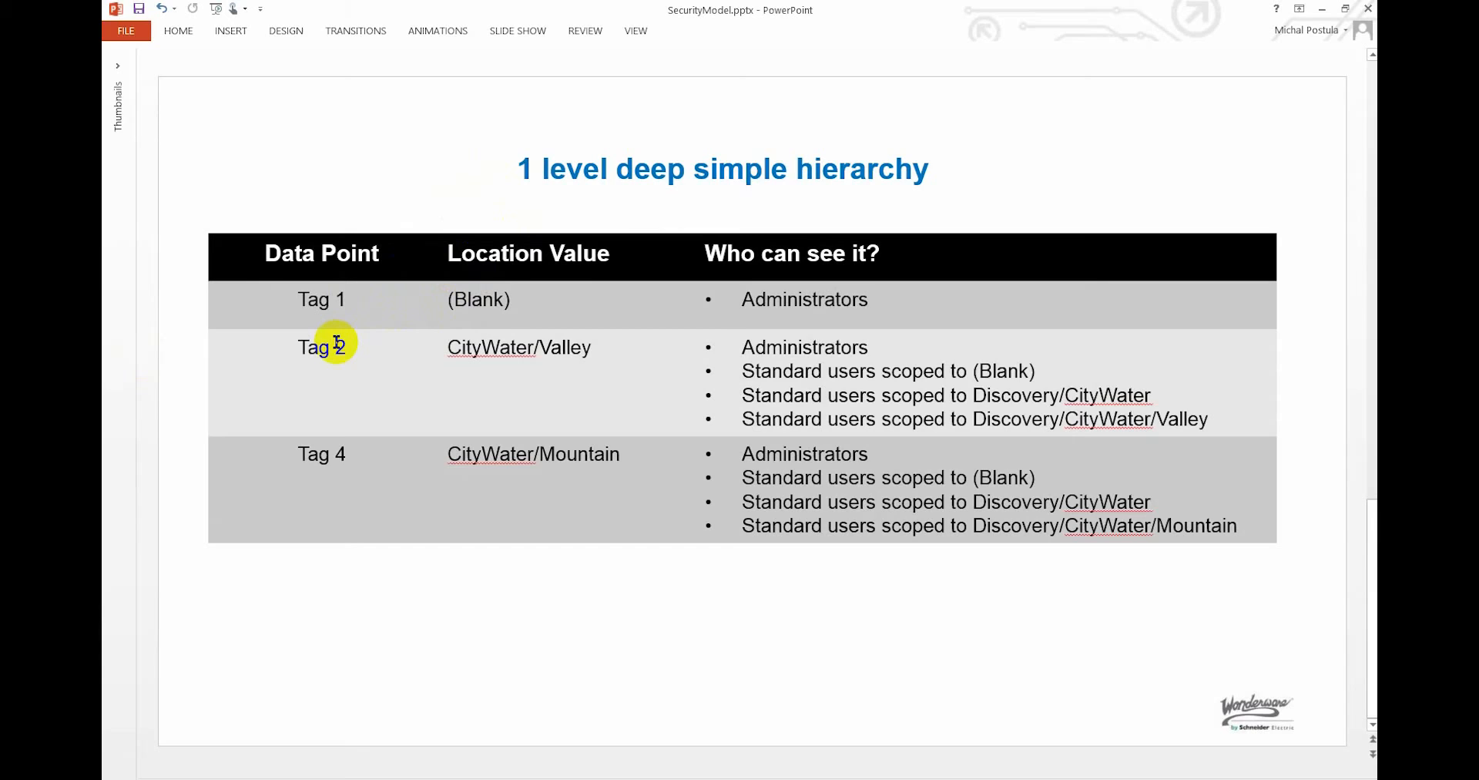
{"action": "mouse_move", "coordinate": [449, 347]}
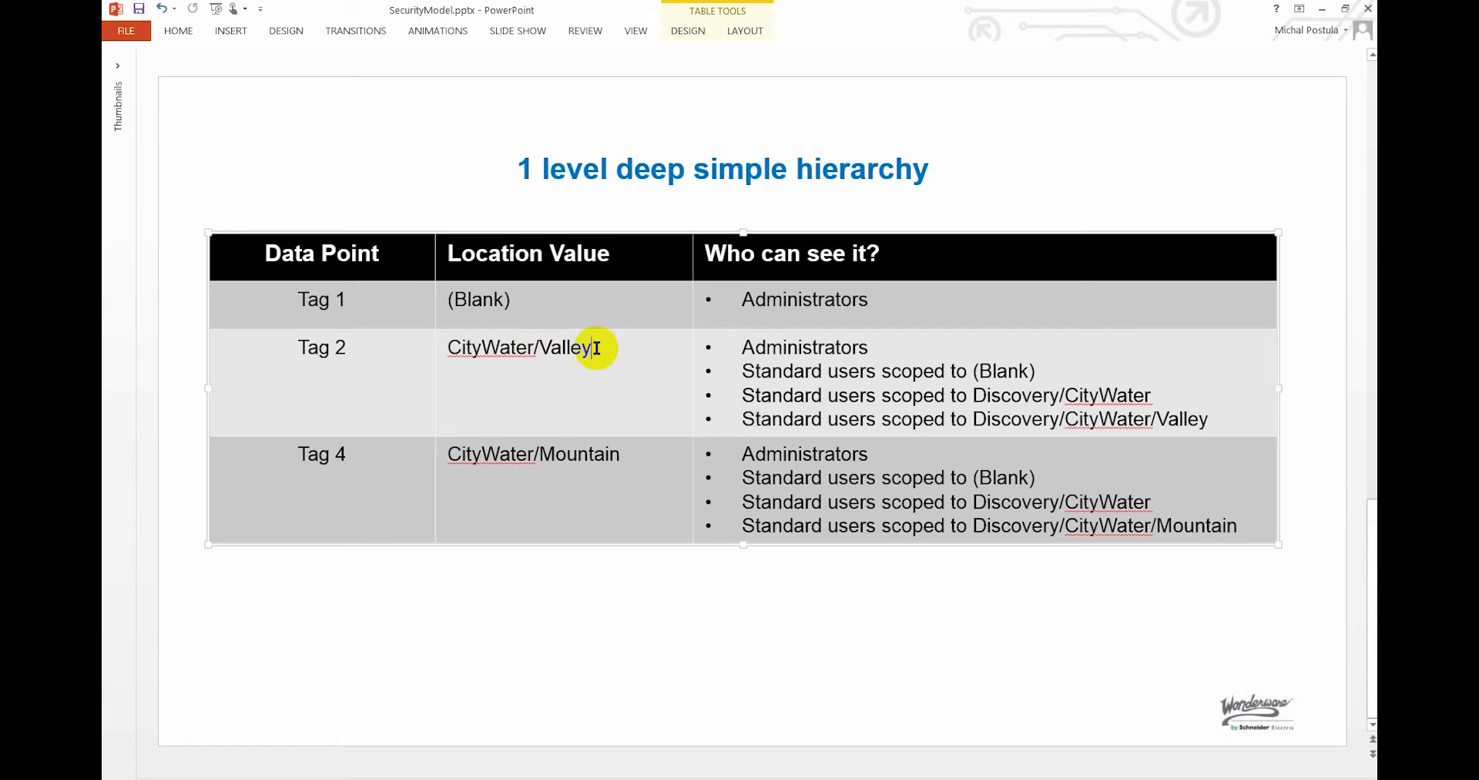
{"action": "mouse_move", "coordinate": [724, 394]}
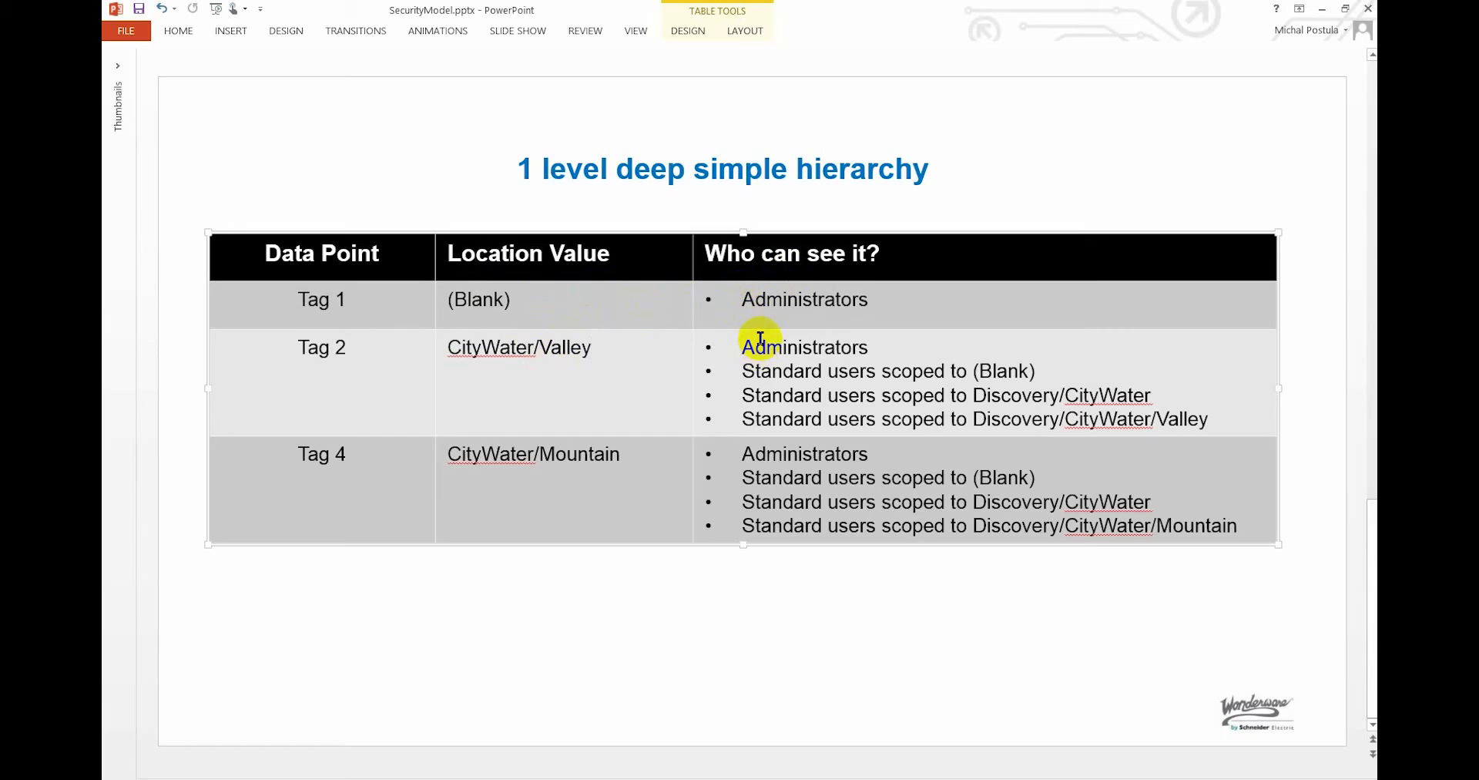
{"action": "mouse_move", "coordinate": [748, 453]}
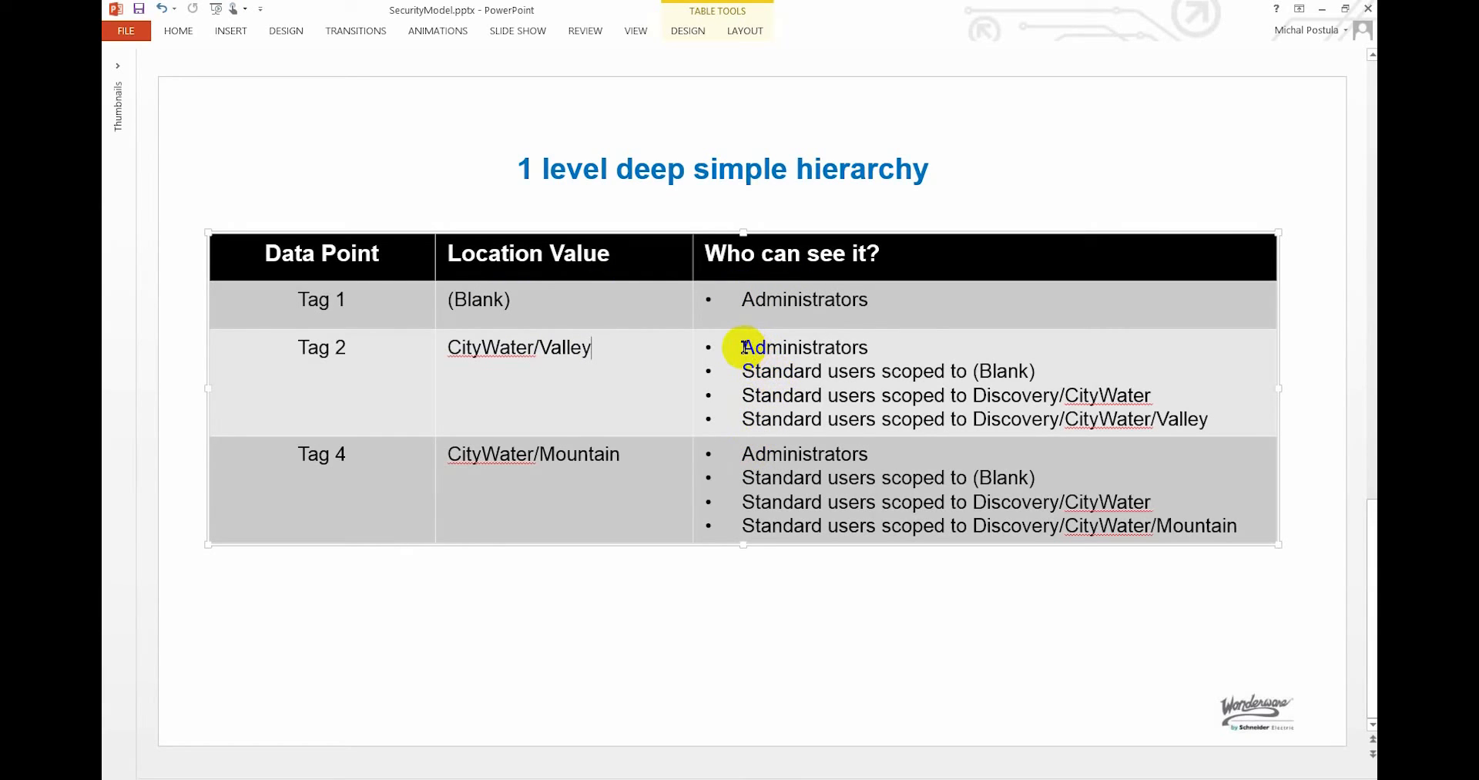
{"action": "mouse_move", "coordinate": [623, 311]}
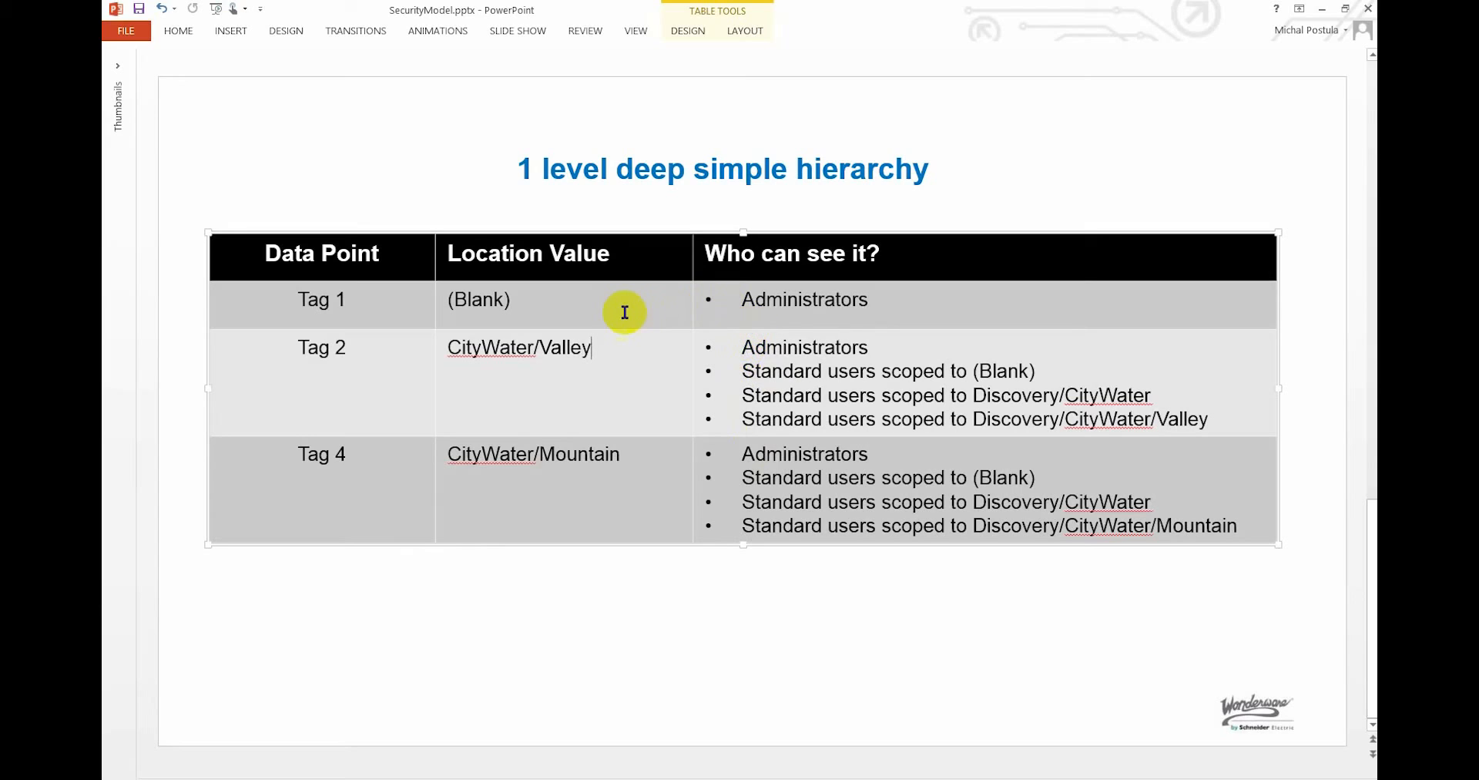
{"action": "mouse_move", "coordinate": [630, 457]}
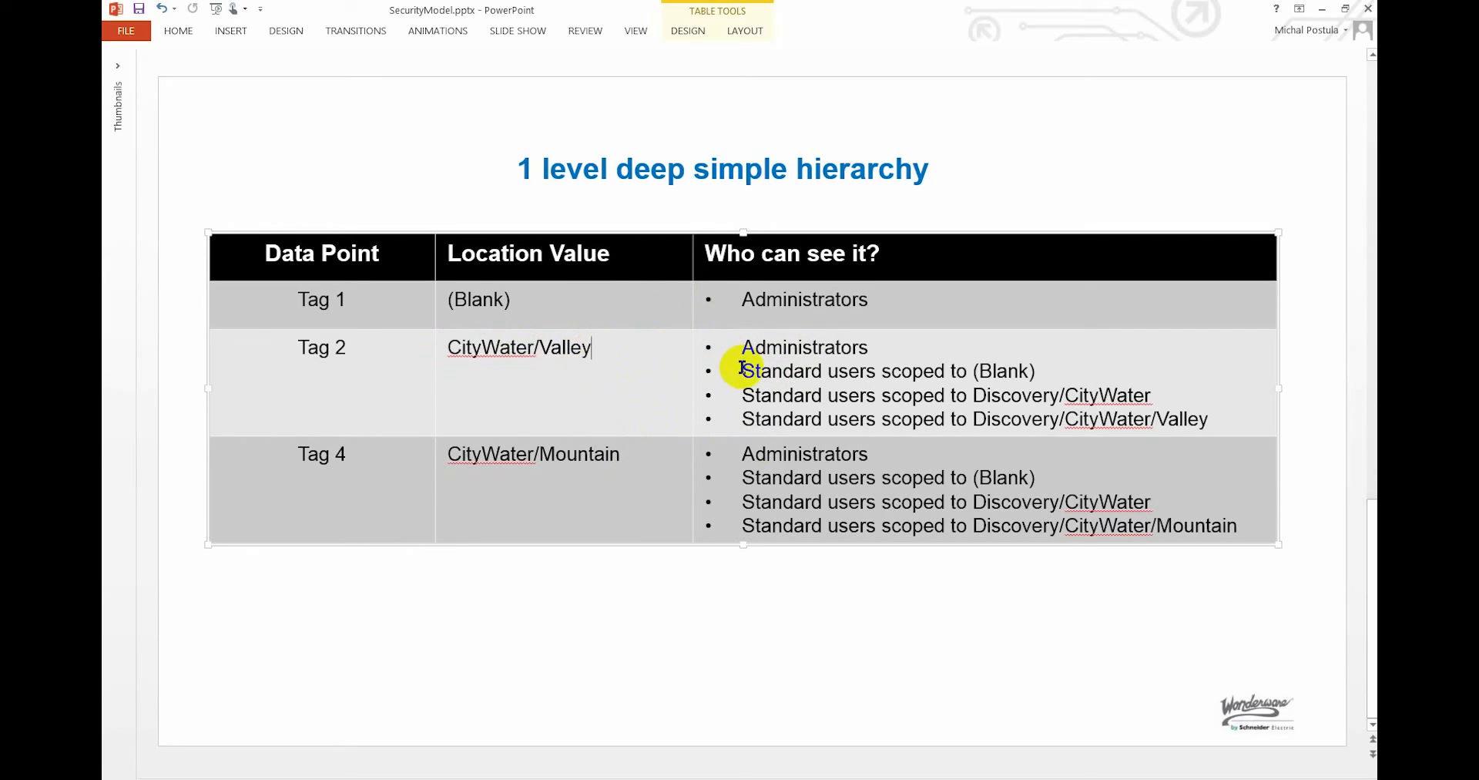
{"action": "mouse_move", "coordinate": [830, 370]}
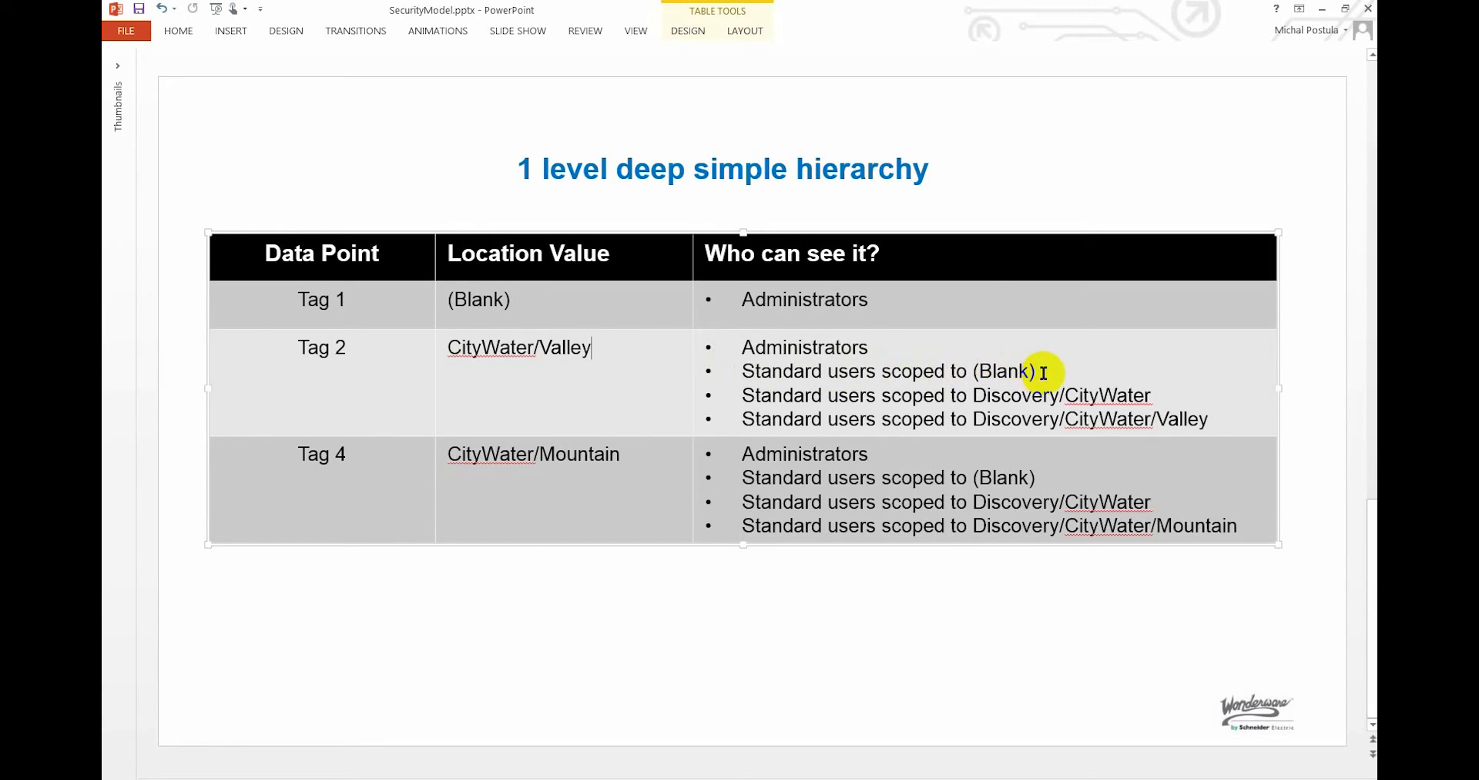
{"action": "mouse_move", "coordinate": [491, 299]}
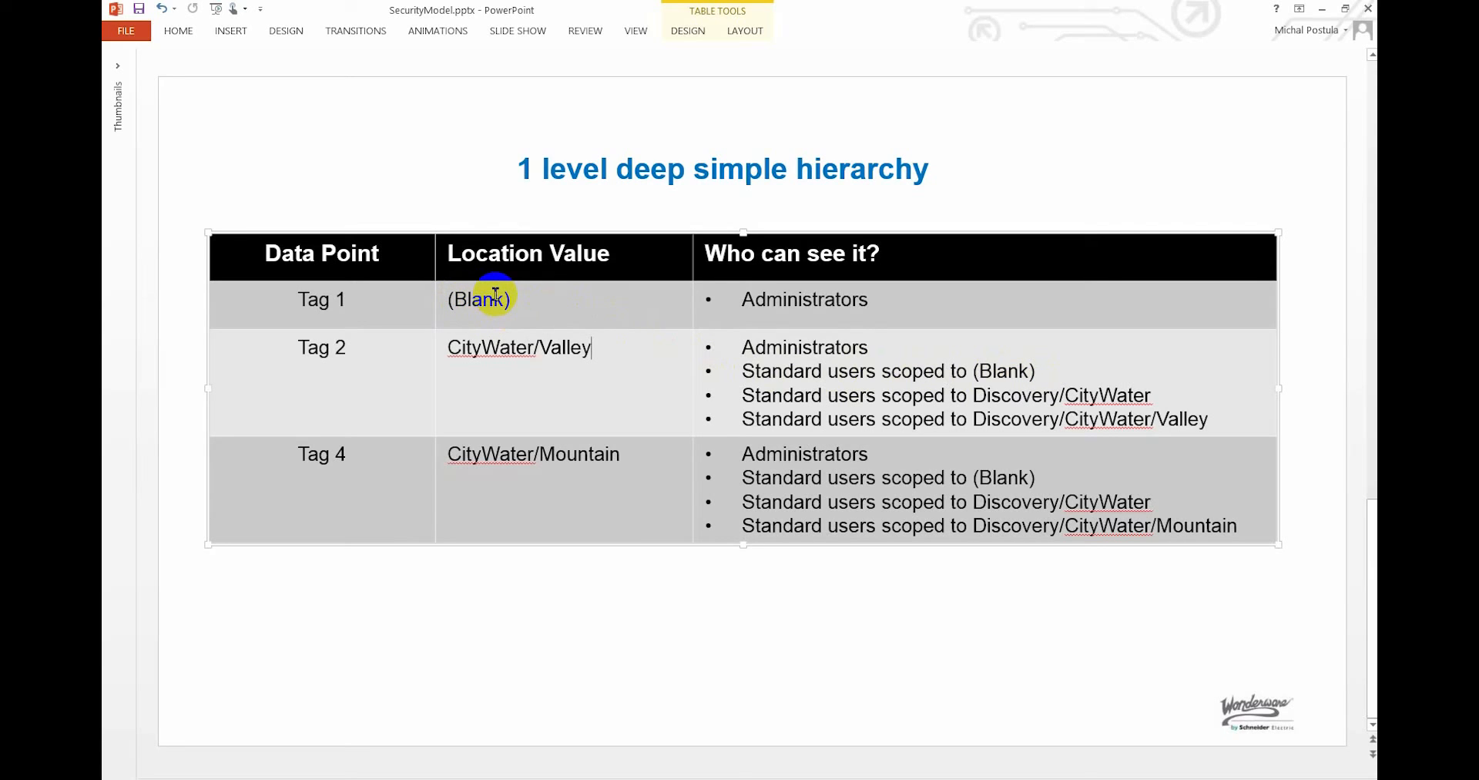
- Walk through the 1-level hierarchy table, highlighting the CityWater/Valley location for Tag 2 and Tag 4's scope
{"action": "double_click", "coordinate": [519, 346]}
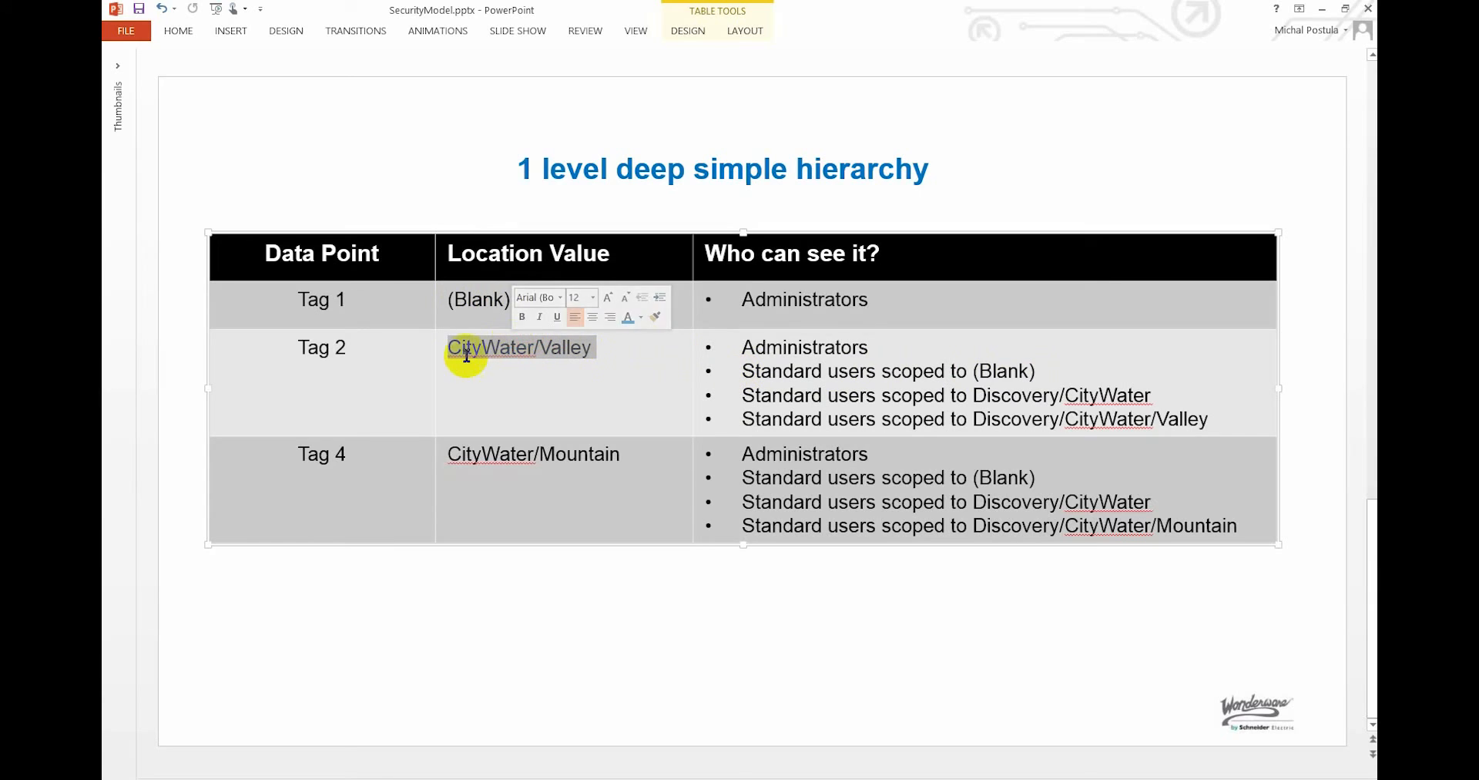
{"action": "mouse_move", "coordinate": [797, 395]}
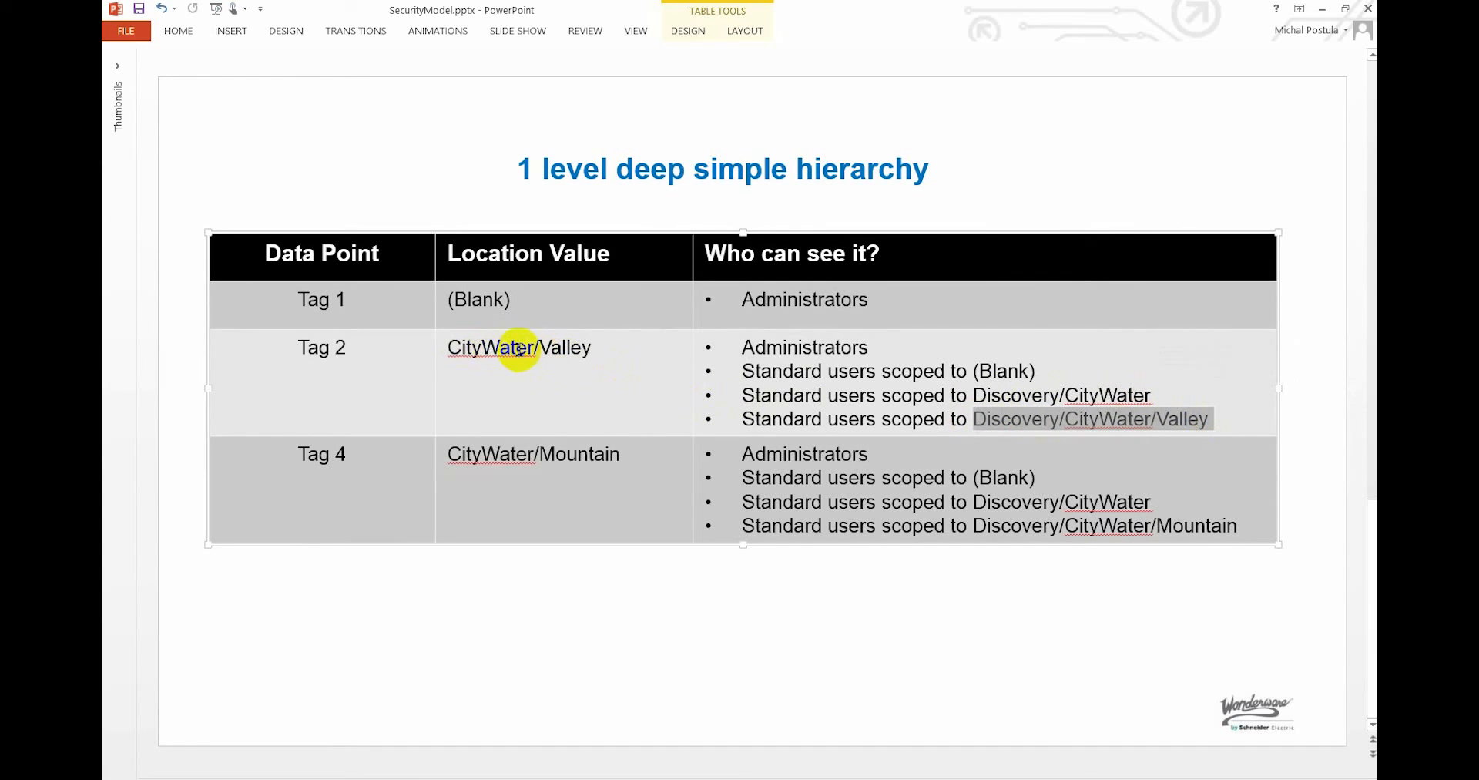
{"action": "mouse_move", "coordinate": [563, 346]}
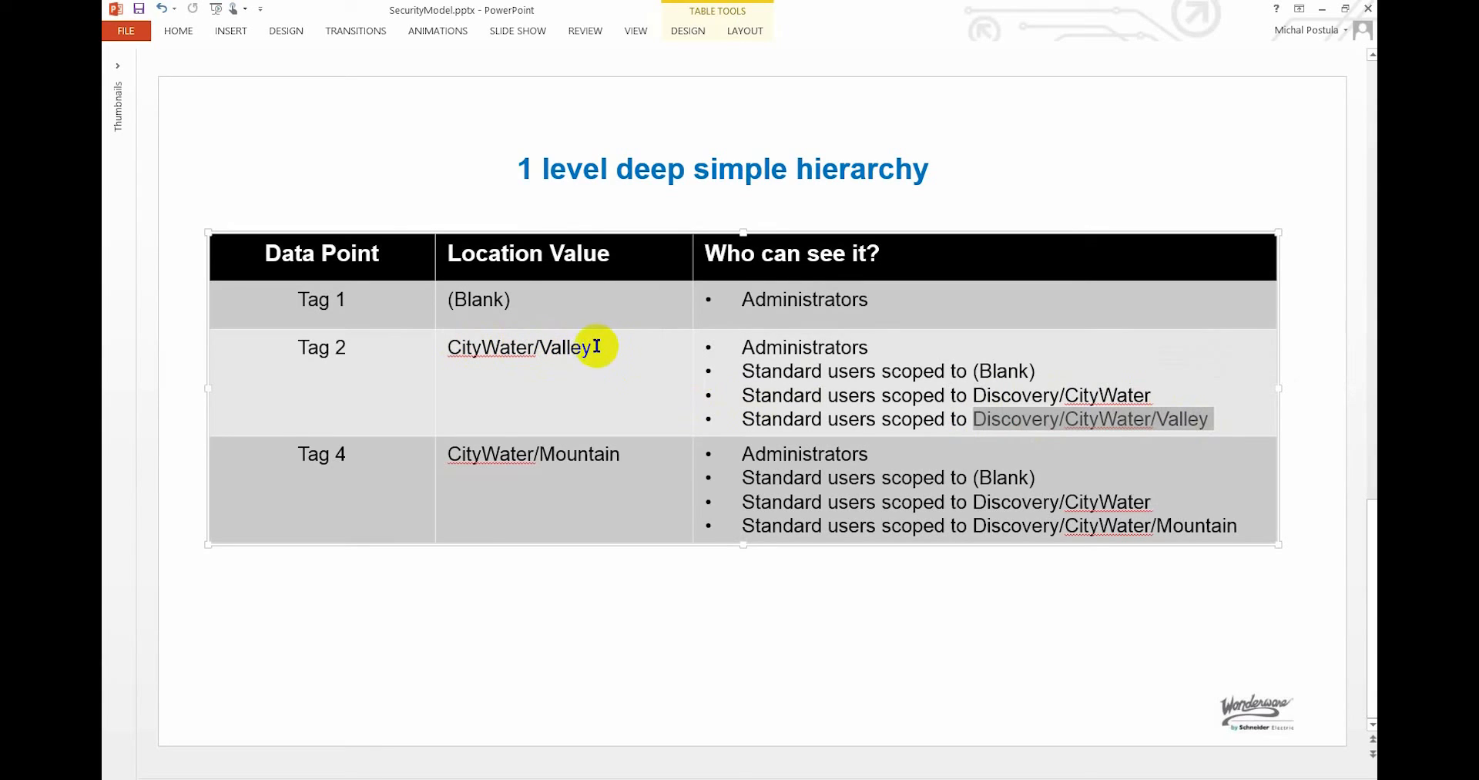
{"action": "mouse_move", "coordinate": [634, 349]}
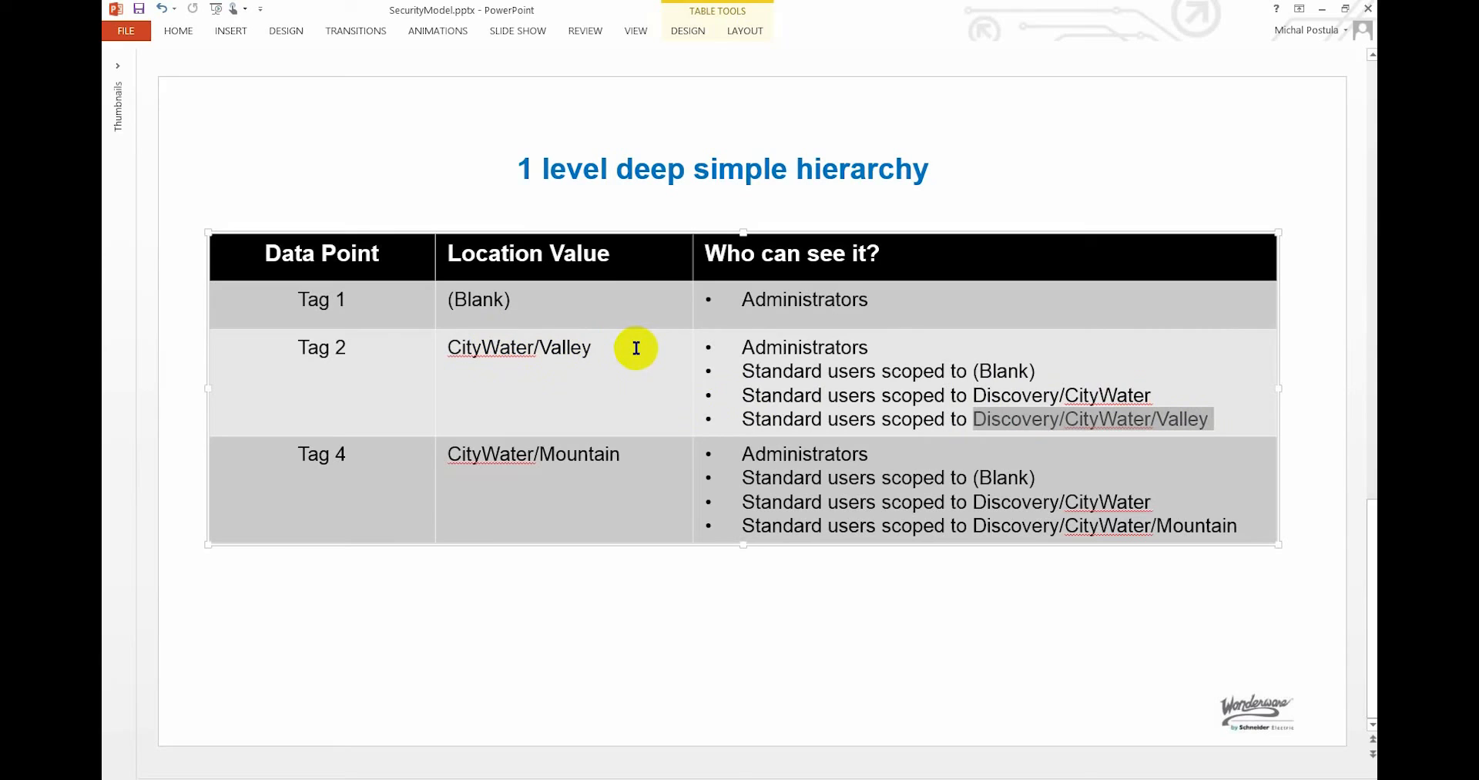
{"action": "mouse_move", "coordinate": [543, 453]}
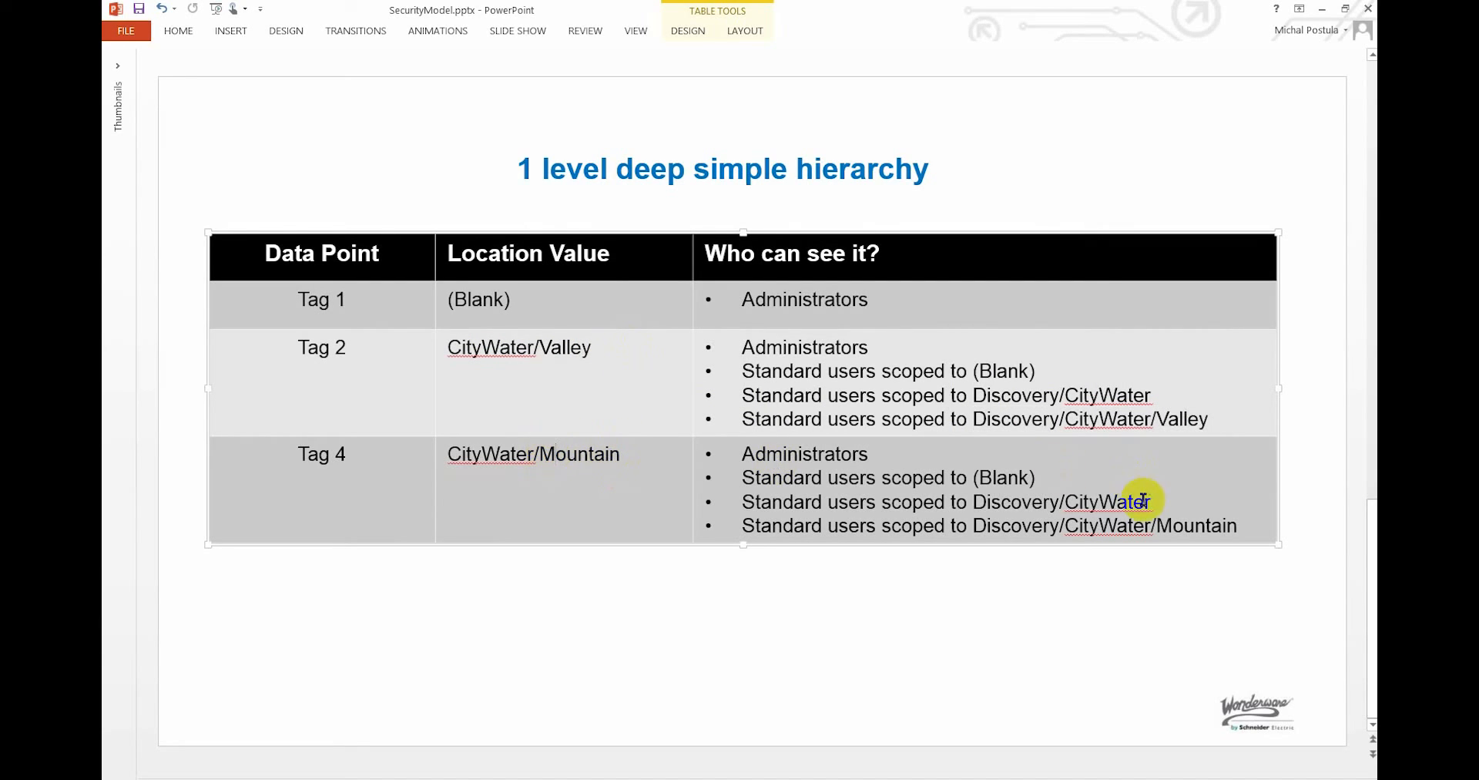
{"action": "double_click", "coordinate": [1197, 526]}
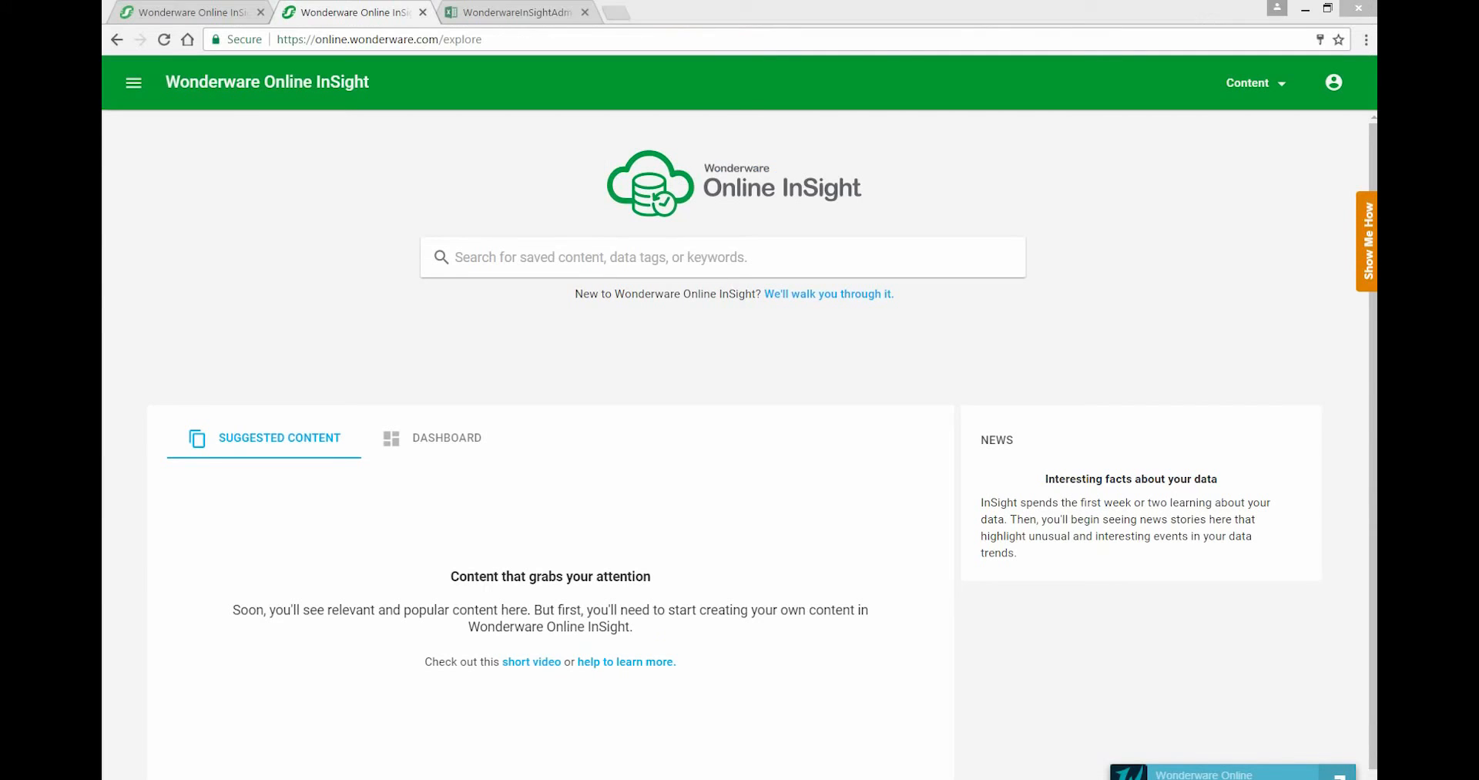
- Log out from the account menu at top right of Wonderware Online InSight
{"action": "left_click", "coordinate": [1332, 82]}
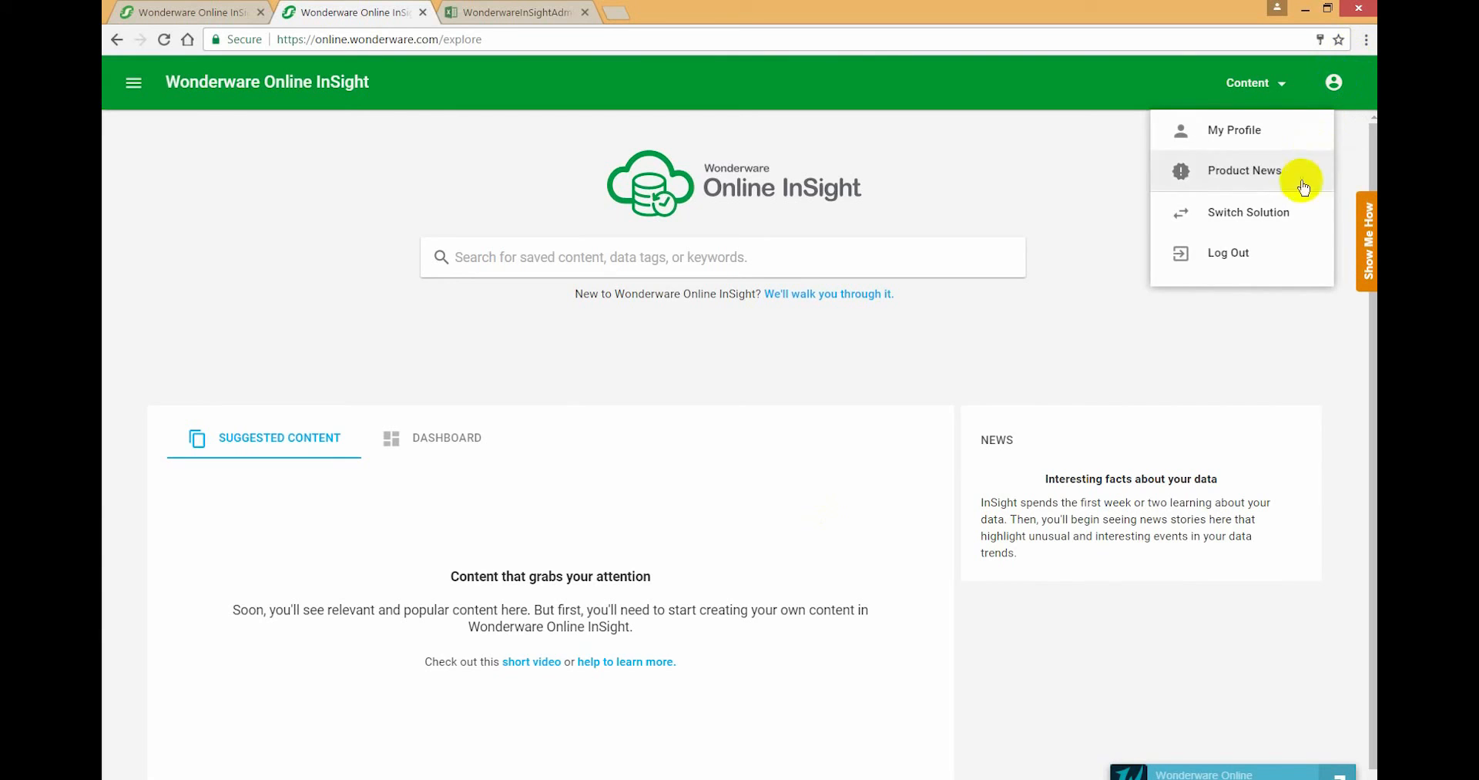
{"action": "left_click", "coordinate": [1228, 252]}
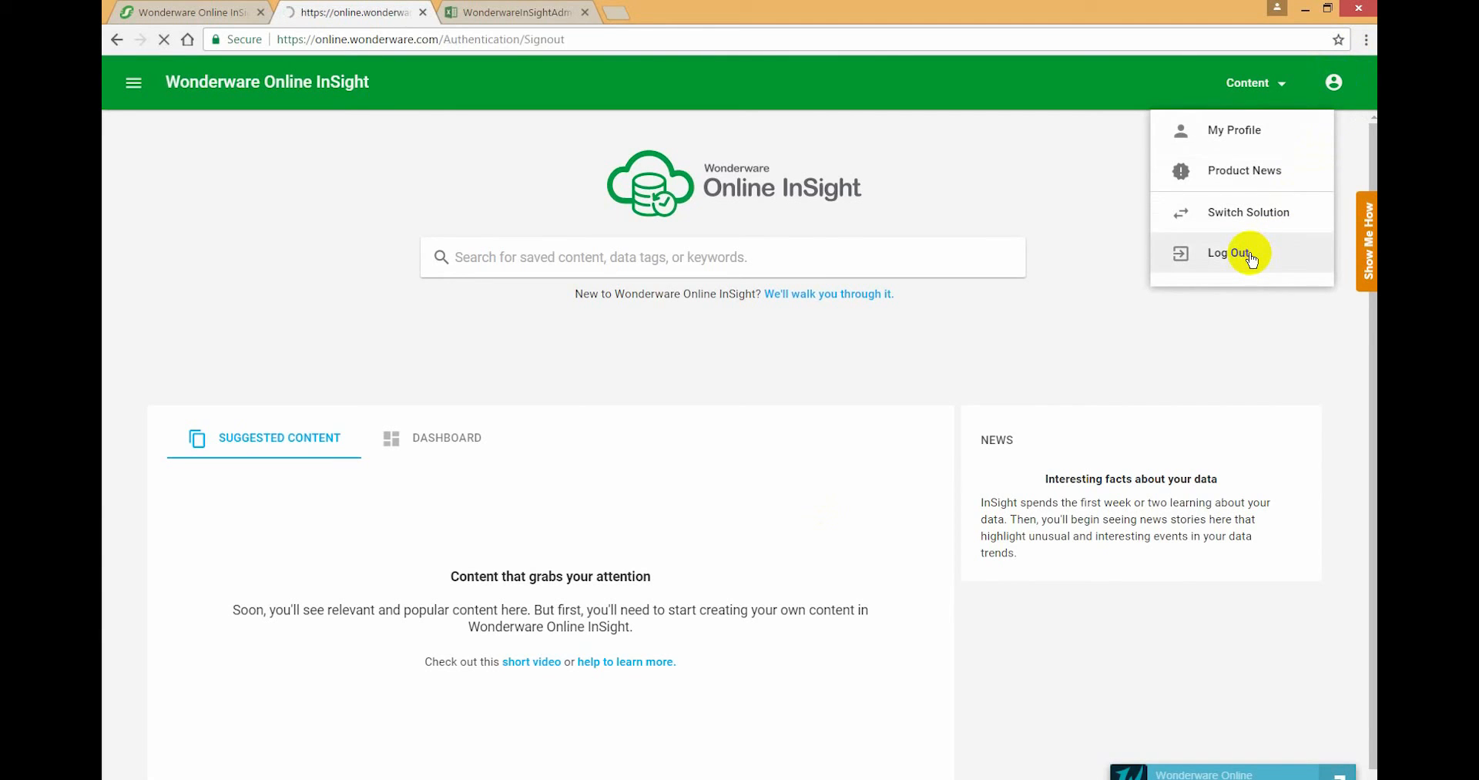
{"action": "left_click", "coordinate": [1228, 252]}
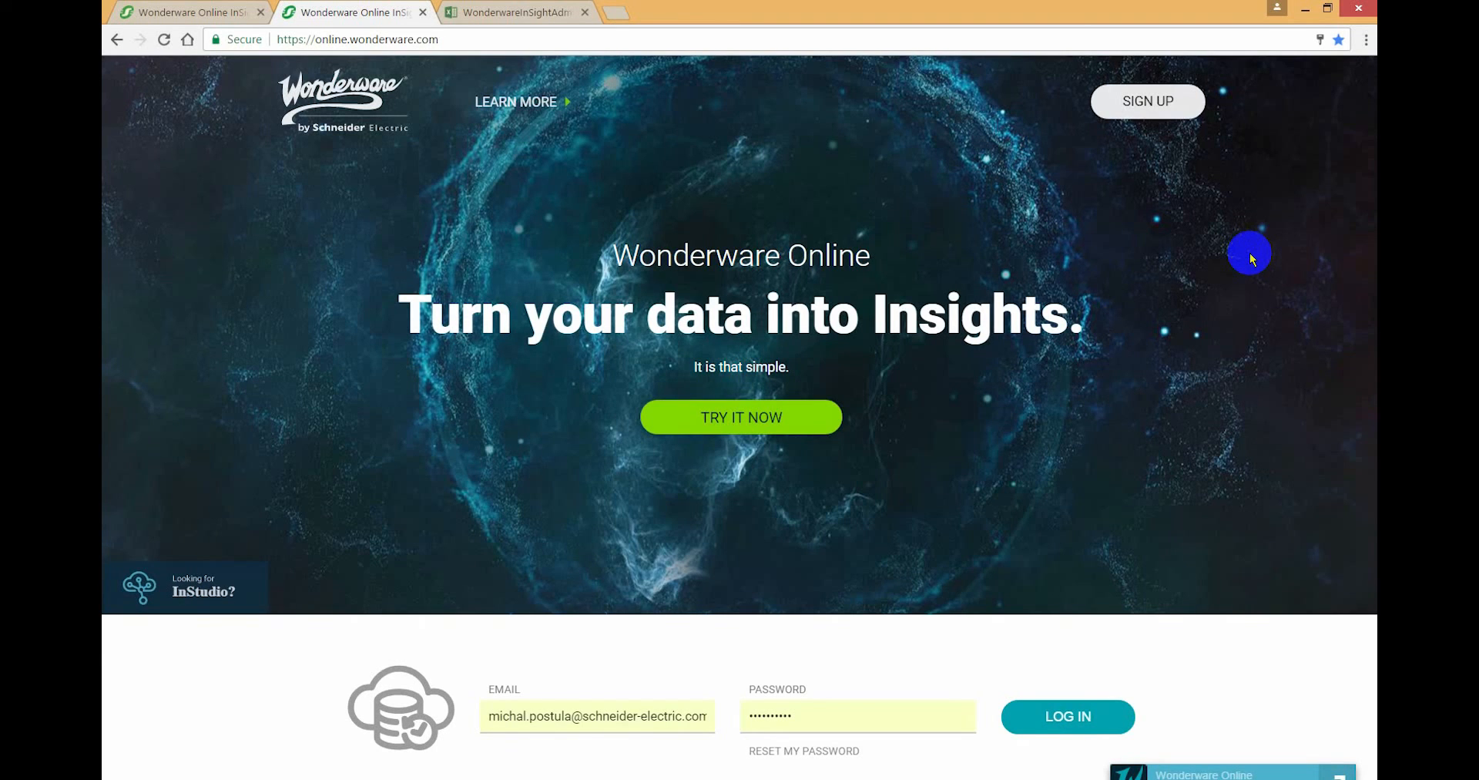
{"action": "mouse_move", "coordinate": [970, 369]}
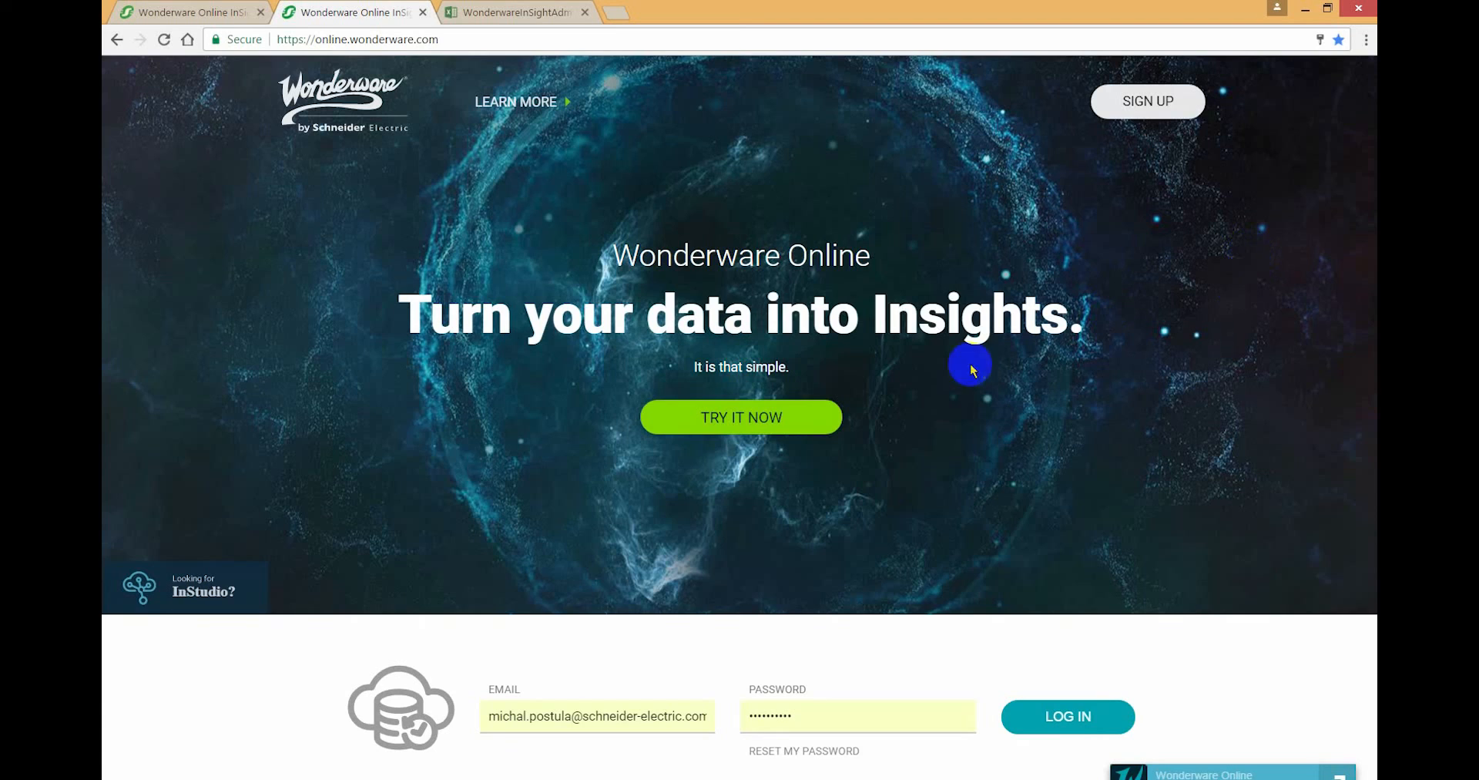